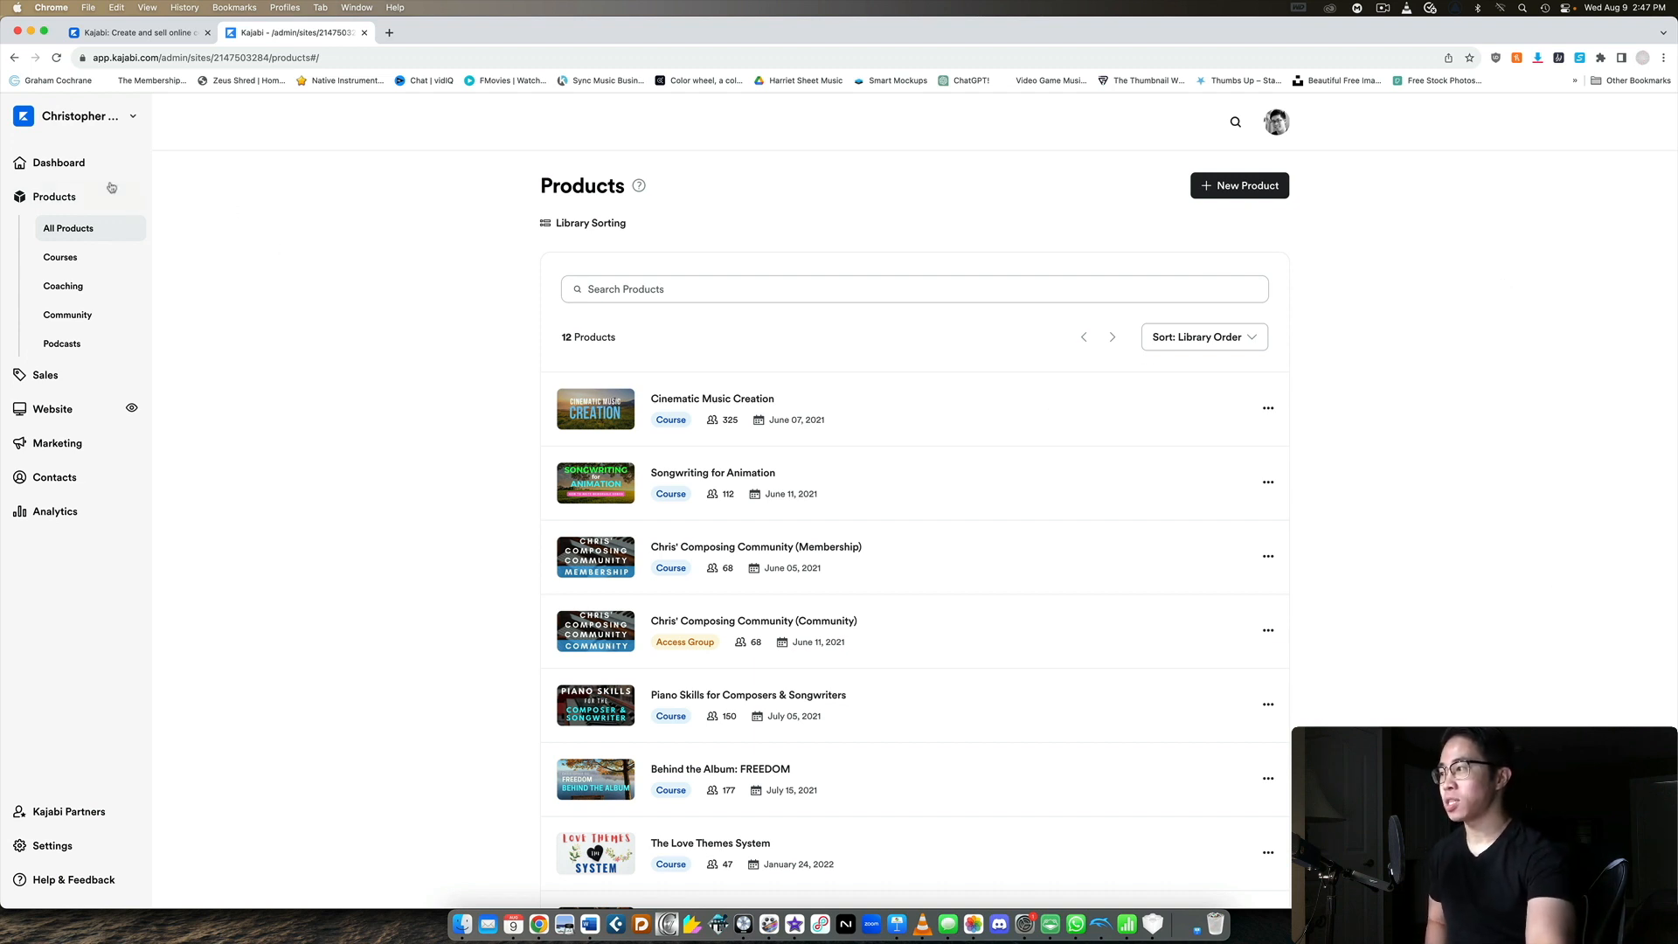
{"action": "mouse_move", "coordinate": [211, 214]}
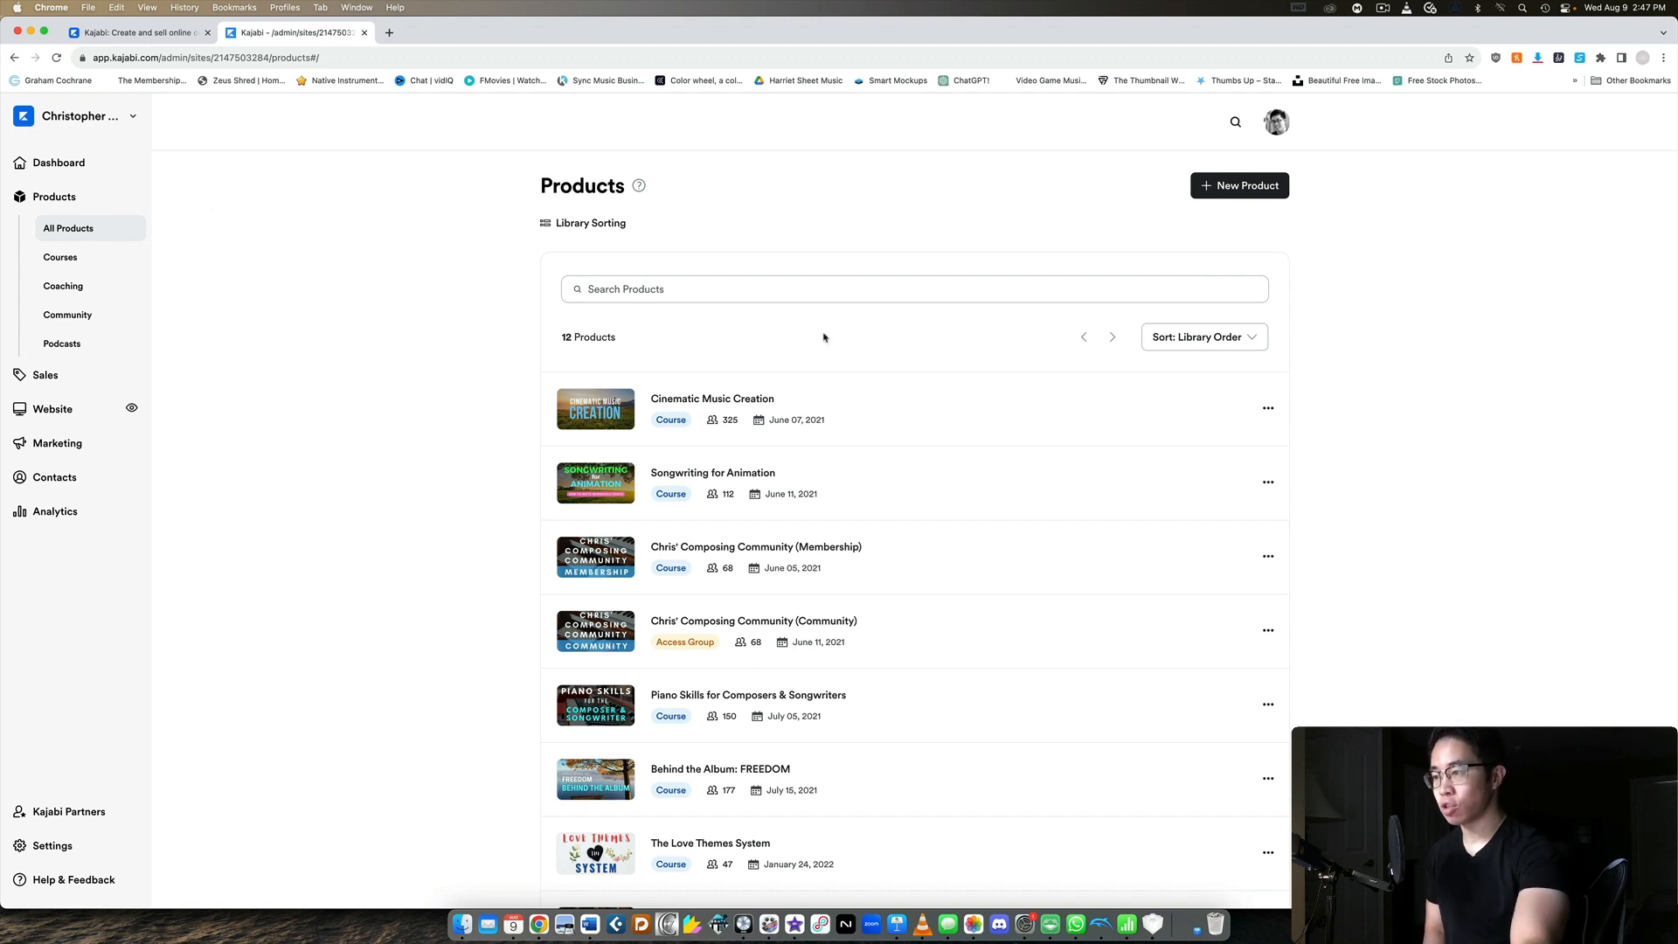
Step: Show the Courses list under Products, with its 11 courses
{"action": "scroll", "scroll_direction": "down", "scroll_amount": 3}
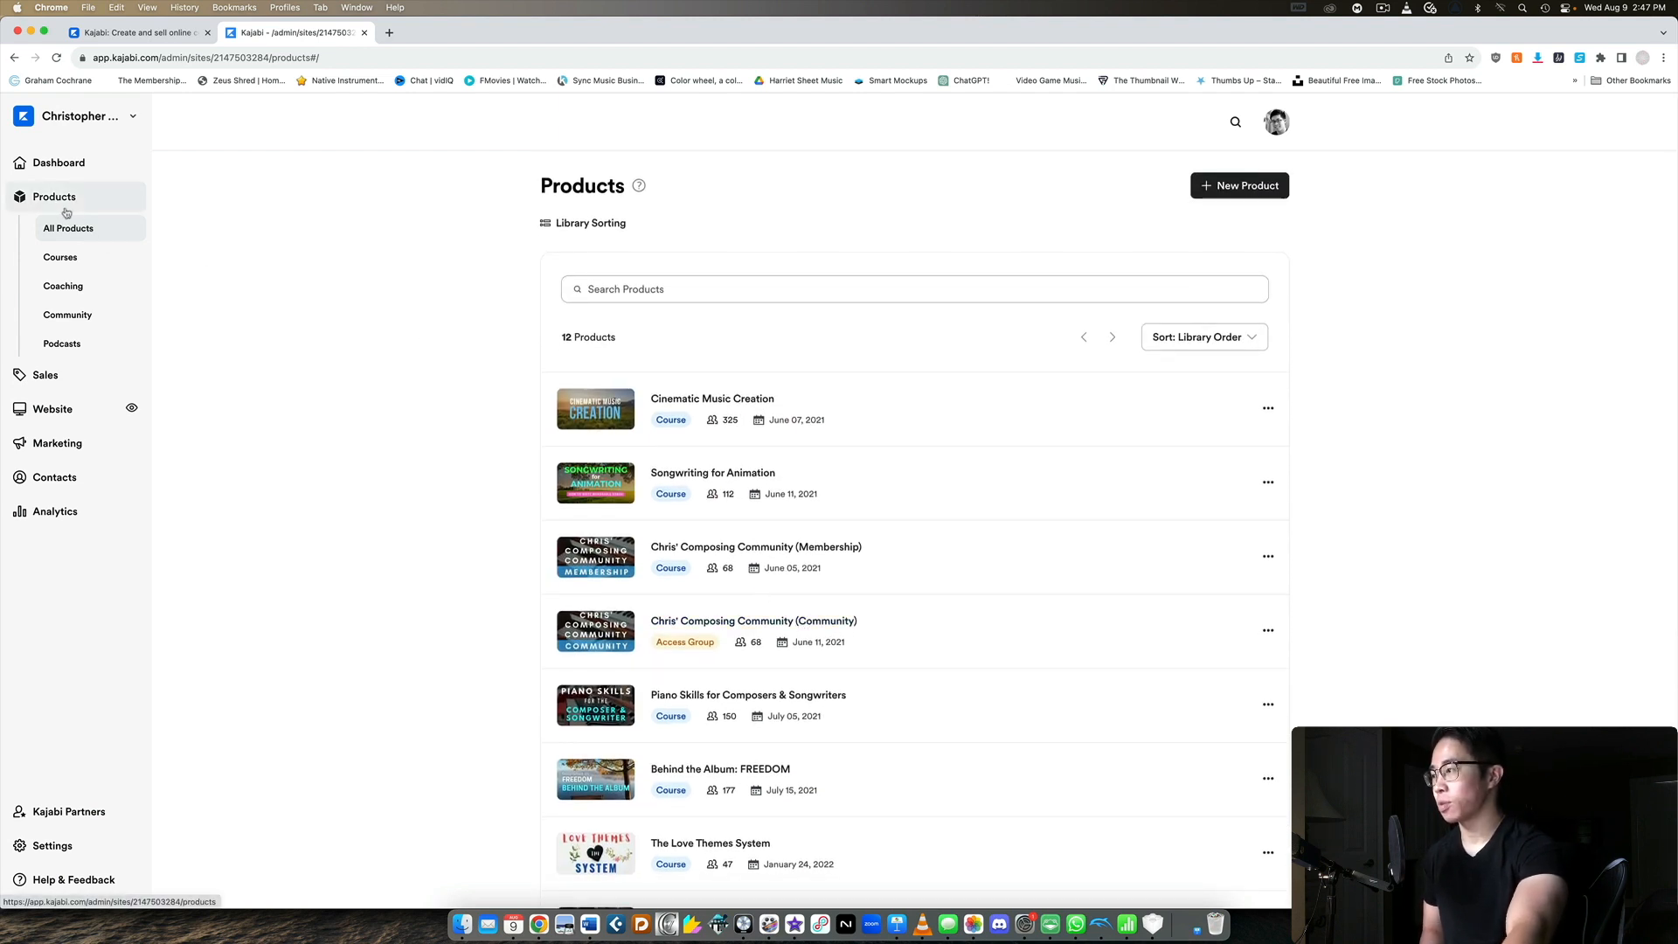
{"action": "left_click", "coordinate": [61, 257]}
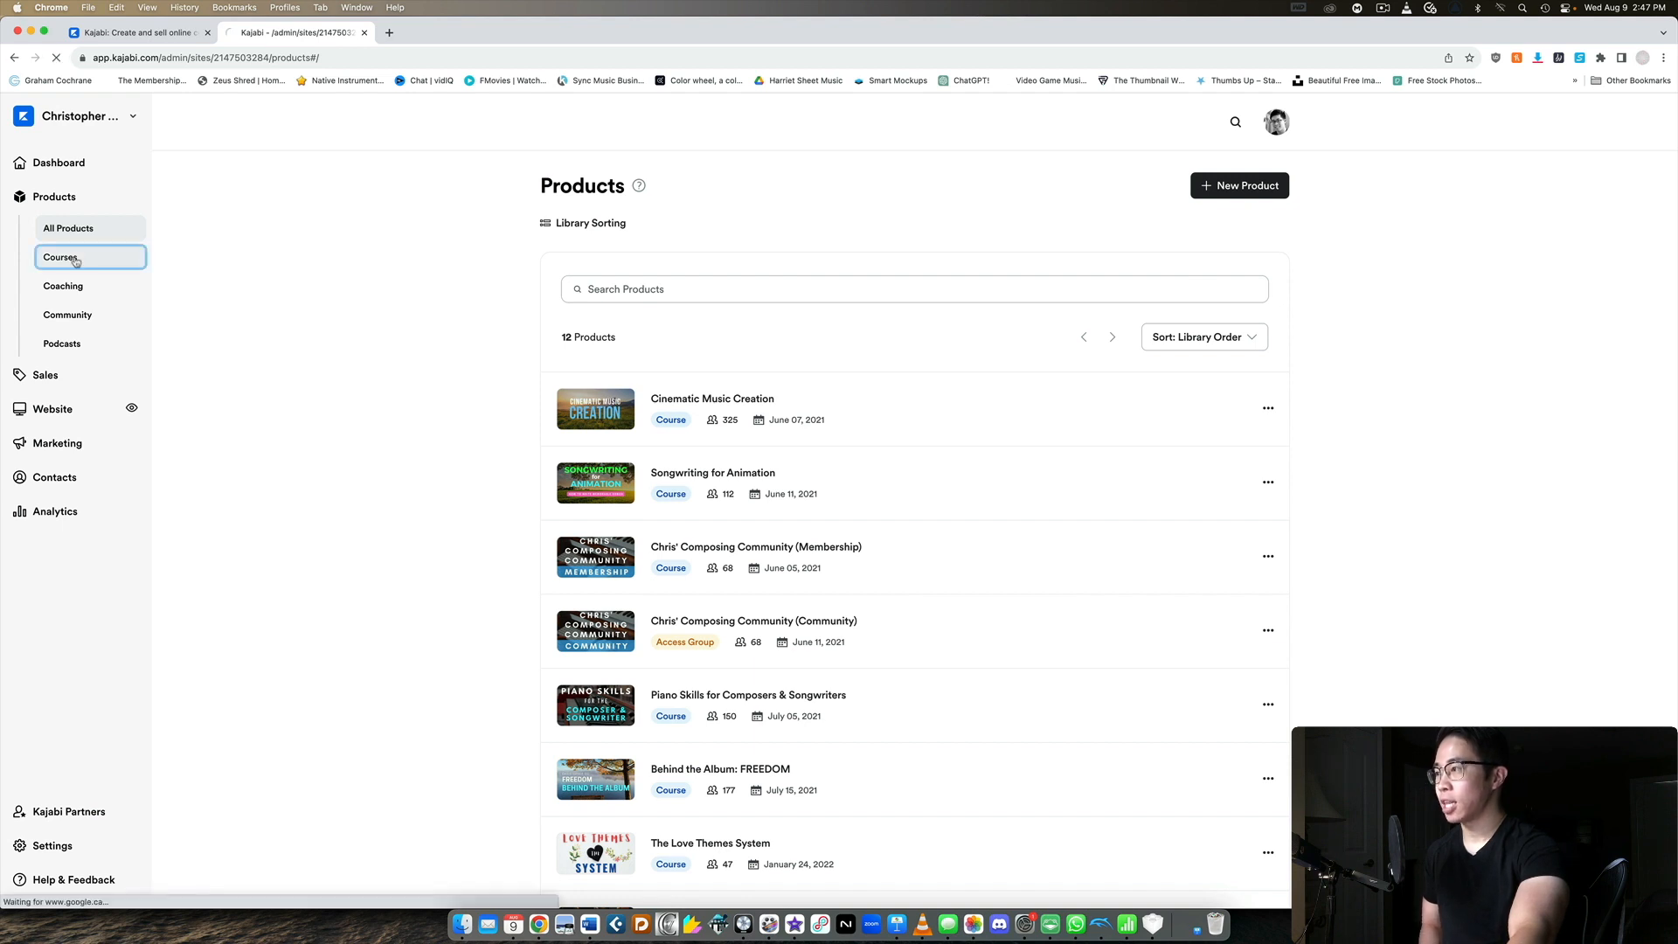
{"action": "left_click", "coordinate": [60, 257]}
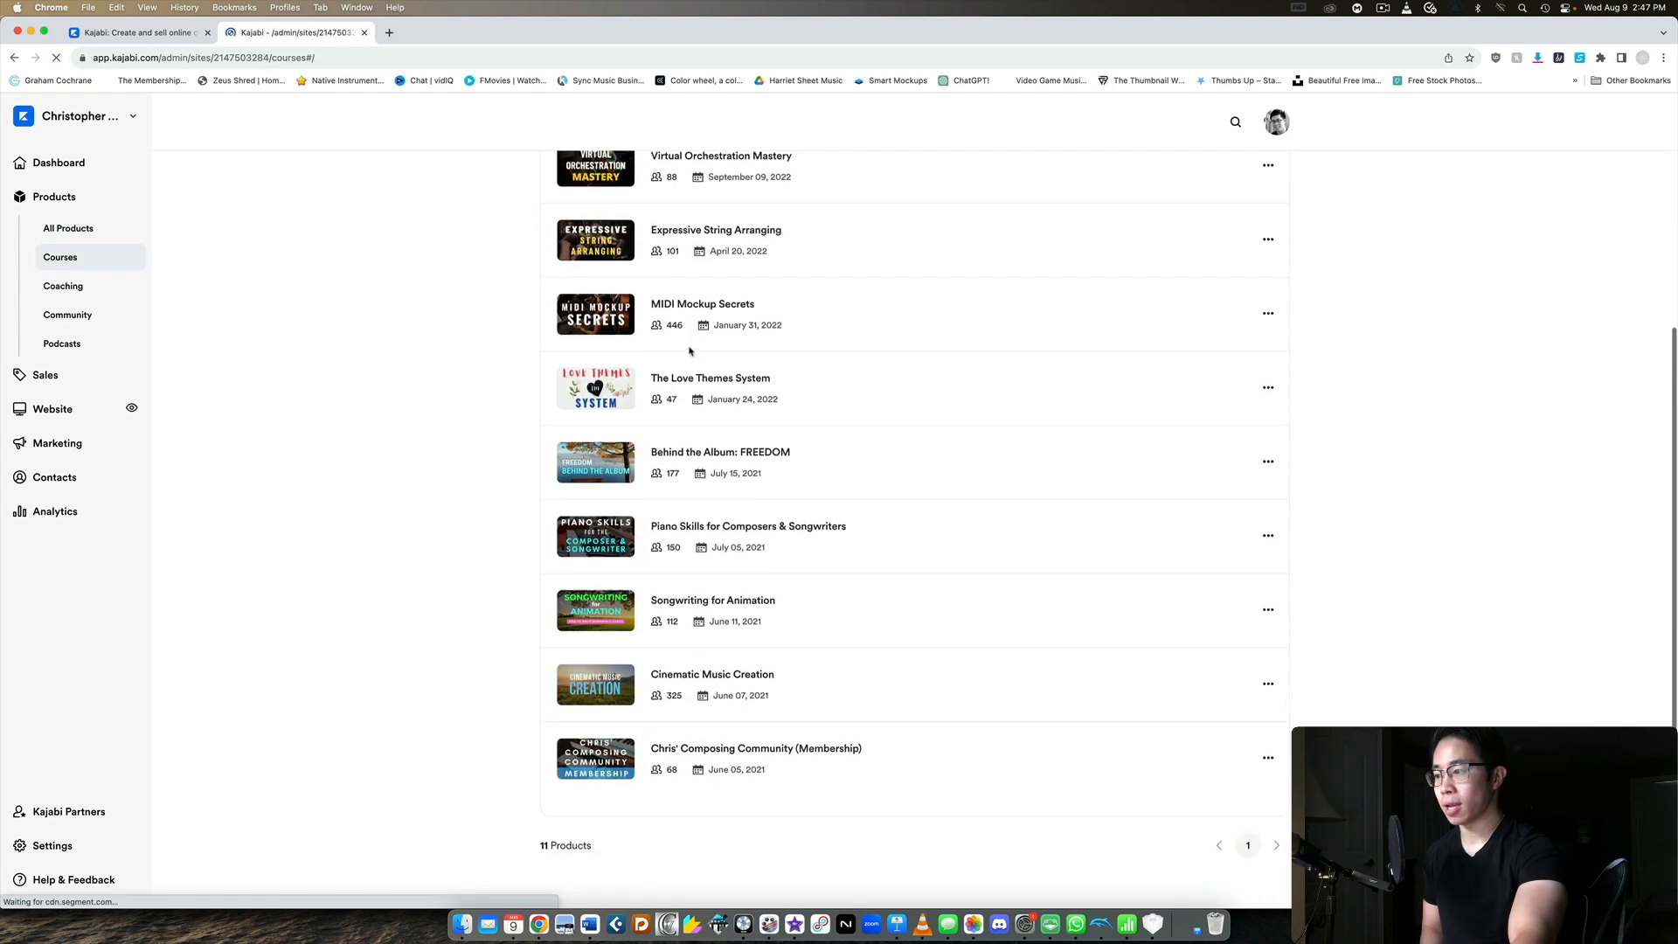
Step: Show the empty Coaching section, then head toward the Community section
{"action": "left_click", "coordinate": [63, 285]}
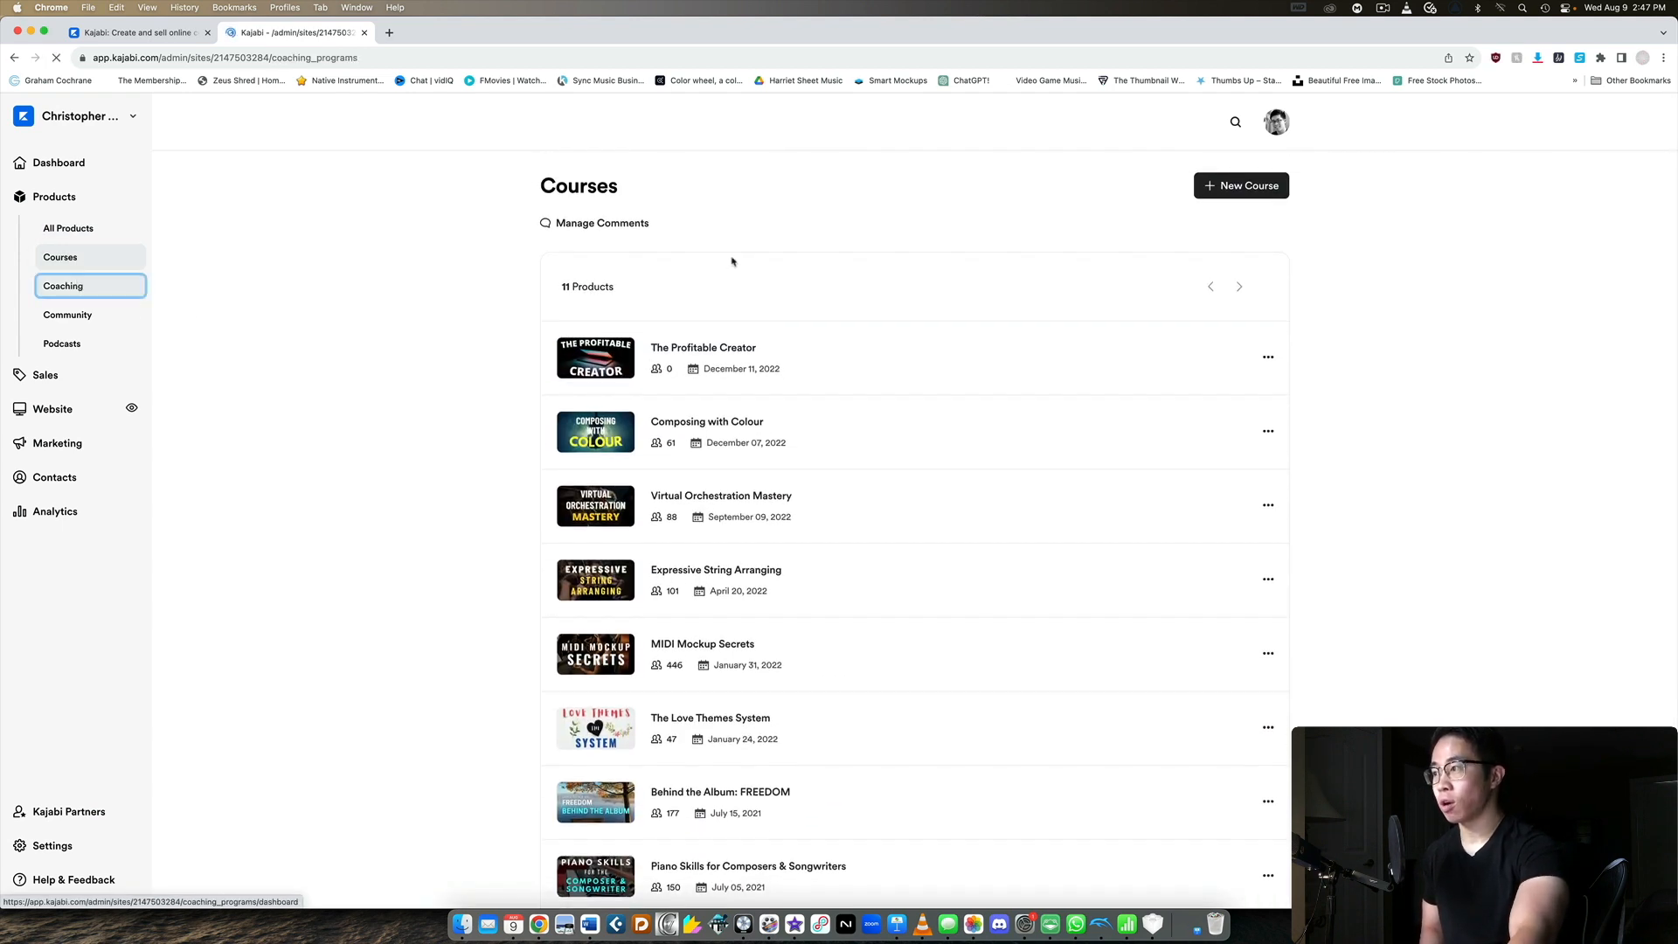
{"action": "left_click", "coordinate": [63, 285]}
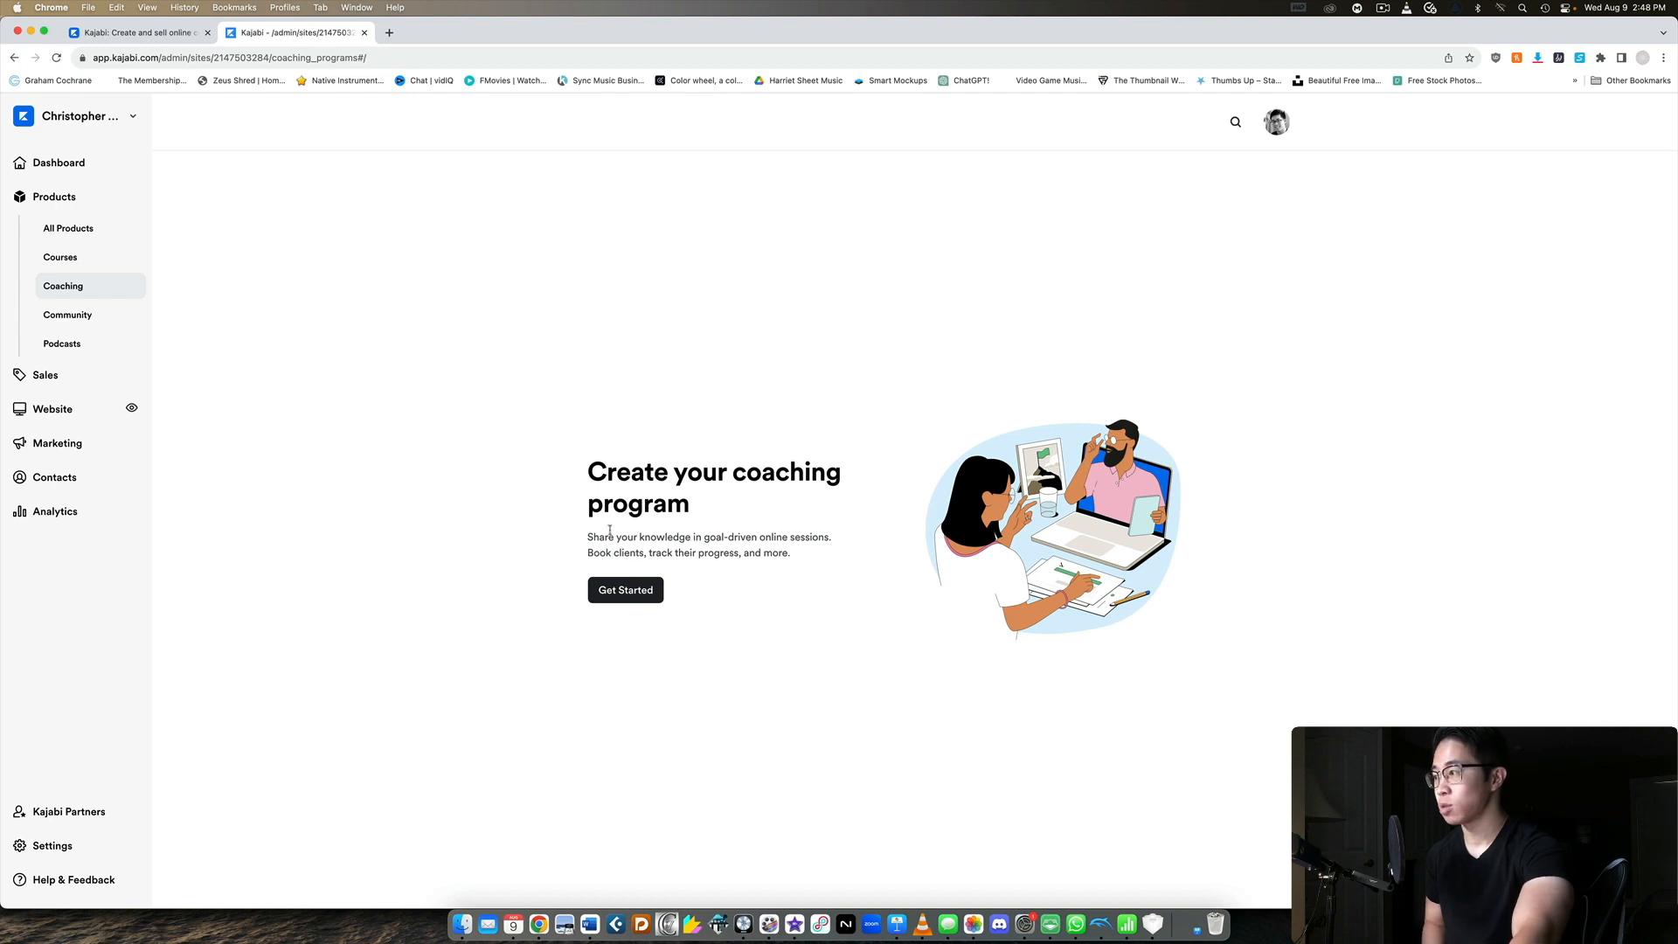
{"action": "left_click", "coordinate": [68, 315]}
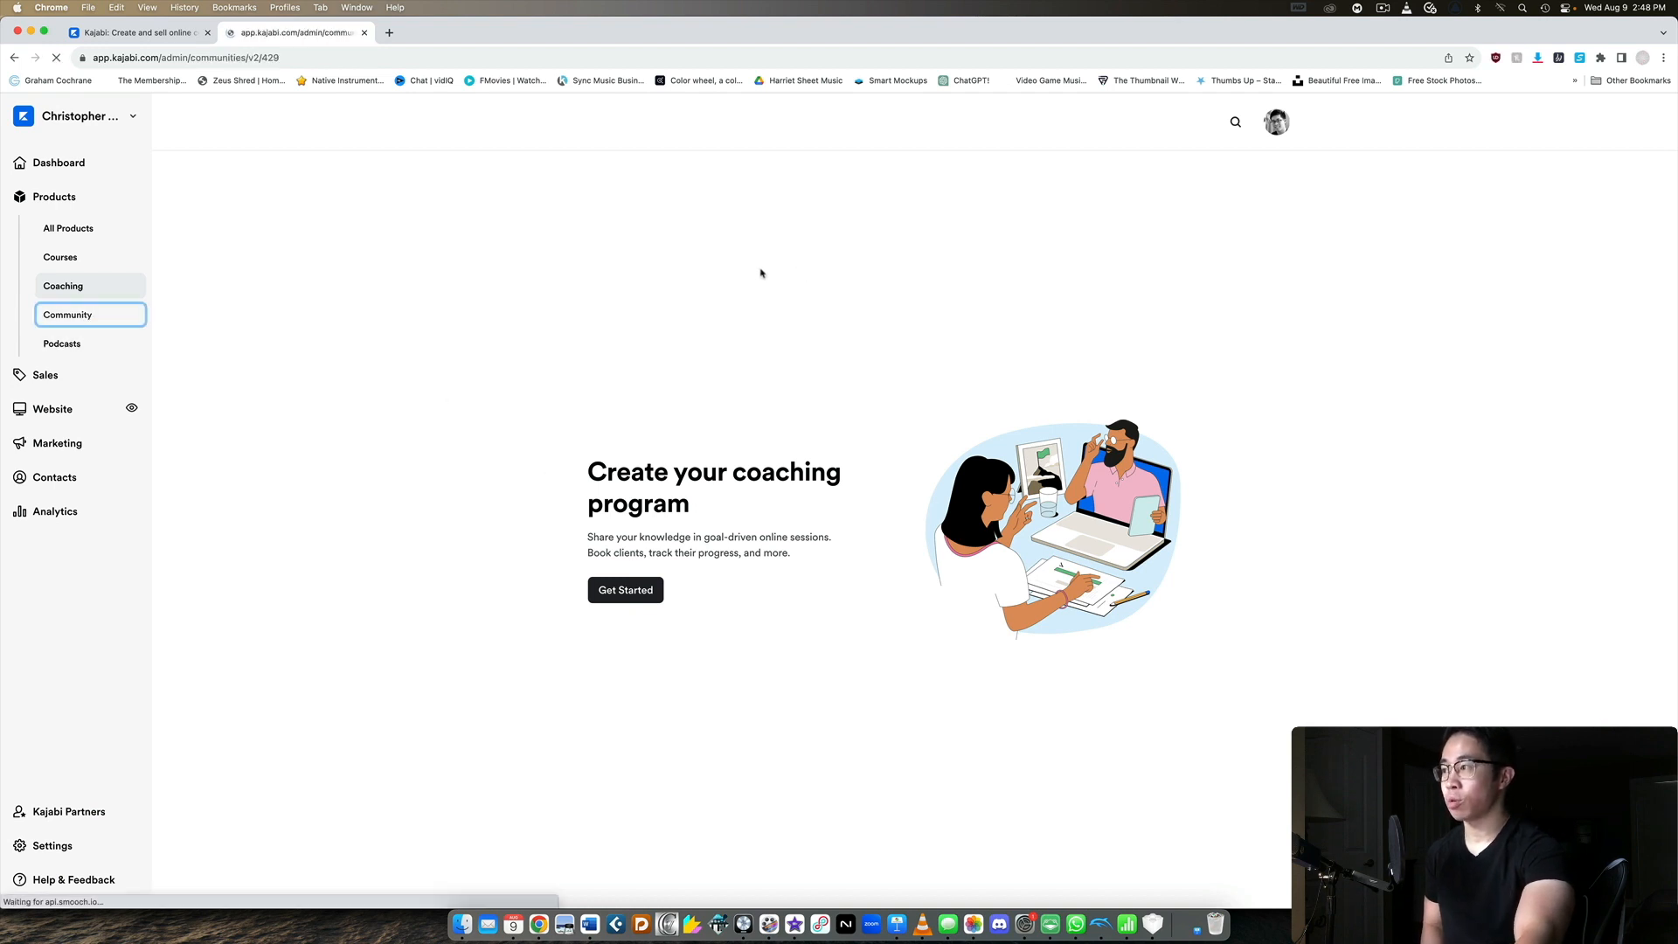
Step: Tour the live community site: Meetups, Challenges and Latest Posts
{"action": "left_click", "coordinate": [624, 589]}
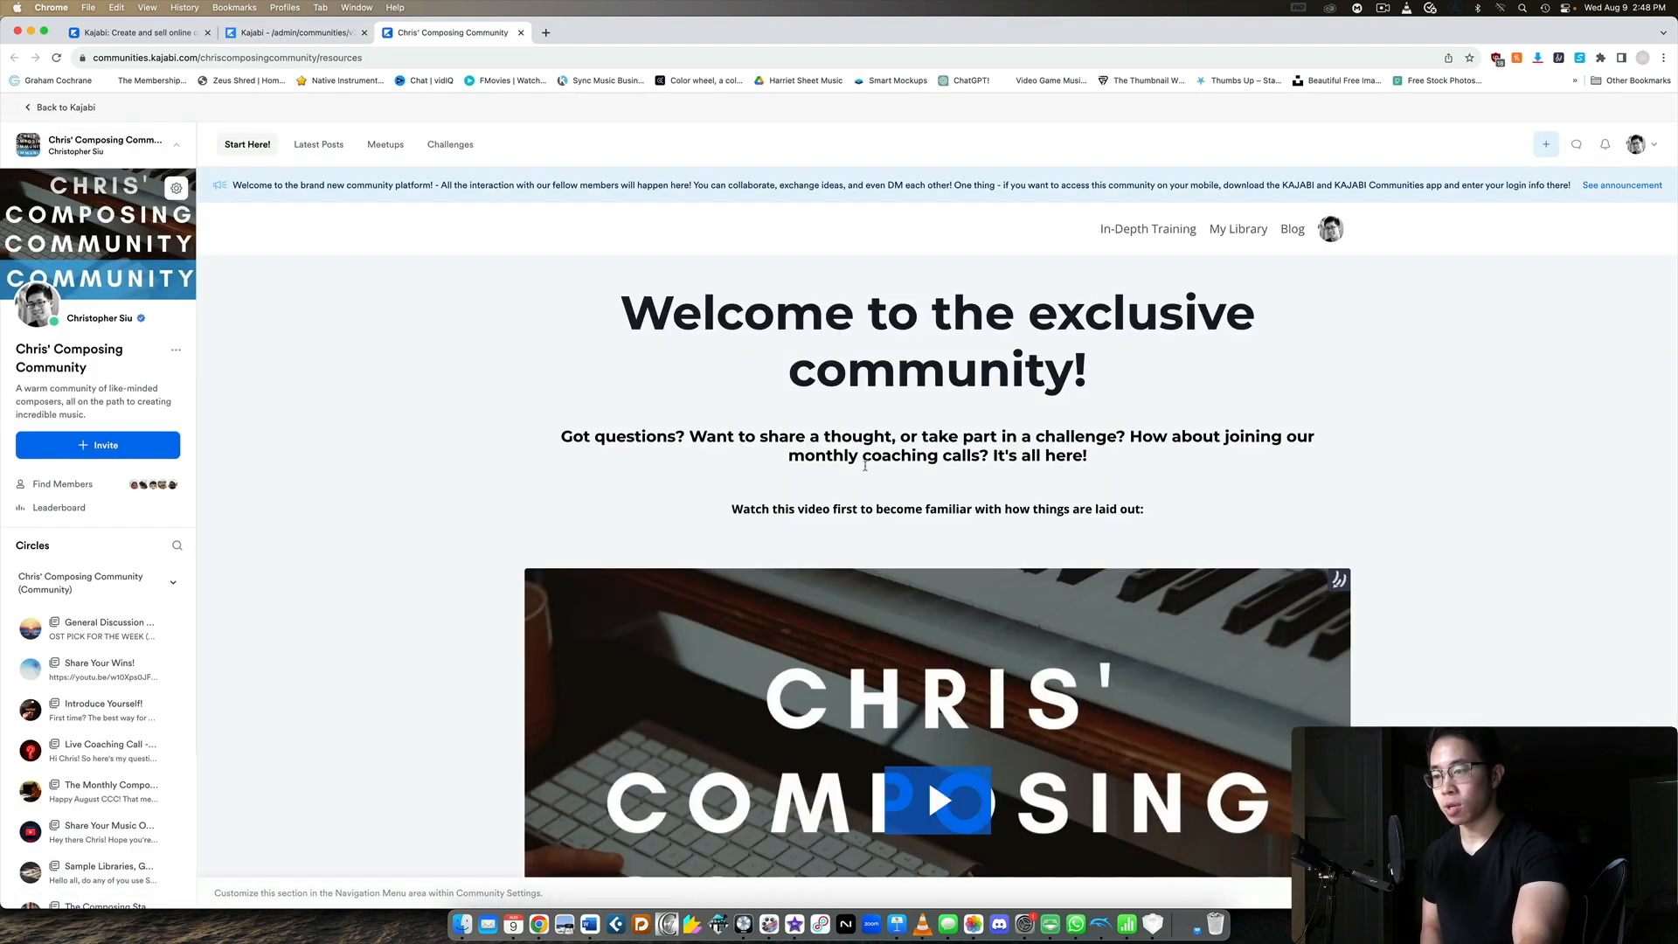
{"action": "scroll", "scroll_direction": "down", "scroll_amount": 3}
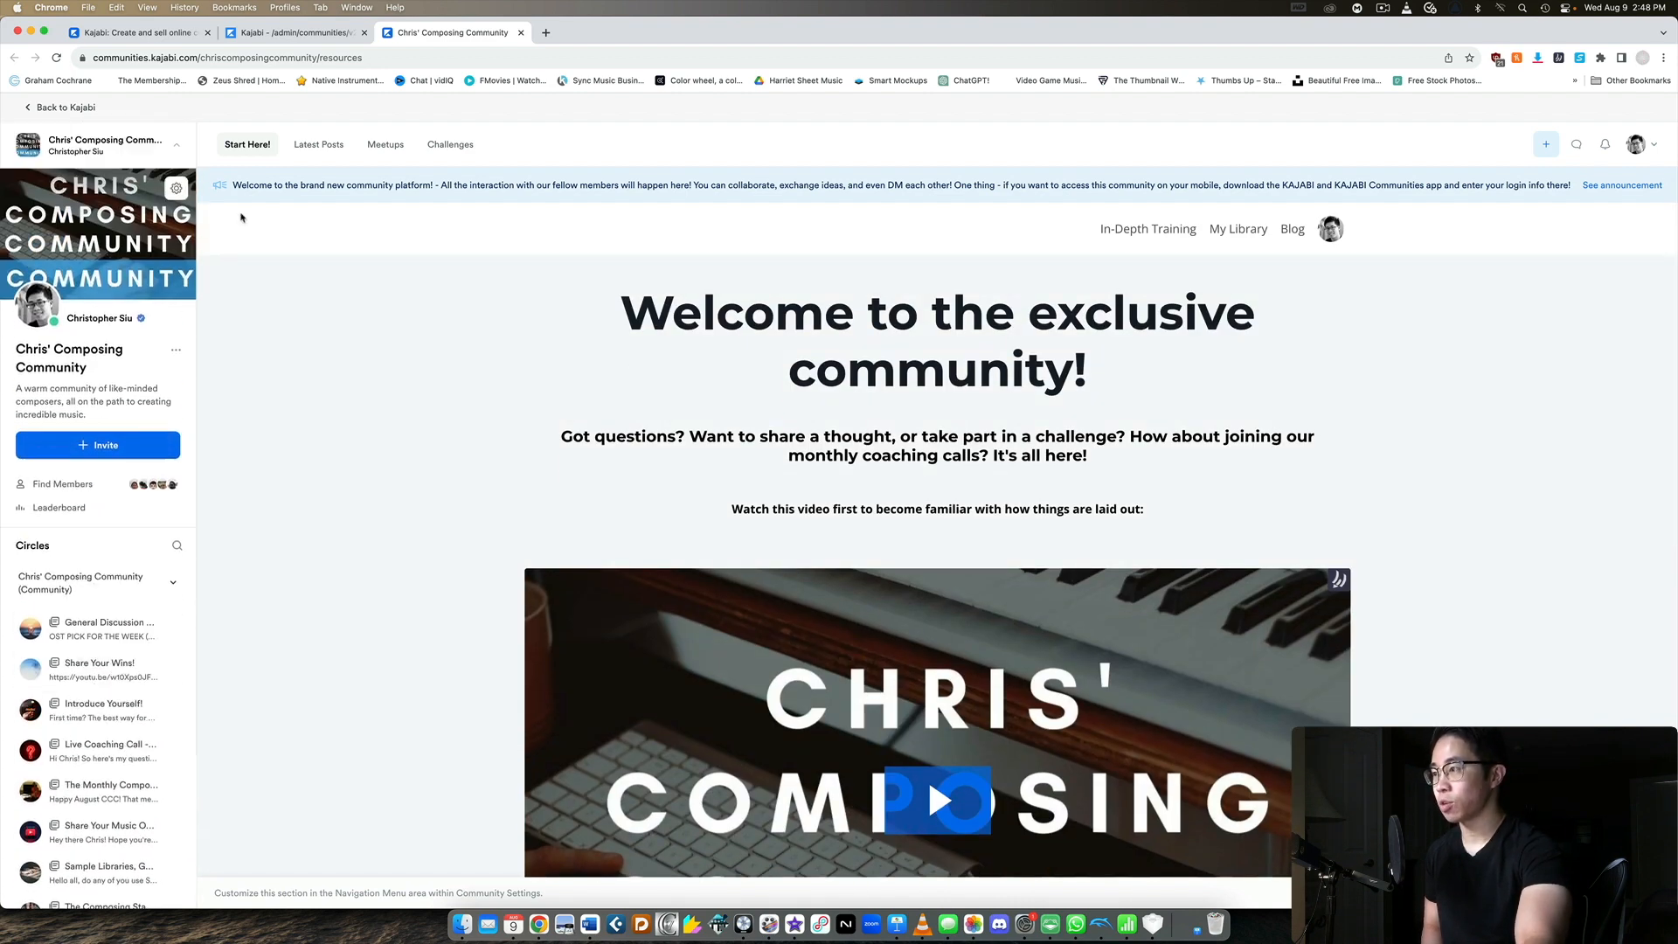
{"action": "left_click", "coordinate": [384, 146]}
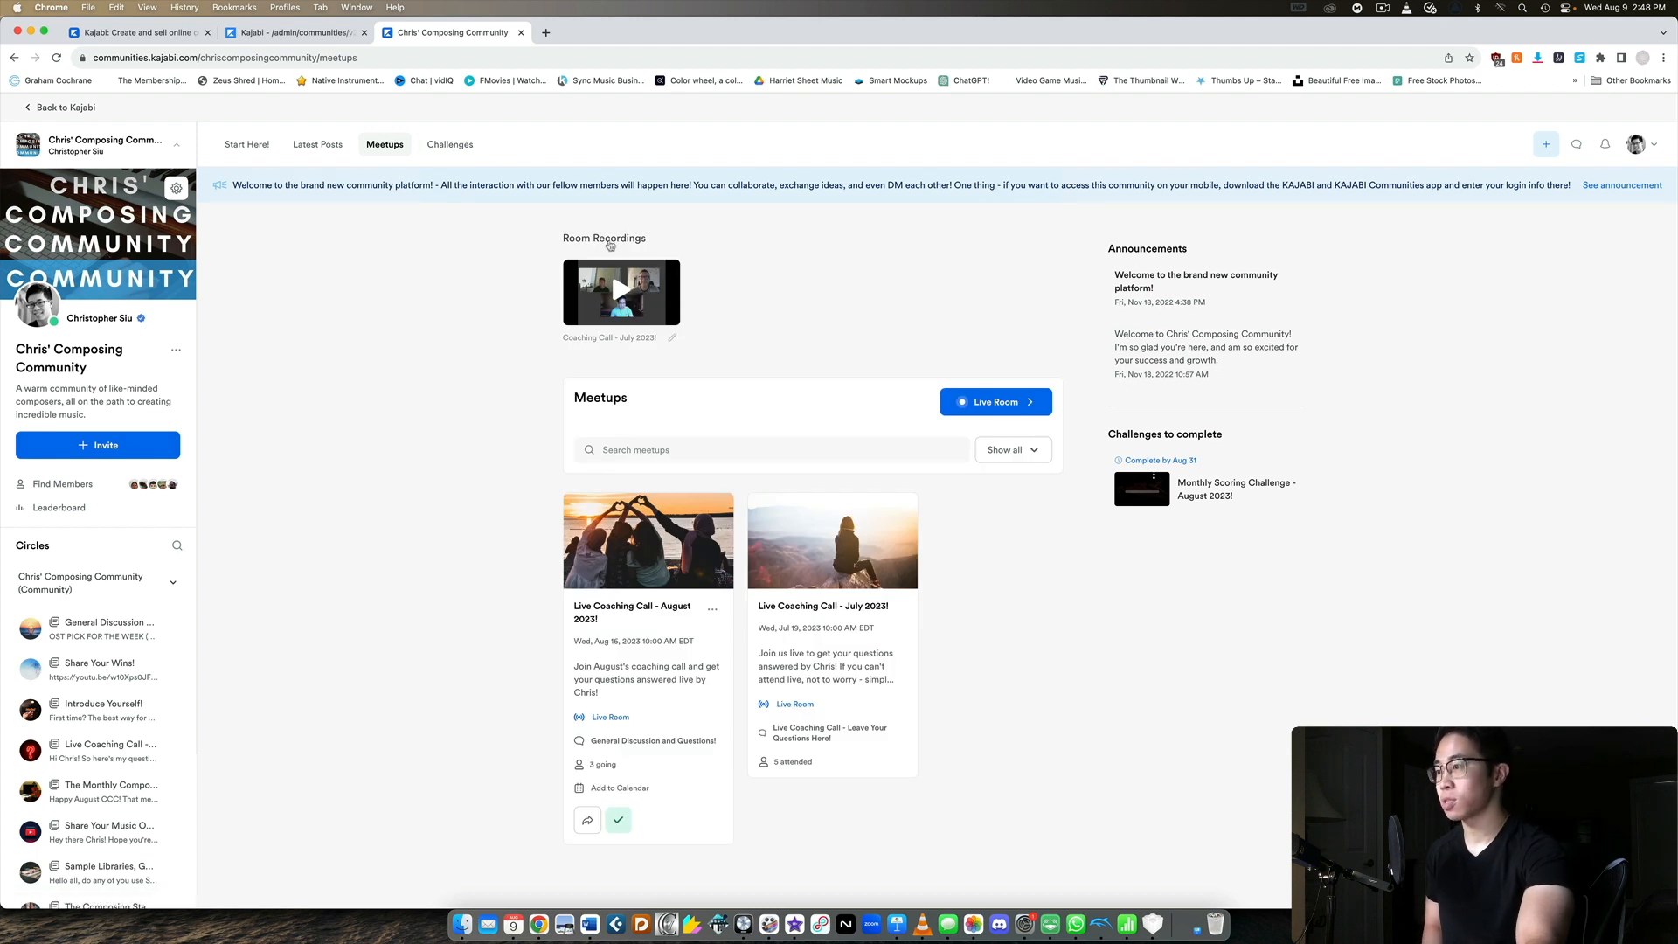
{"action": "left_click", "coordinate": [450, 145]}
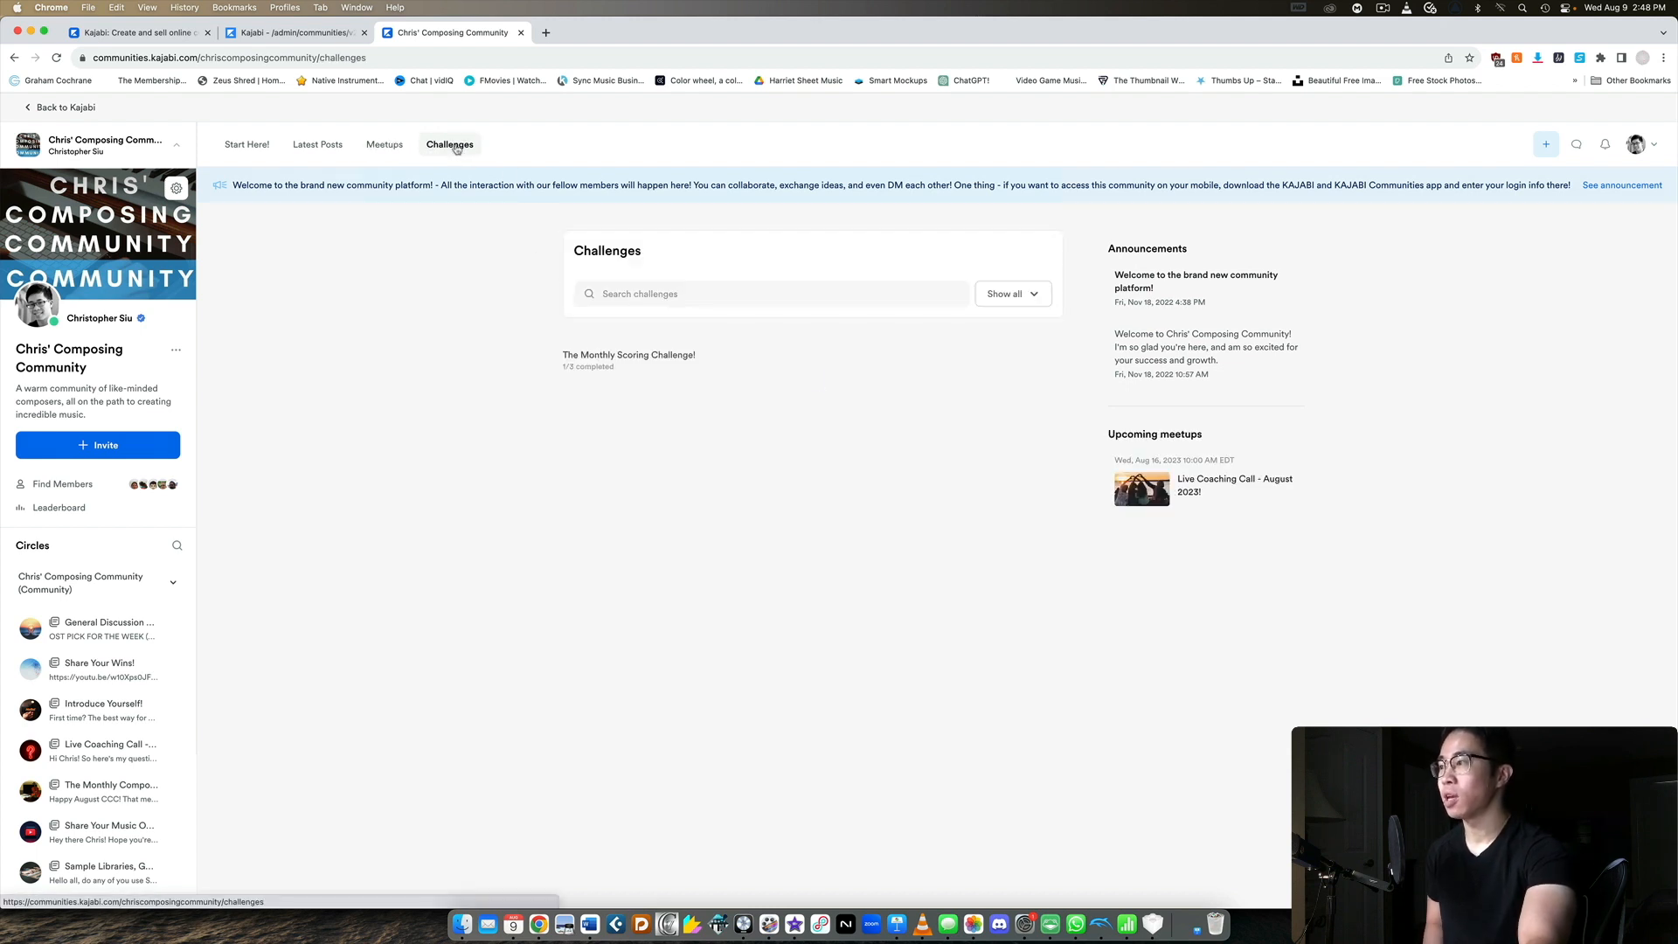
{"action": "left_click", "coordinate": [316, 145]}
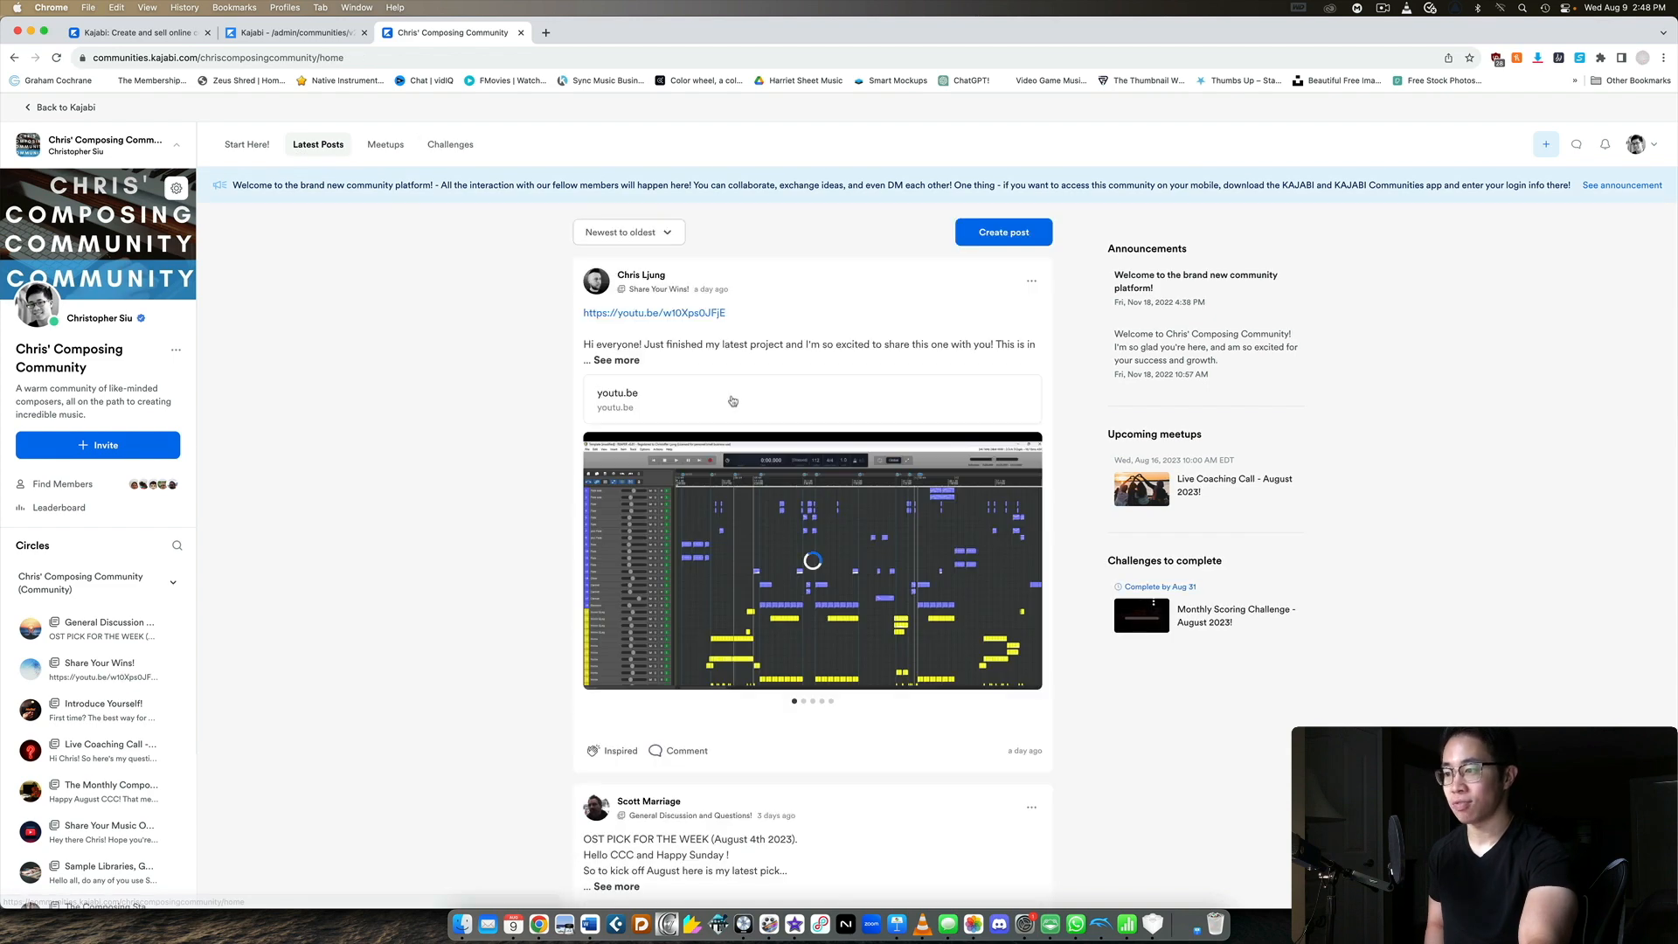
Step: Return to the Chris' Composing Community admin page with its access group
{"action": "left_click", "coordinate": [612, 751]}
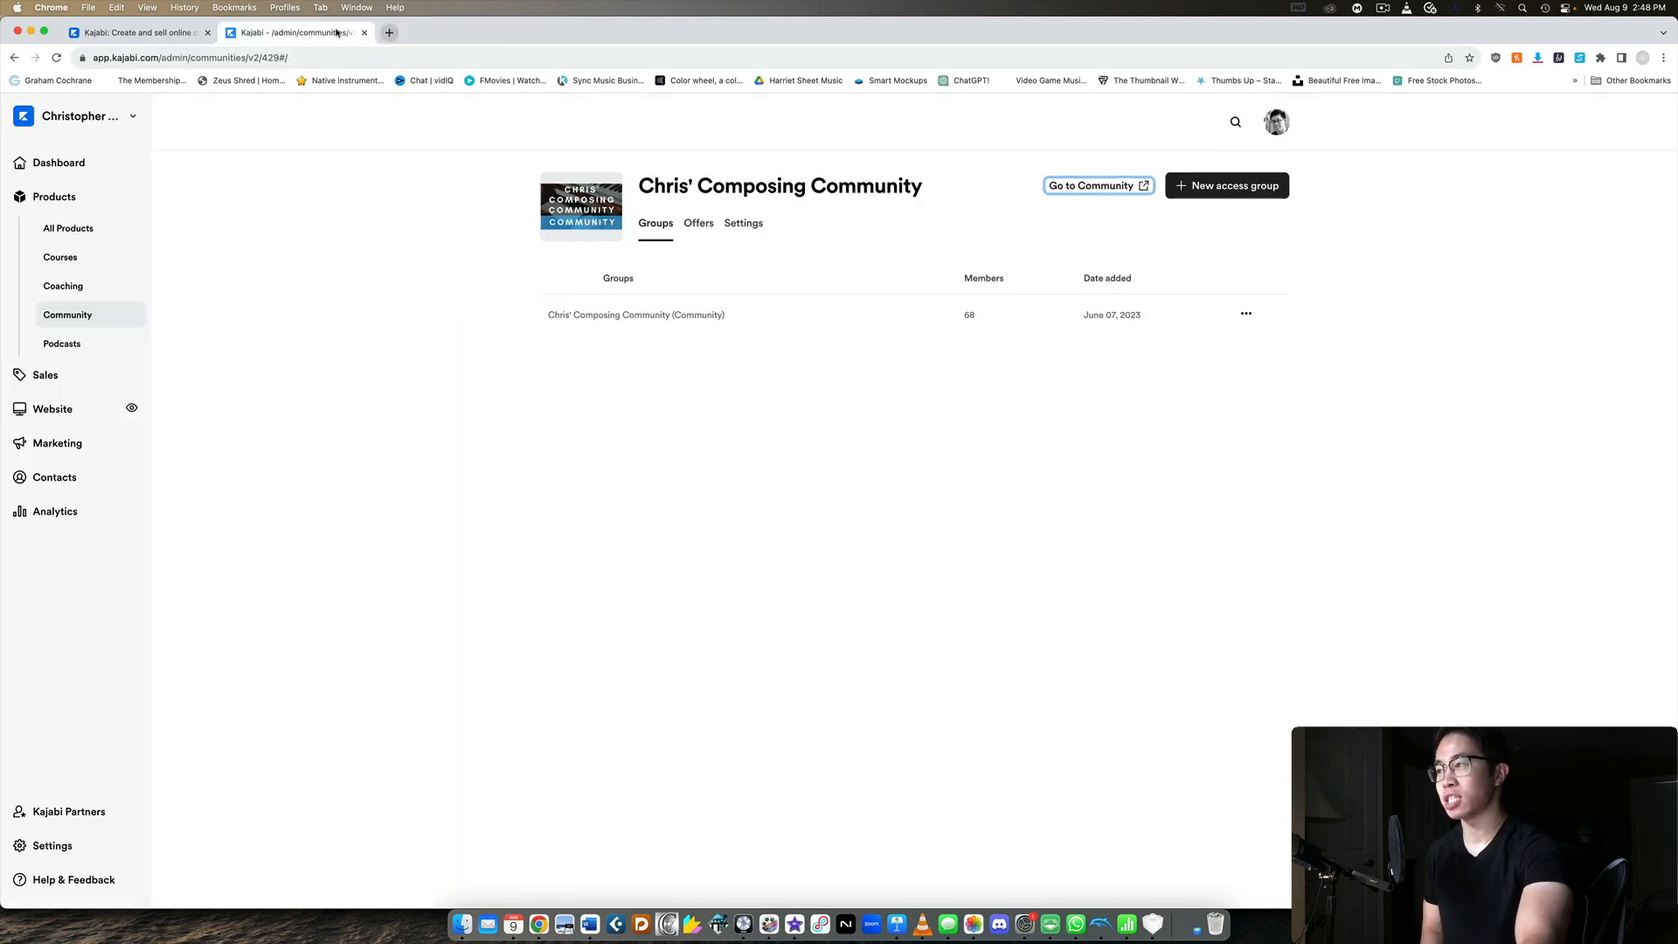
{"action": "left_click", "coordinate": [61, 344]}
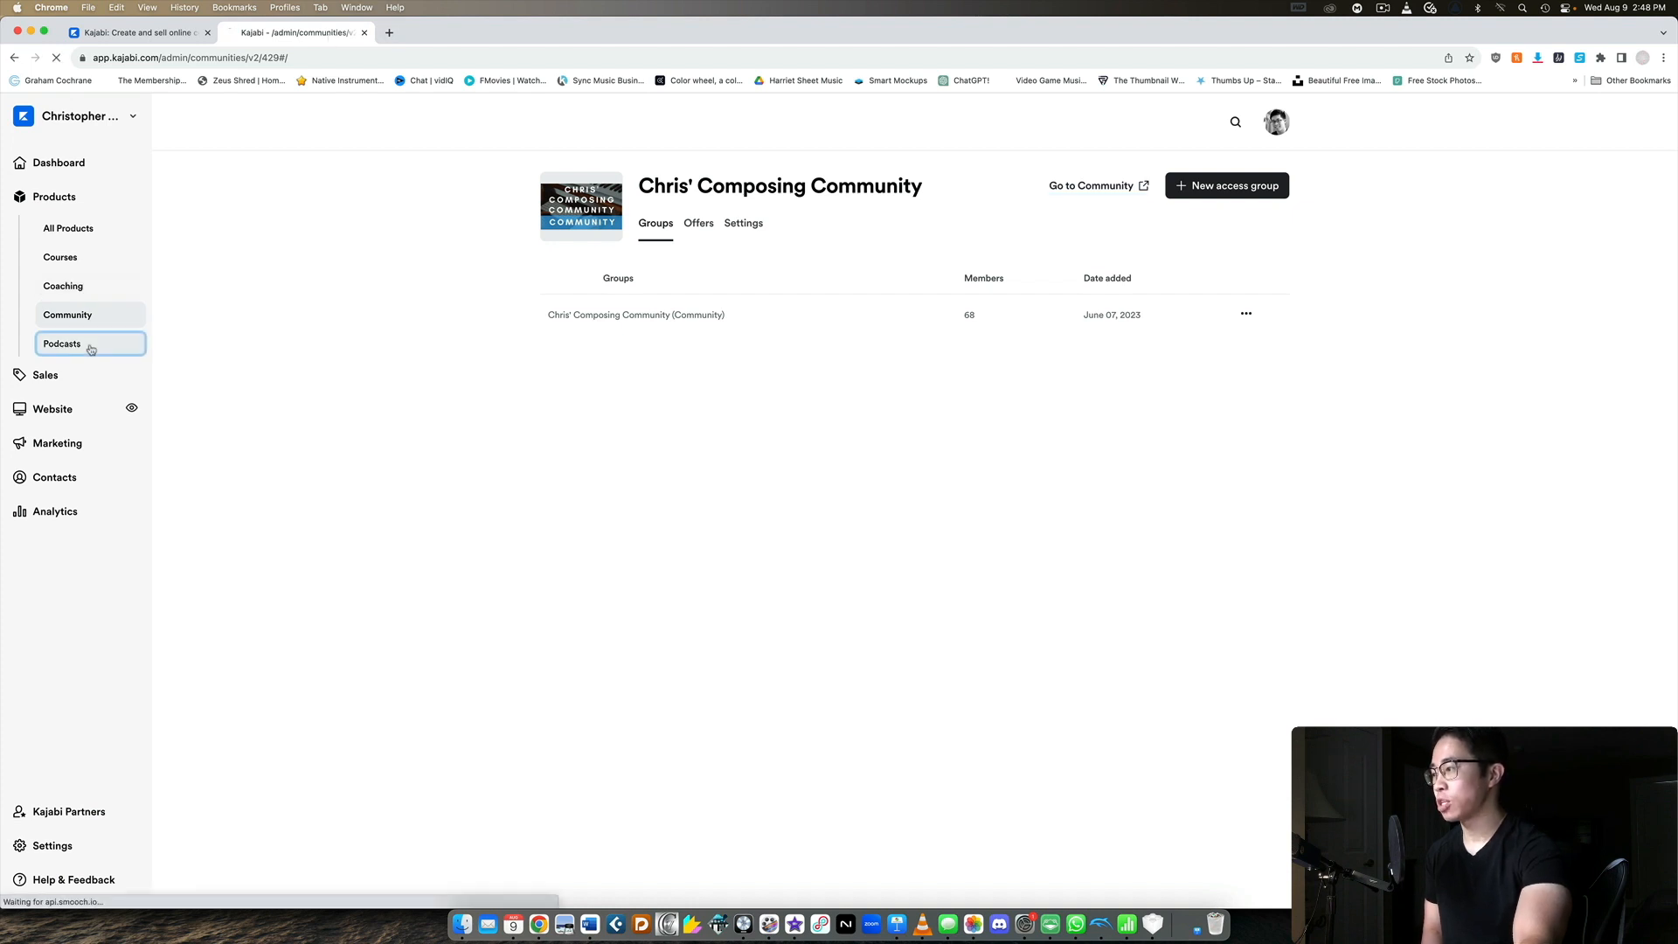
Step: View the 'Chris Talks' podcast list, then scroll through the Sales Payments dashboard
{"action": "left_click", "coordinate": [63, 344]}
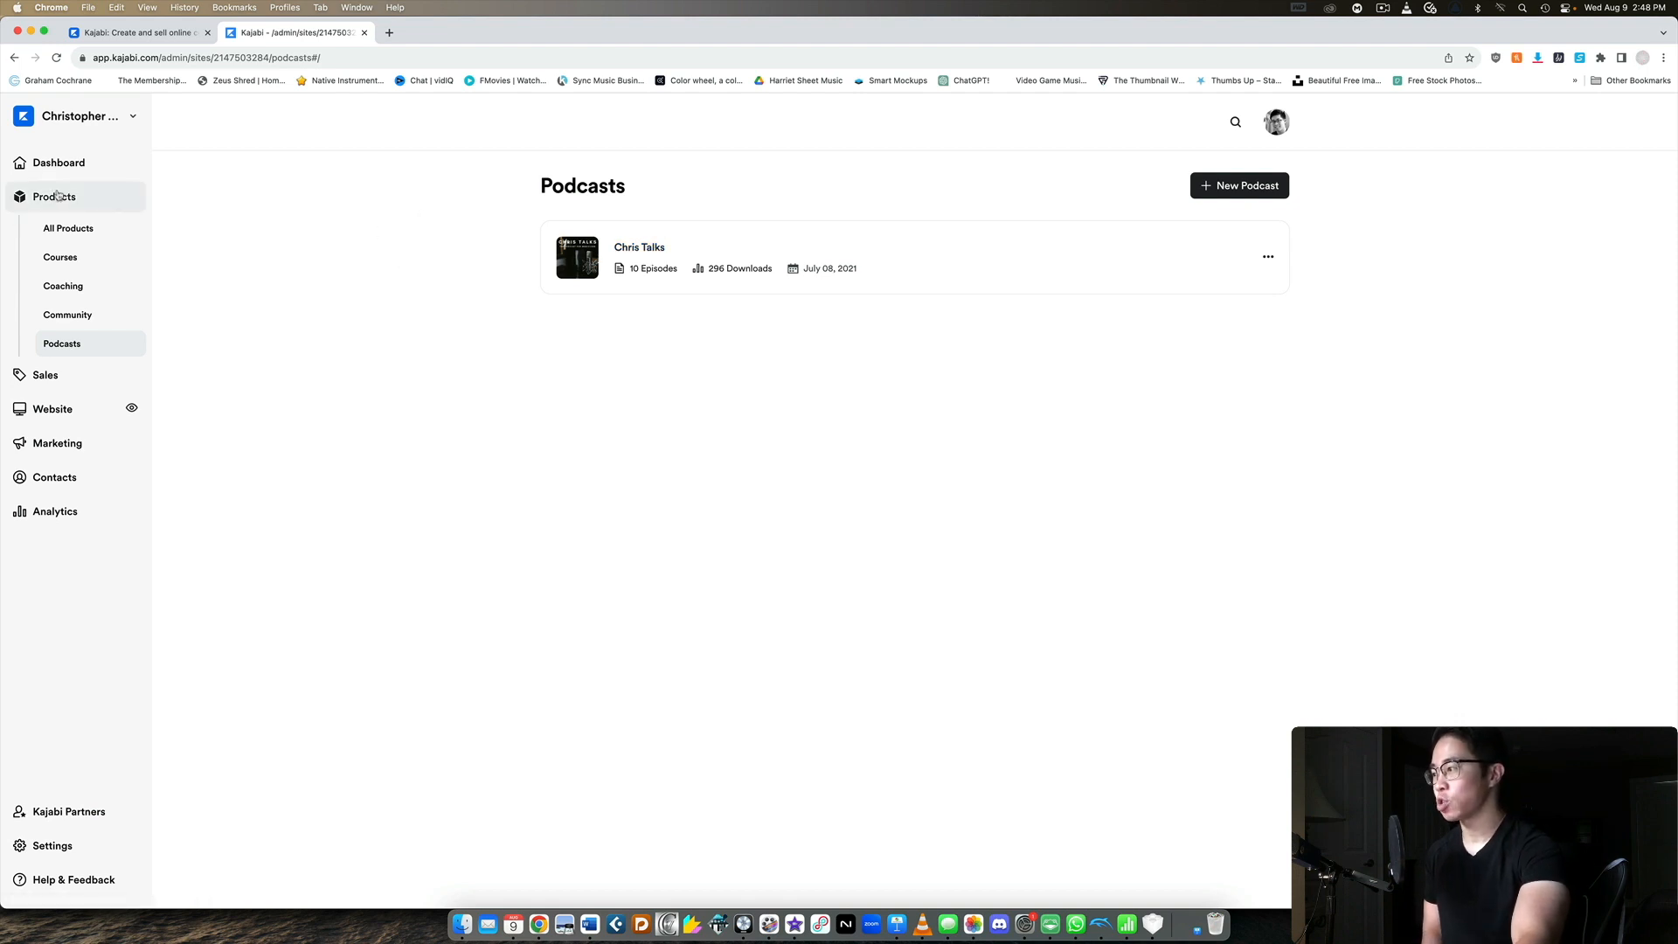
{"action": "left_click", "coordinate": [45, 374]}
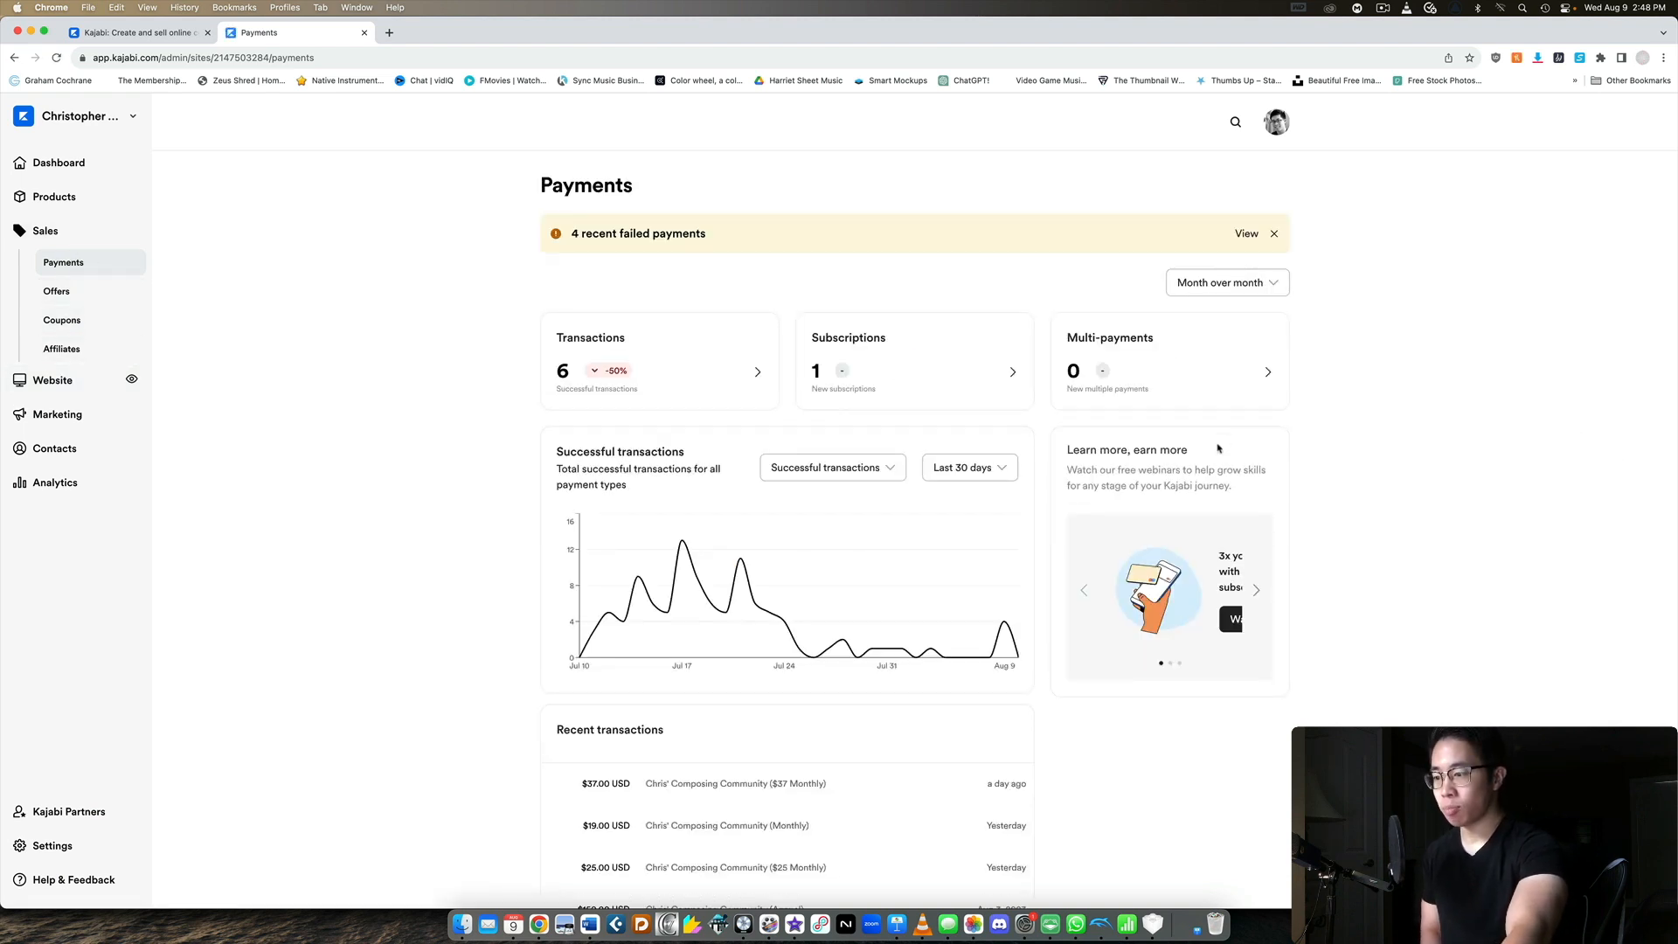
{"action": "mouse_move", "coordinate": [1292, 466]}
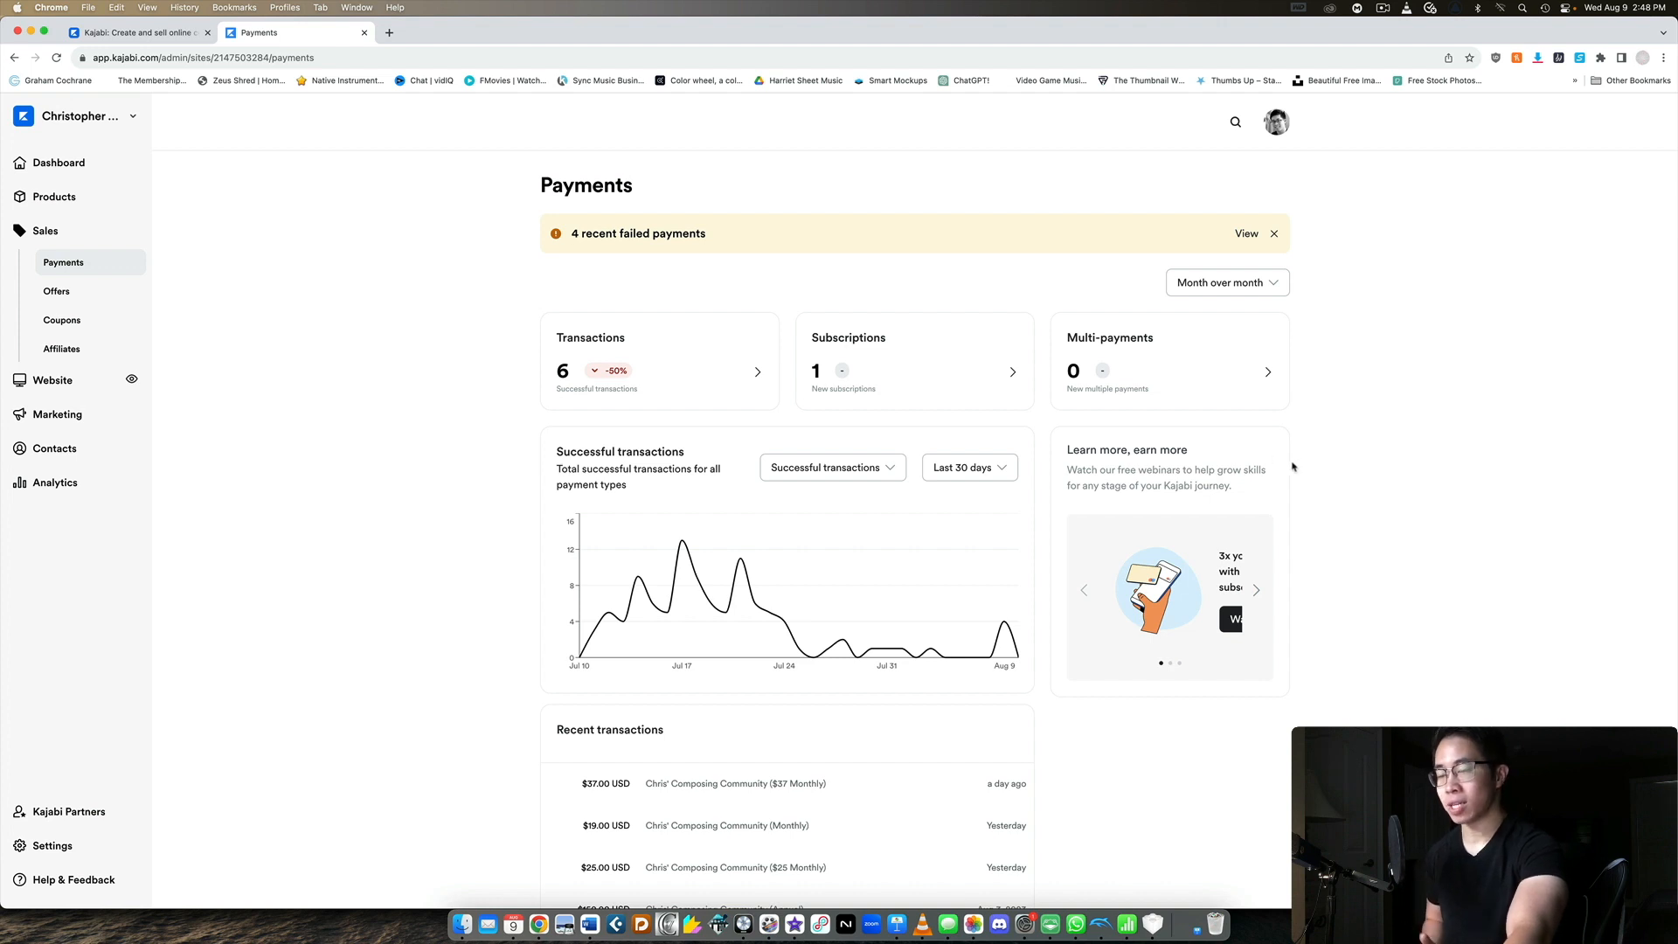
{"action": "scroll", "scroll_direction": "down", "scroll_amount": 3}
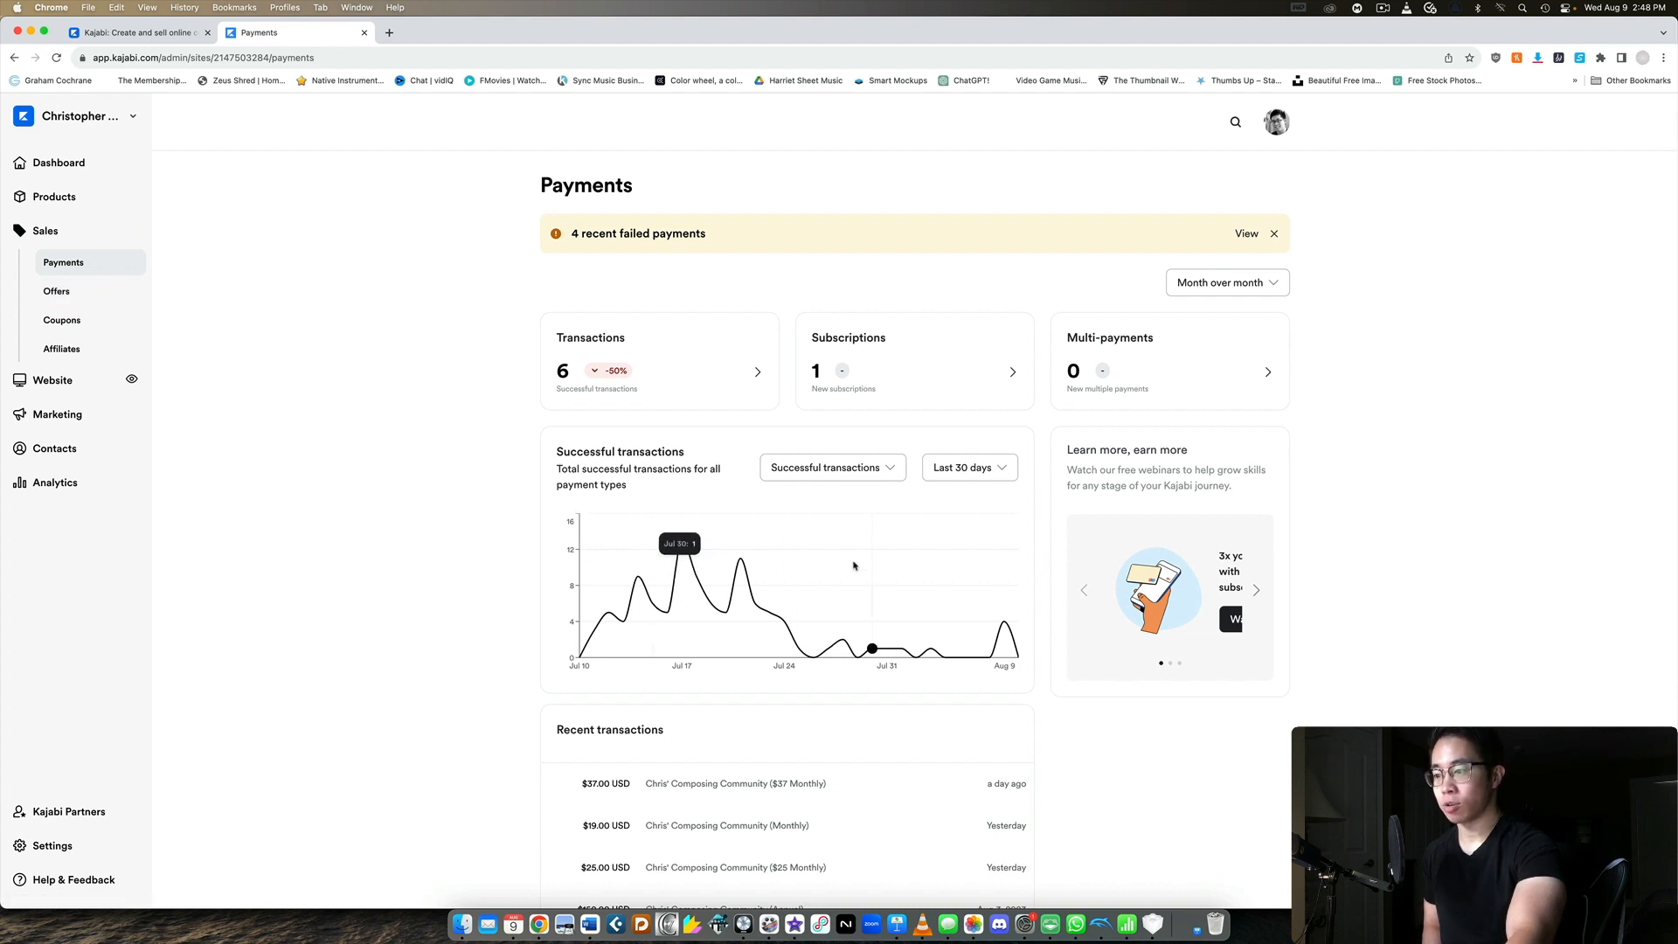
{"action": "scroll", "scroll_direction": "down", "scroll_amount": 3}
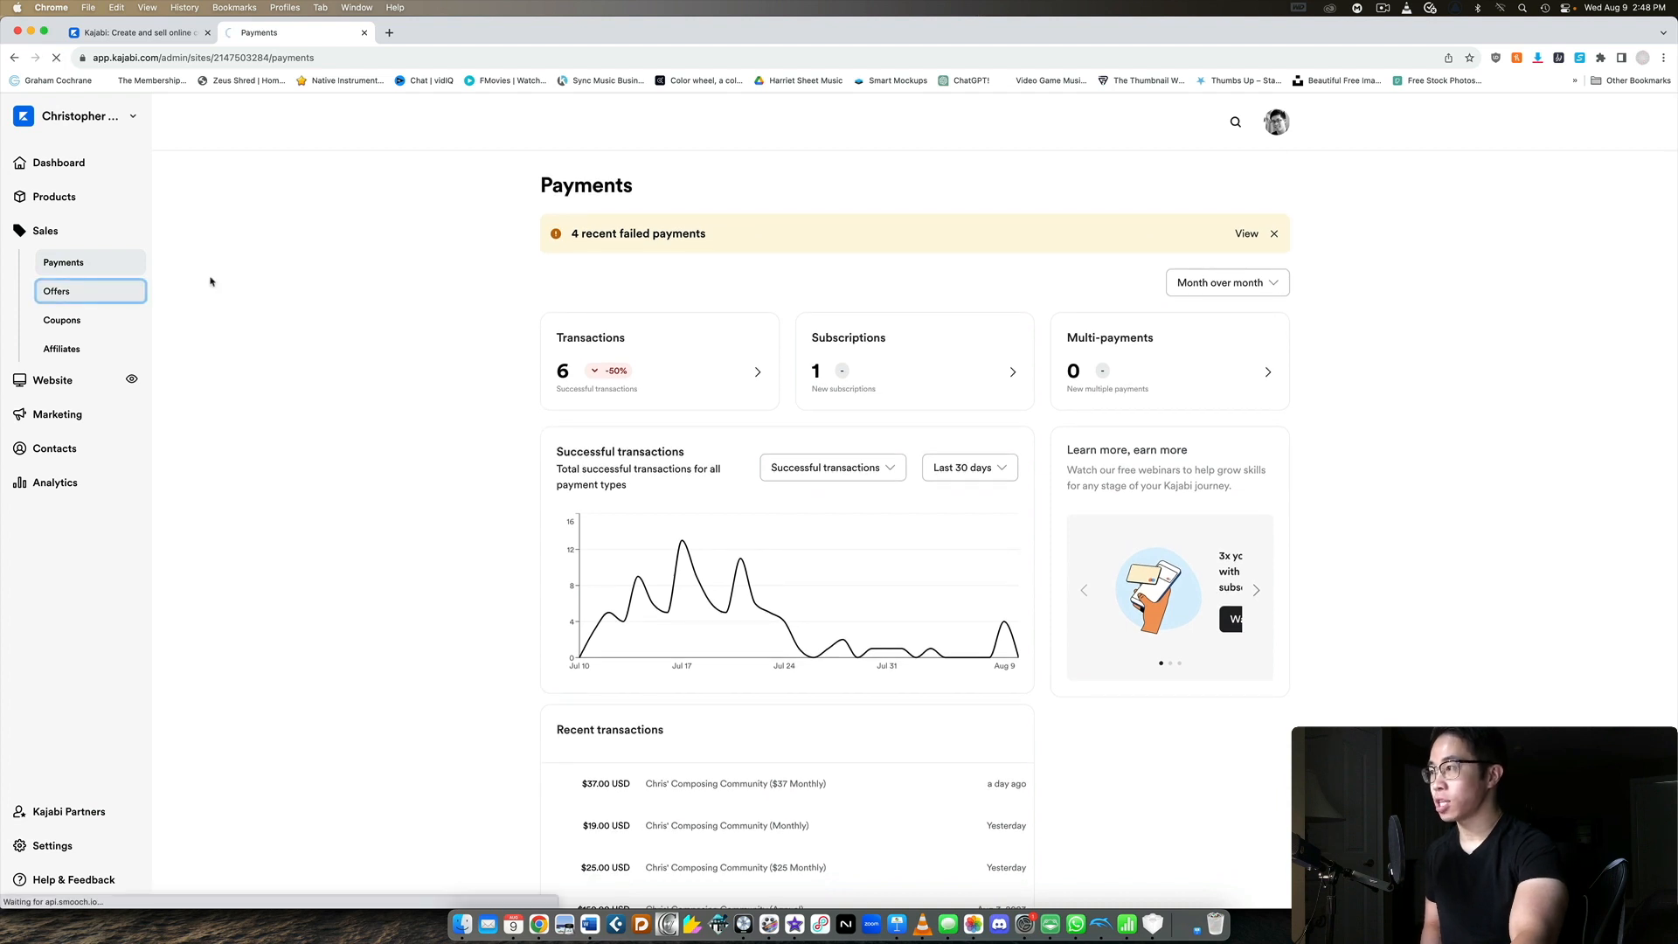
Step: Open the Cinematic Music Creation (PLATINUM) - Downsell Offer and review its products
{"action": "left_click", "coordinate": [56, 290]}
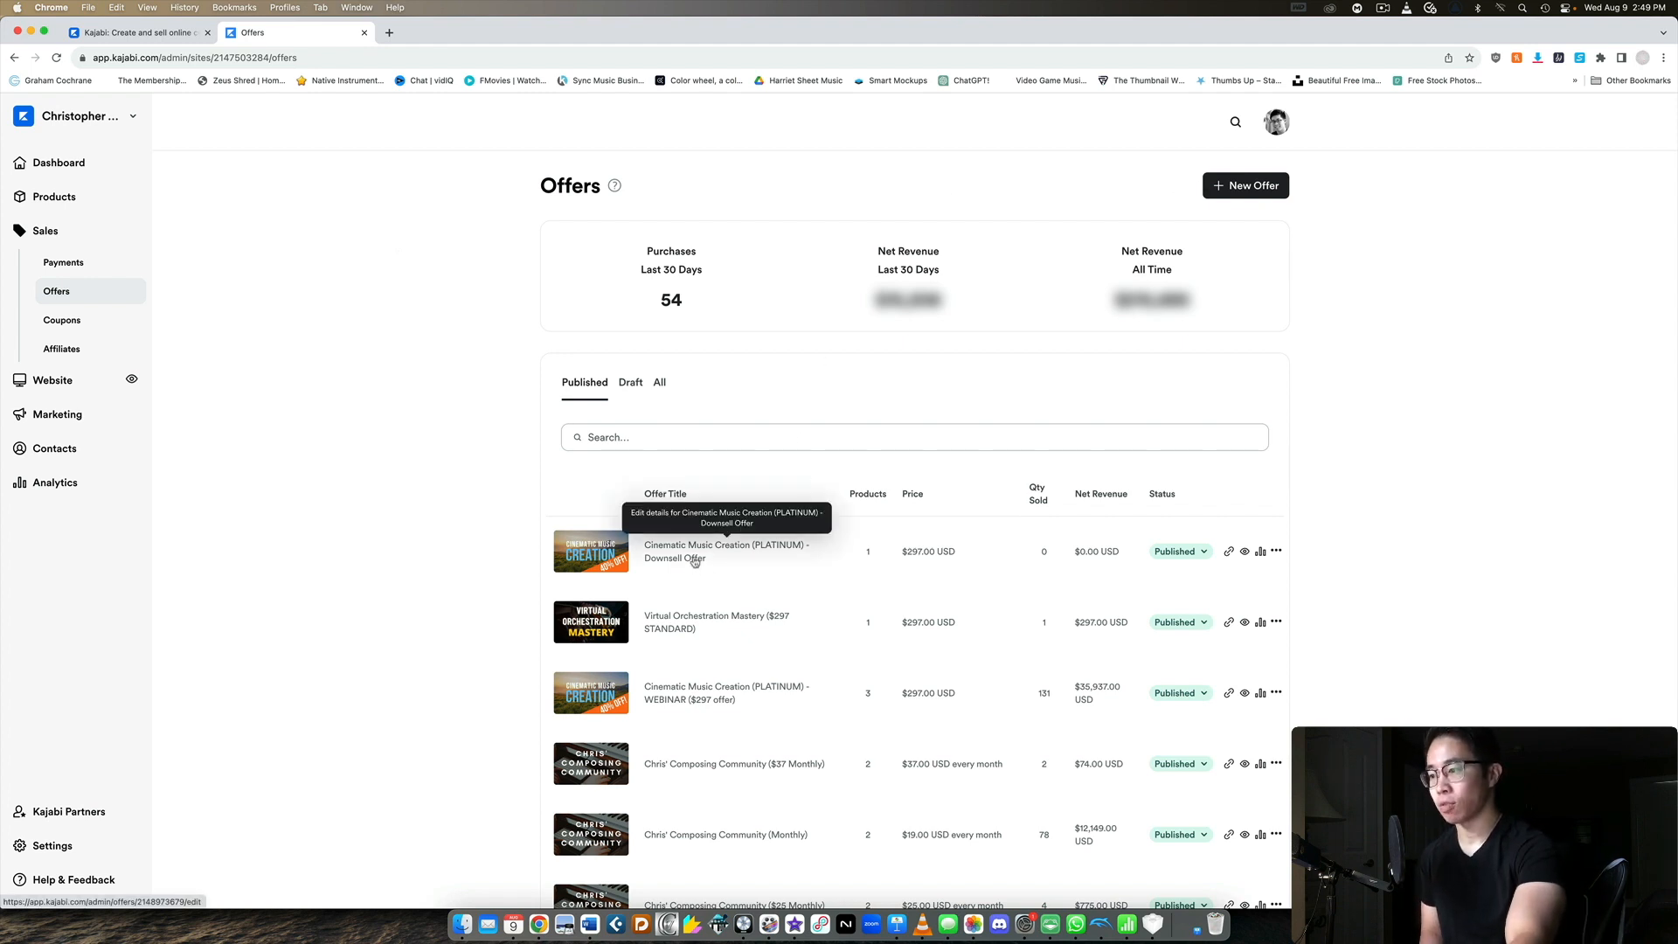
{"action": "left_click", "coordinate": [727, 551]}
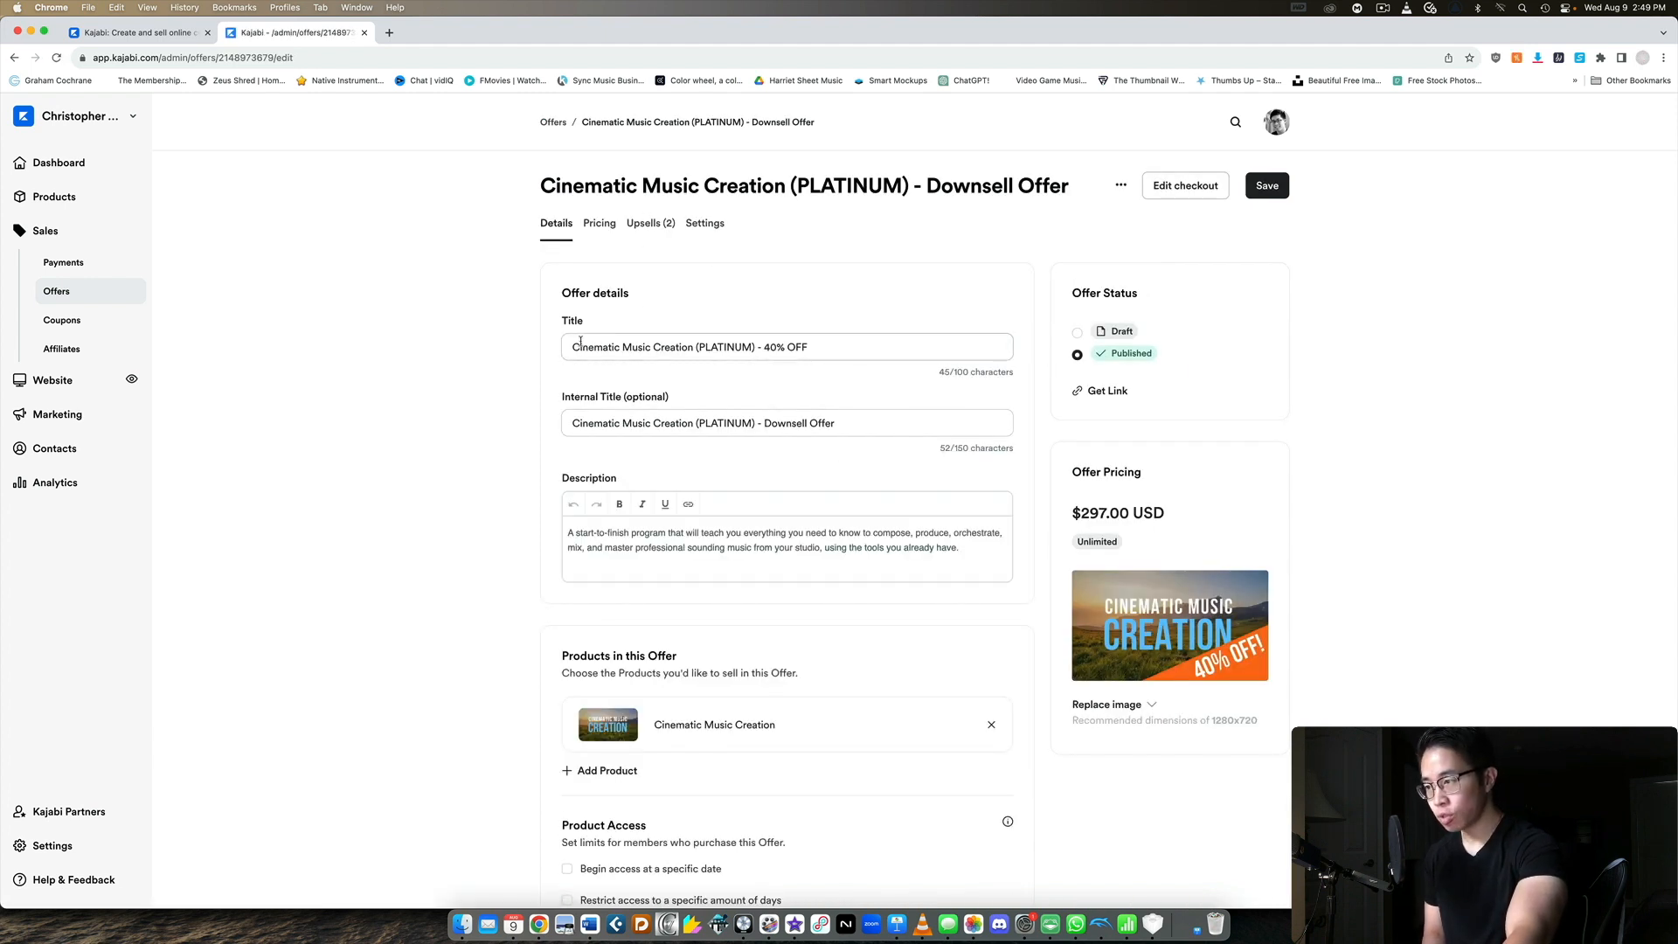
{"action": "scroll", "scroll_direction": "down", "scroll_amount": 3}
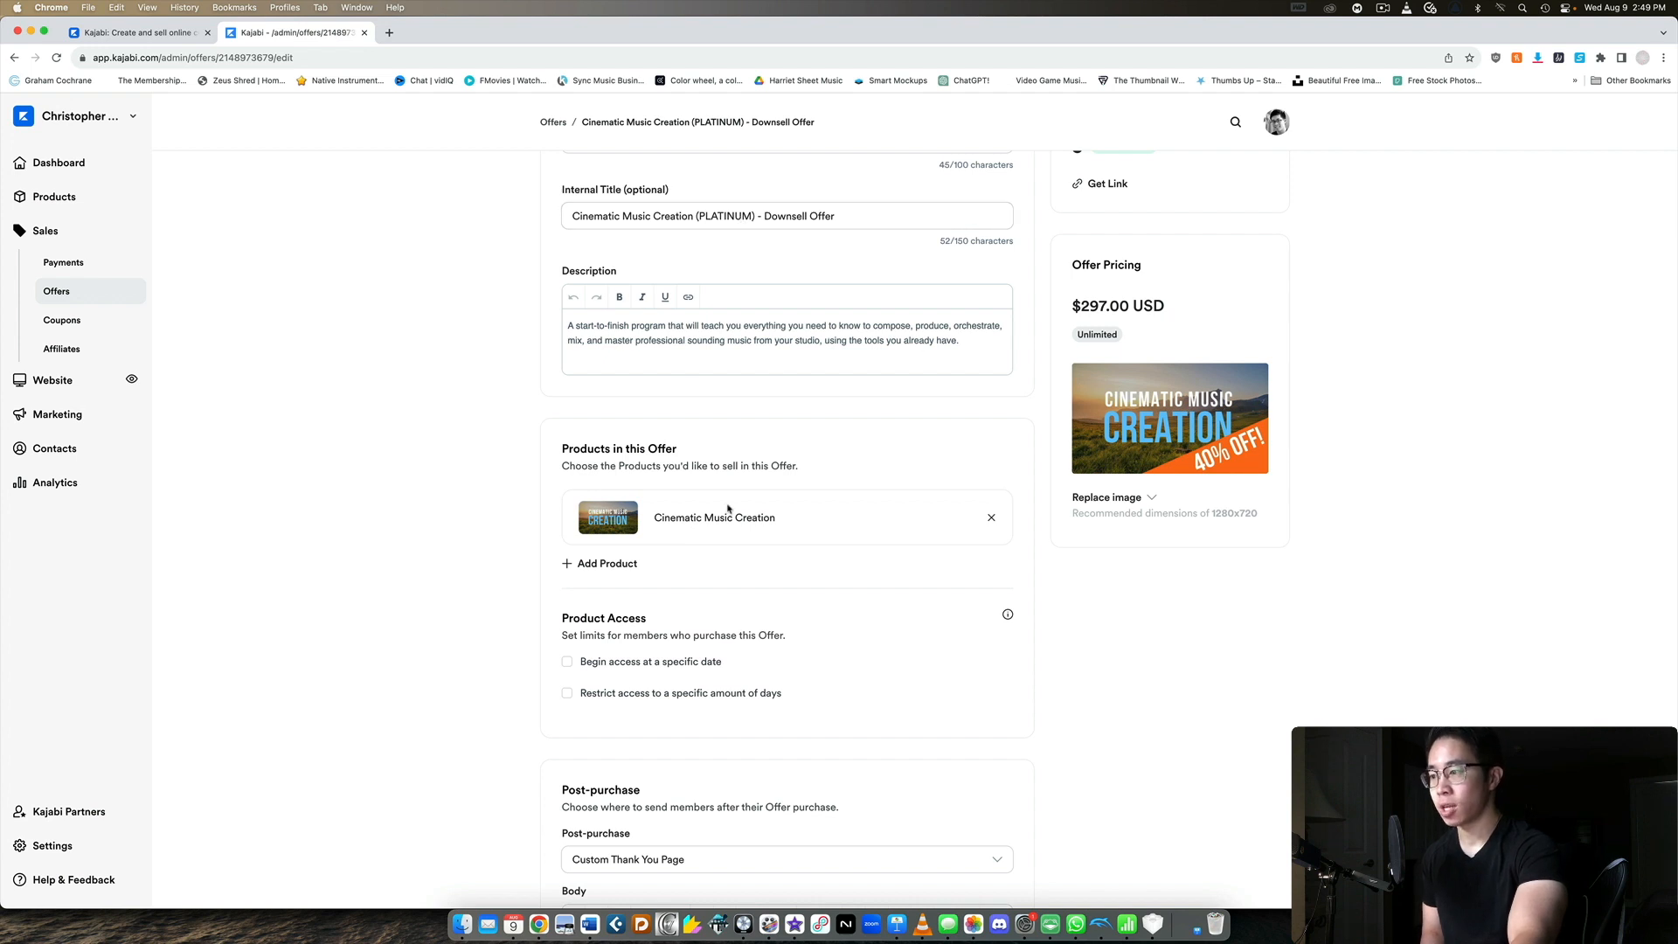
{"action": "scroll", "scroll_direction": "down", "scroll_amount": 3}
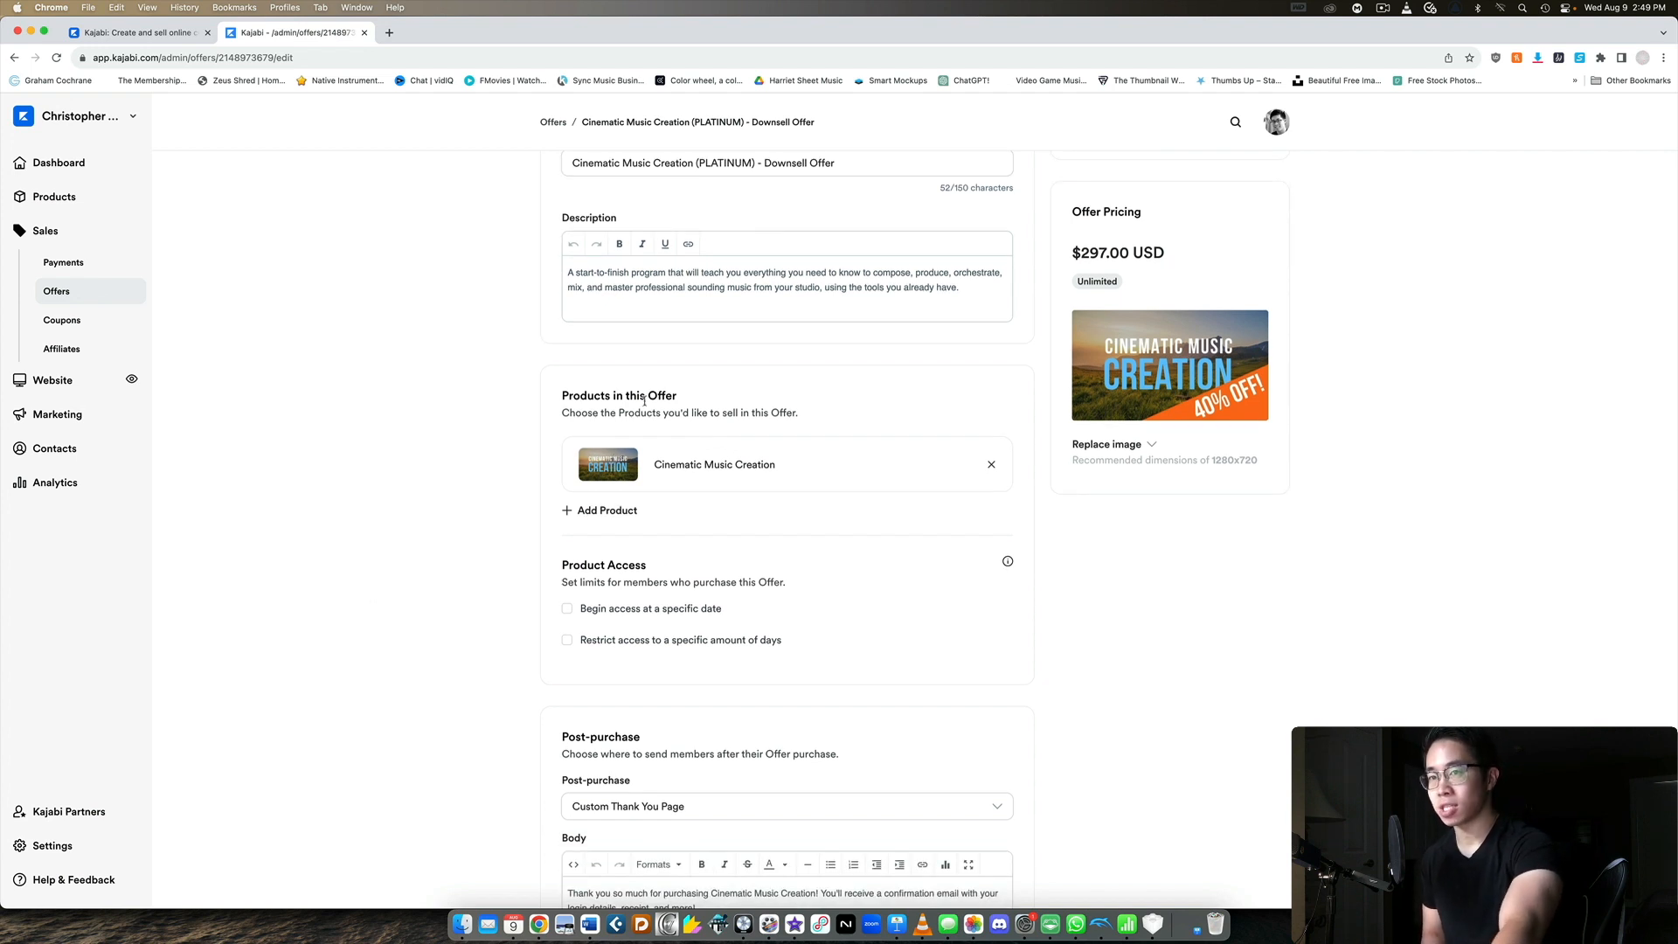
{"action": "mouse_move", "coordinate": [712, 477]}
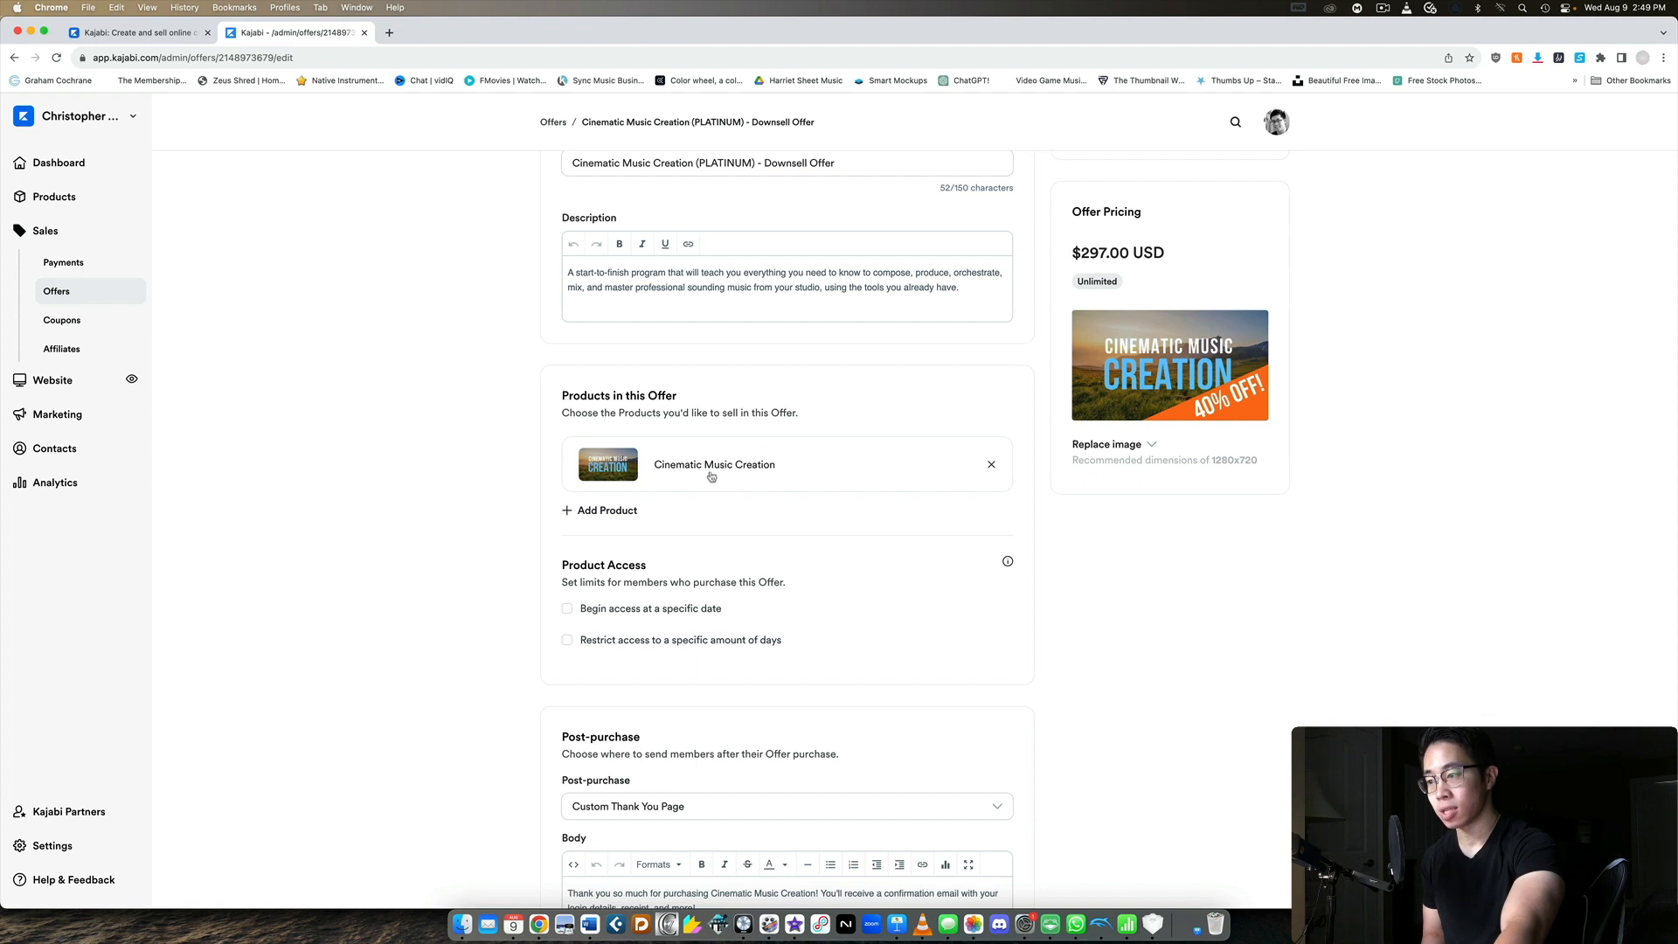
Step: Review the offer's post-purchase thank-you page settings and automations
{"action": "left_click", "coordinate": [600, 509]}
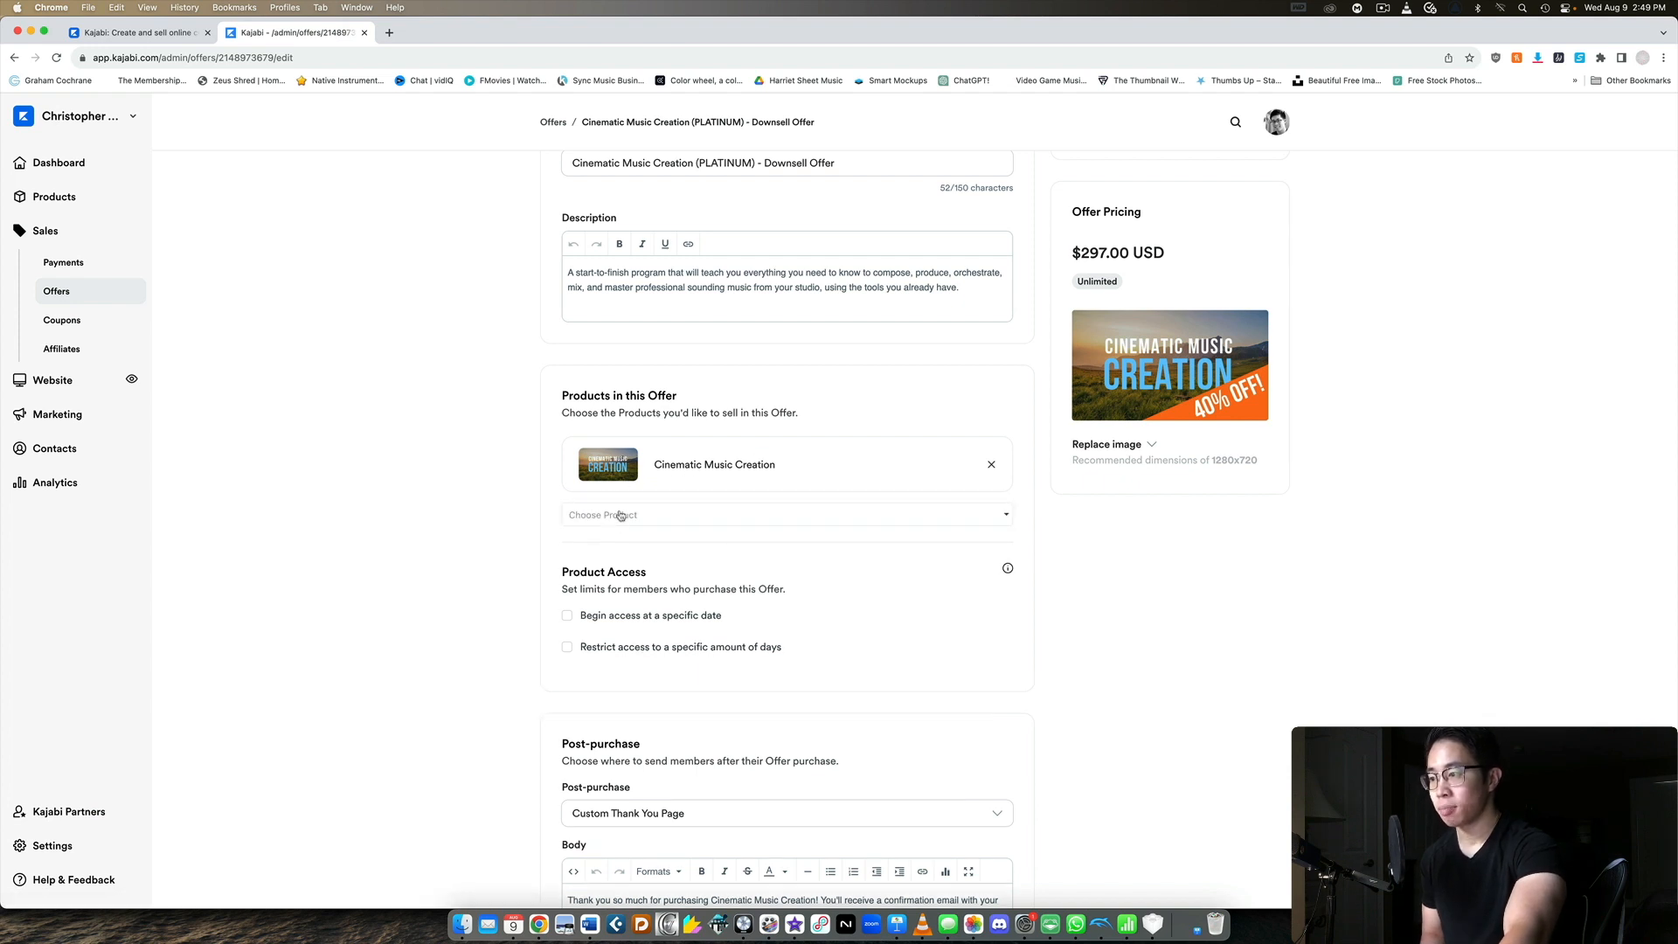
{"action": "left_click", "coordinate": [785, 514]}
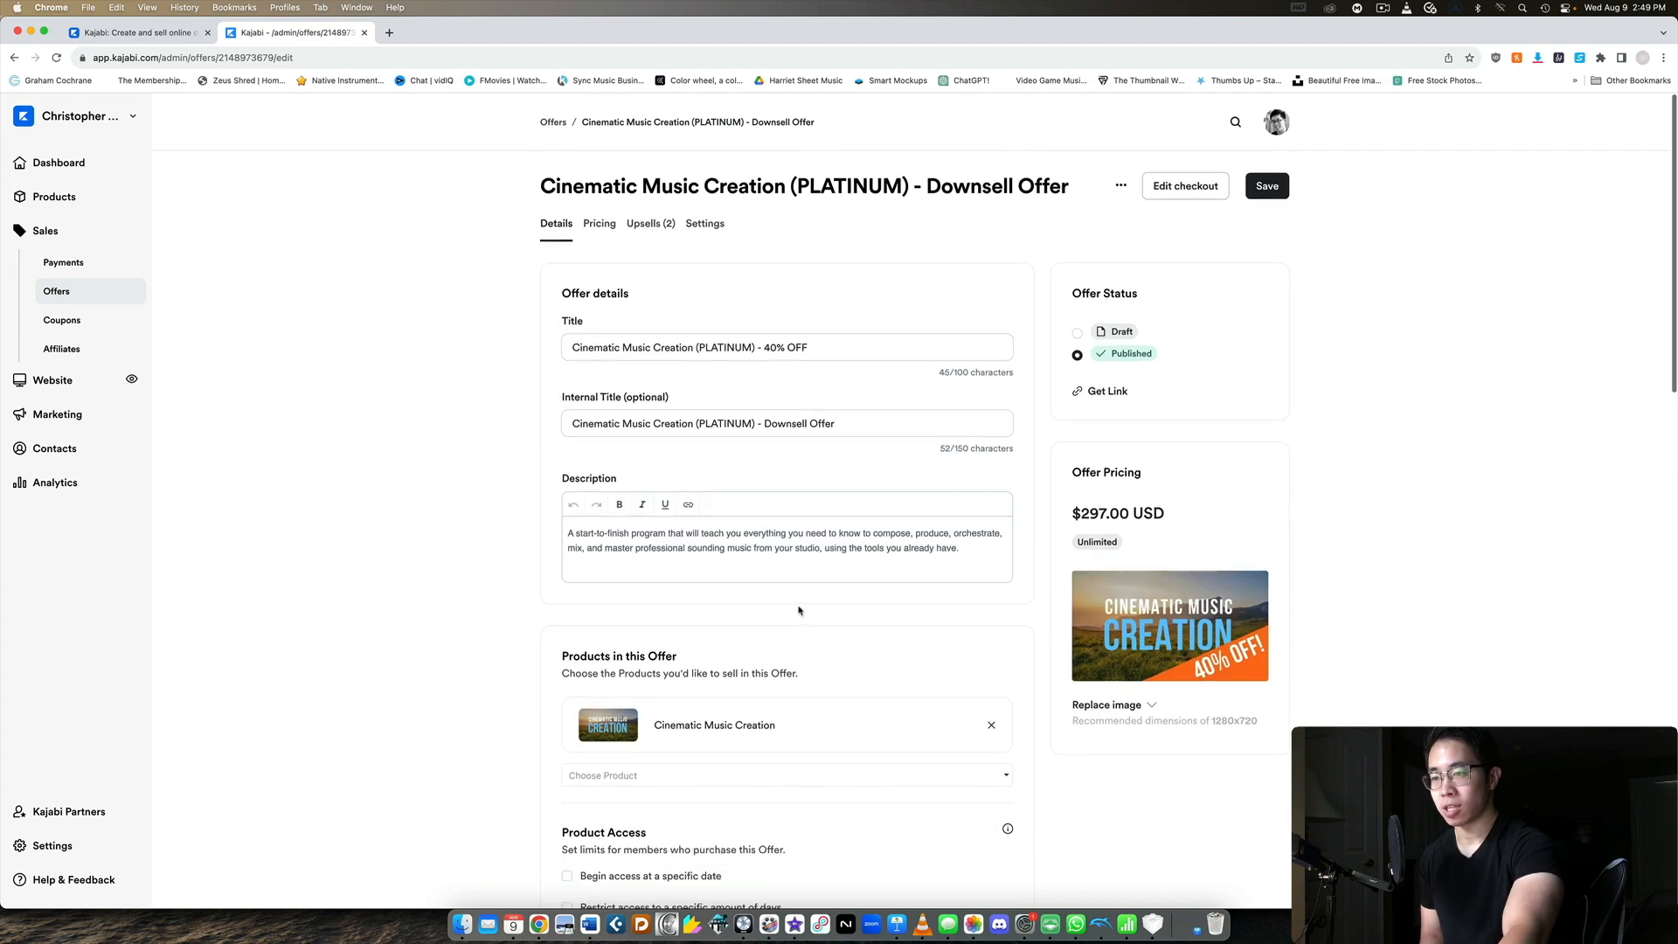
{"action": "scroll", "scroll_direction": "down", "scroll_amount": 3}
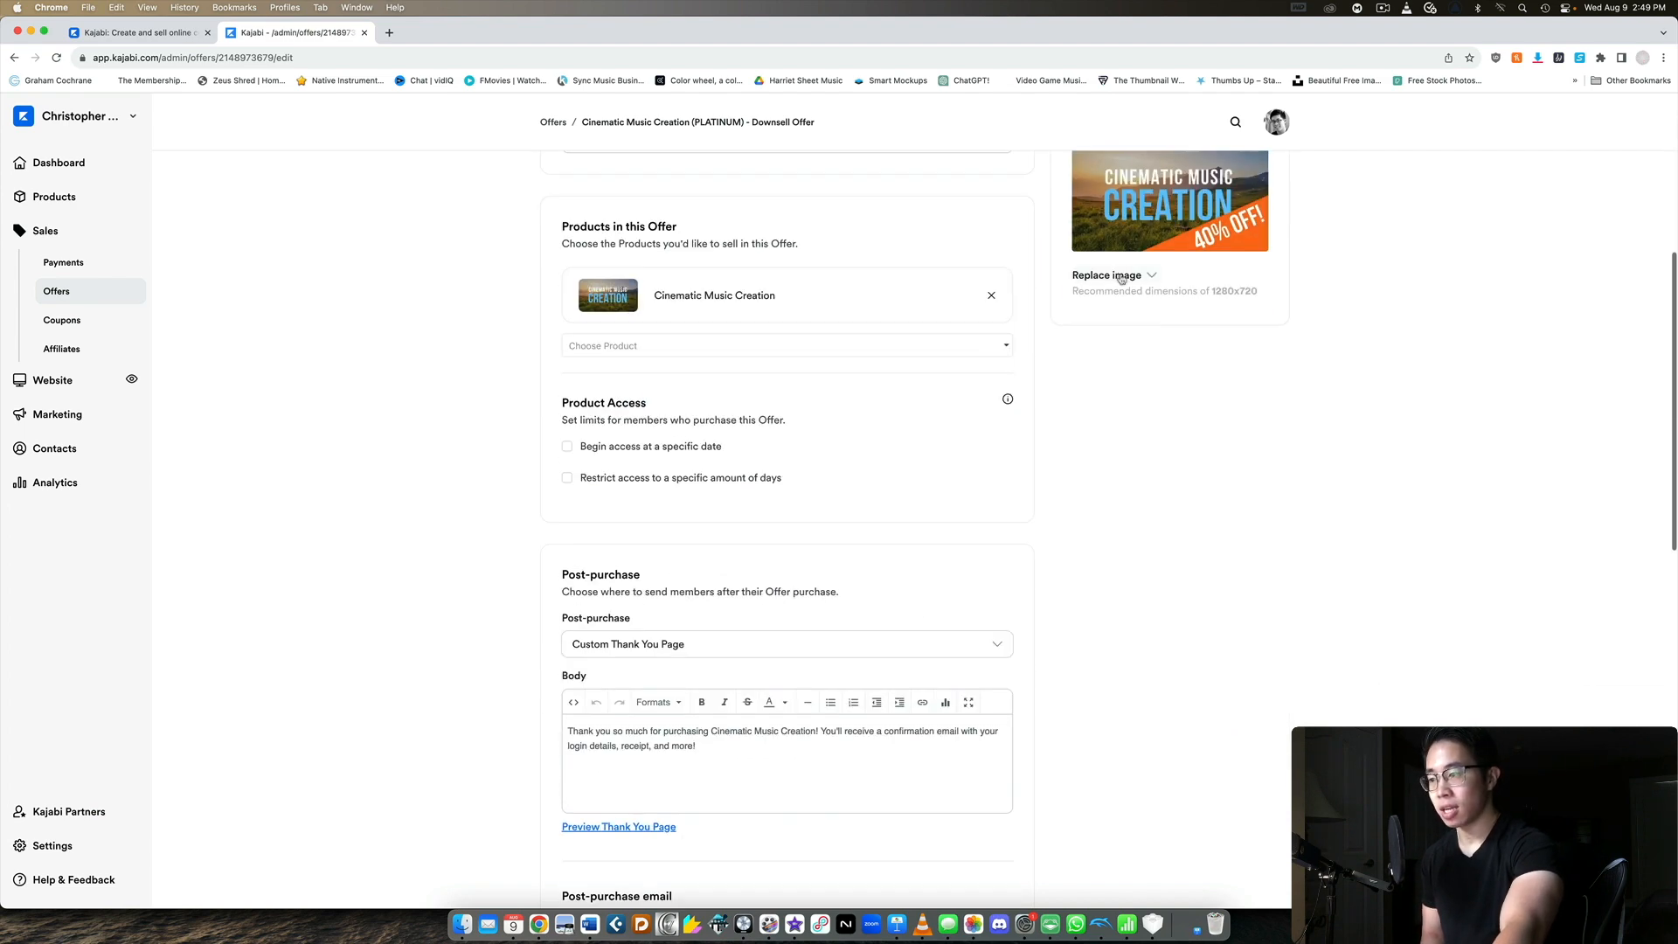
{"action": "scroll", "scroll_direction": "down", "scroll_amount": 3}
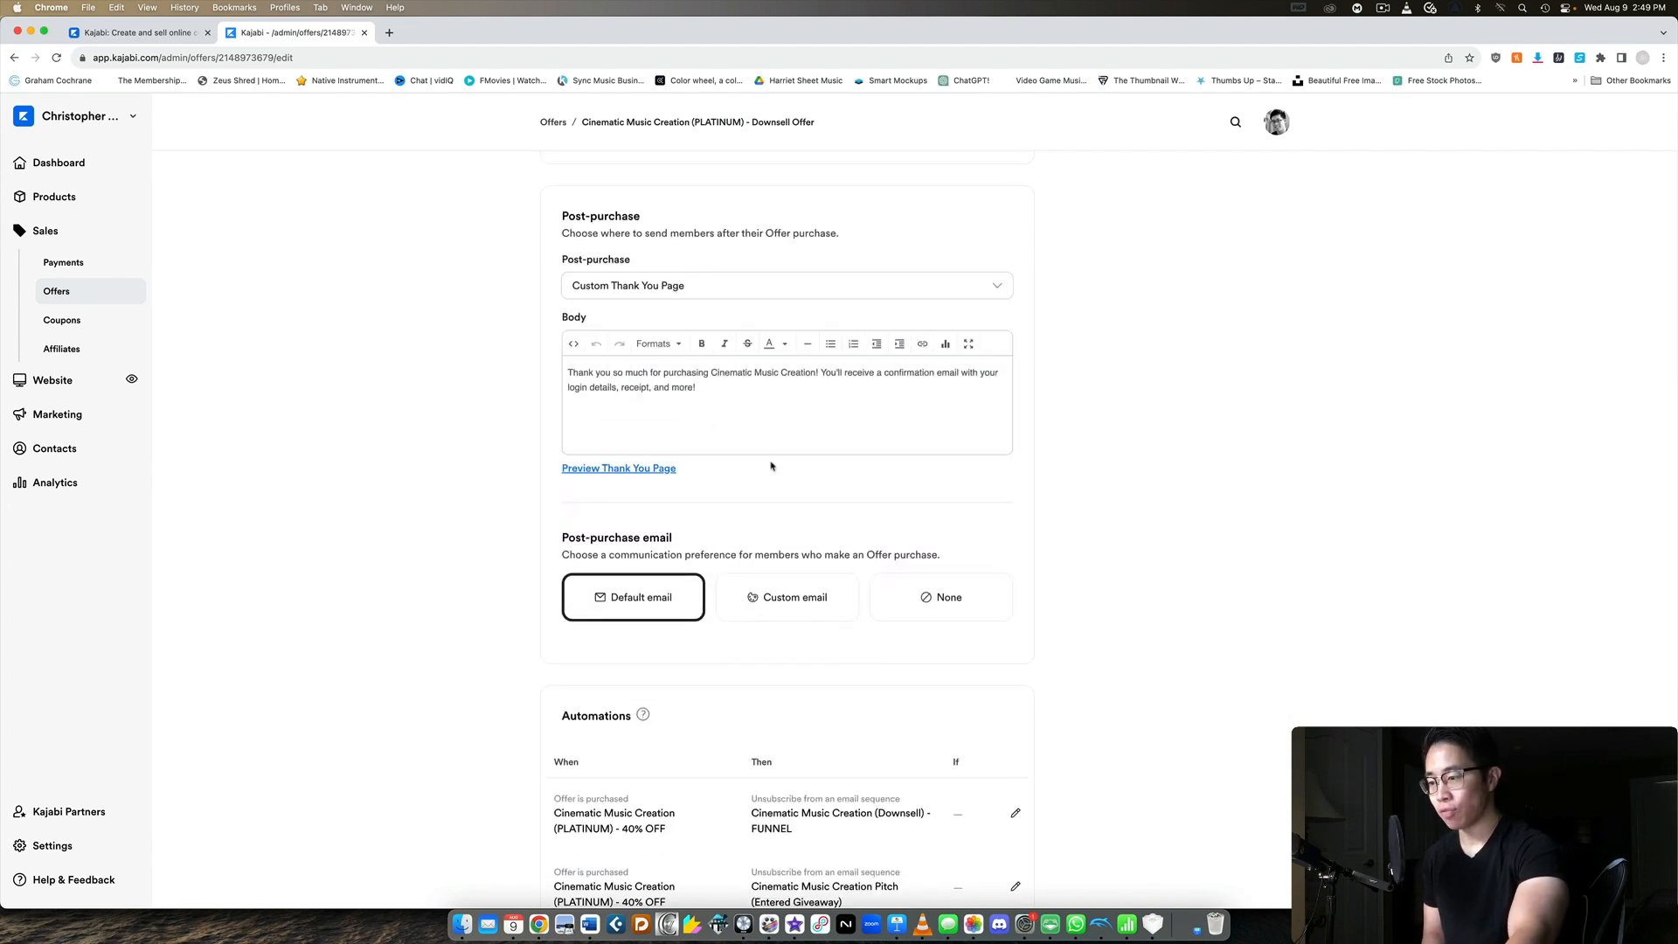
{"action": "scroll", "scroll_direction": "down", "scroll_amount": 3}
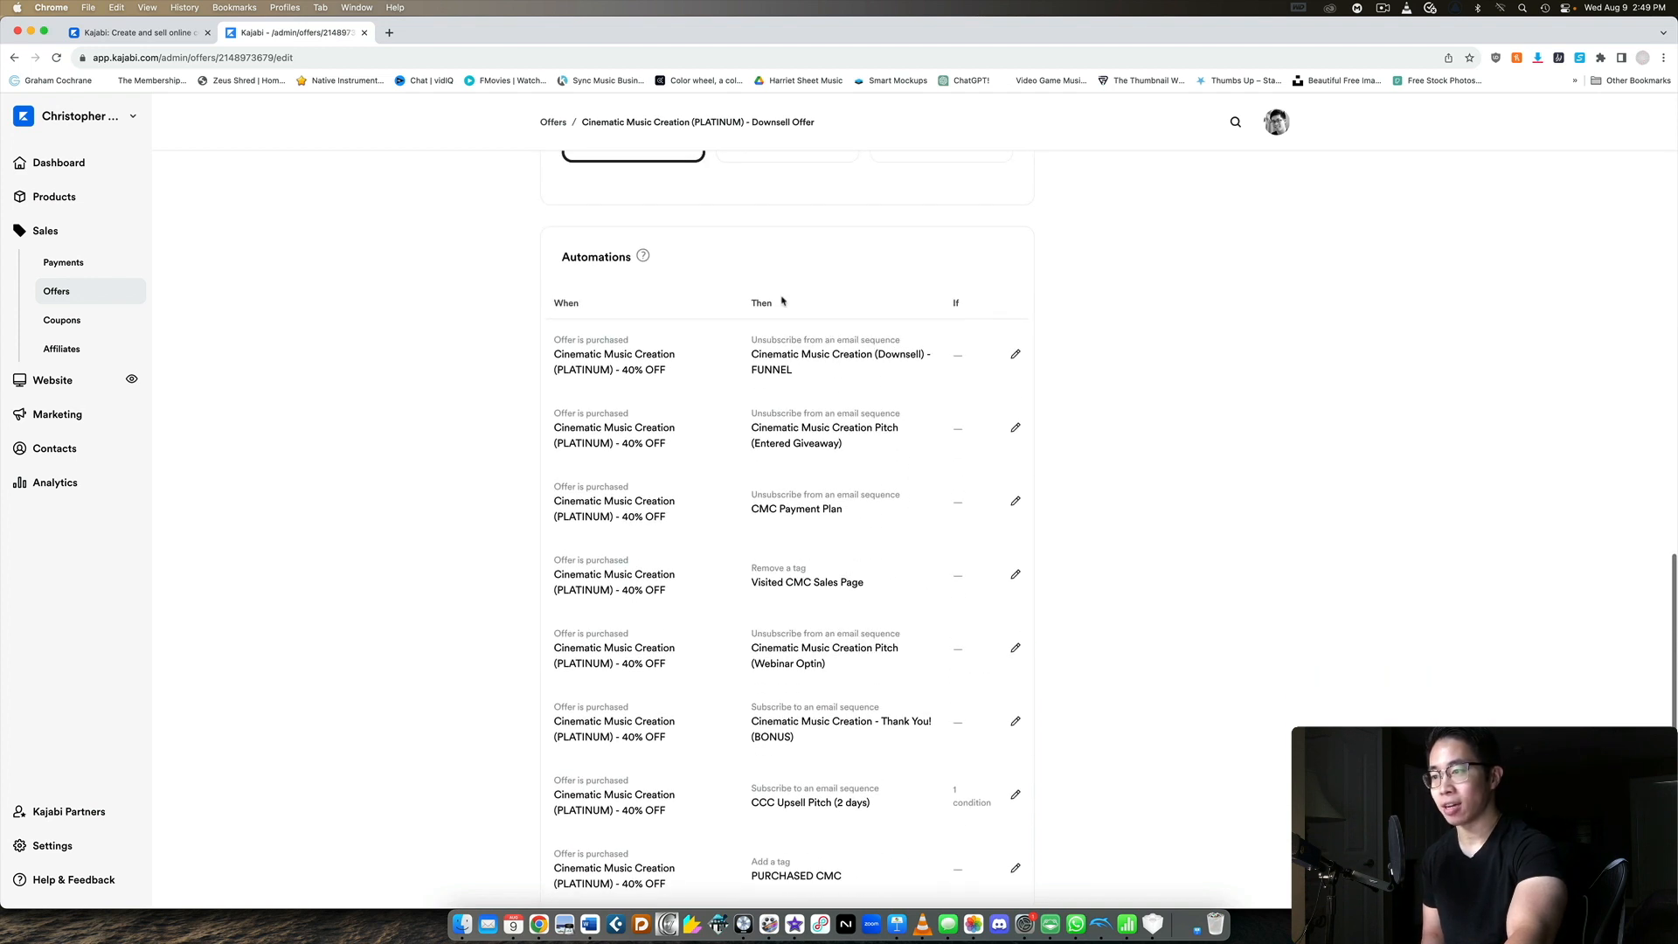
{"action": "mouse_move", "coordinate": [856, 227]}
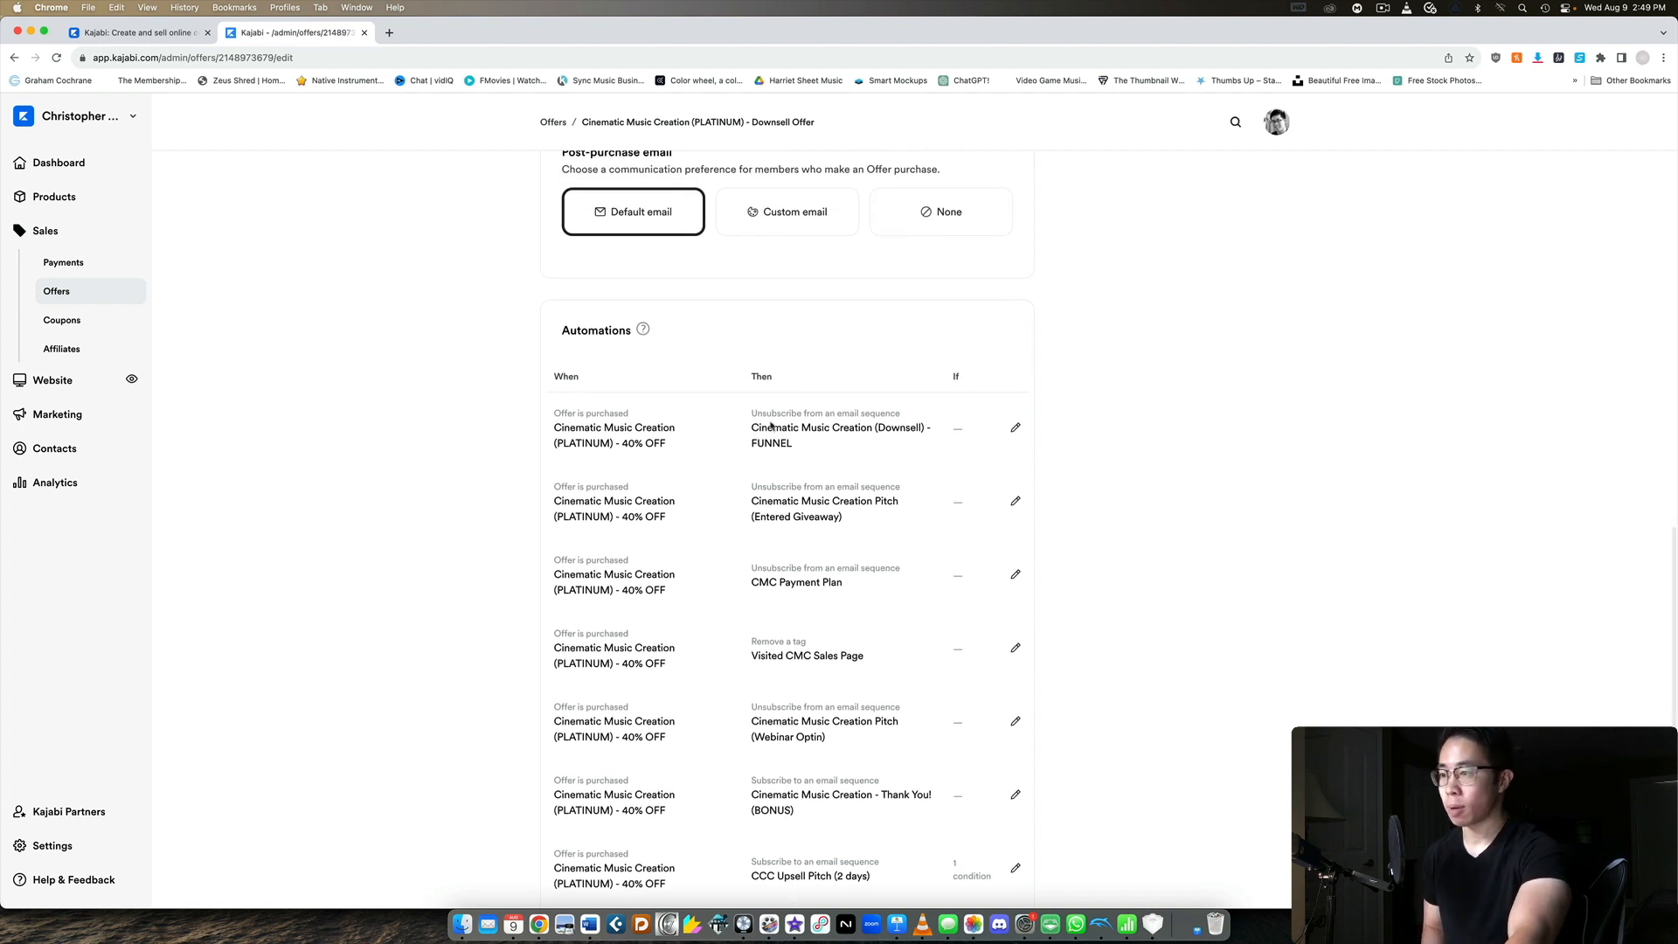
{"action": "mouse_move", "coordinate": [771, 442]}
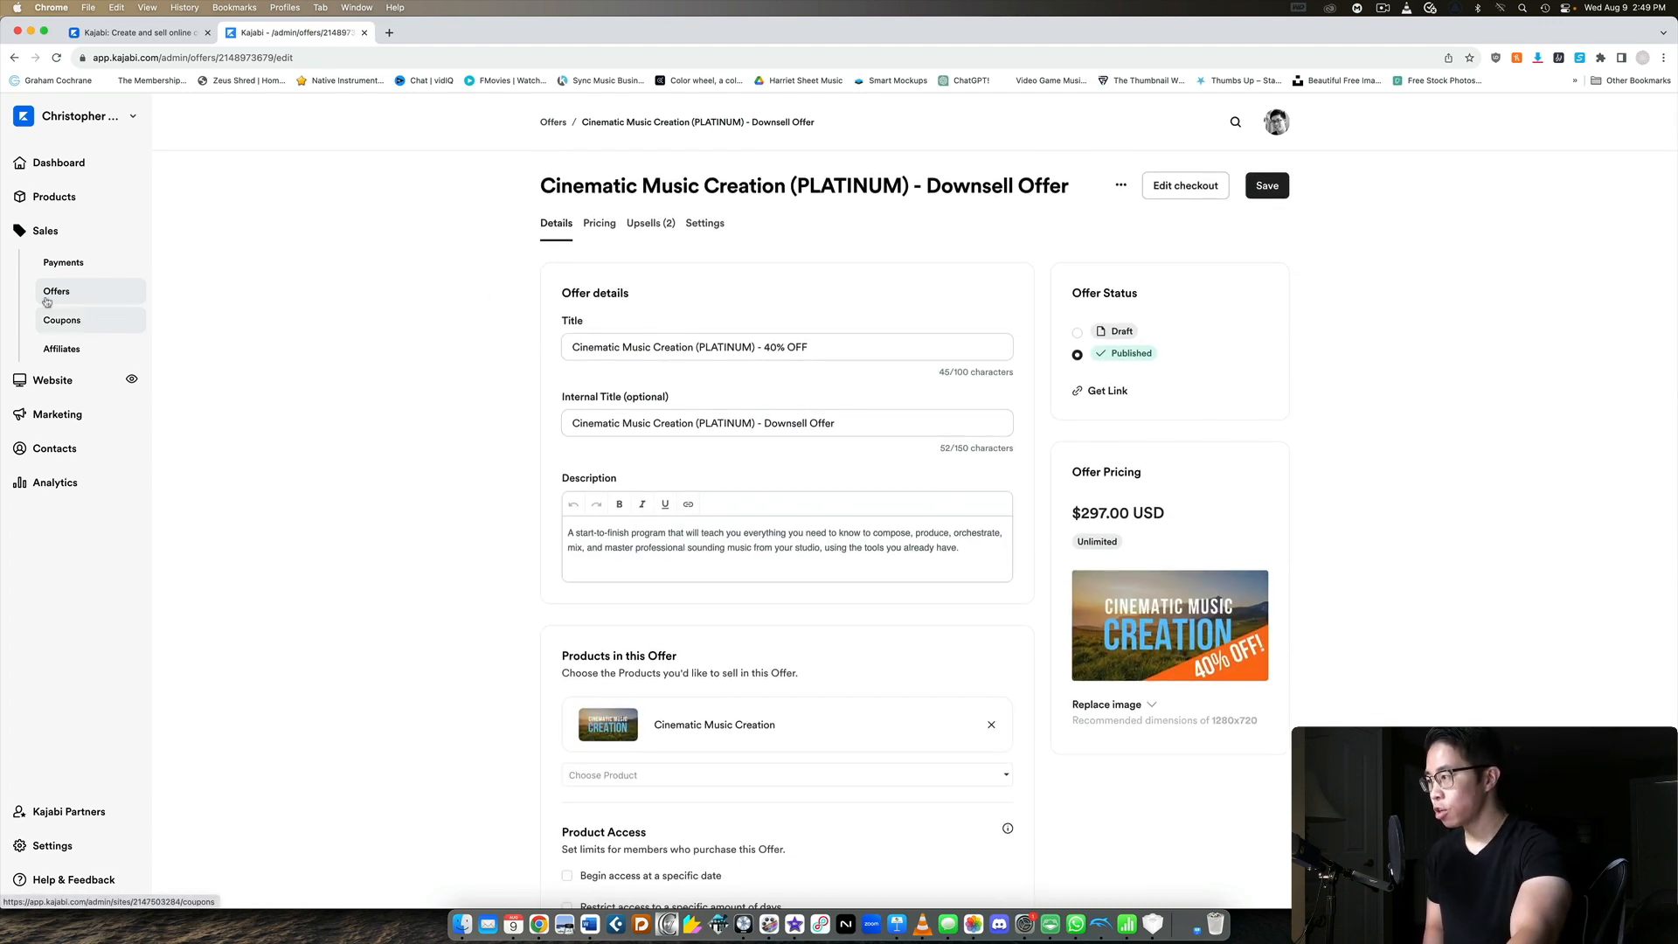
Step: Show the Coupons list with discounts and expiration dates, then head to Website
{"action": "left_click", "coordinate": [61, 318]}
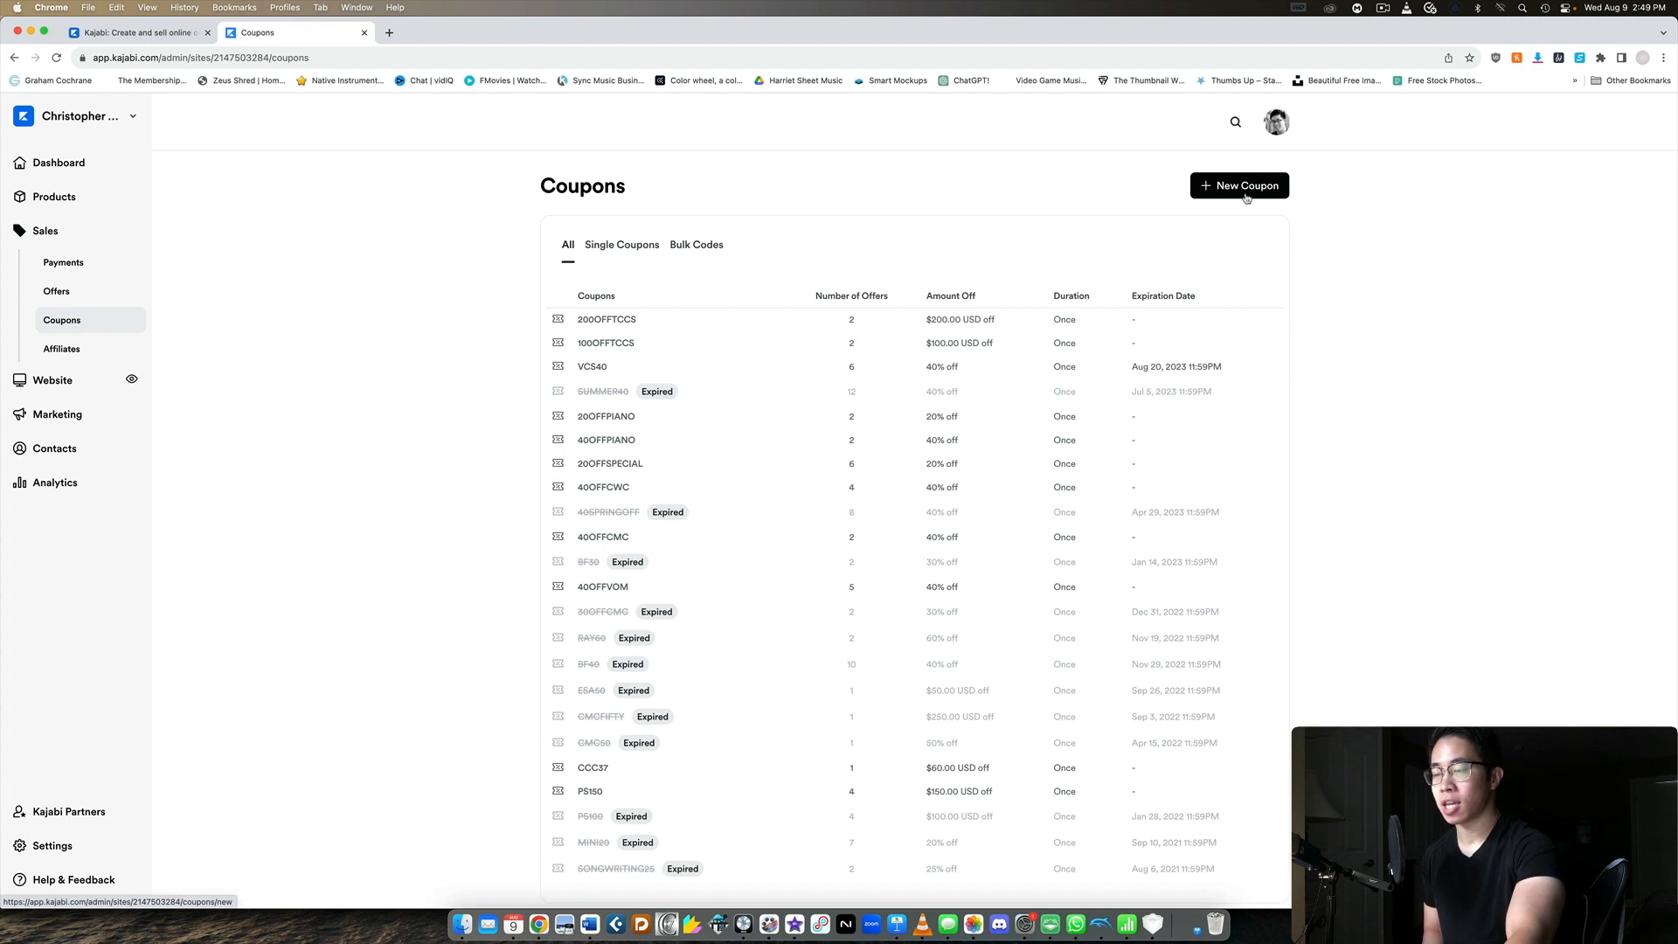
{"action": "mouse_move", "coordinate": [390, 224]}
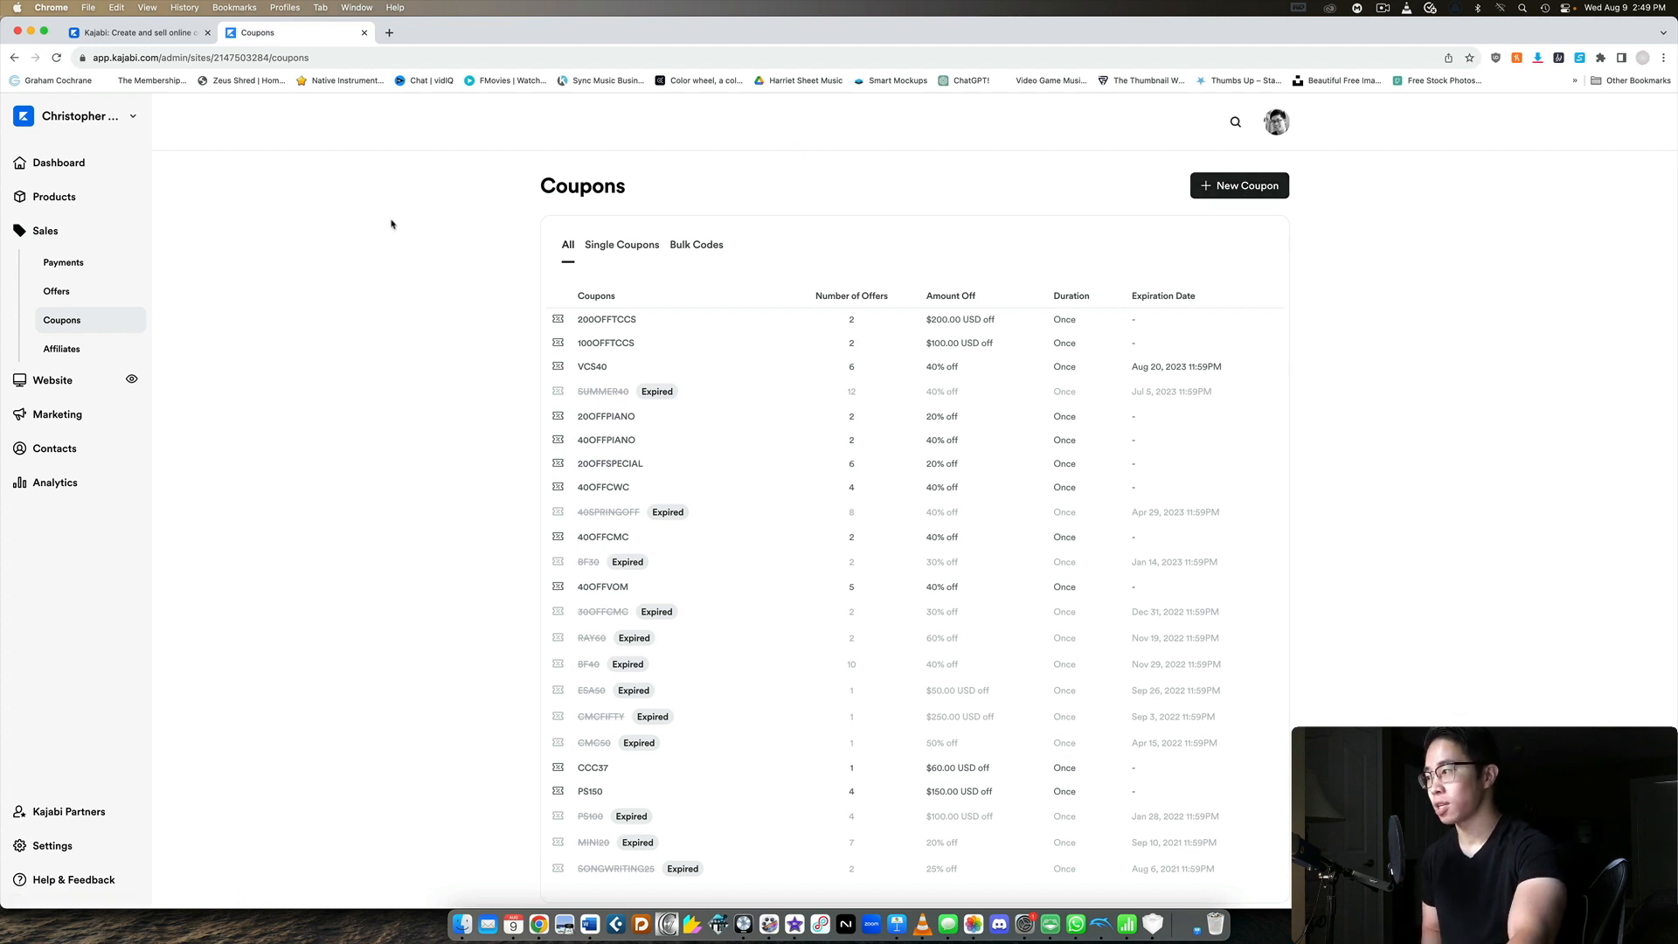
{"action": "left_click", "coordinate": [51, 379]}
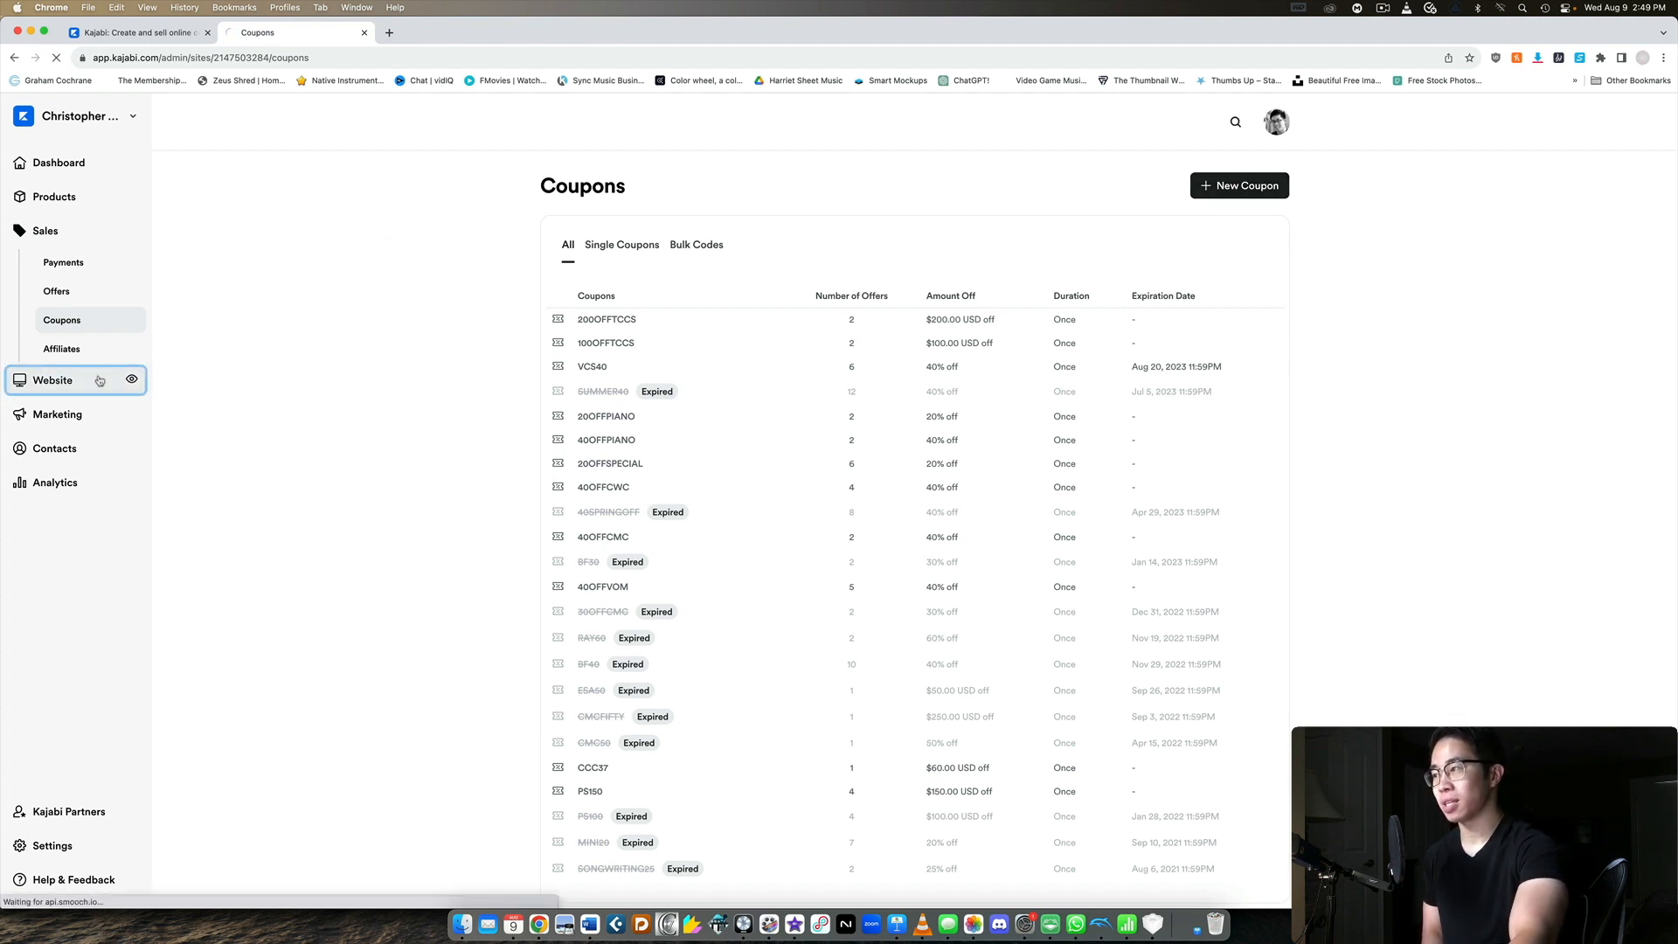
Step: Preview the live Kim theme from the Design page and scroll its demo reels
{"action": "left_click", "coordinate": [51, 264]}
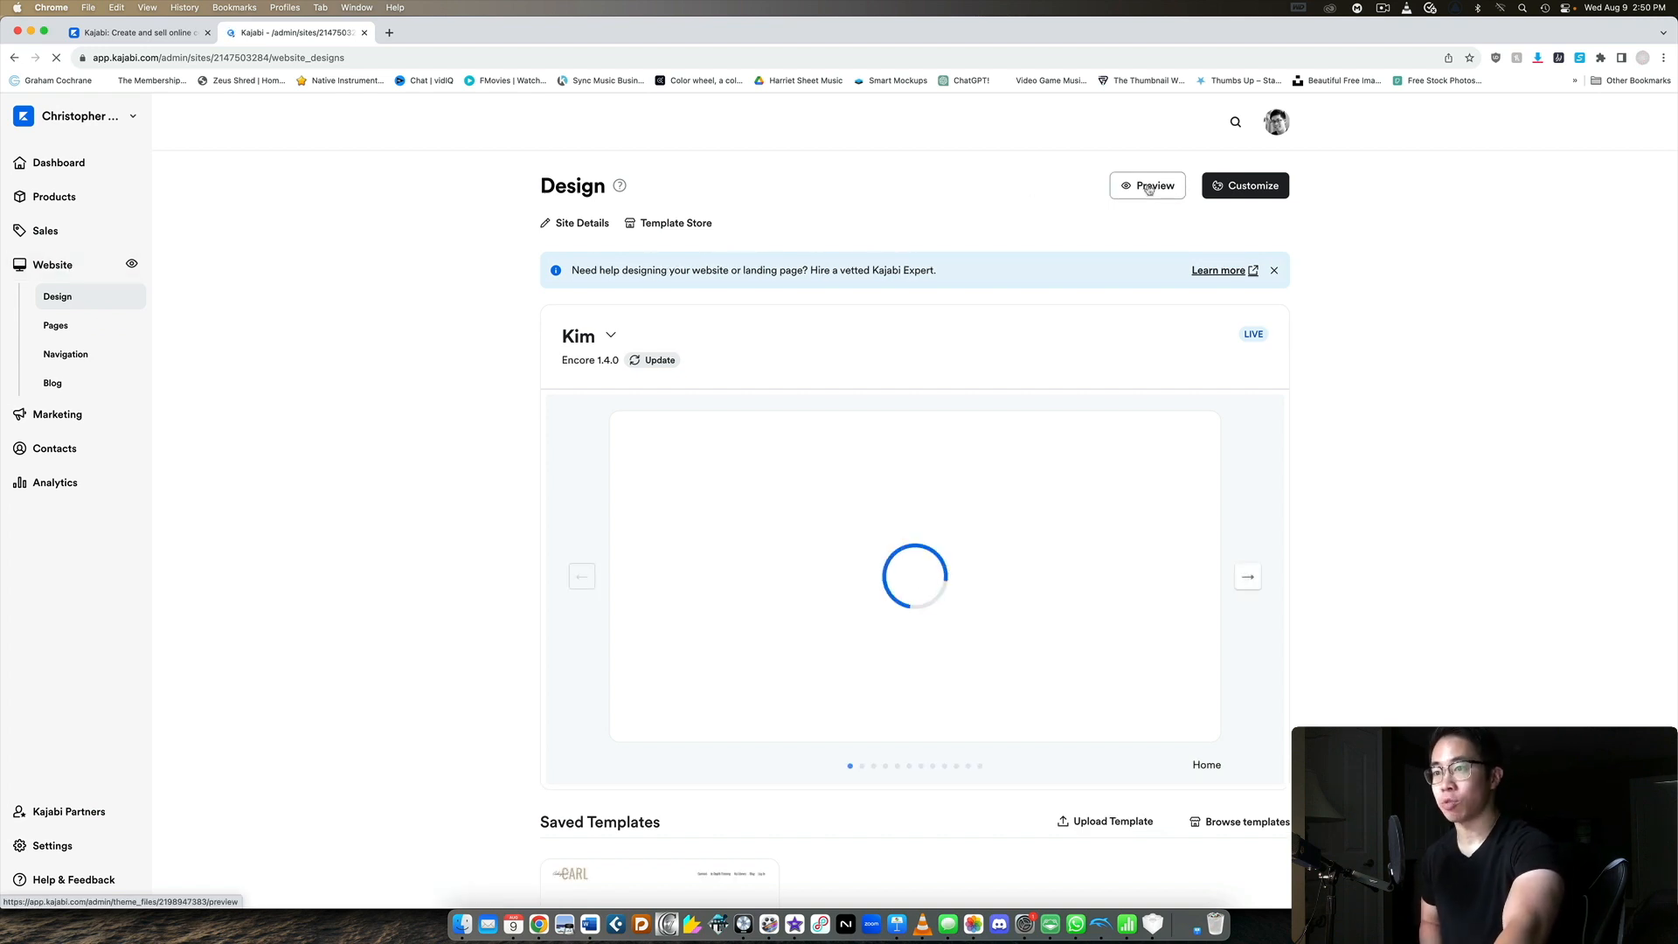
{"action": "left_click", "coordinate": [1154, 185]}
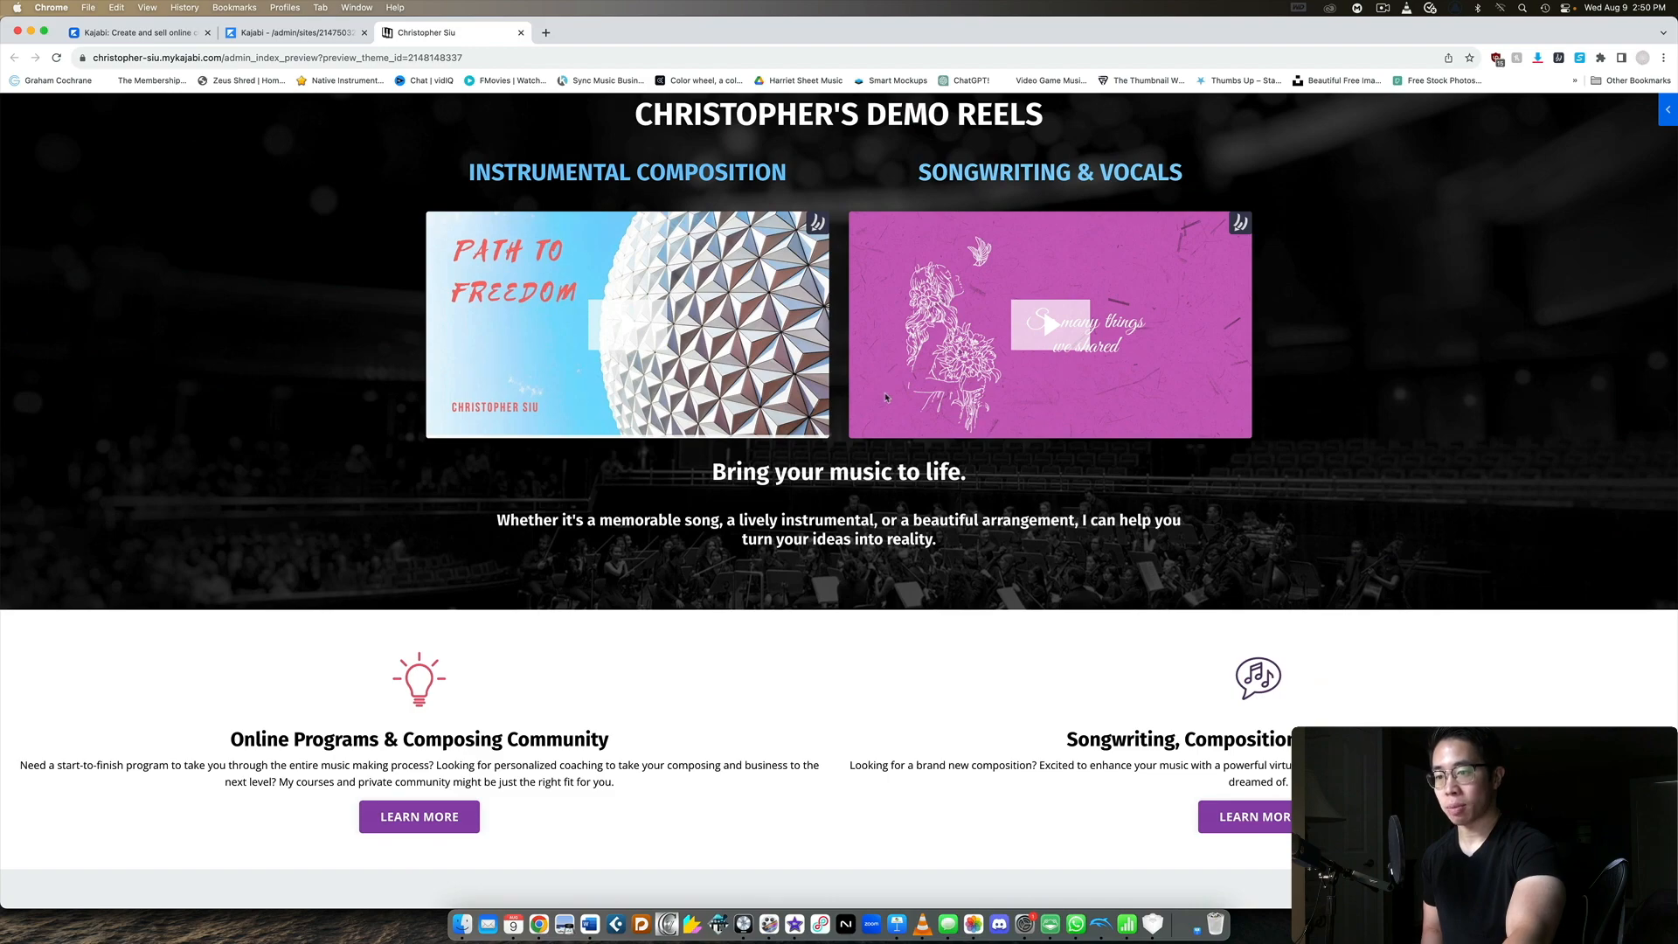
{"action": "scroll", "scroll_direction": "down", "scroll_amount": 3}
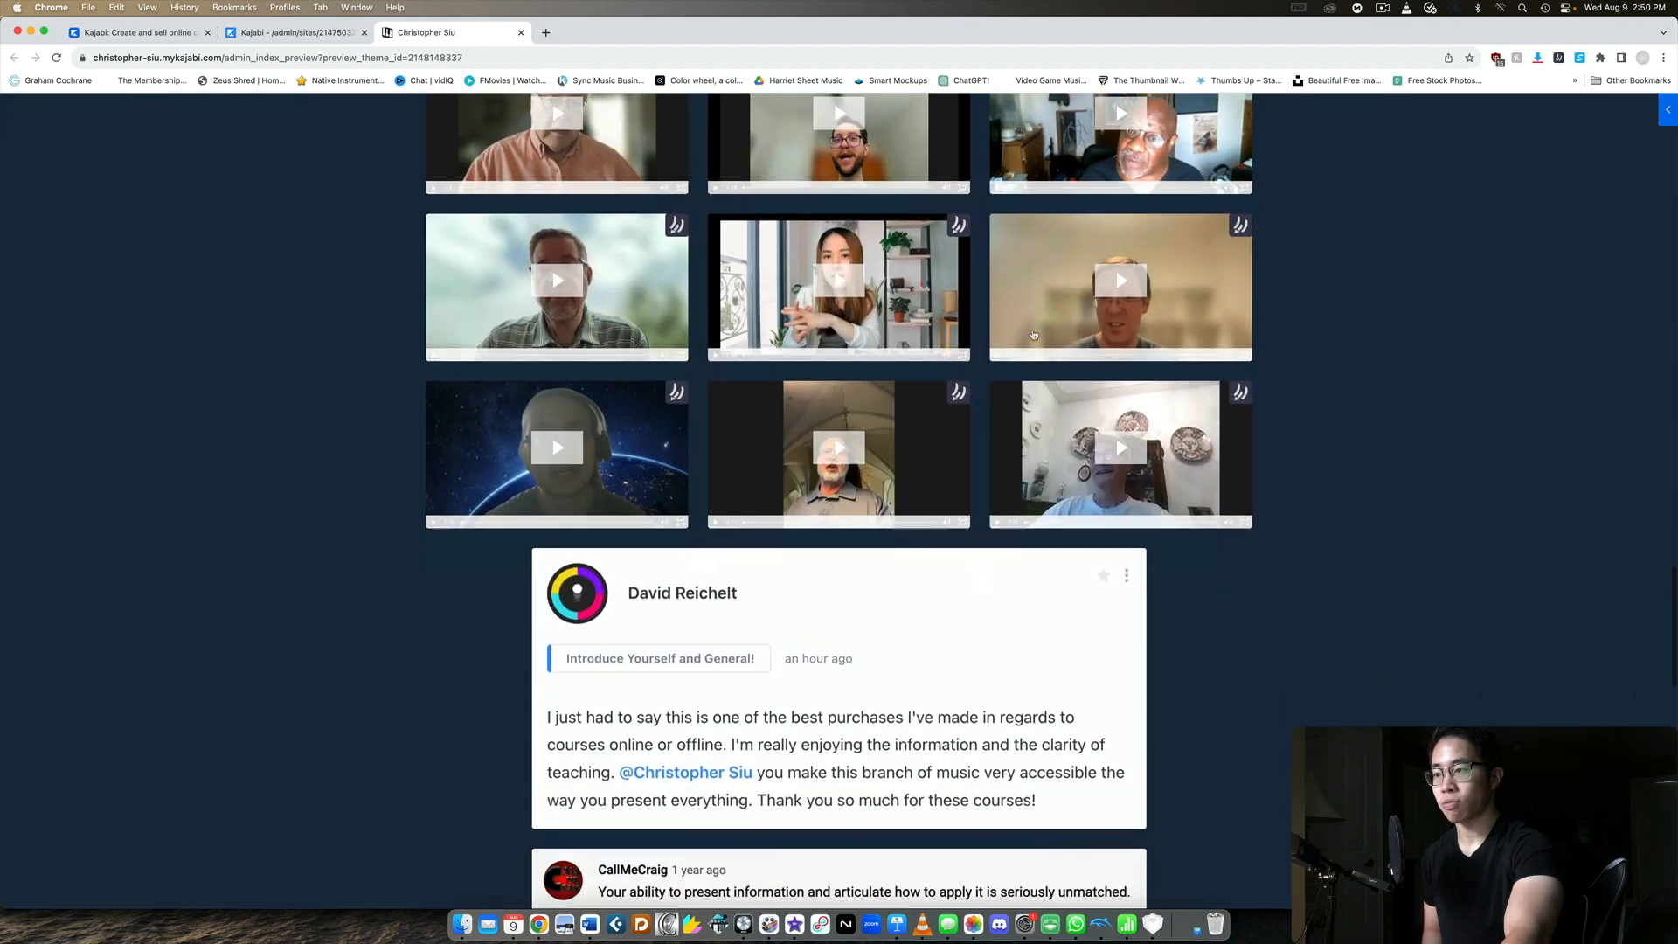
{"action": "scroll", "scroll_direction": "down", "scroll_amount": 3}
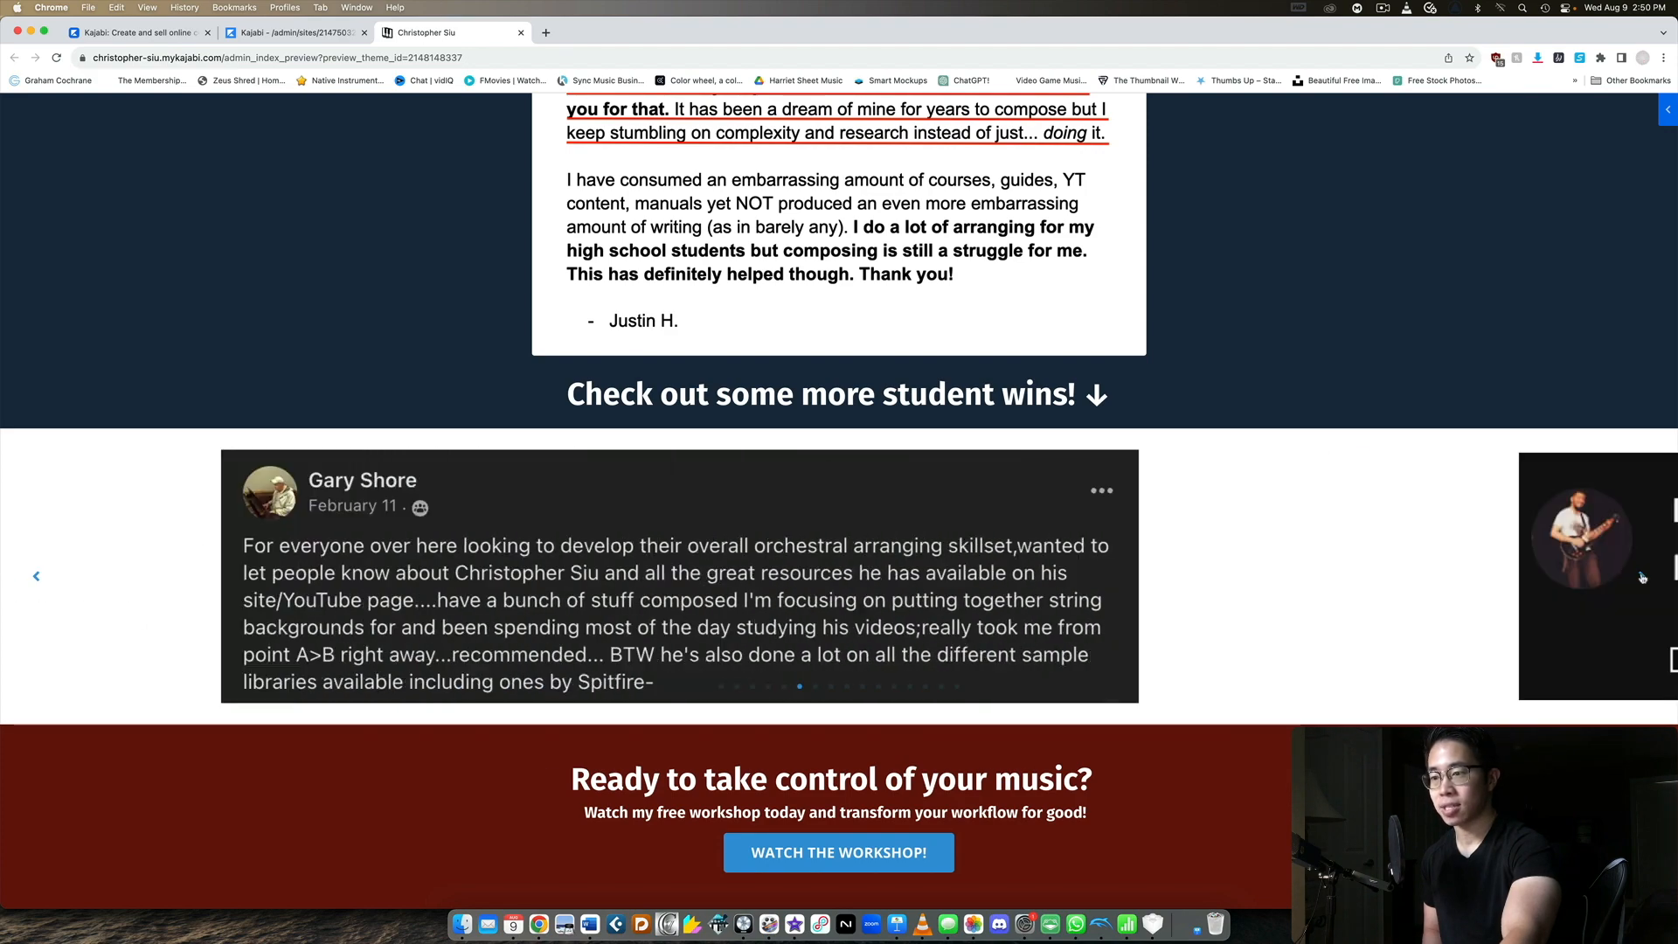
Step: Browse the student testimonial carousel, then return to the admin's Pages list
{"action": "left_click", "coordinate": [1642, 576]}
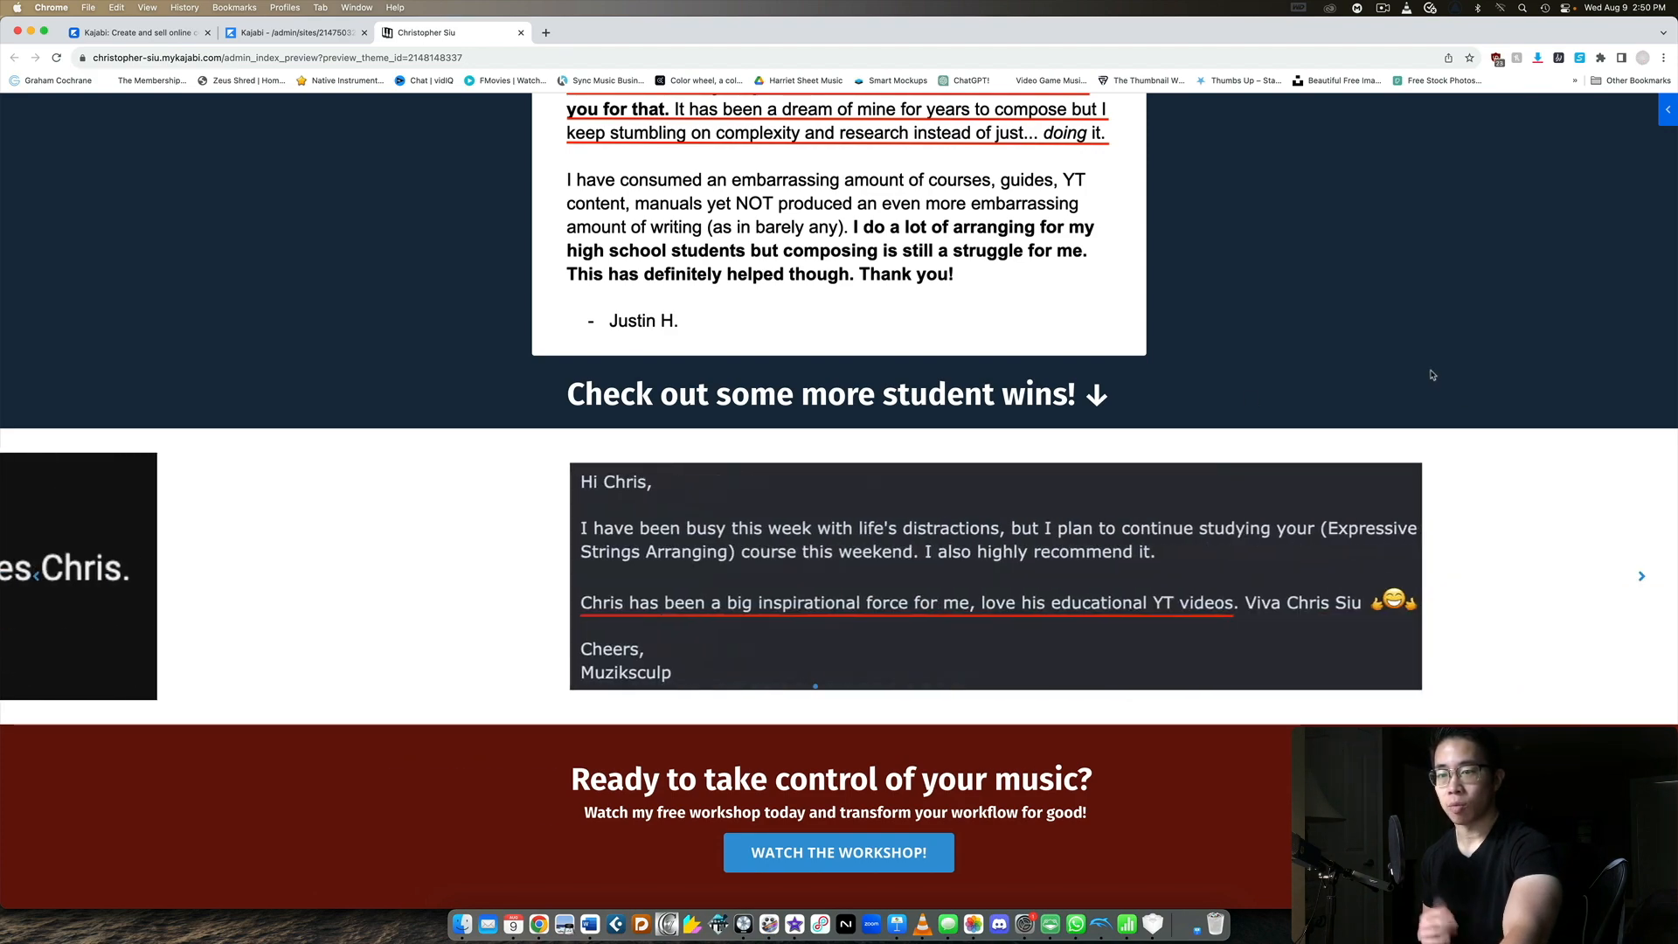
{"action": "scroll", "scroll_direction": "down", "scroll_amount": 3}
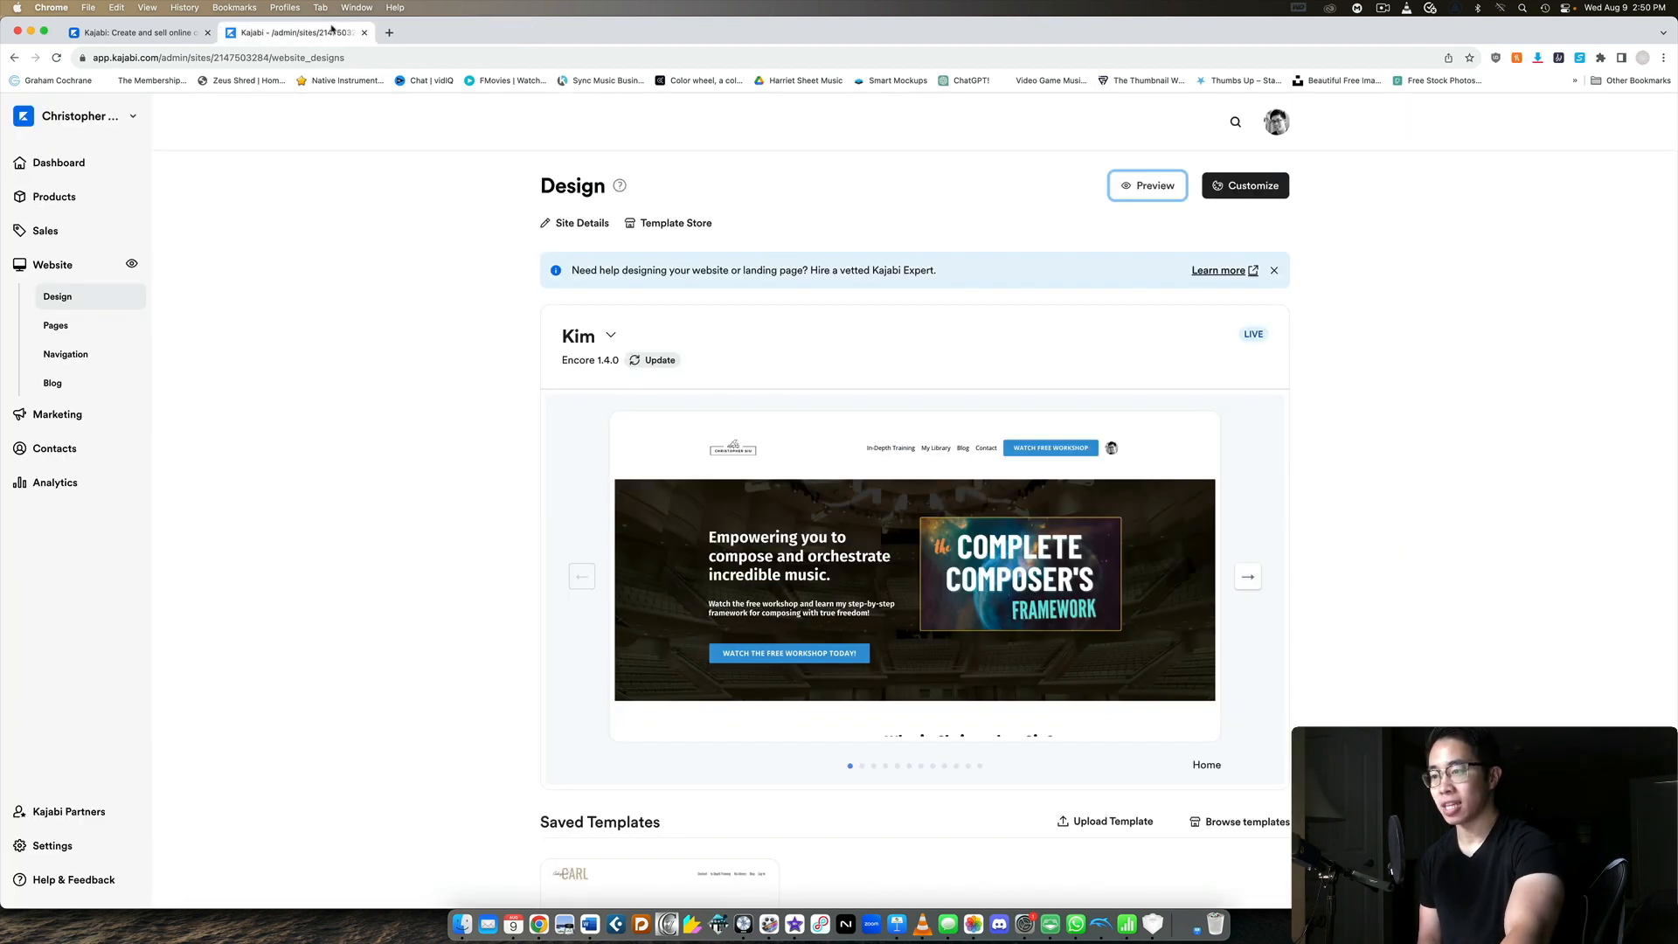
{"action": "left_click", "coordinate": [56, 325]}
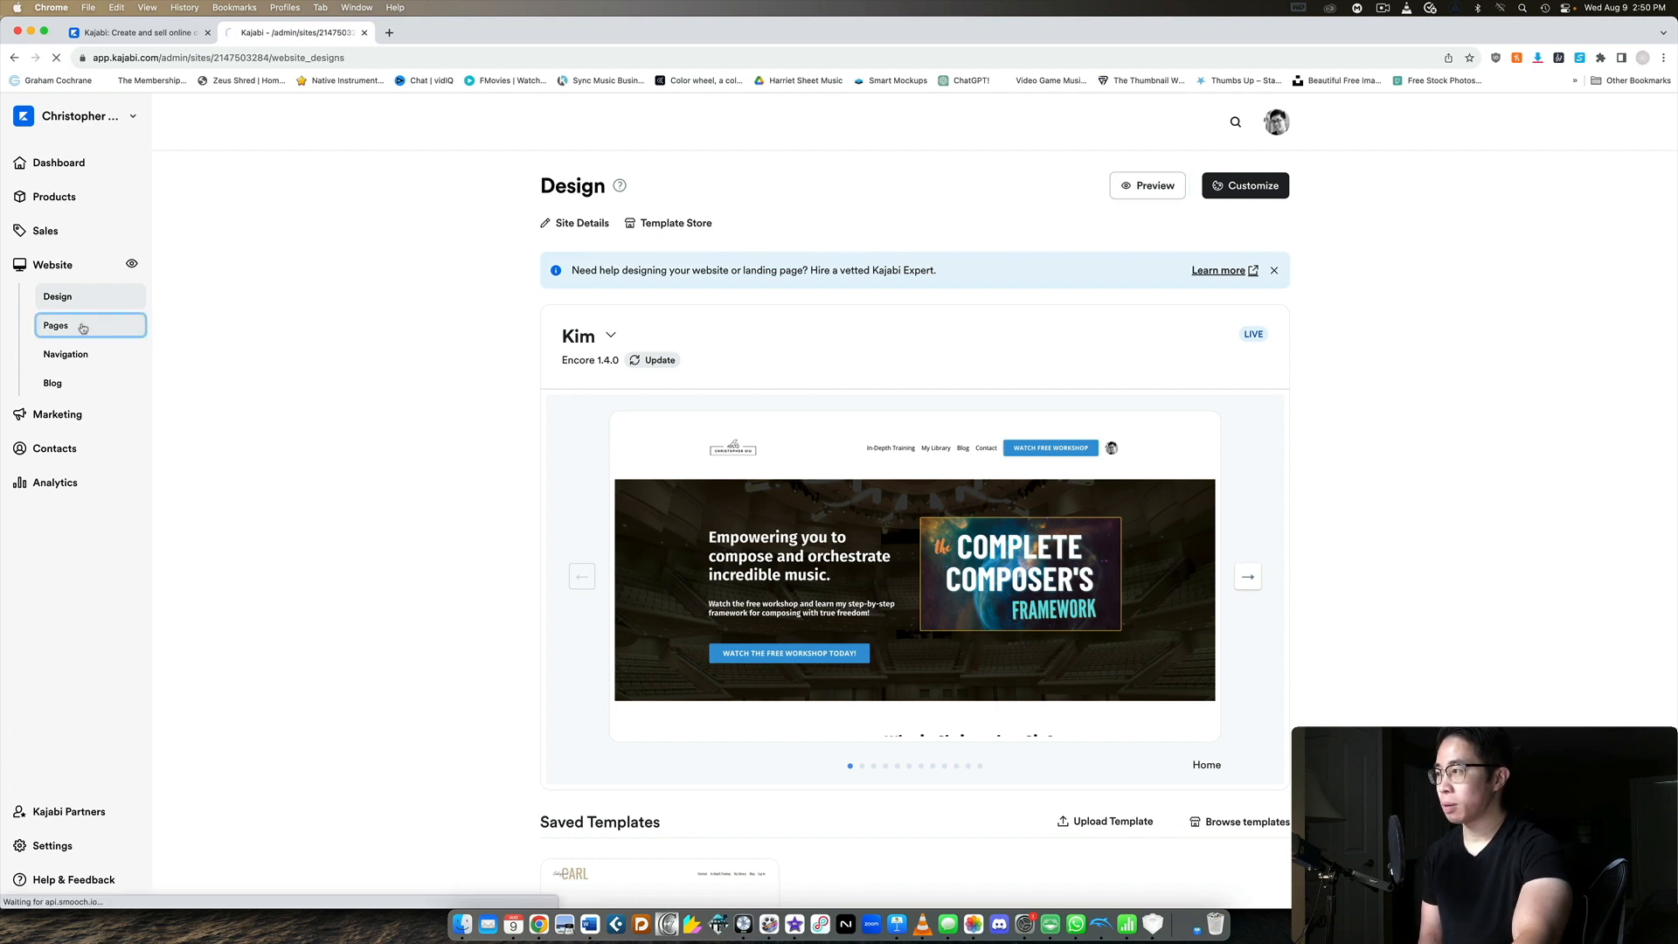
Step: Show the Landing tab with 140 published pages and get preview link options for the Registration Page
{"action": "left_click", "coordinate": [54, 325]}
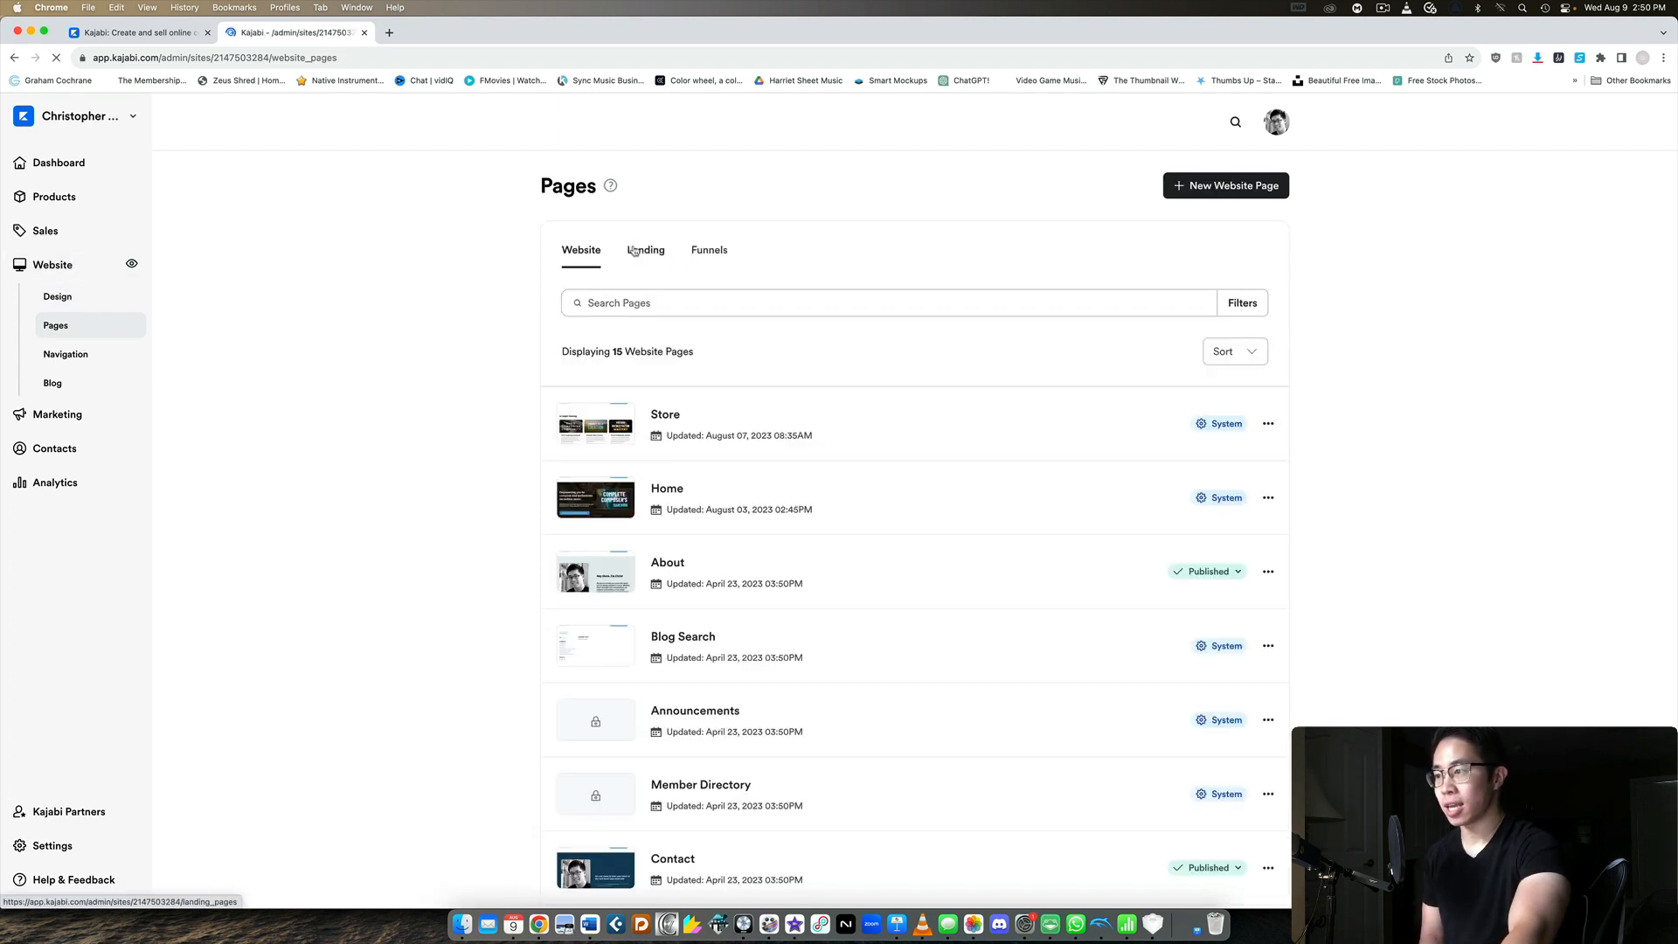
{"action": "left_click", "coordinate": [645, 250]}
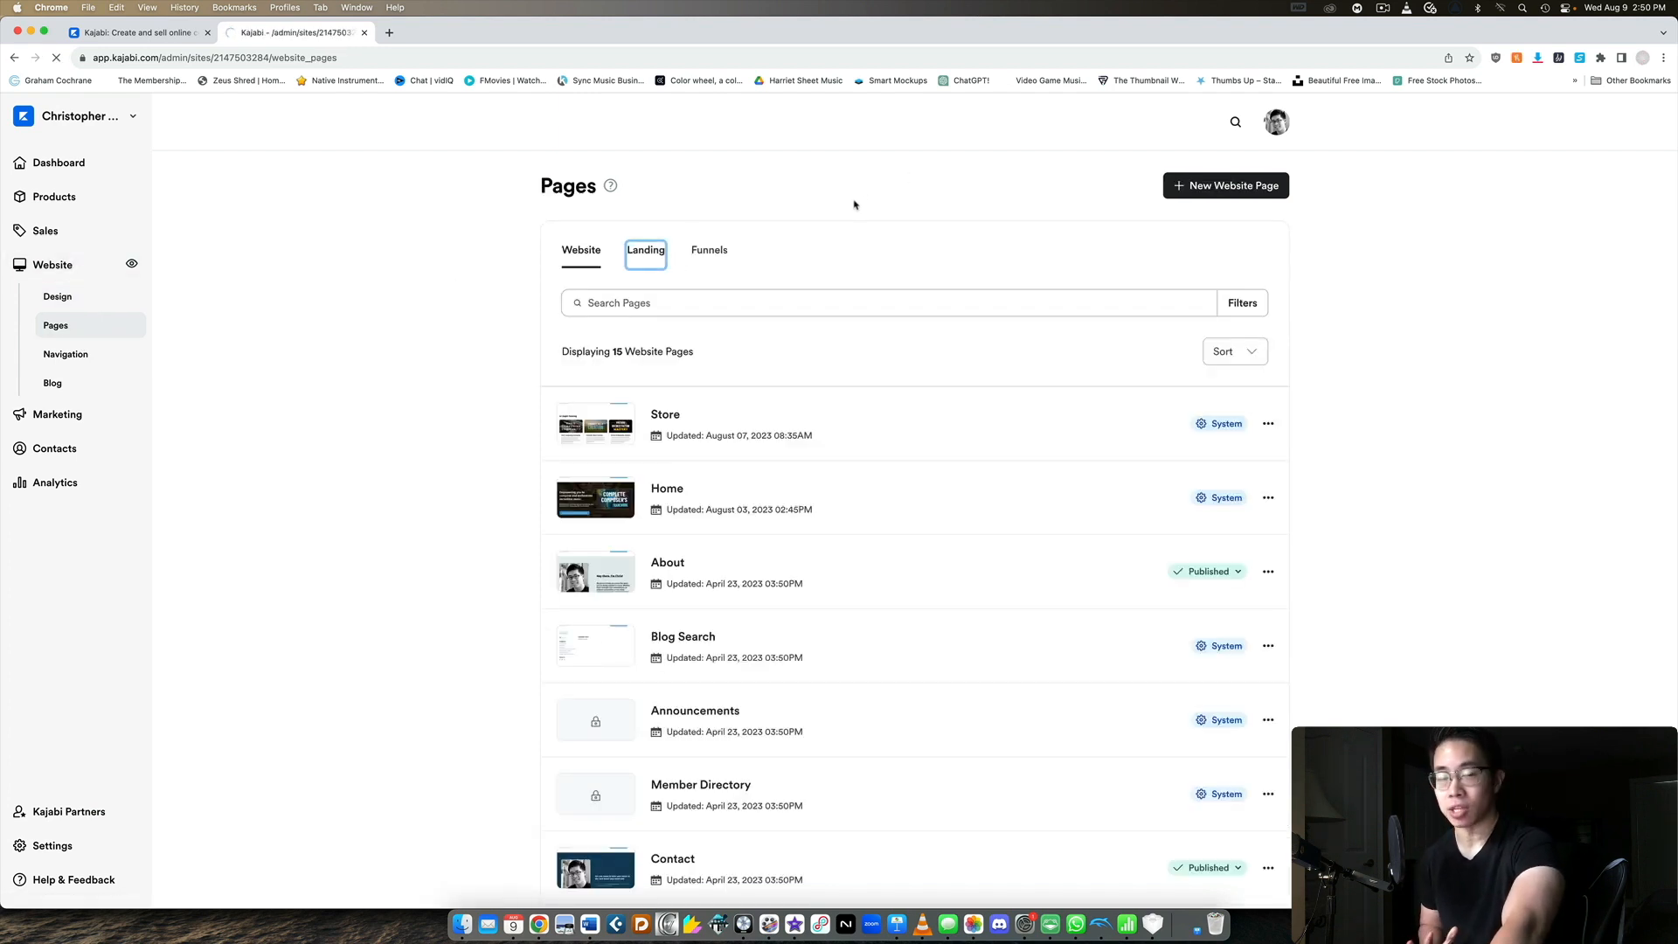
{"action": "left_click", "coordinate": [645, 250]}
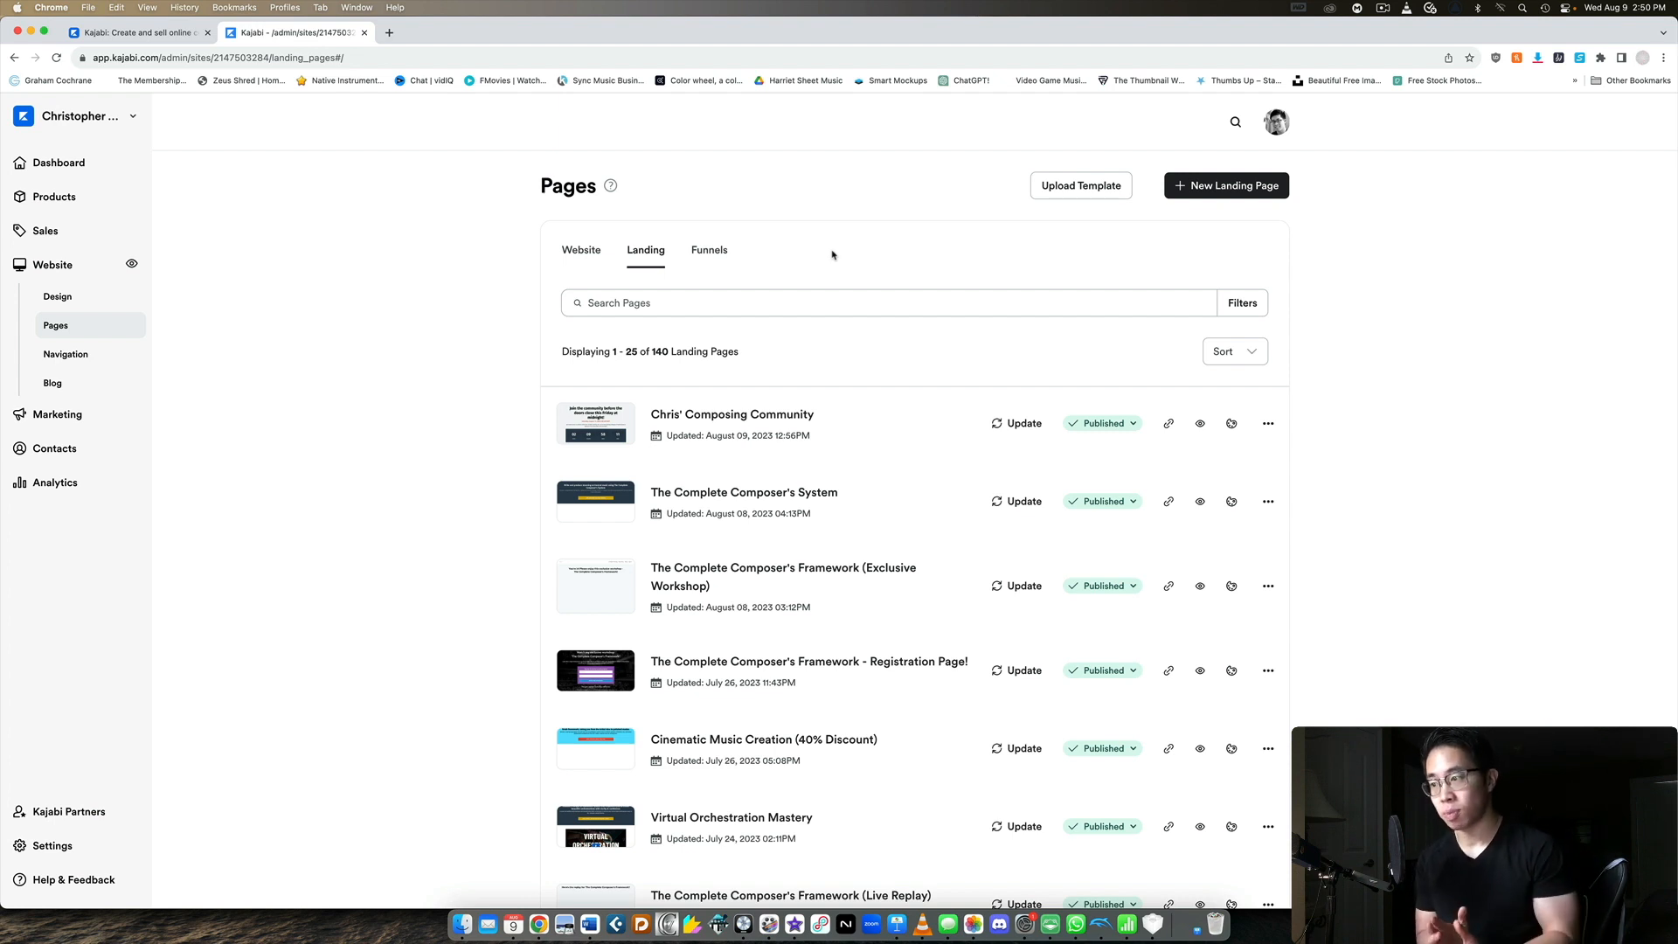
{"action": "mouse_move", "coordinate": [808, 614]}
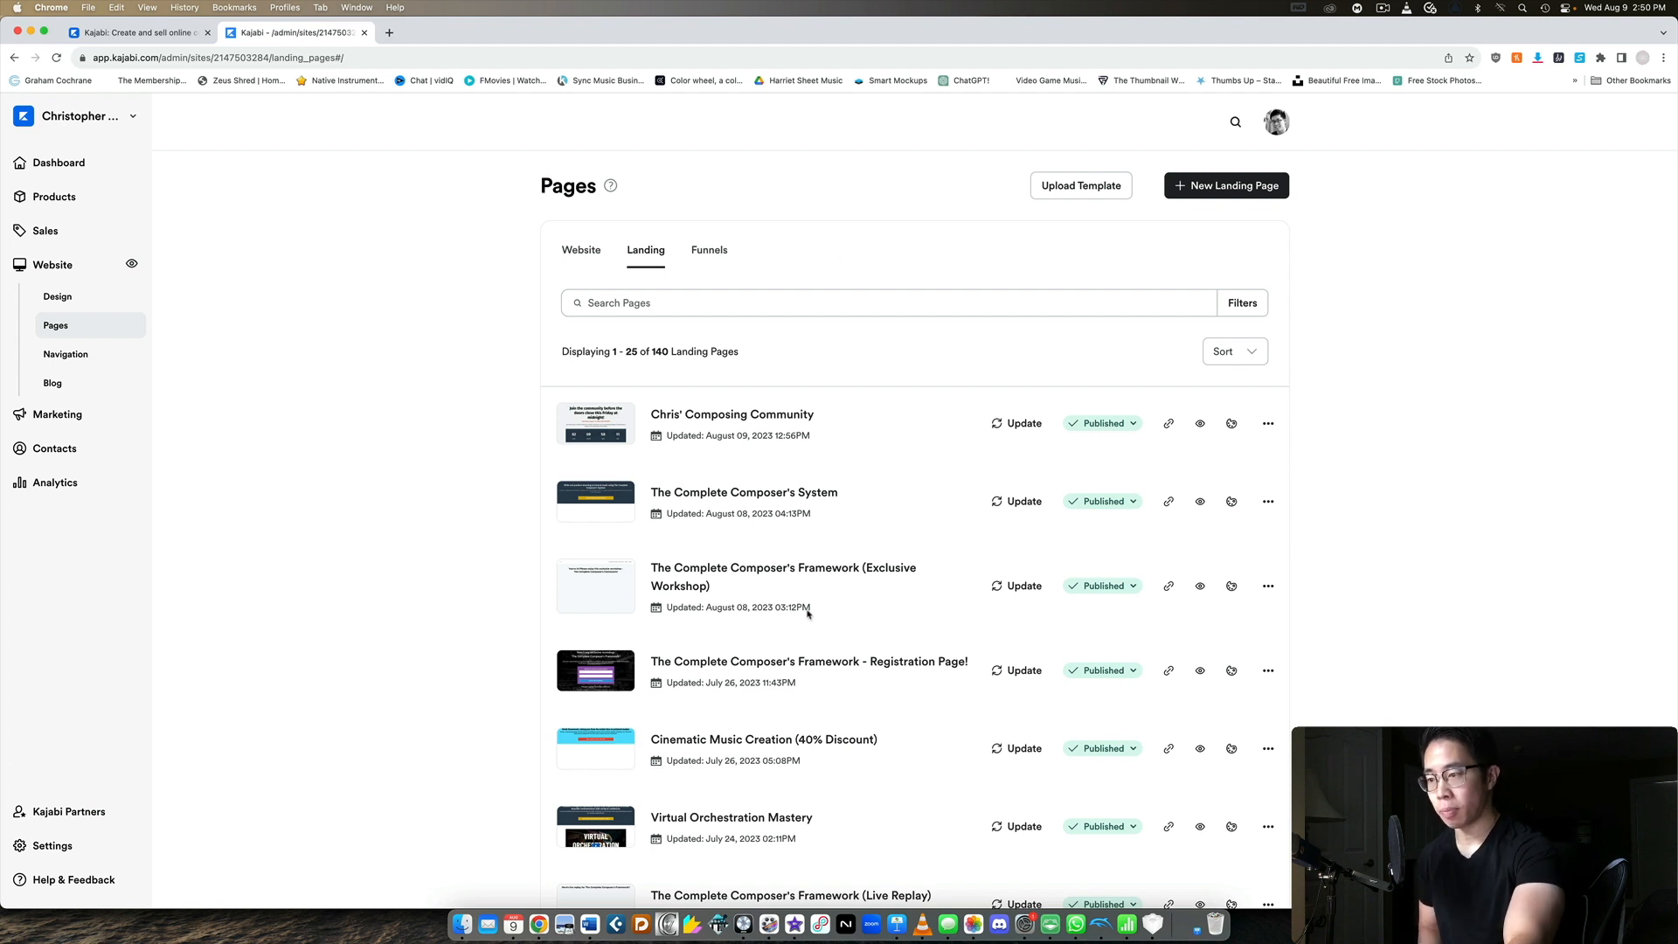
{"action": "right_click", "coordinate": [1199, 672]}
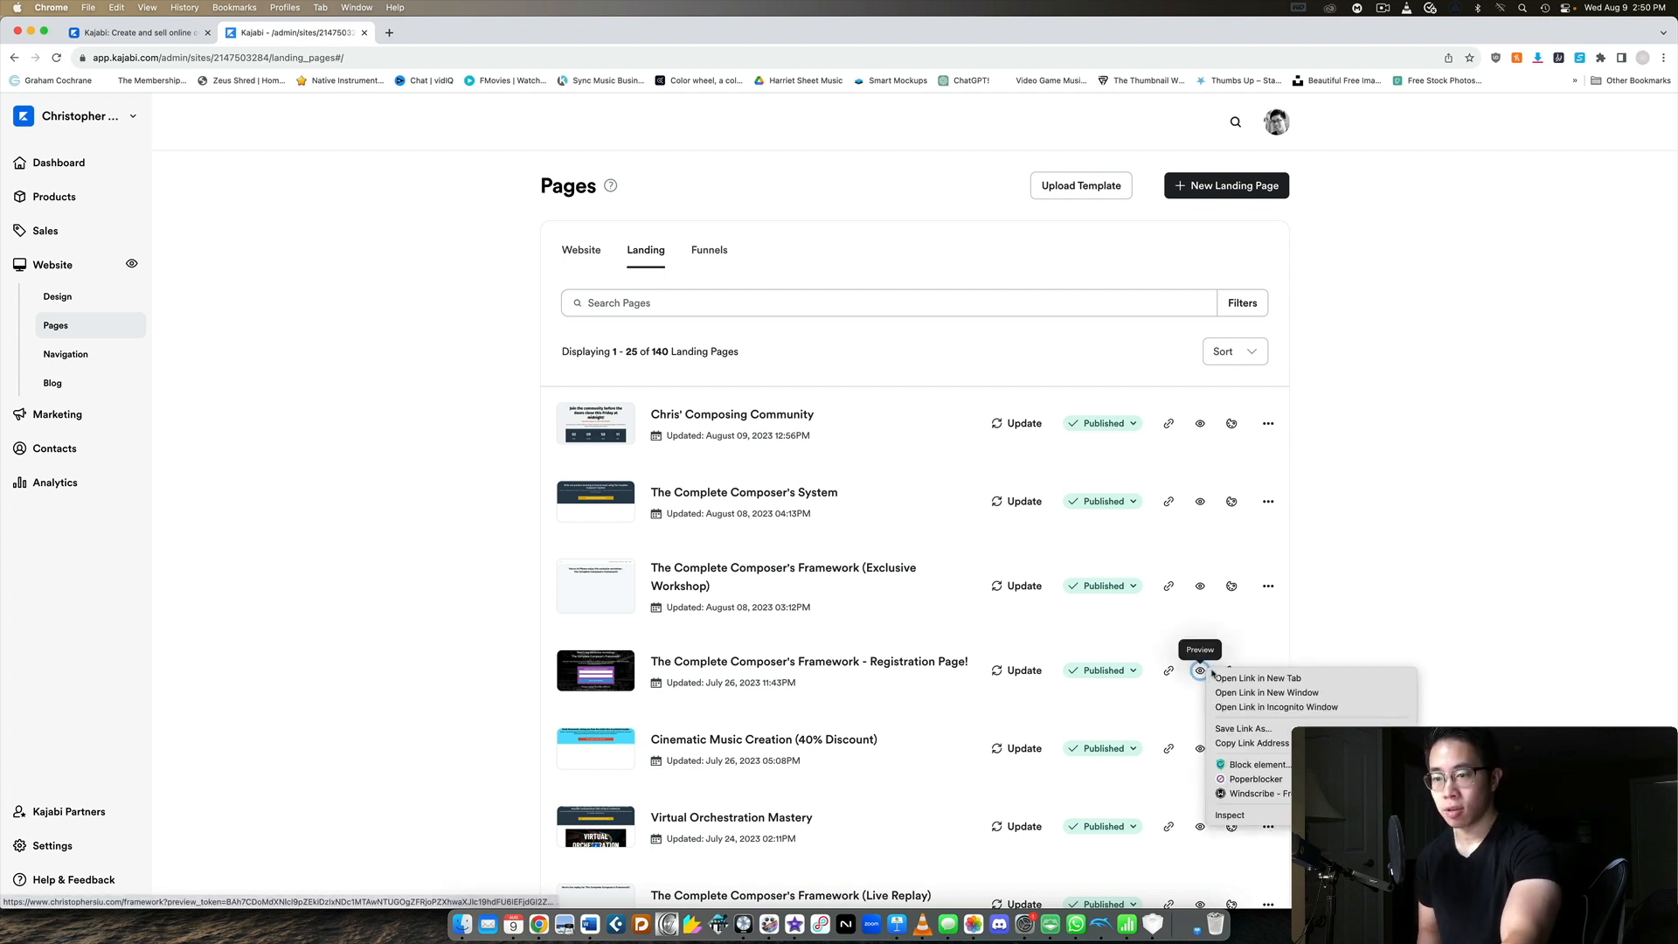
{"action": "left_click", "coordinate": [1257, 678]}
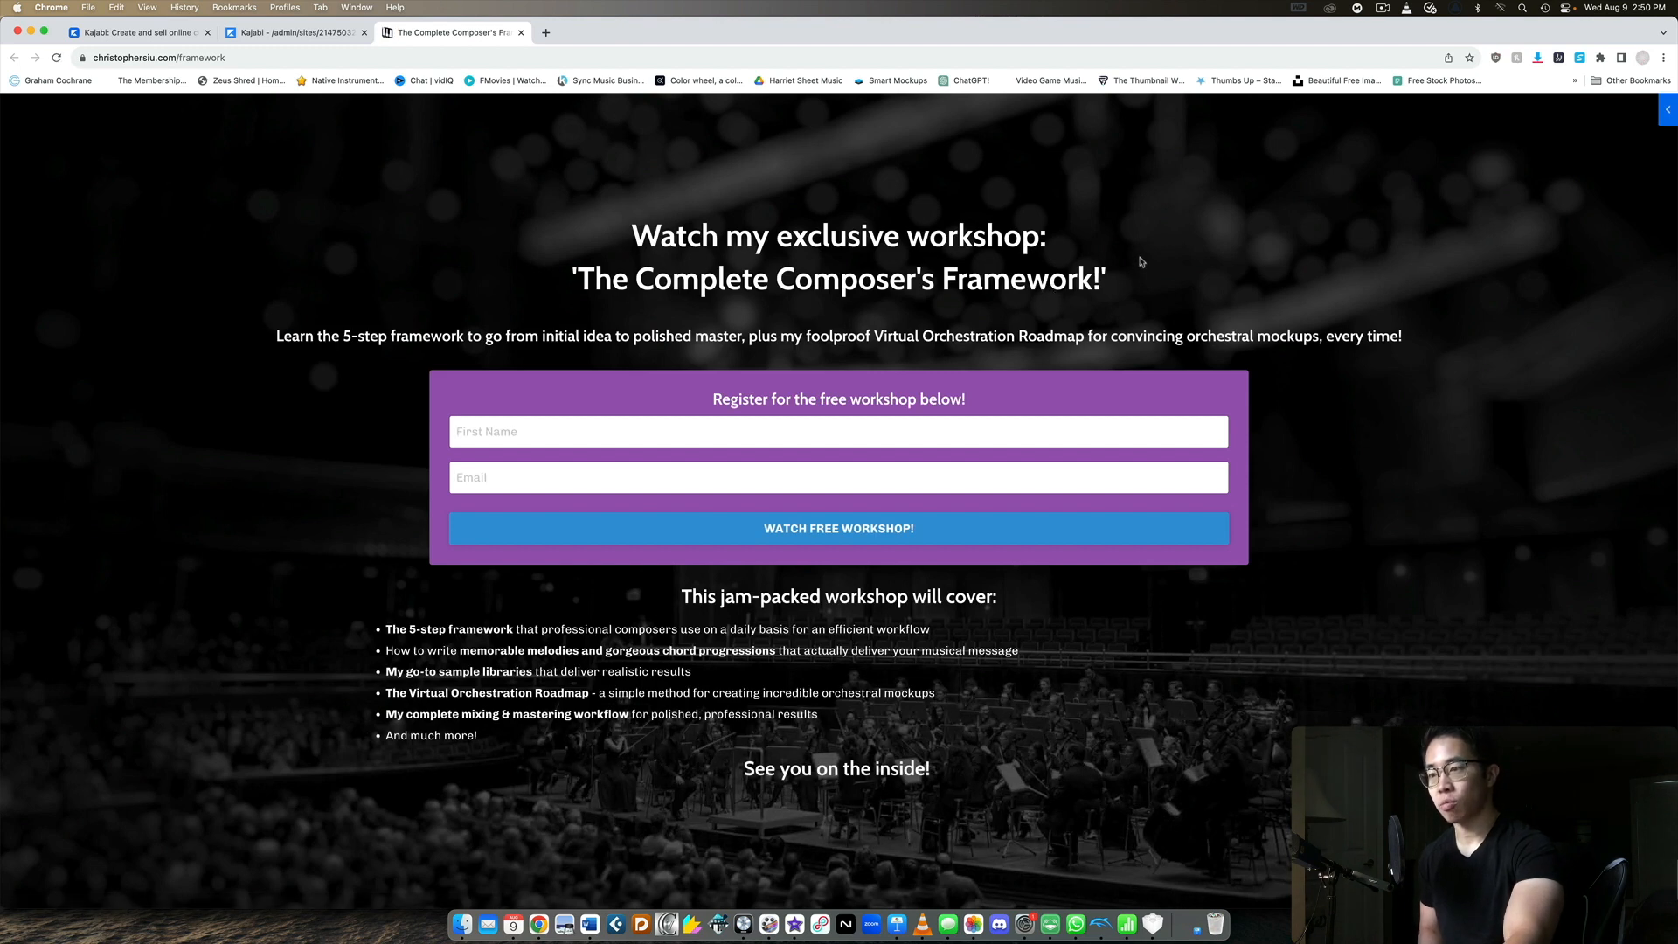
{"action": "mouse_move", "coordinate": [634, 264]}
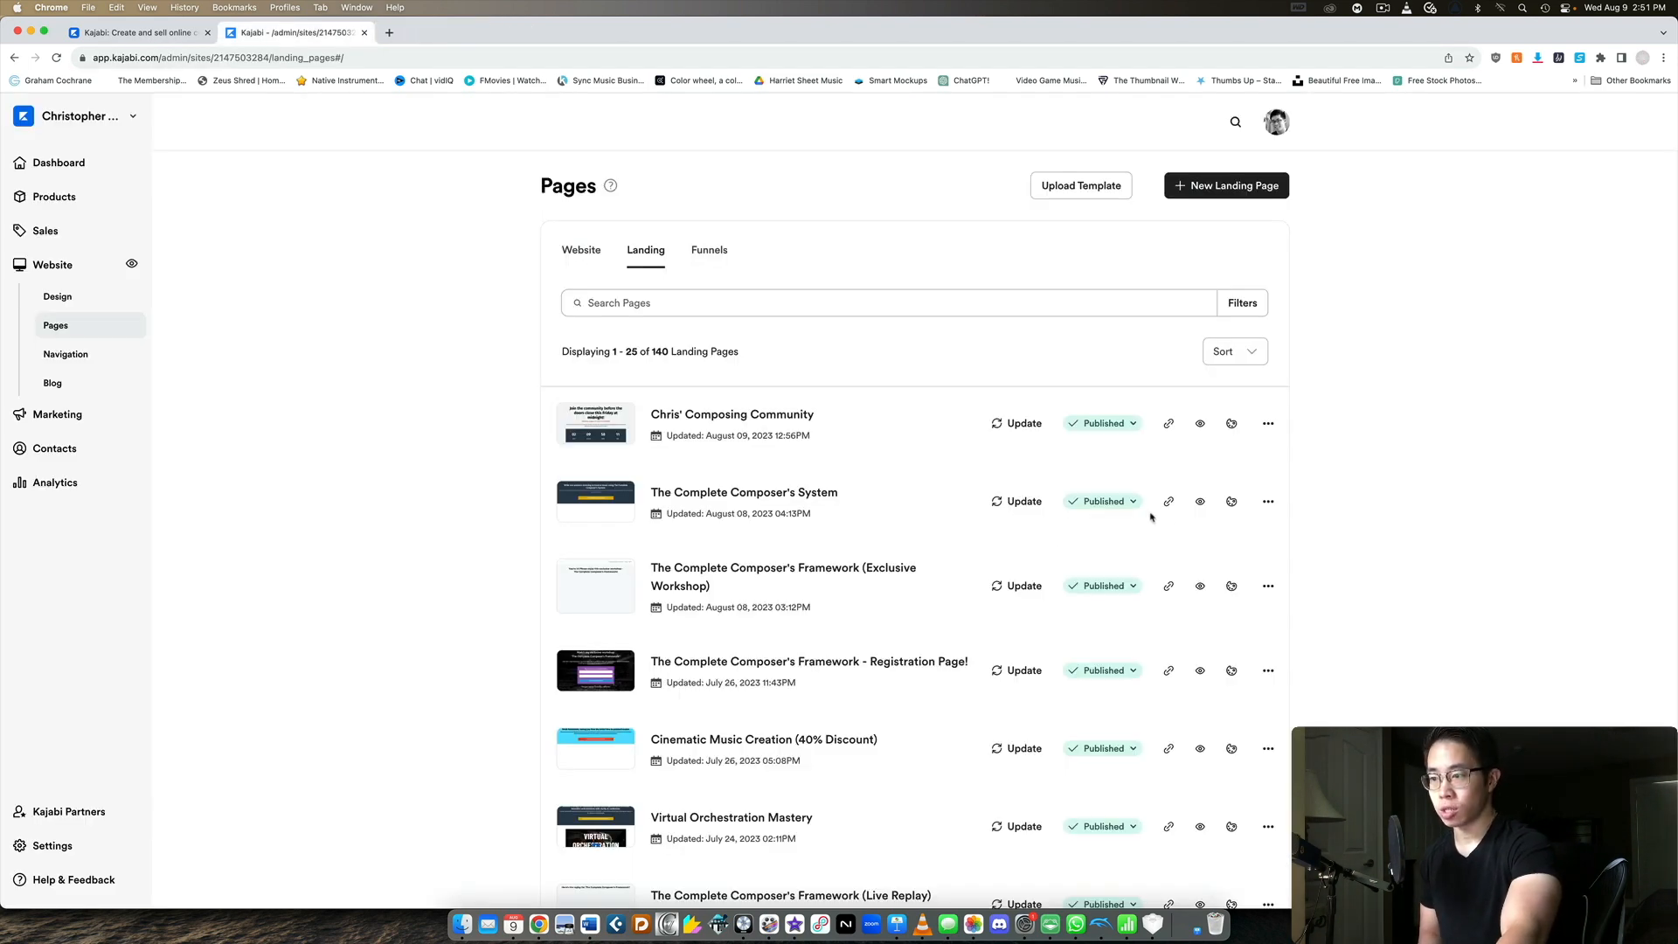
Step: Preview the Exclusive Workshop landing page, play its video, and return to the landing pages list
{"action": "left_click", "coordinate": [1199, 585]}
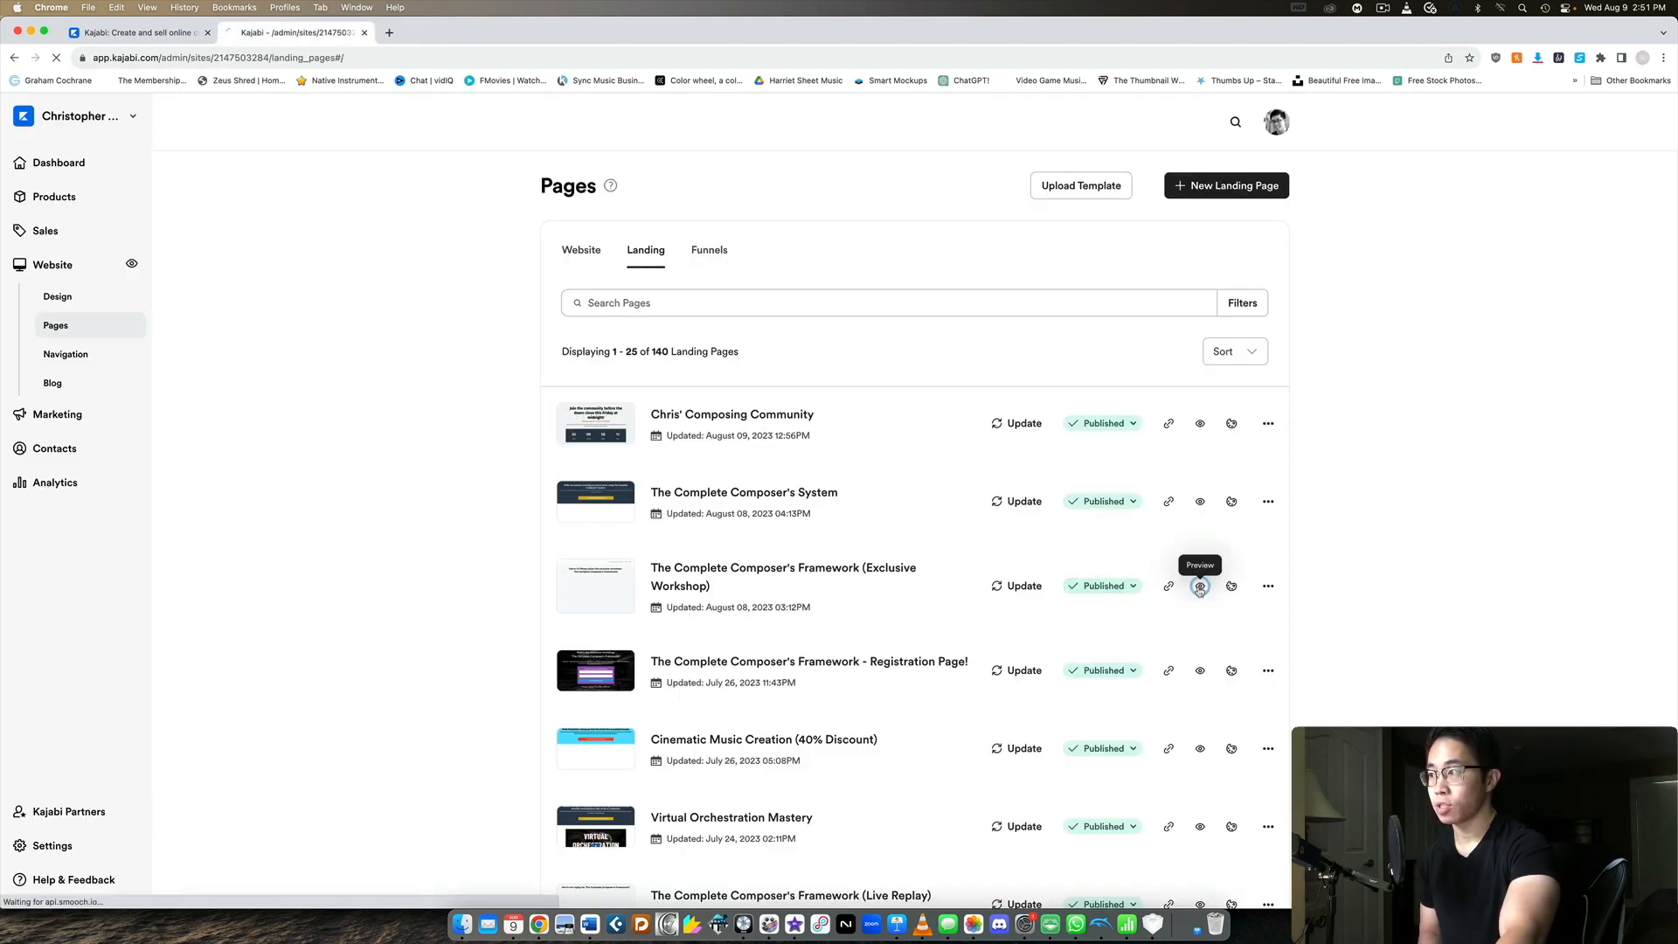
{"action": "left_click", "coordinate": [1200, 585]}
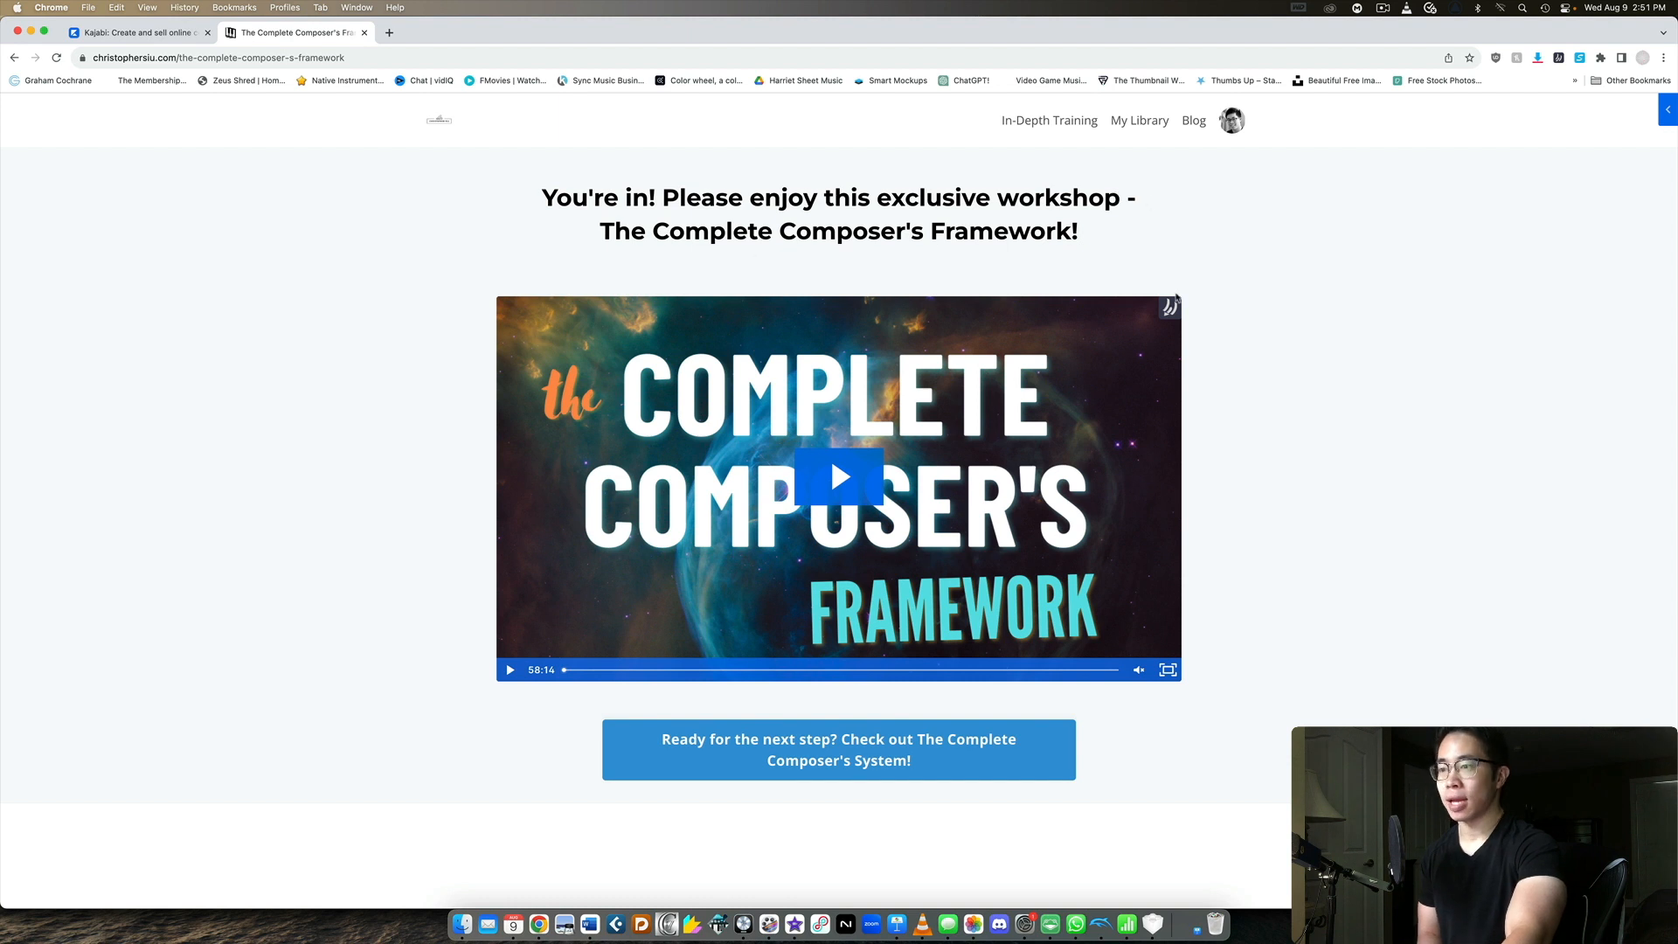
{"action": "left_click", "coordinate": [837, 475]}
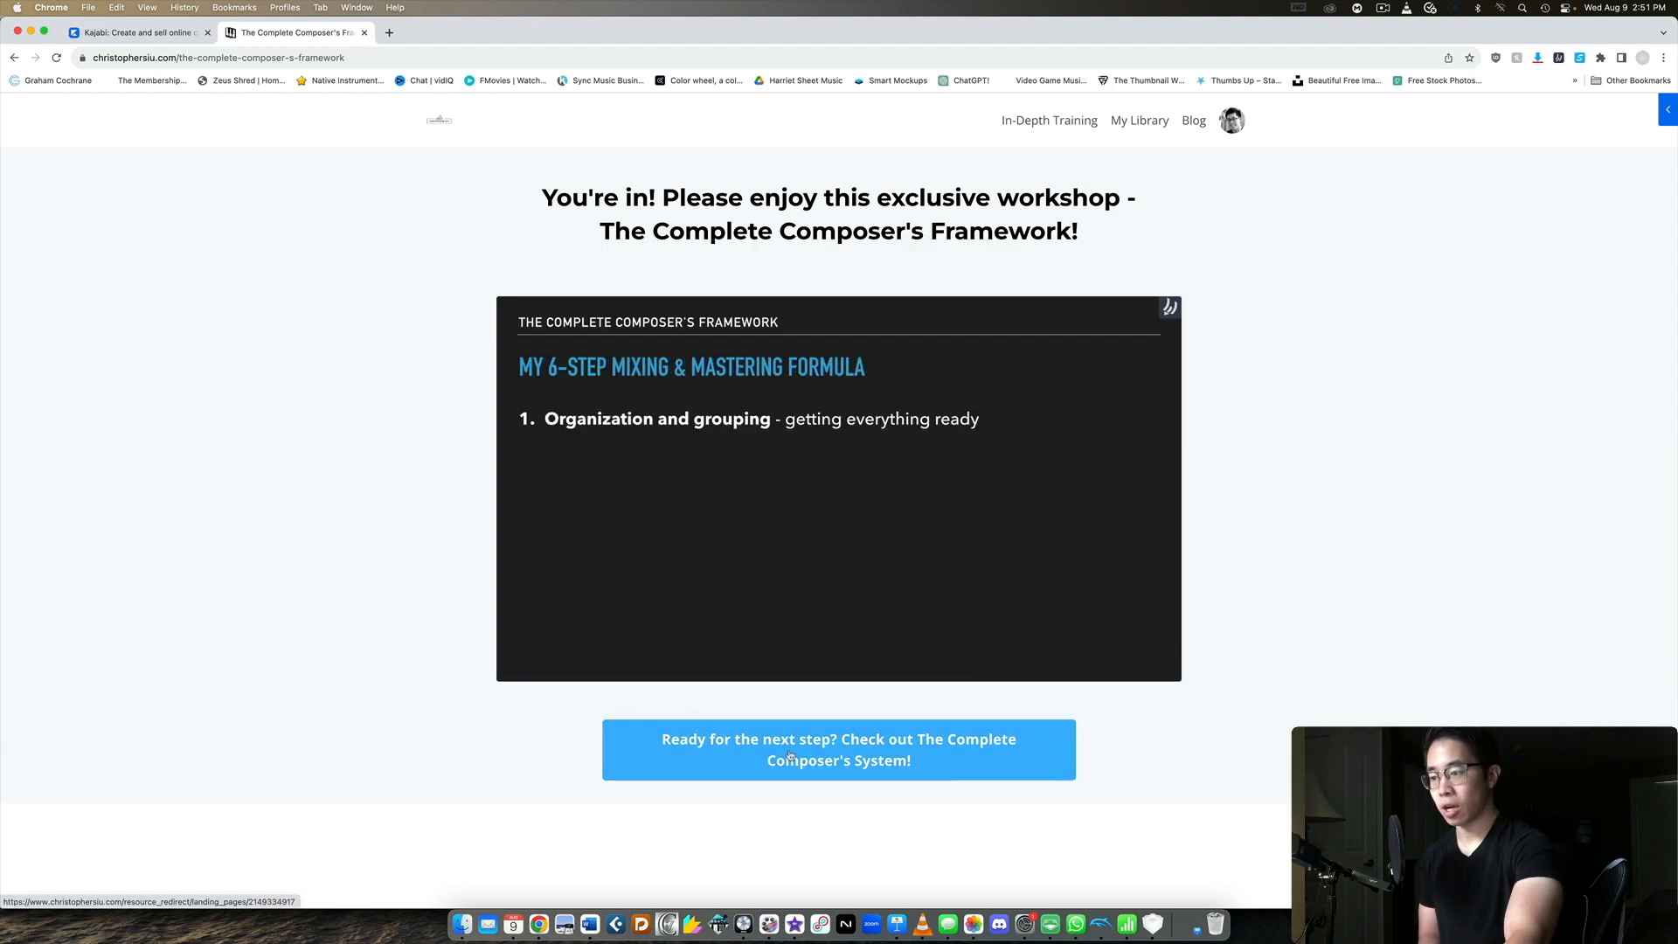
{"action": "left_click", "coordinate": [837, 750]}
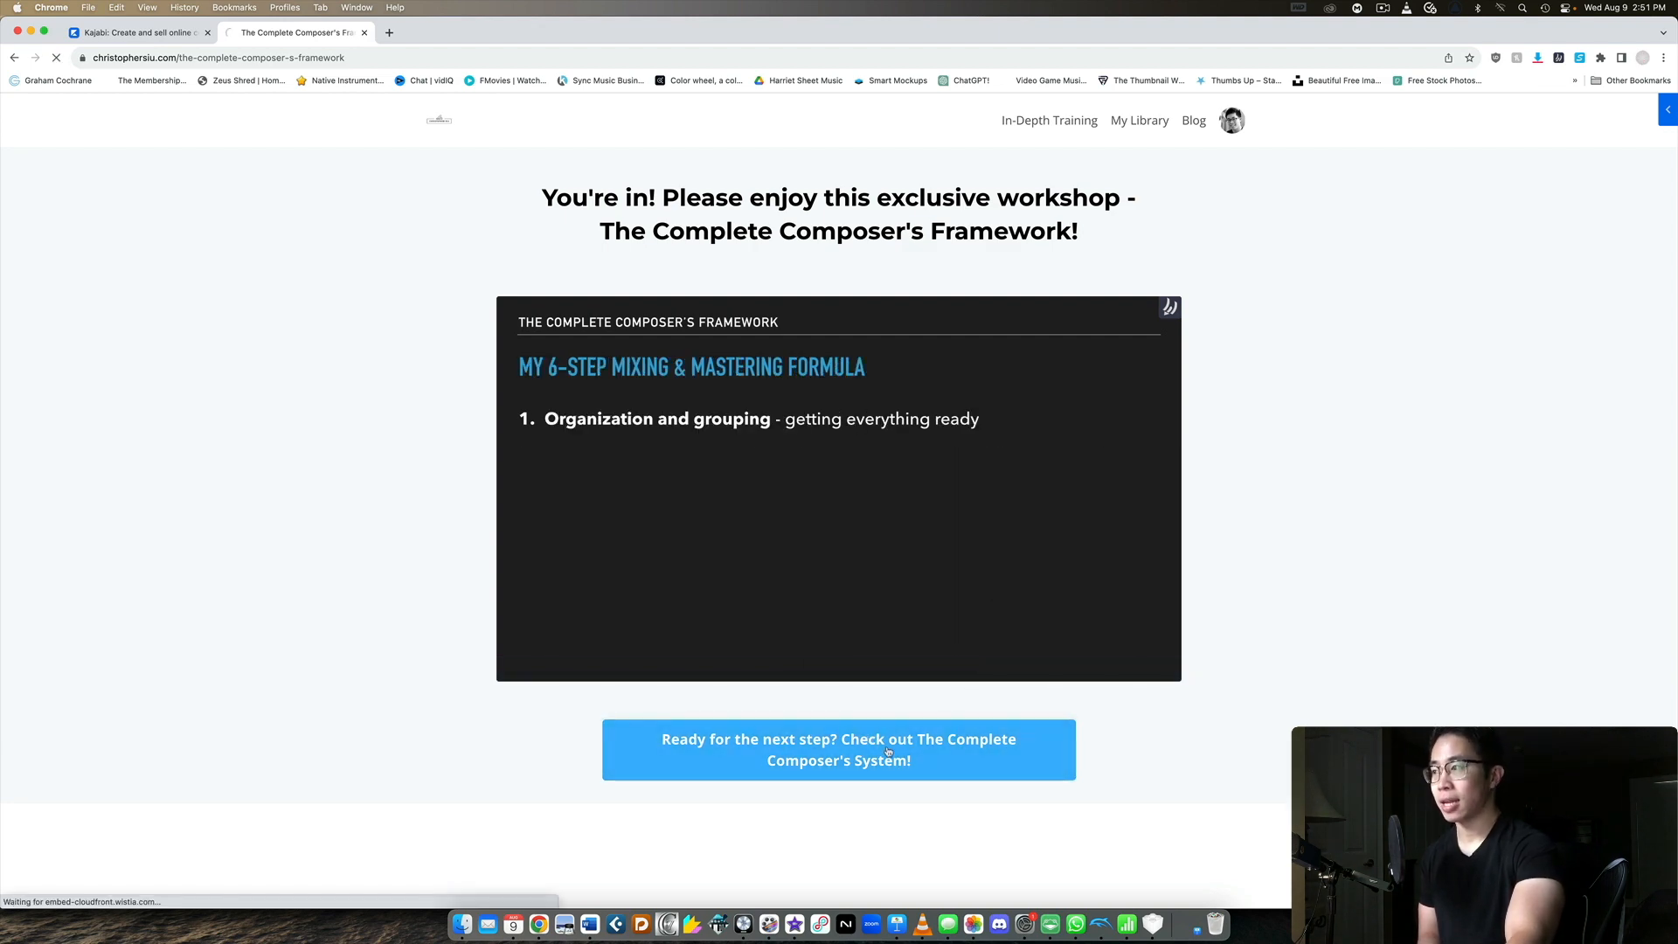
{"action": "left_click", "coordinate": [838, 750]}
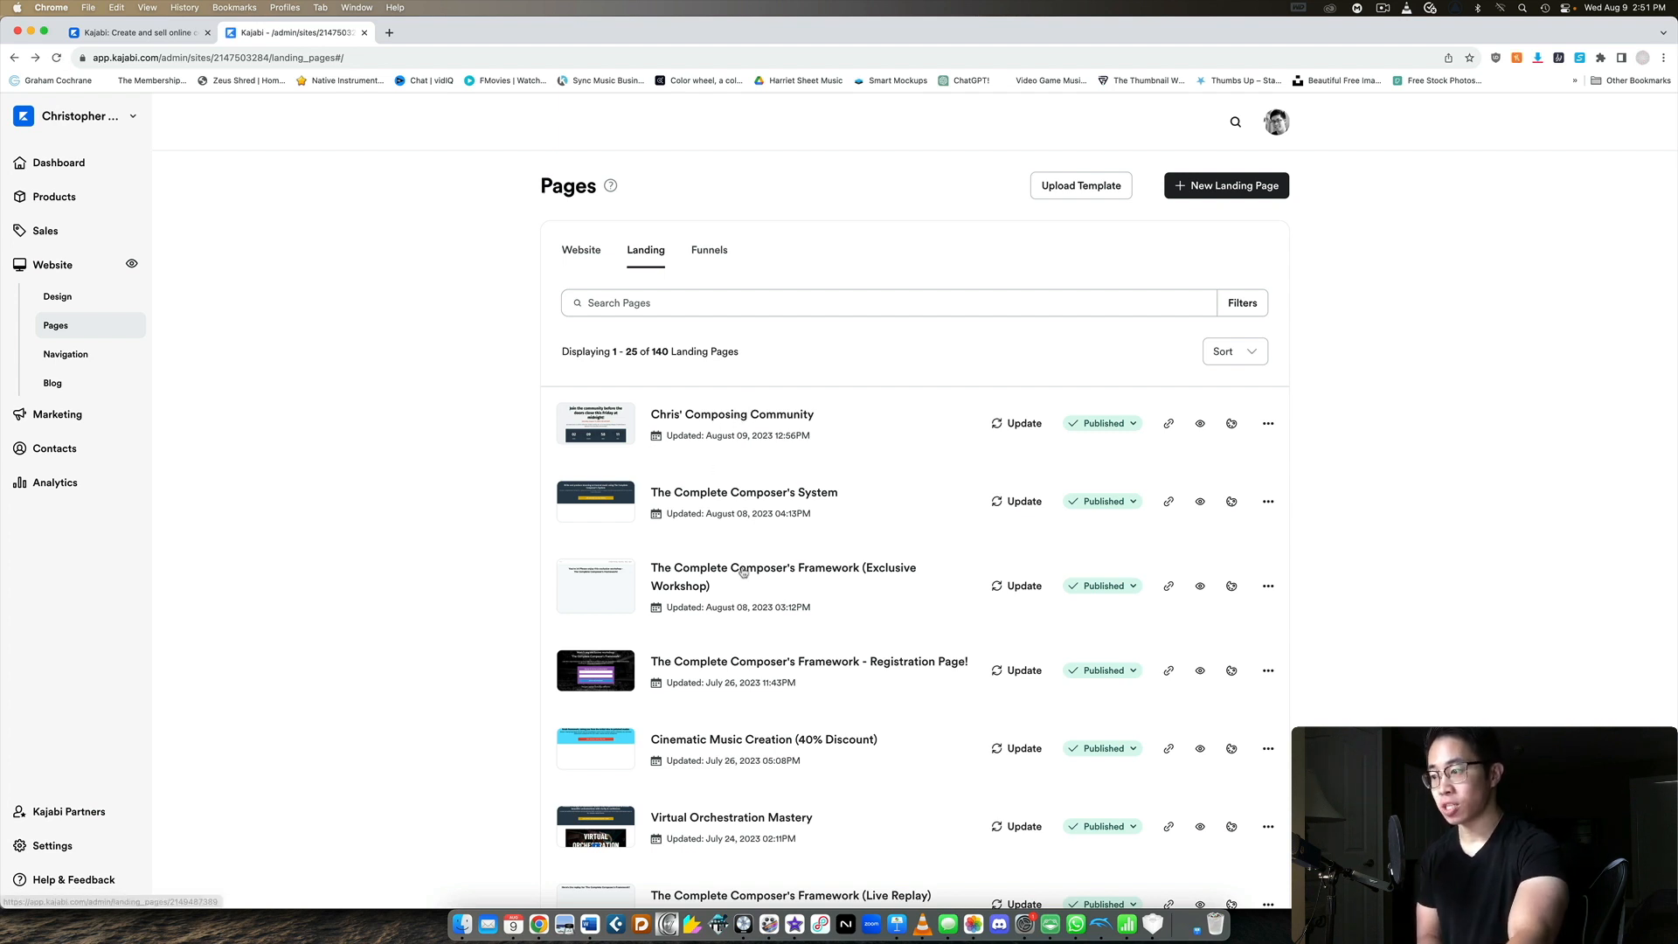
Step: Show the Marketing Email Campaigns list with send, open and click rates
{"action": "scroll", "scroll_direction": "down", "scroll_amount": 3}
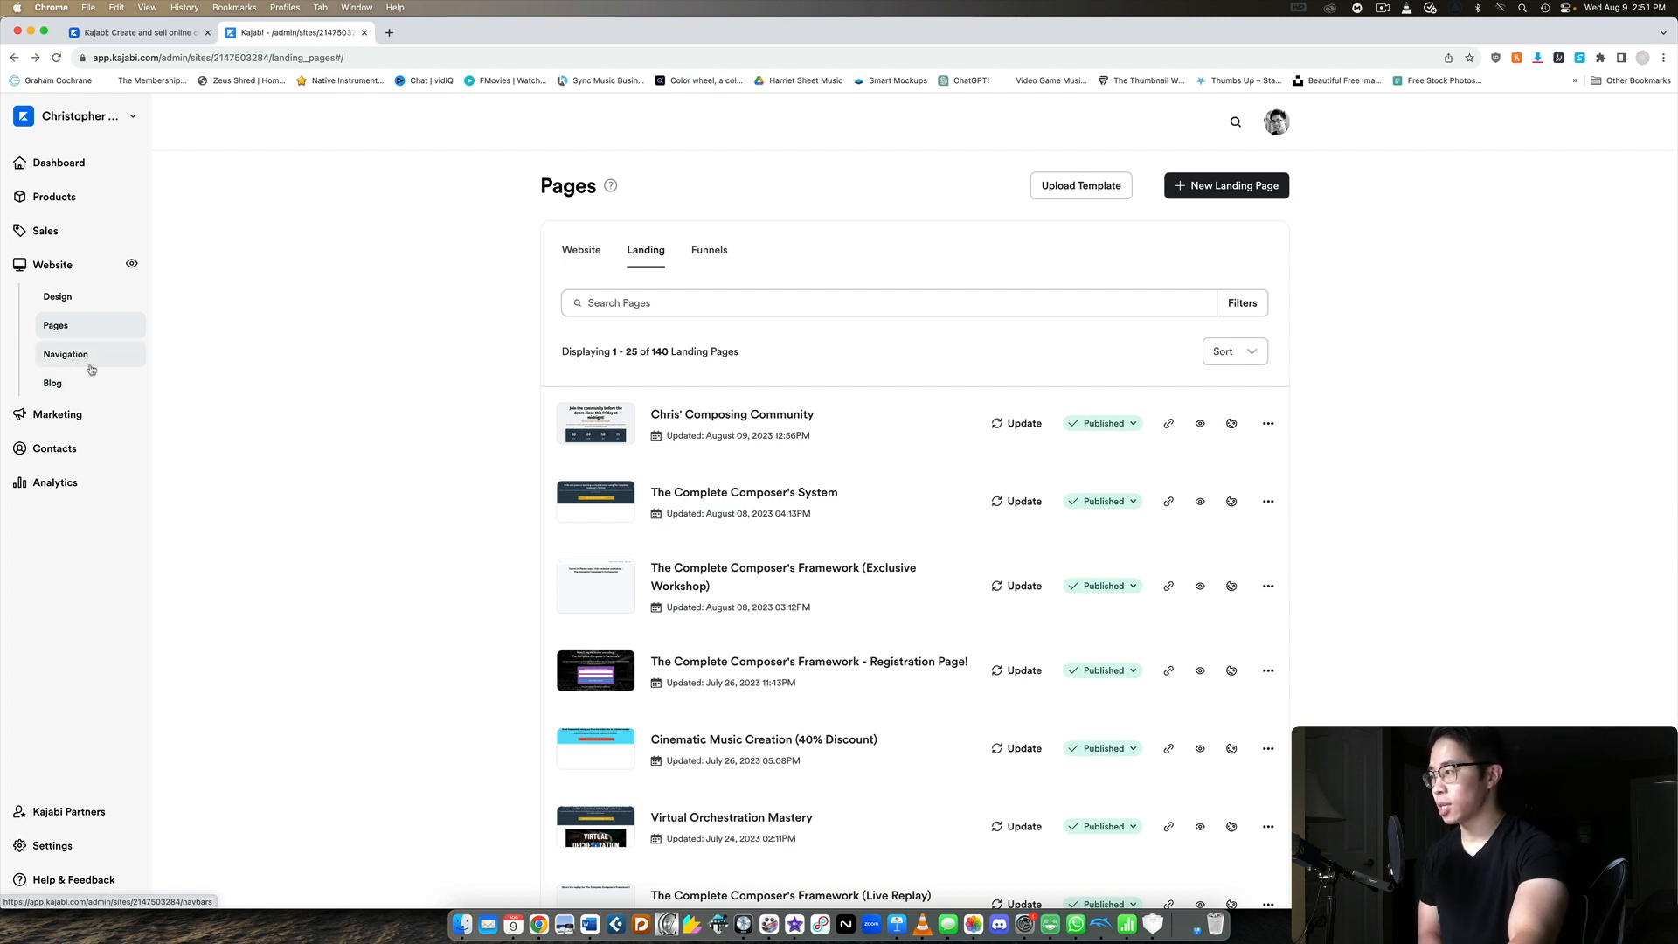
{"action": "left_click", "coordinate": [51, 383]}
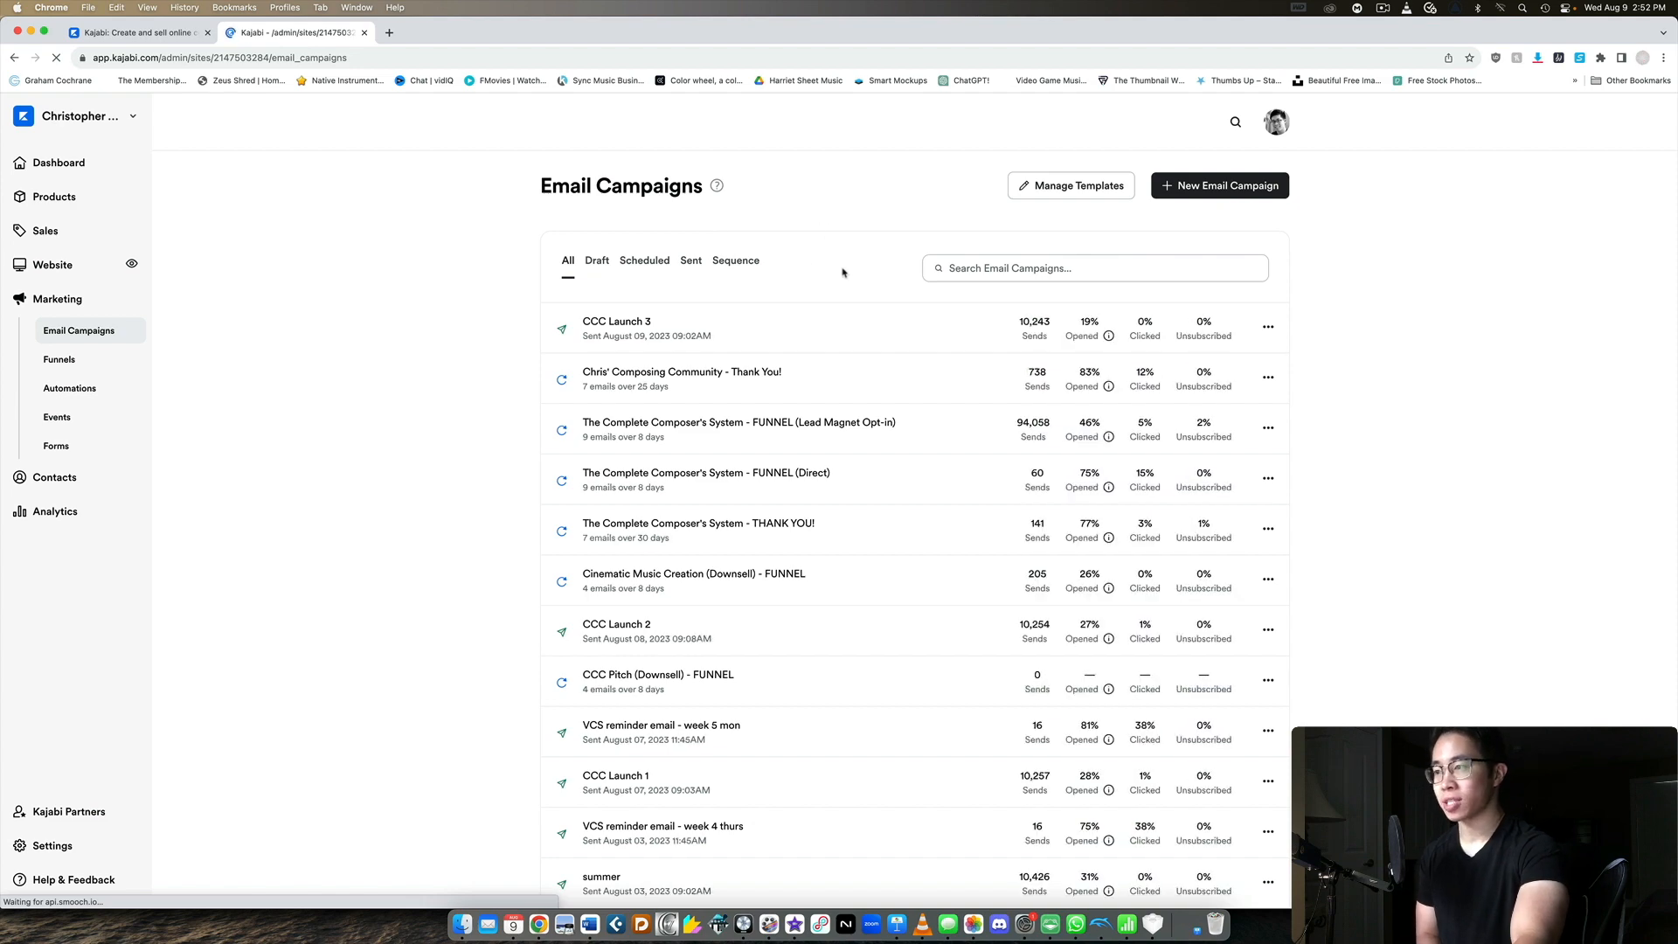
Step: Filter the email campaigns to Sequence campaigns only
{"action": "left_click", "coordinate": [736, 260]}
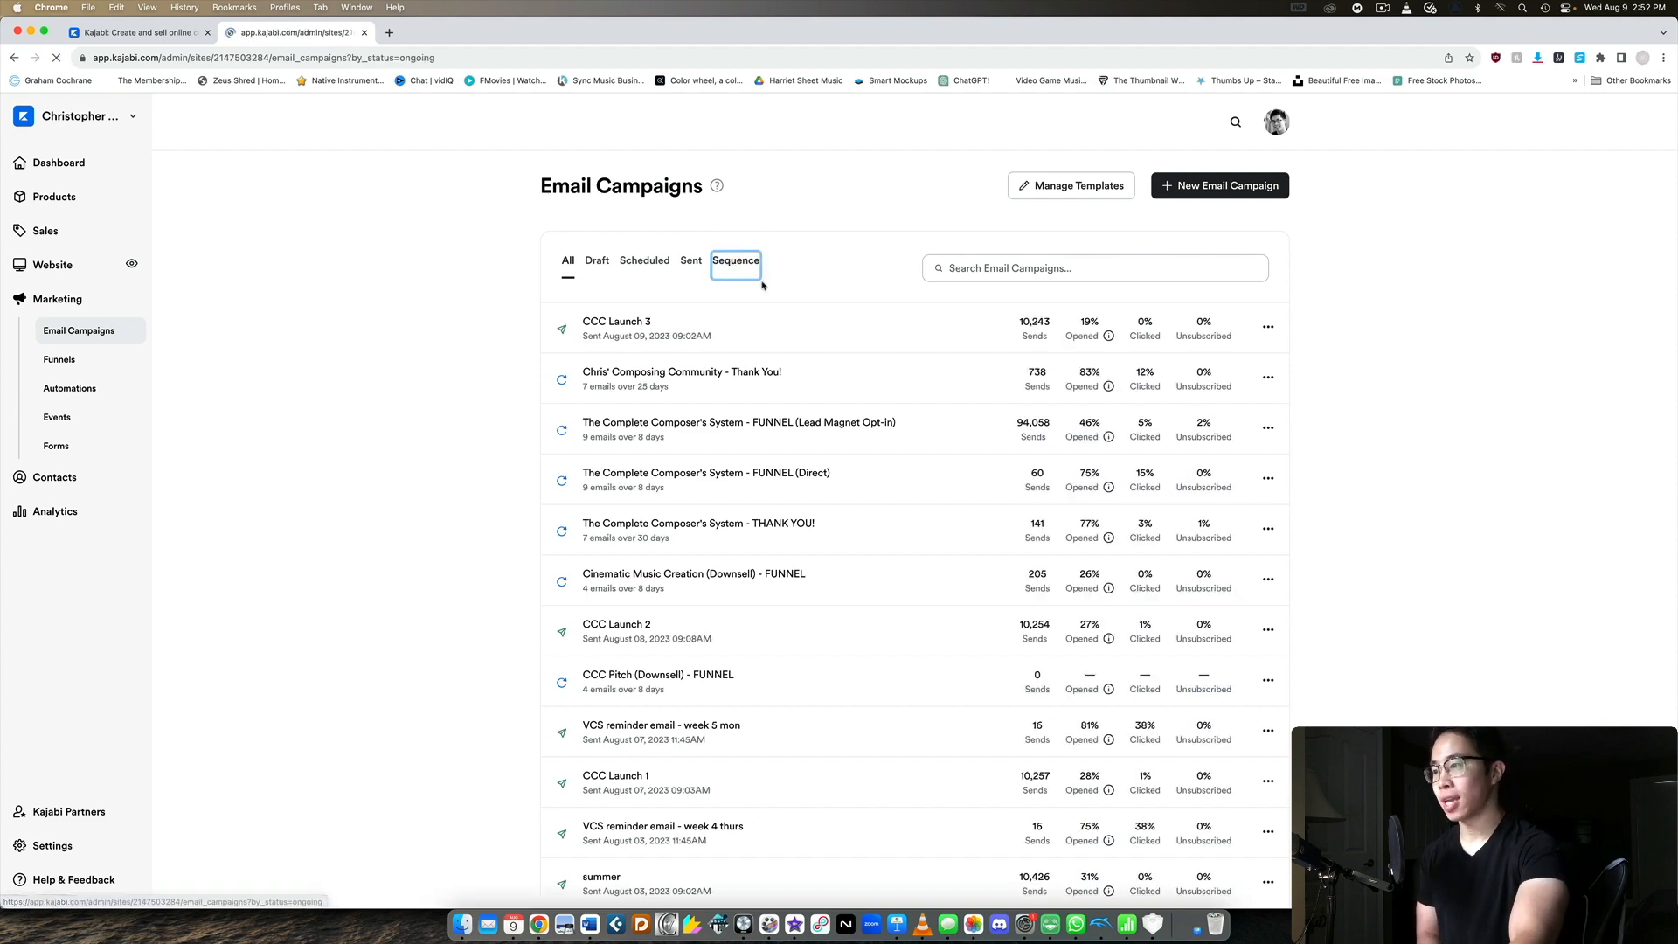
{"action": "left_click", "coordinate": [736, 261]}
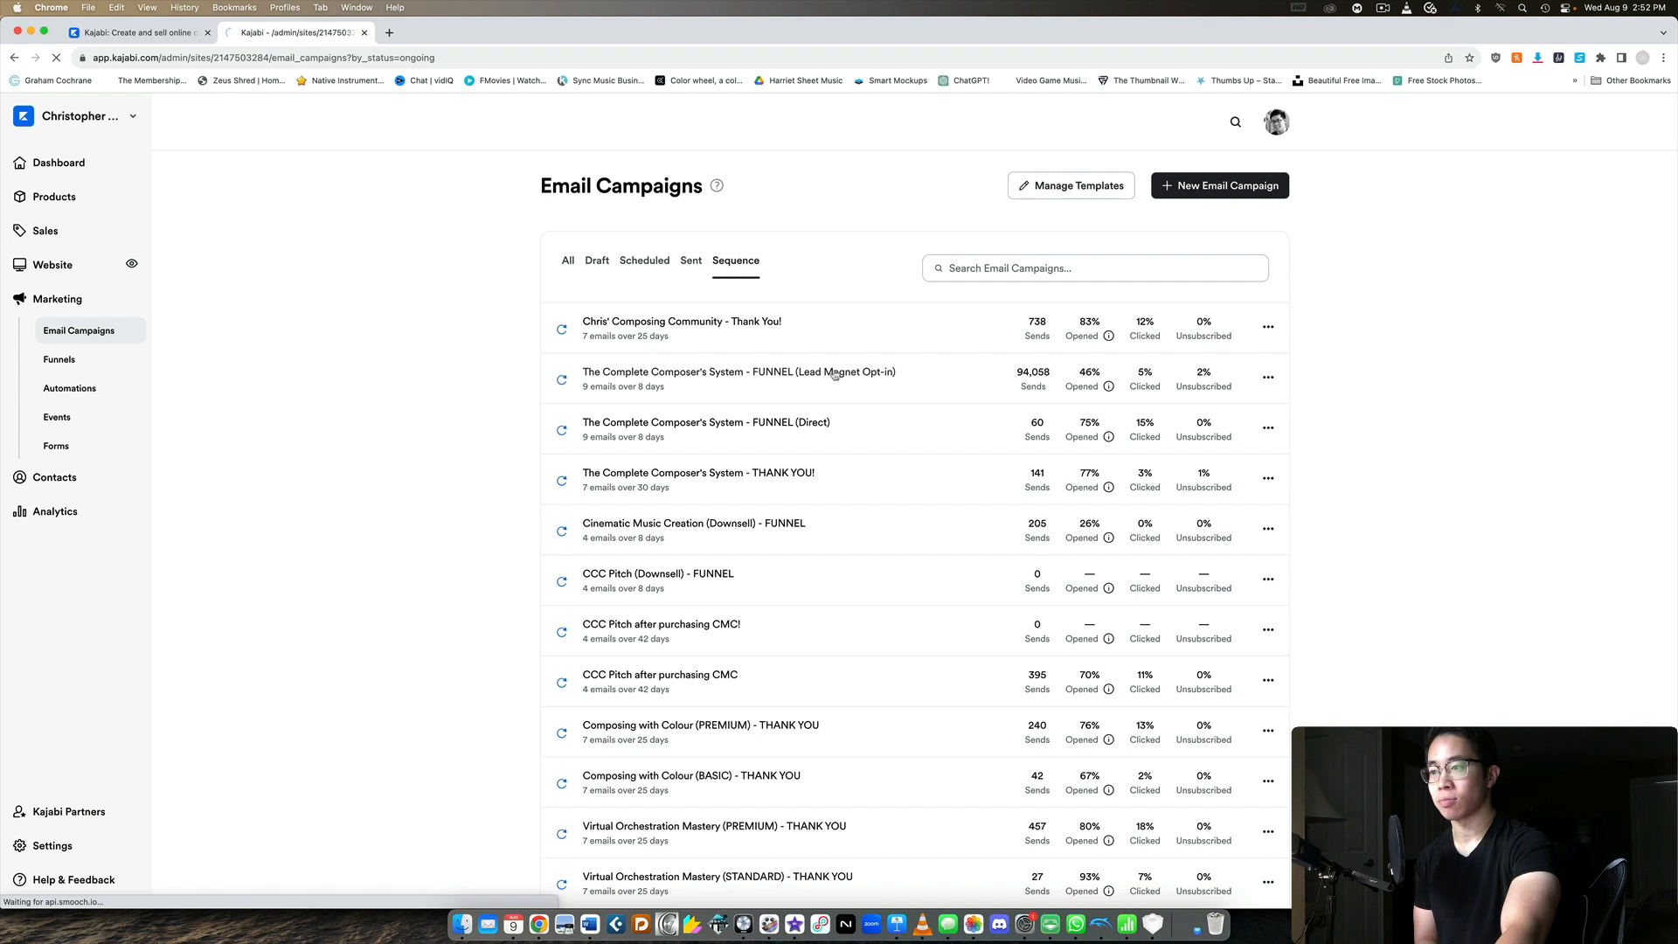
{"action": "mouse_move", "coordinate": [776, 437]}
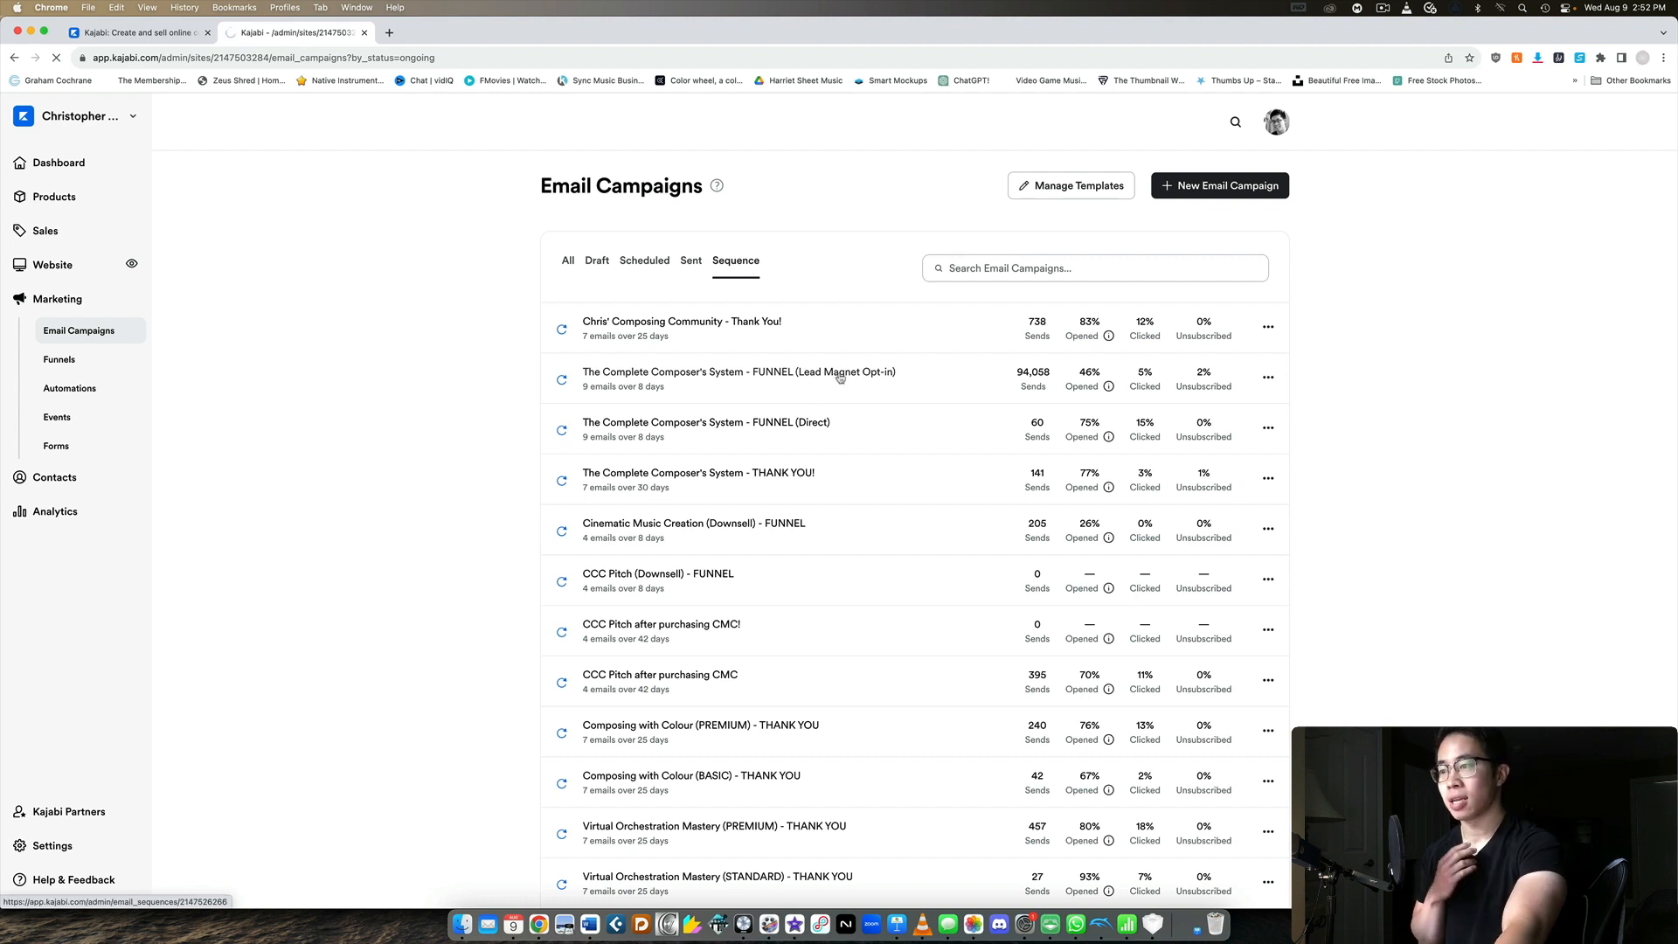
{"action": "mouse_move", "coordinate": [885, 376]}
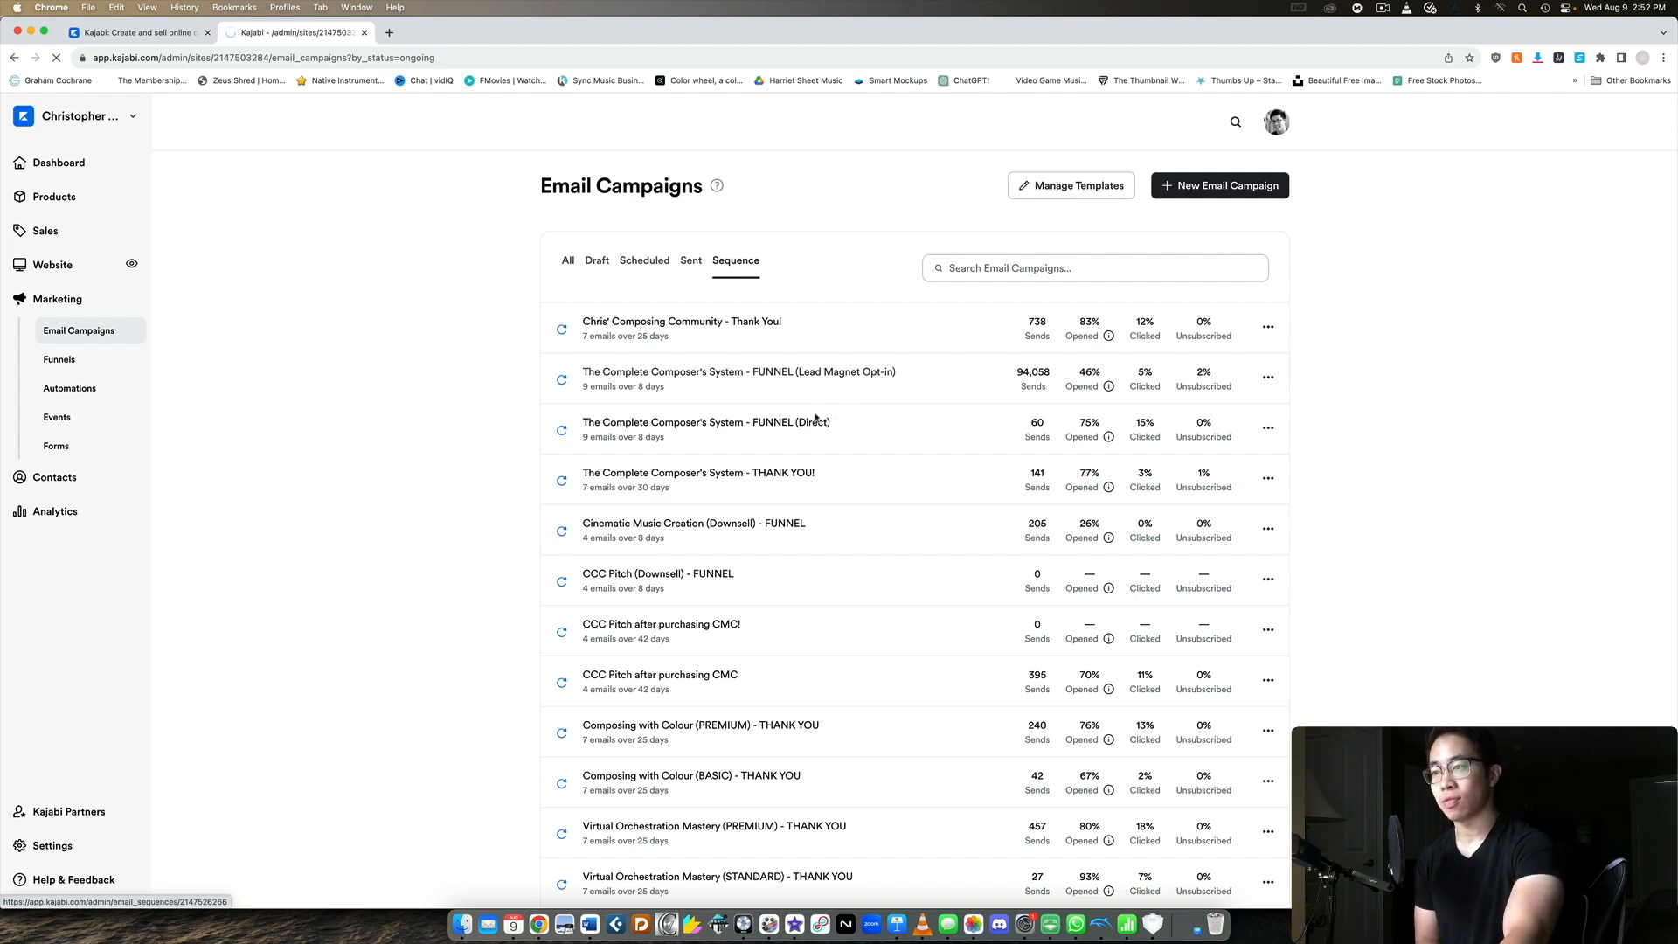
Step: Review the Lead Magnet Opt-in sequence's Day 0 to Day 8 emails, stats and tag actions
{"action": "left_click", "coordinate": [738, 370]}
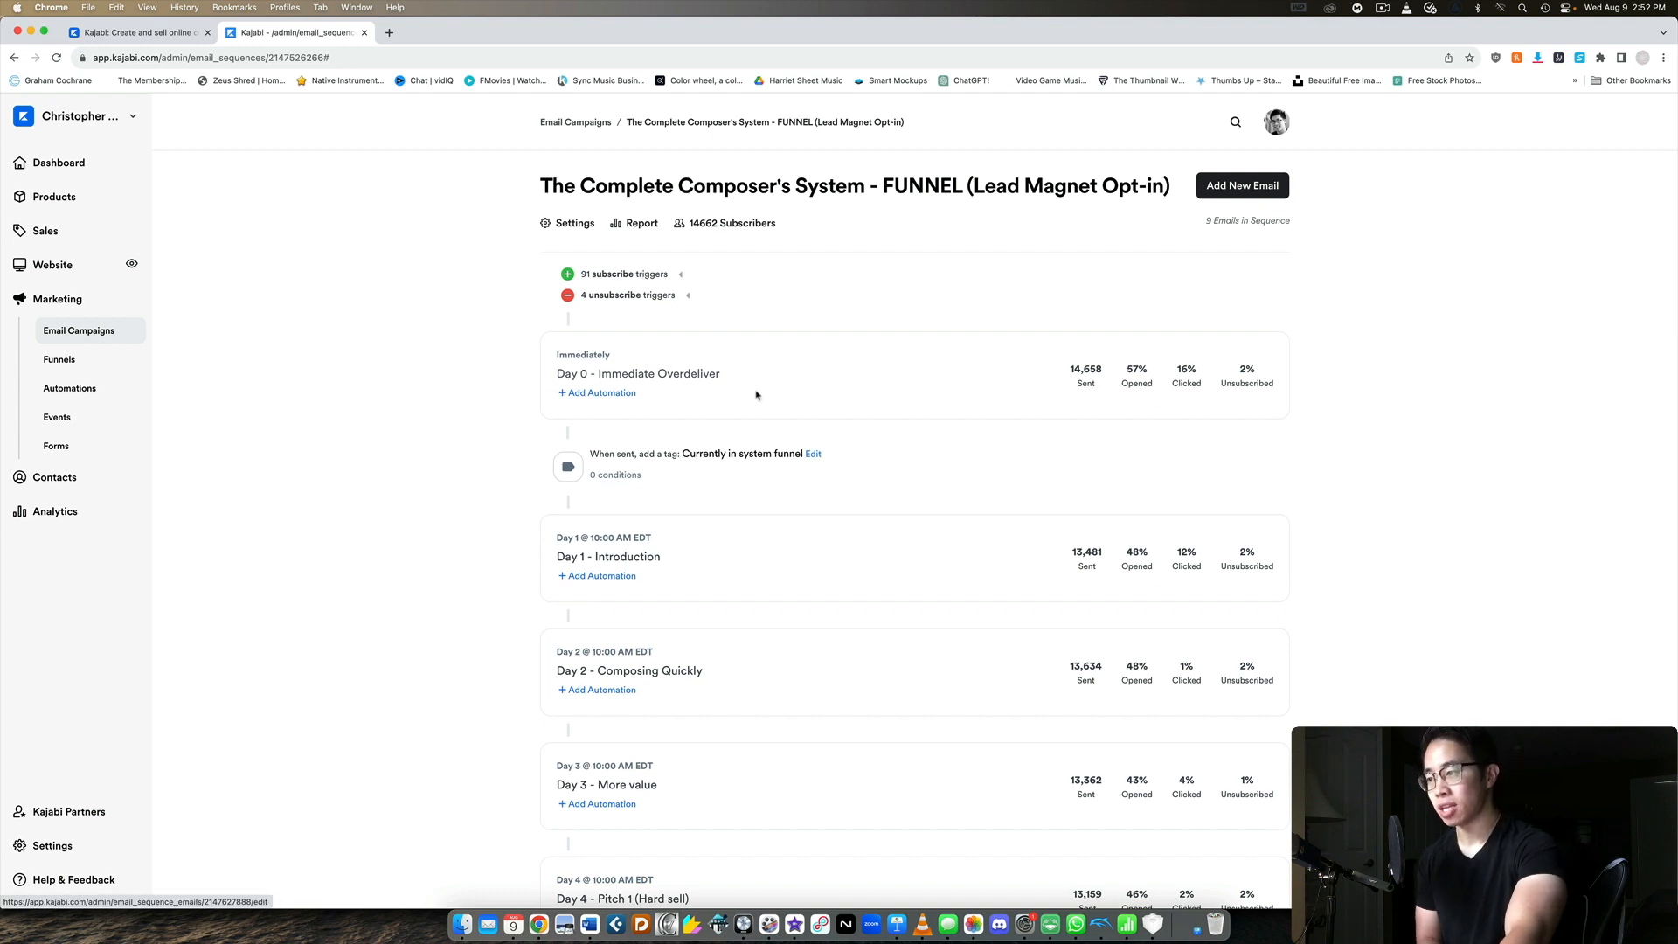
{"action": "scroll", "scroll_direction": "down", "scroll_amount": 3}
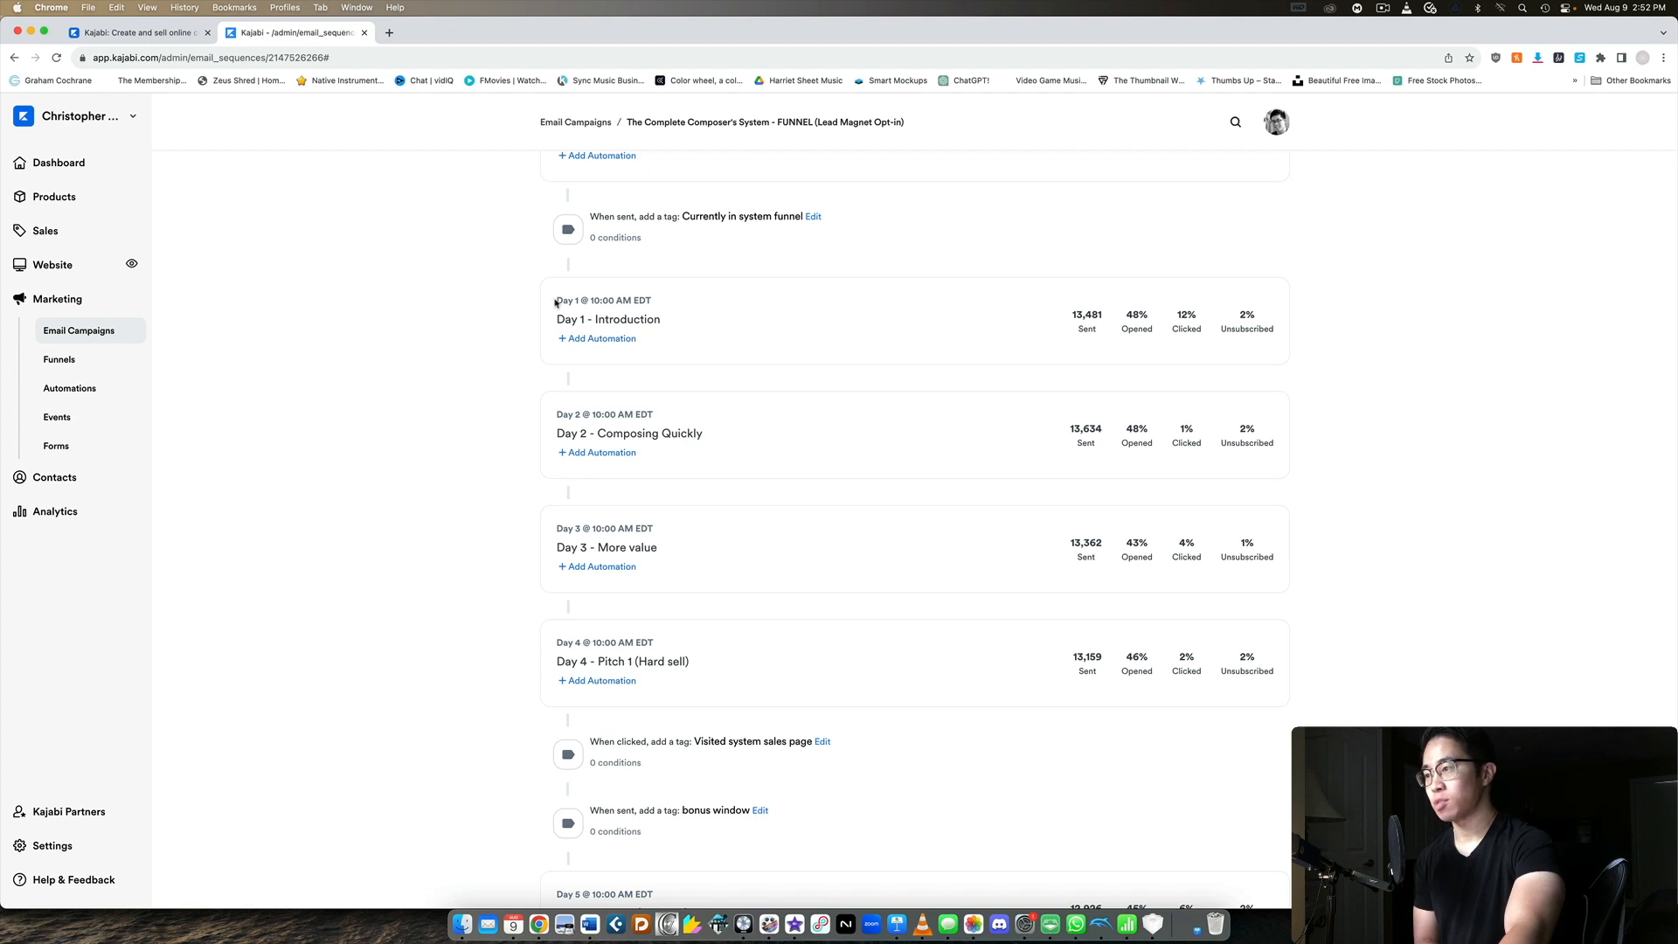
{"action": "scroll", "scroll_direction": "down", "scroll_amount": 3}
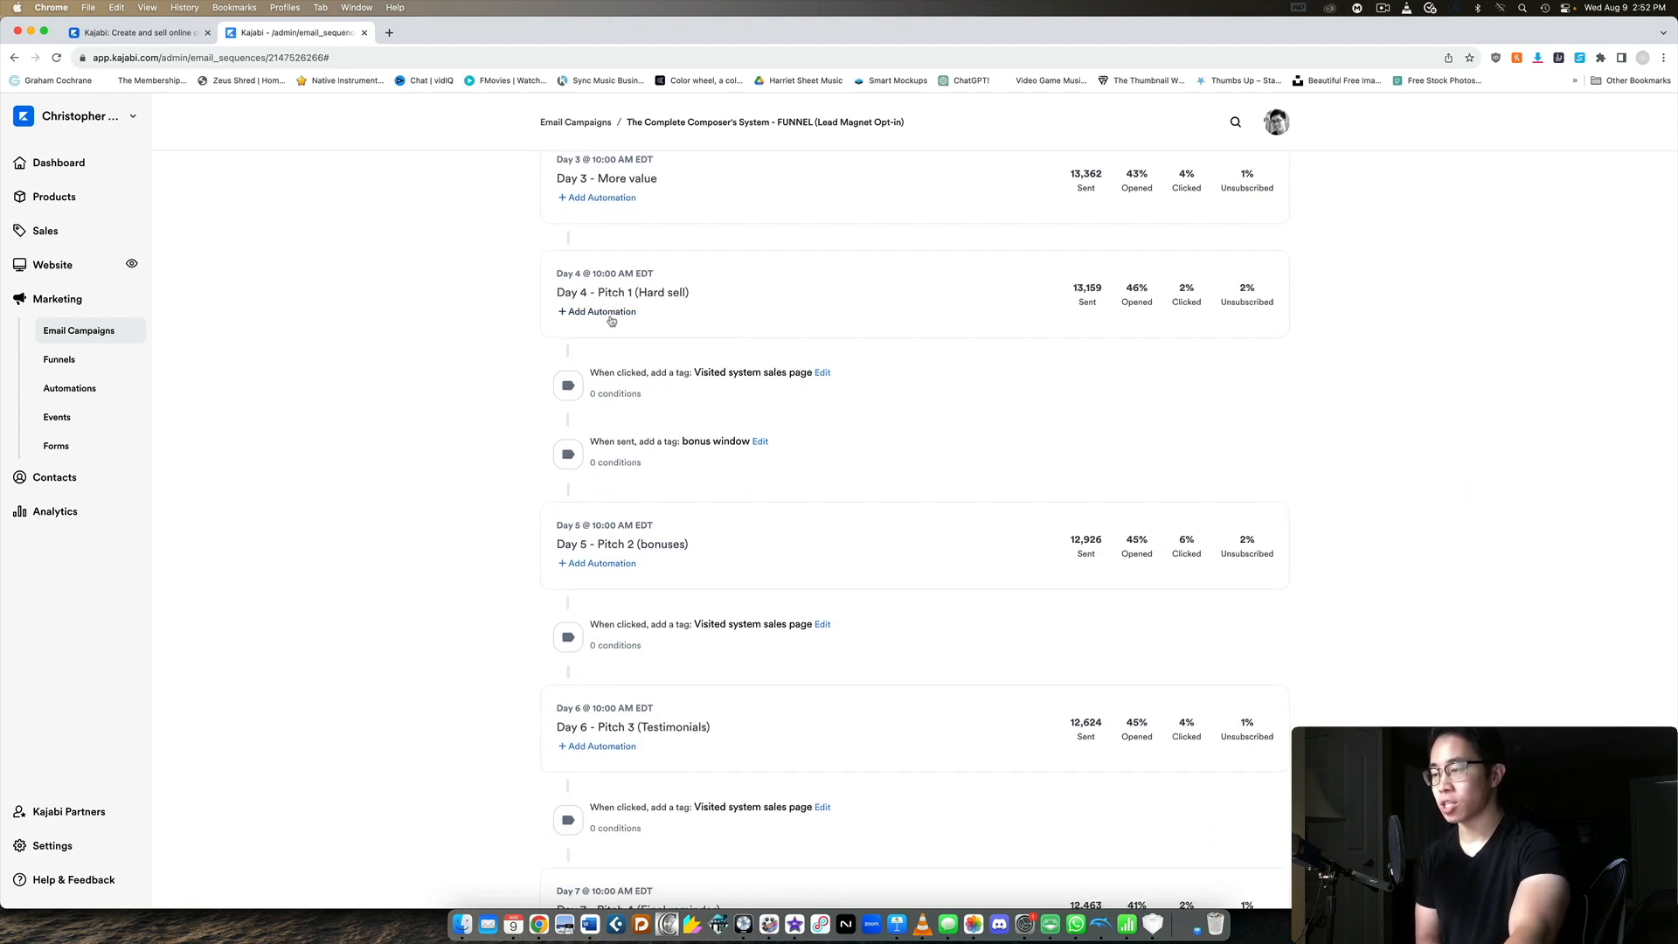
{"action": "scroll", "scroll_direction": "down", "scroll_amount": 3}
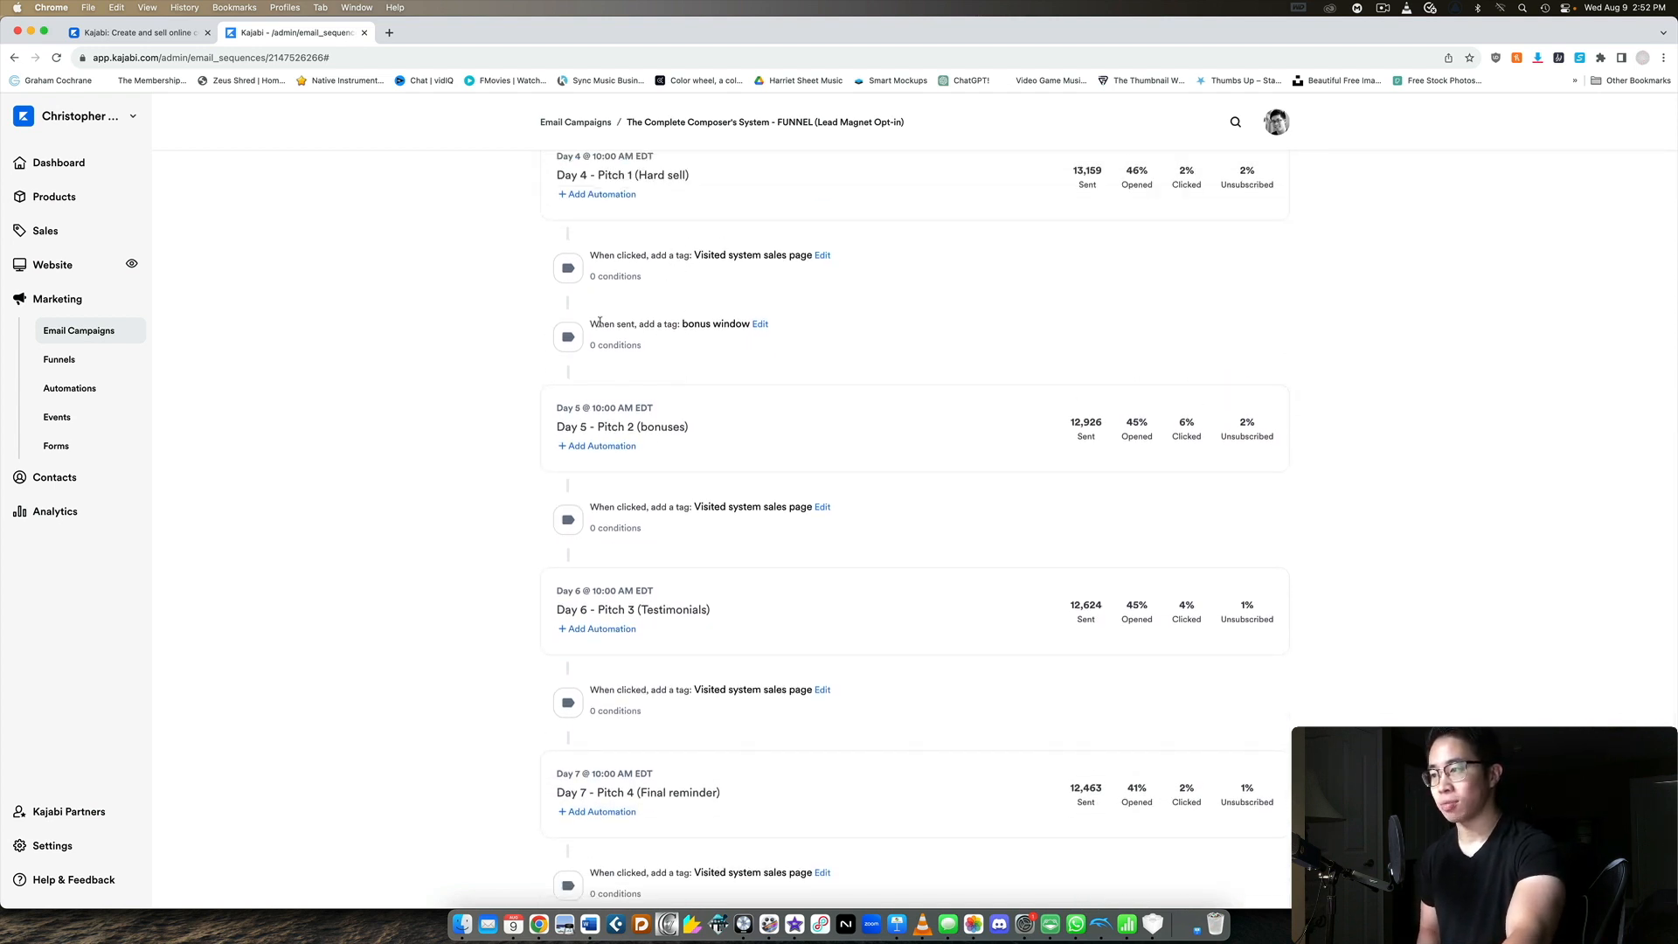
{"action": "scroll", "scroll_direction": "down", "scroll_amount": 3}
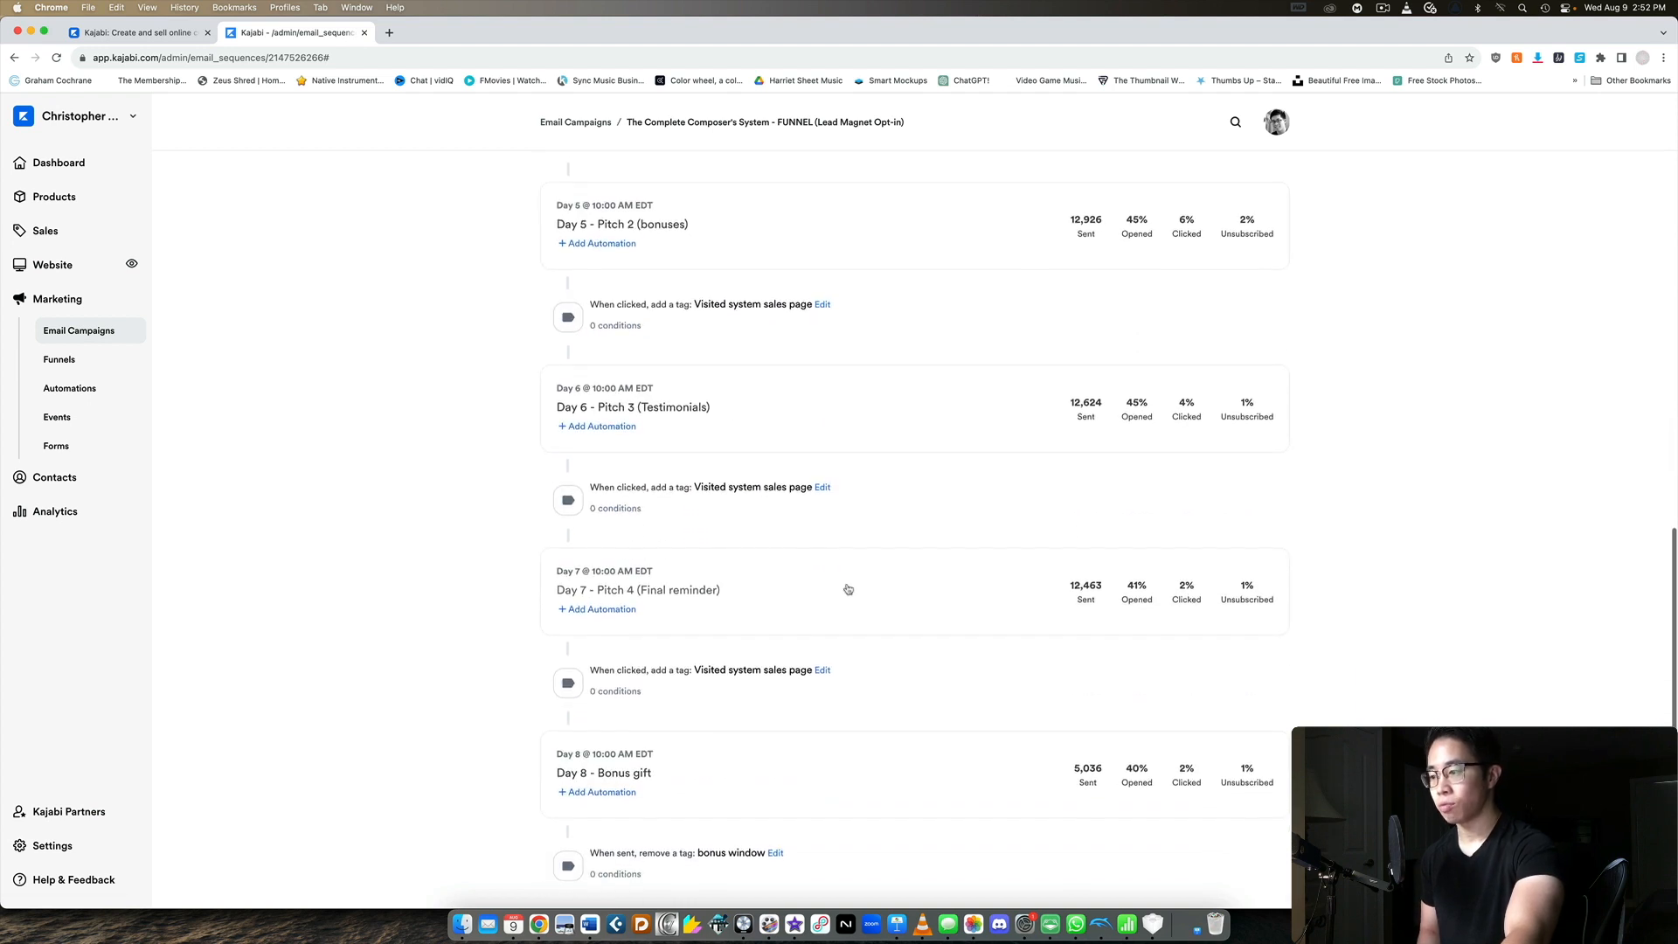
{"action": "mouse_move", "coordinate": [750, 365]}
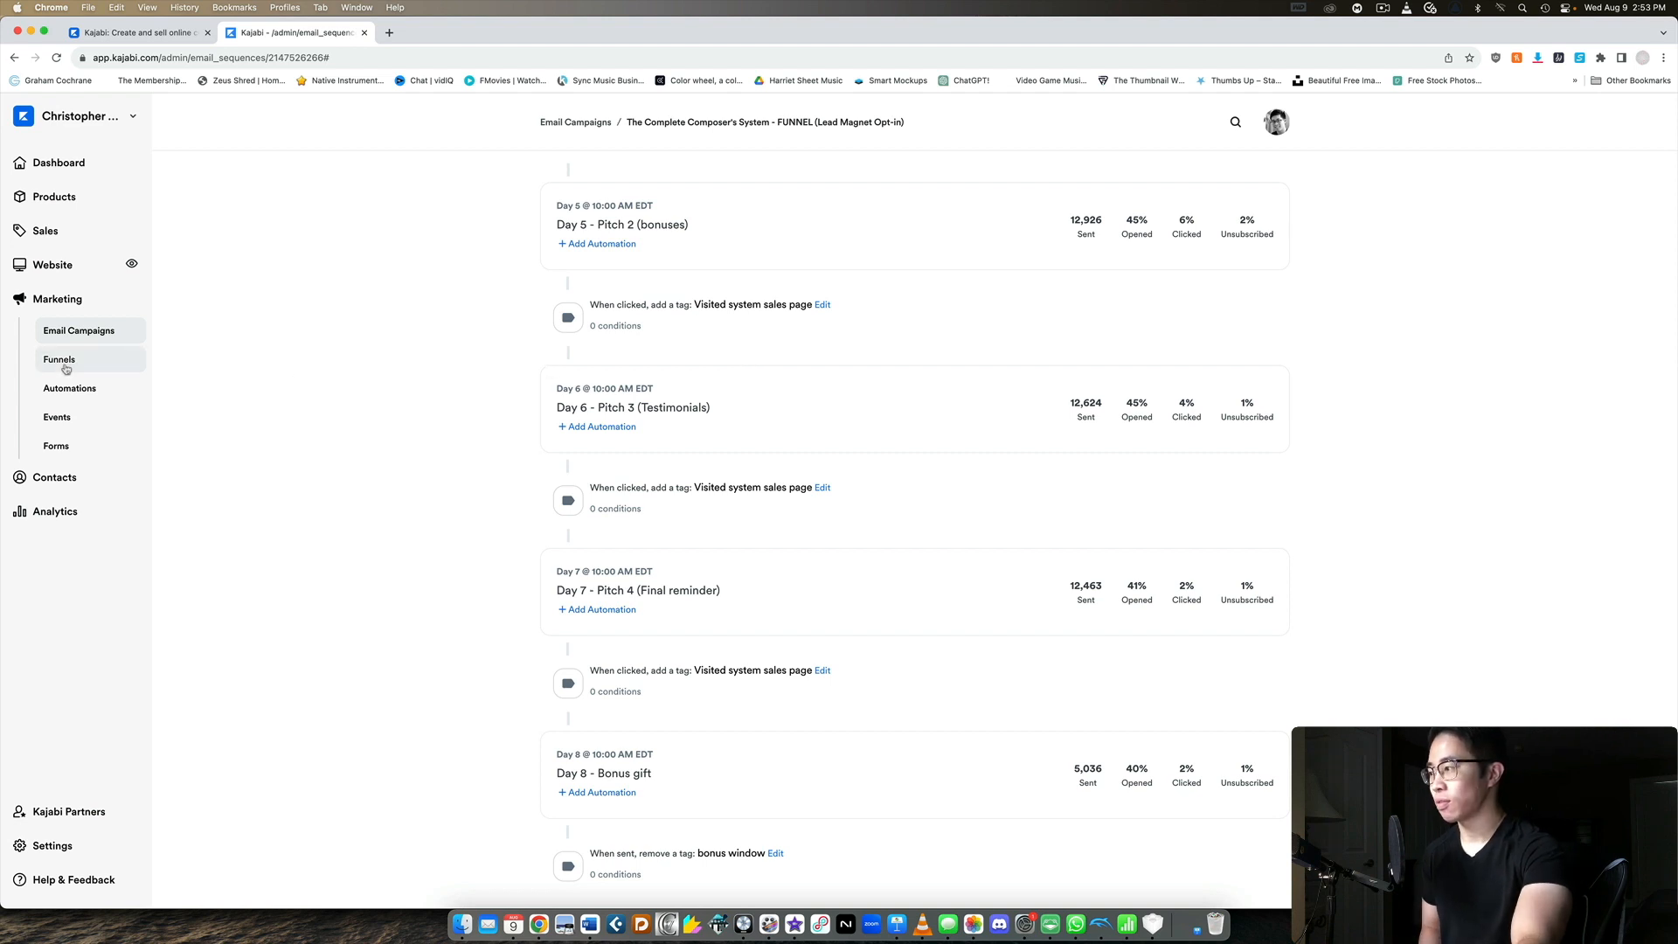
Step: Show the Funnels list with Webinar and The Love Themes System funnels
{"action": "left_click", "coordinate": [60, 359]}
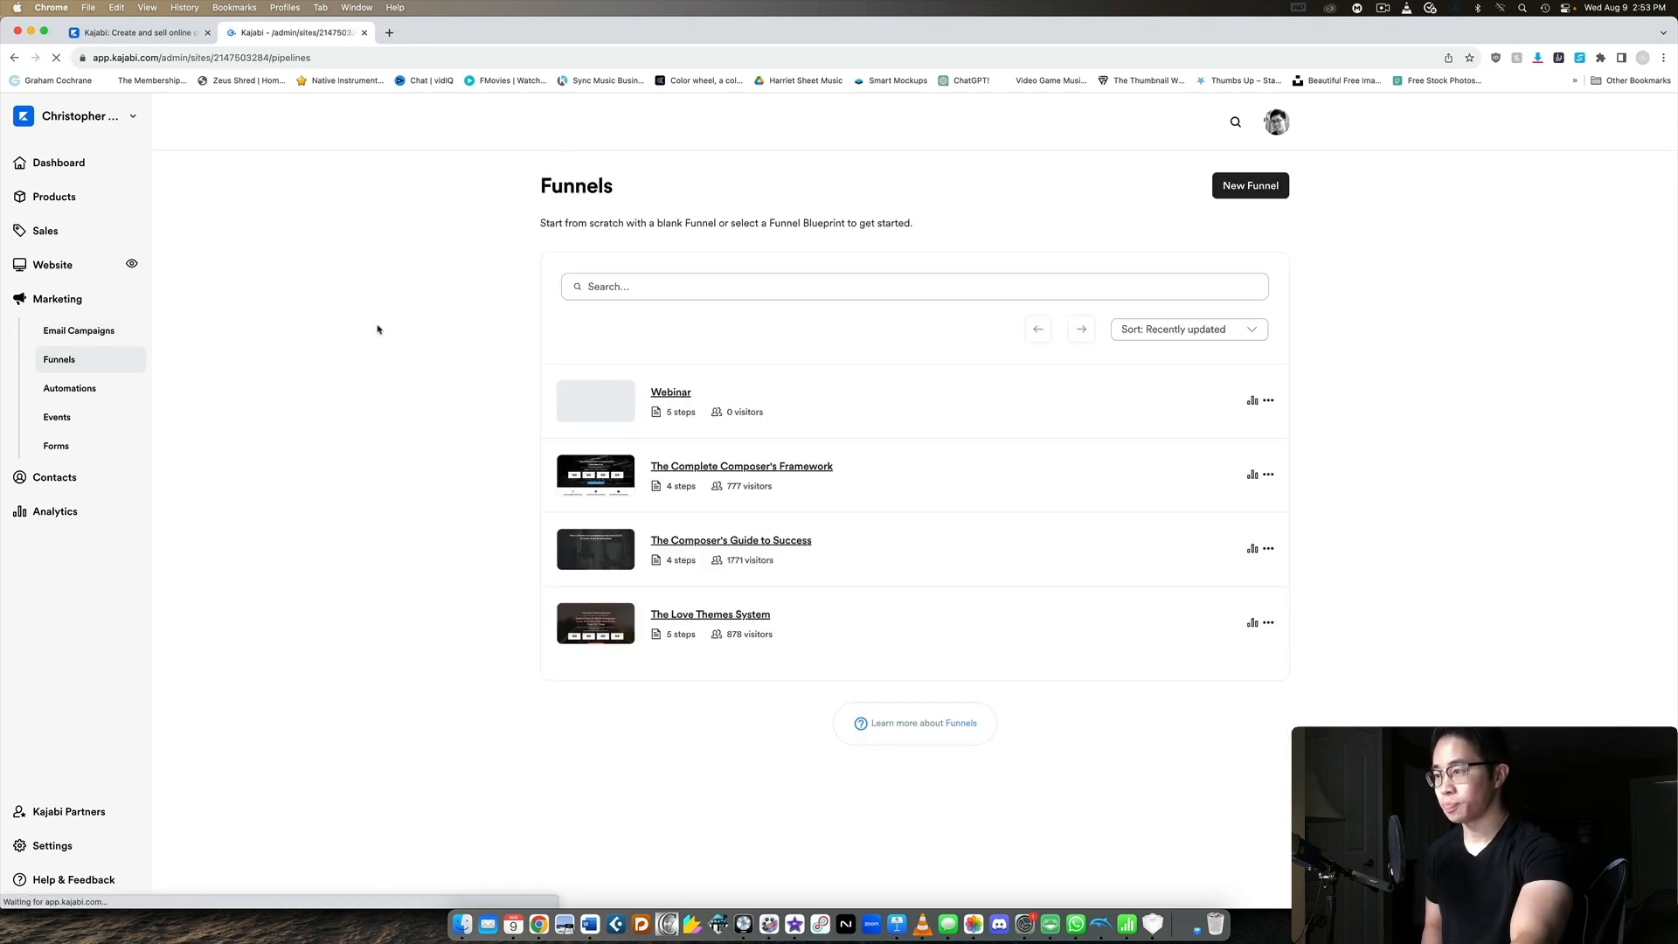
{"action": "mouse_move", "coordinate": [1275, 403]}
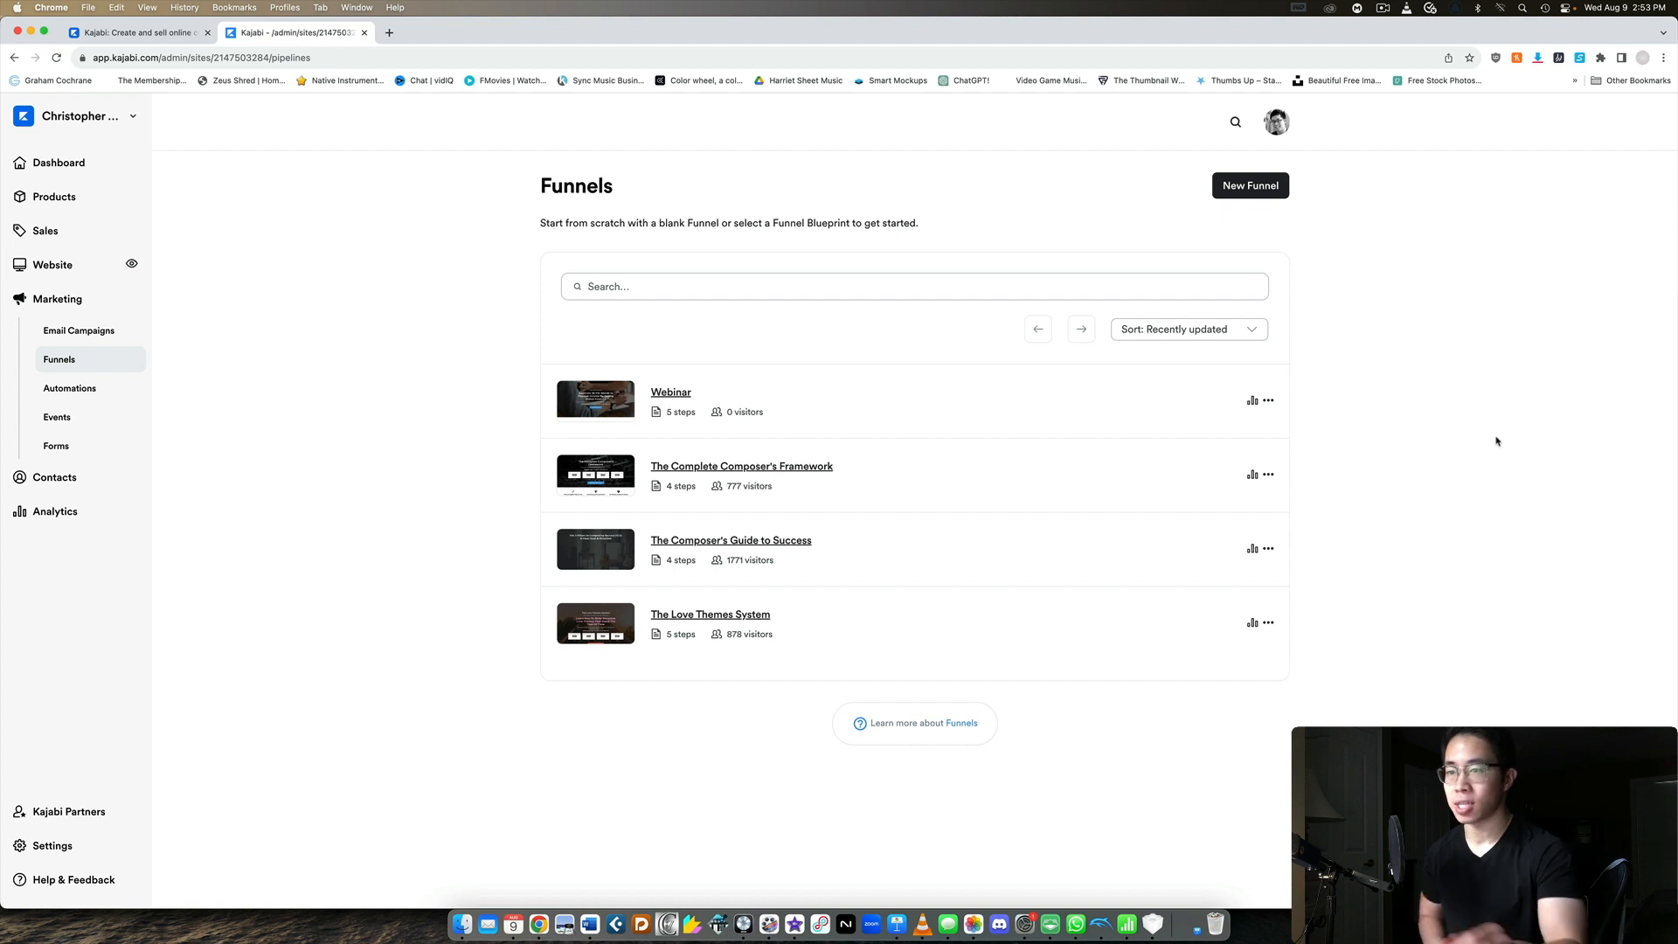
{"action": "mouse_move", "coordinate": [1058, 208]}
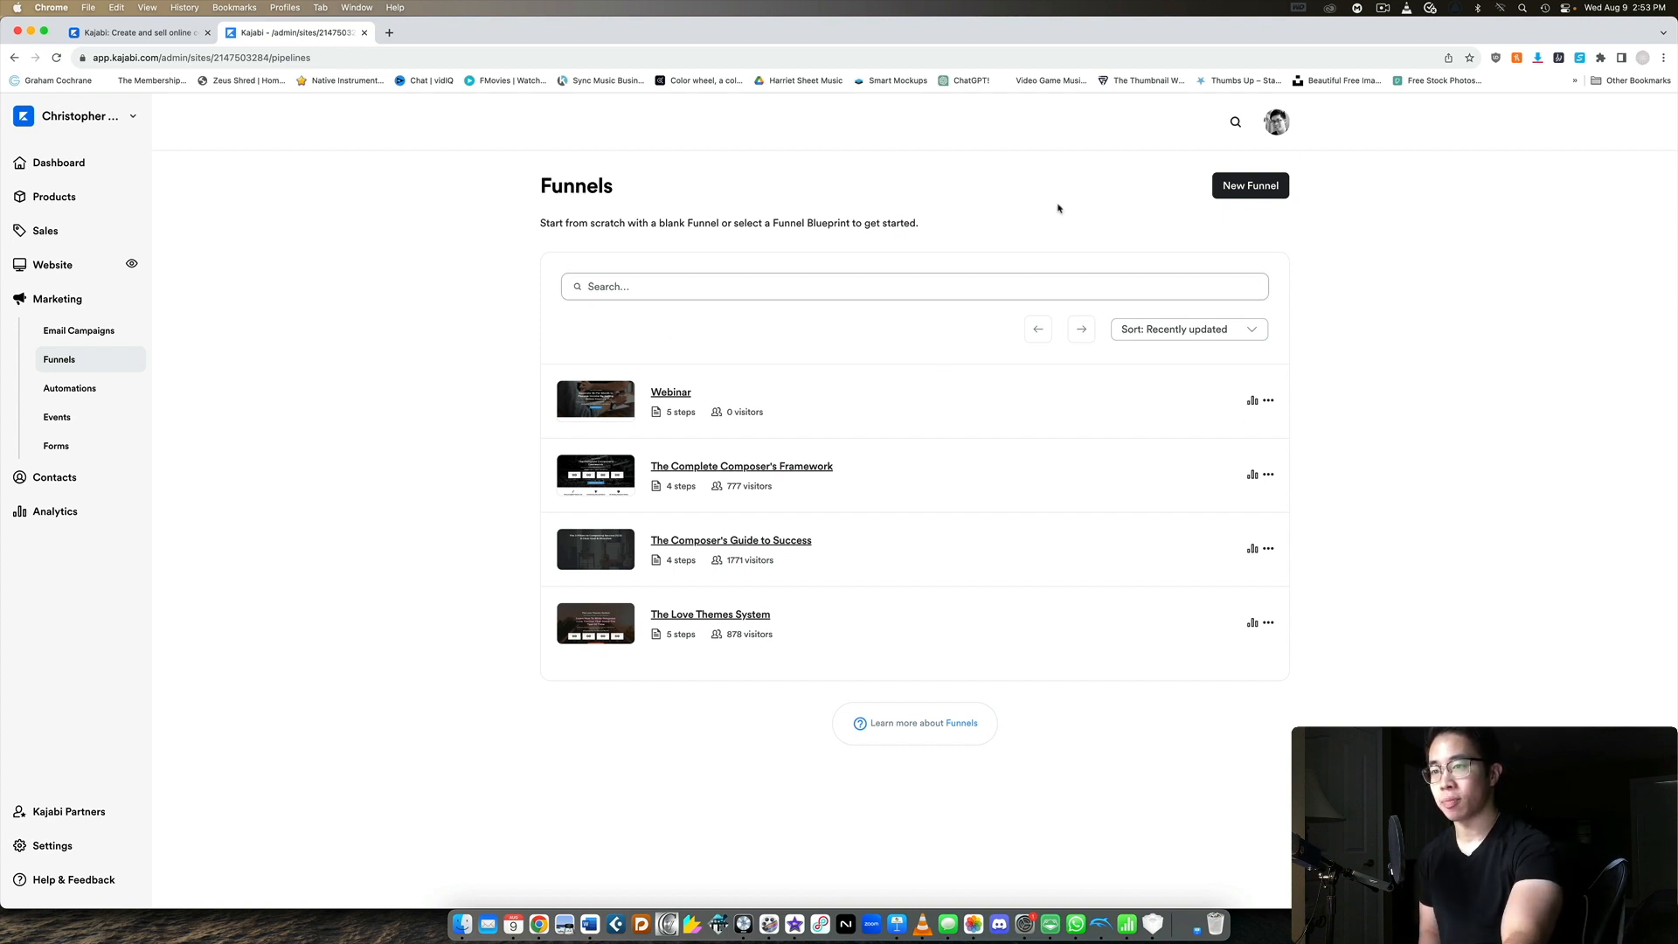
Step: Start a new funnel and browse blueprints like Freebie, Sales Page, Product Launch and Zoom Webinar
{"action": "left_click", "coordinate": [1250, 185]}
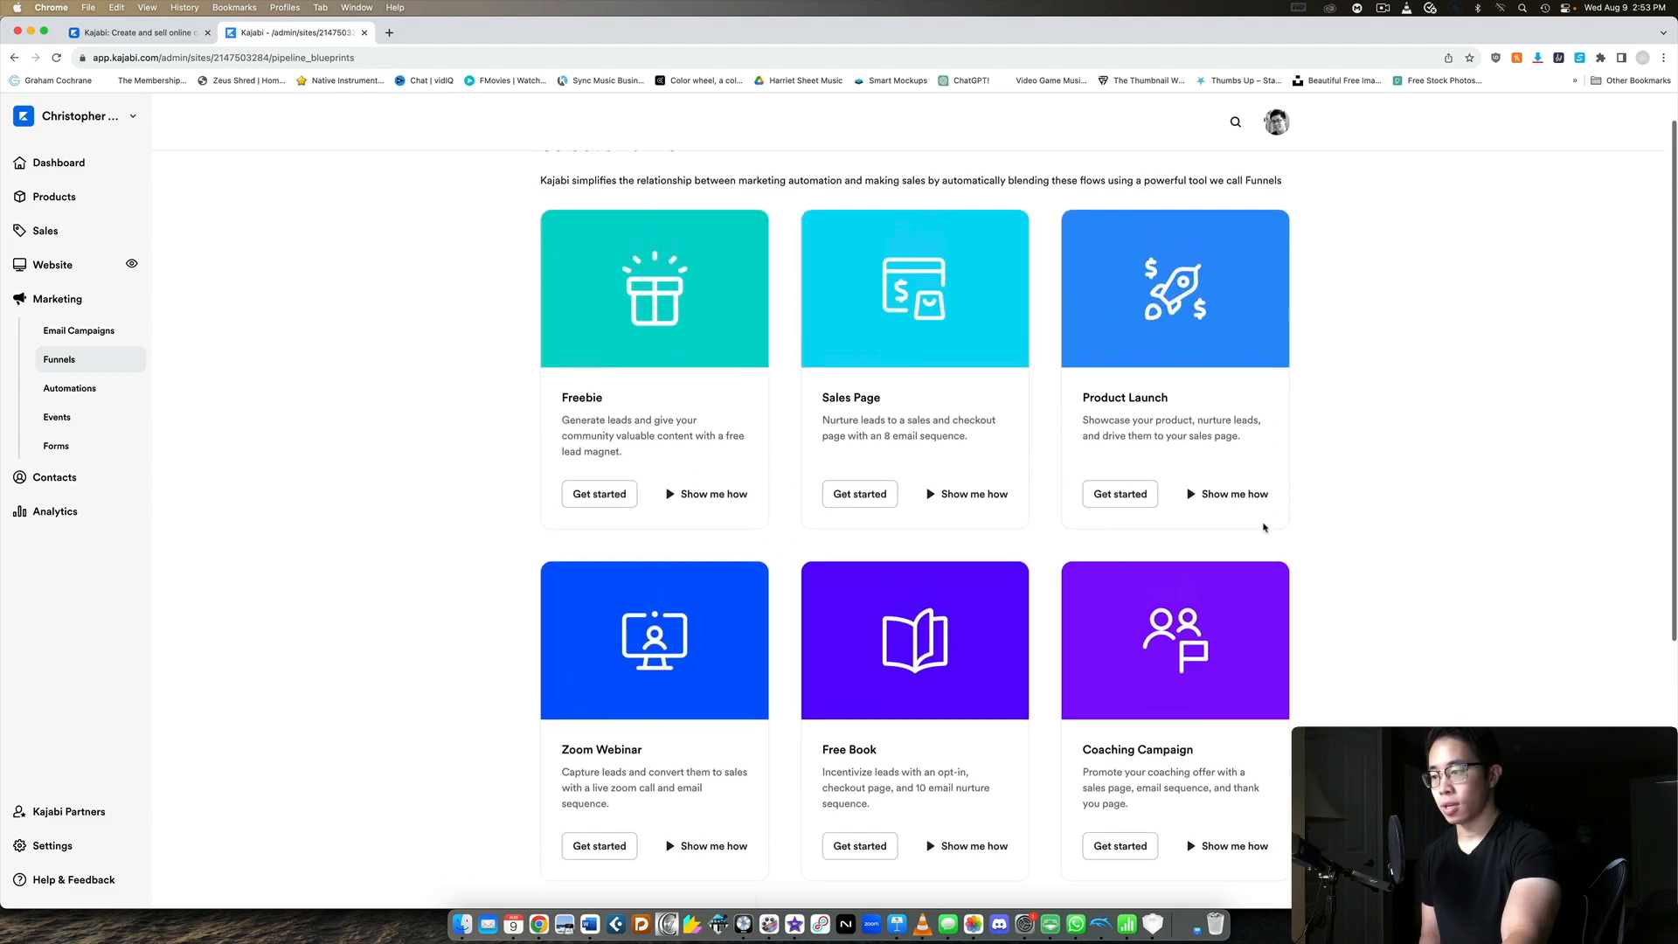
{"action": "scroll", "scroll_direction": "down", "scroll_amount": 3}
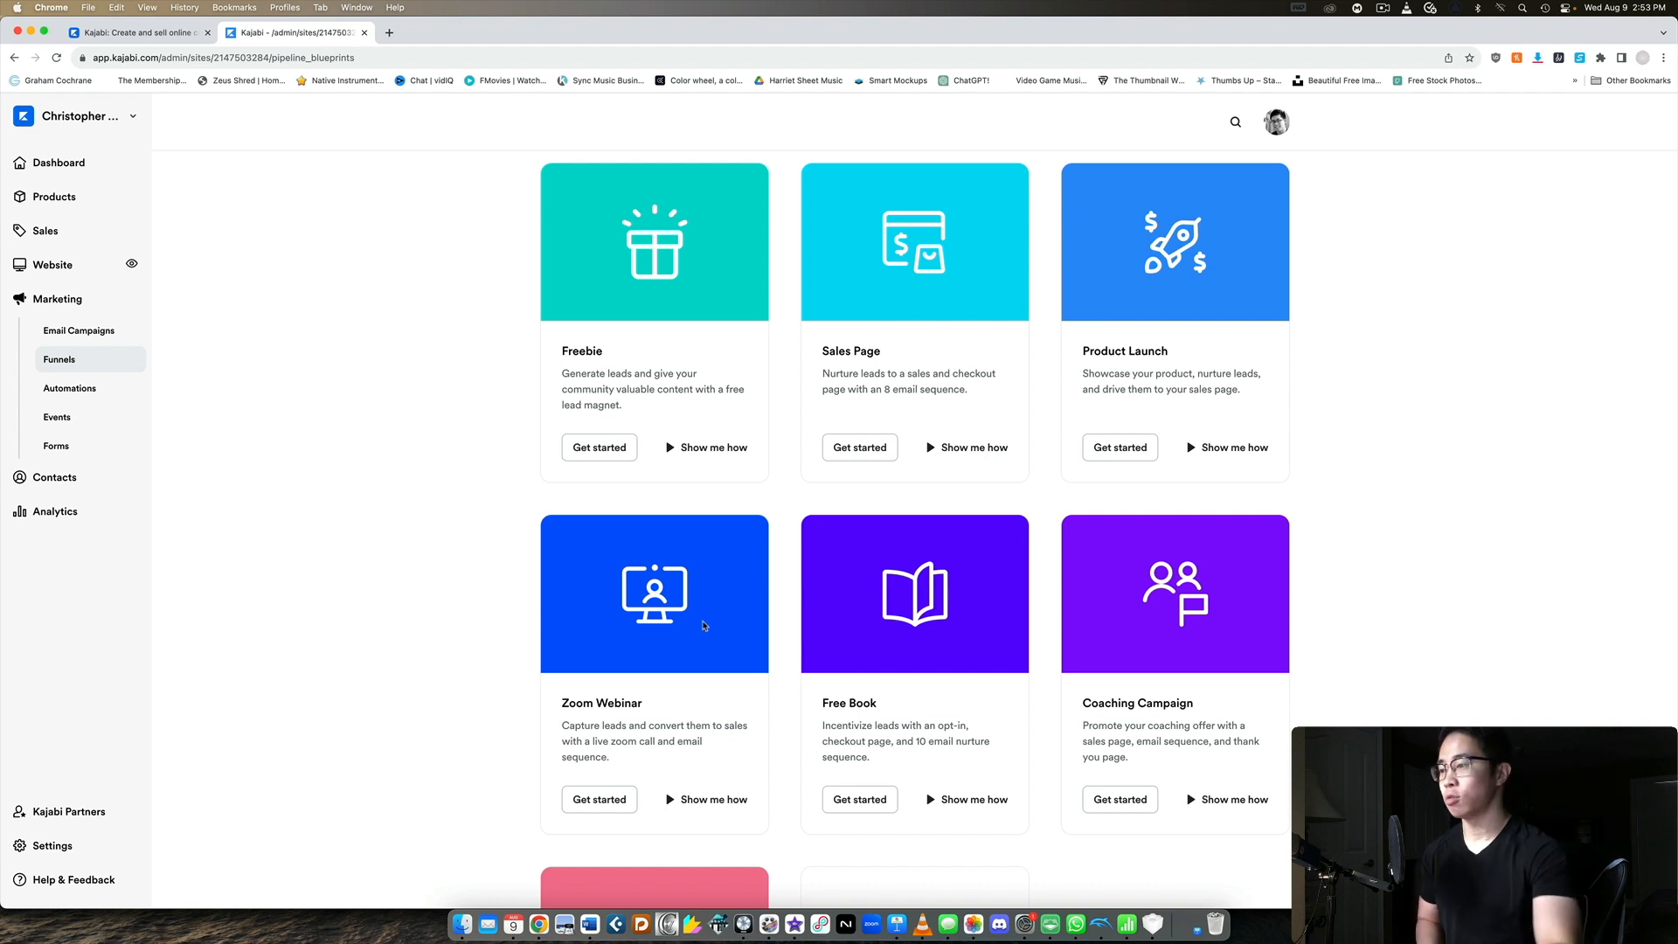
{"action": "mouse_move", "coordinate": [161, 398]}
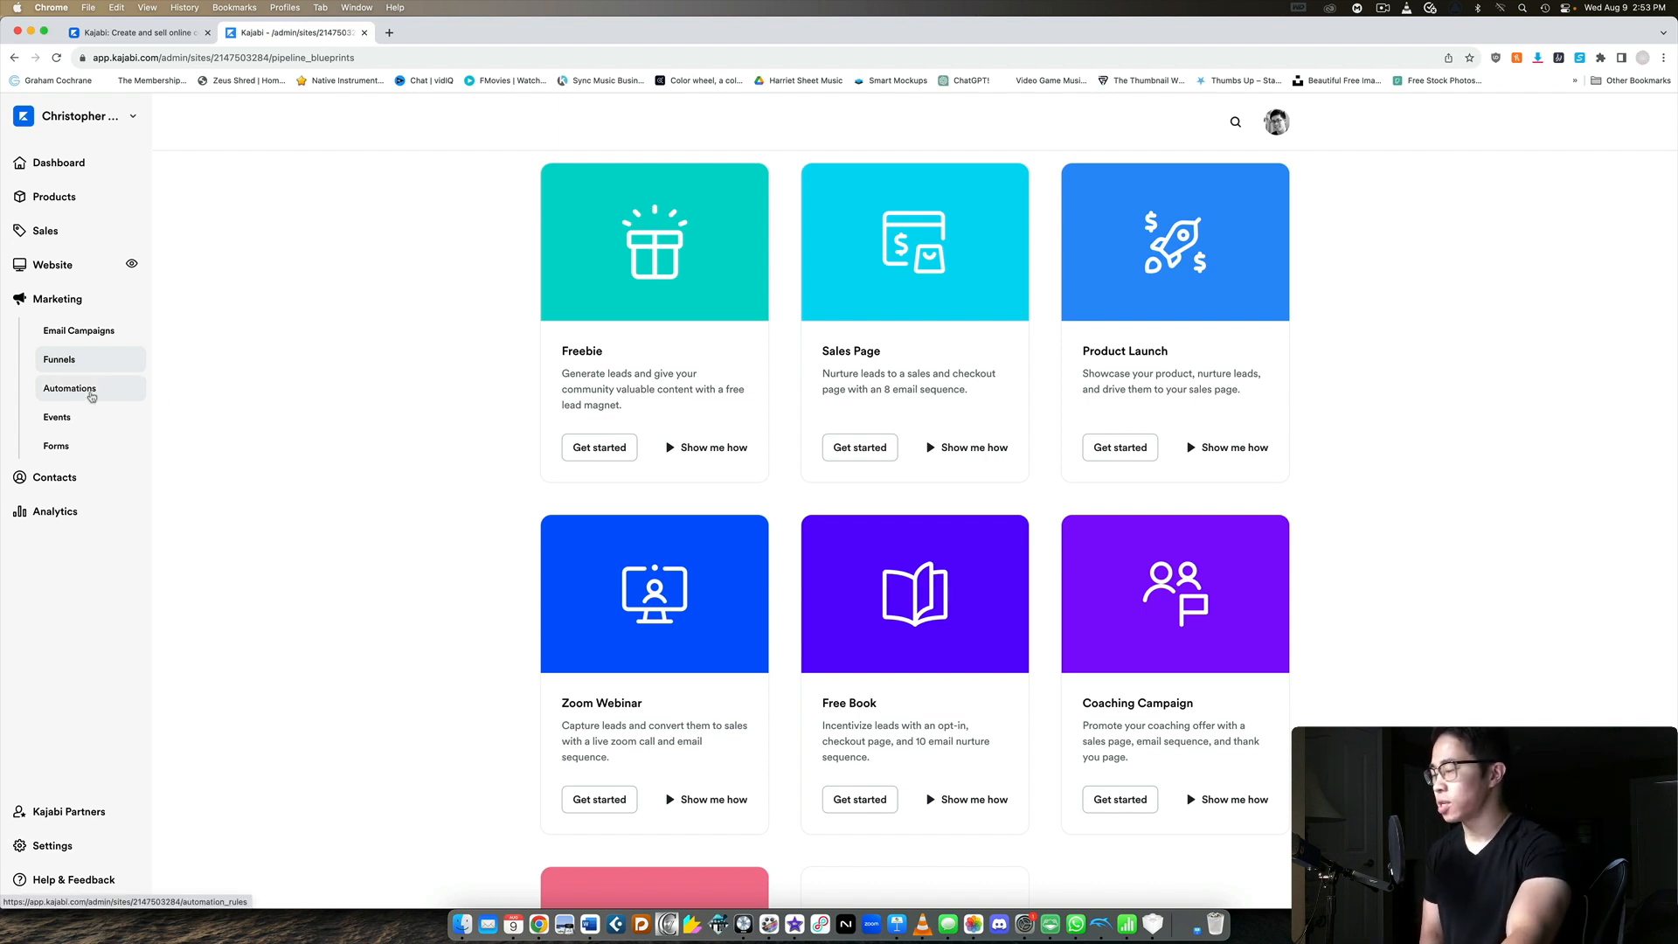
Step: Show the Events list with Webinar, CCC closing and Summer sale ends
{"action": "left_click", "coordinate": [56, 416]}
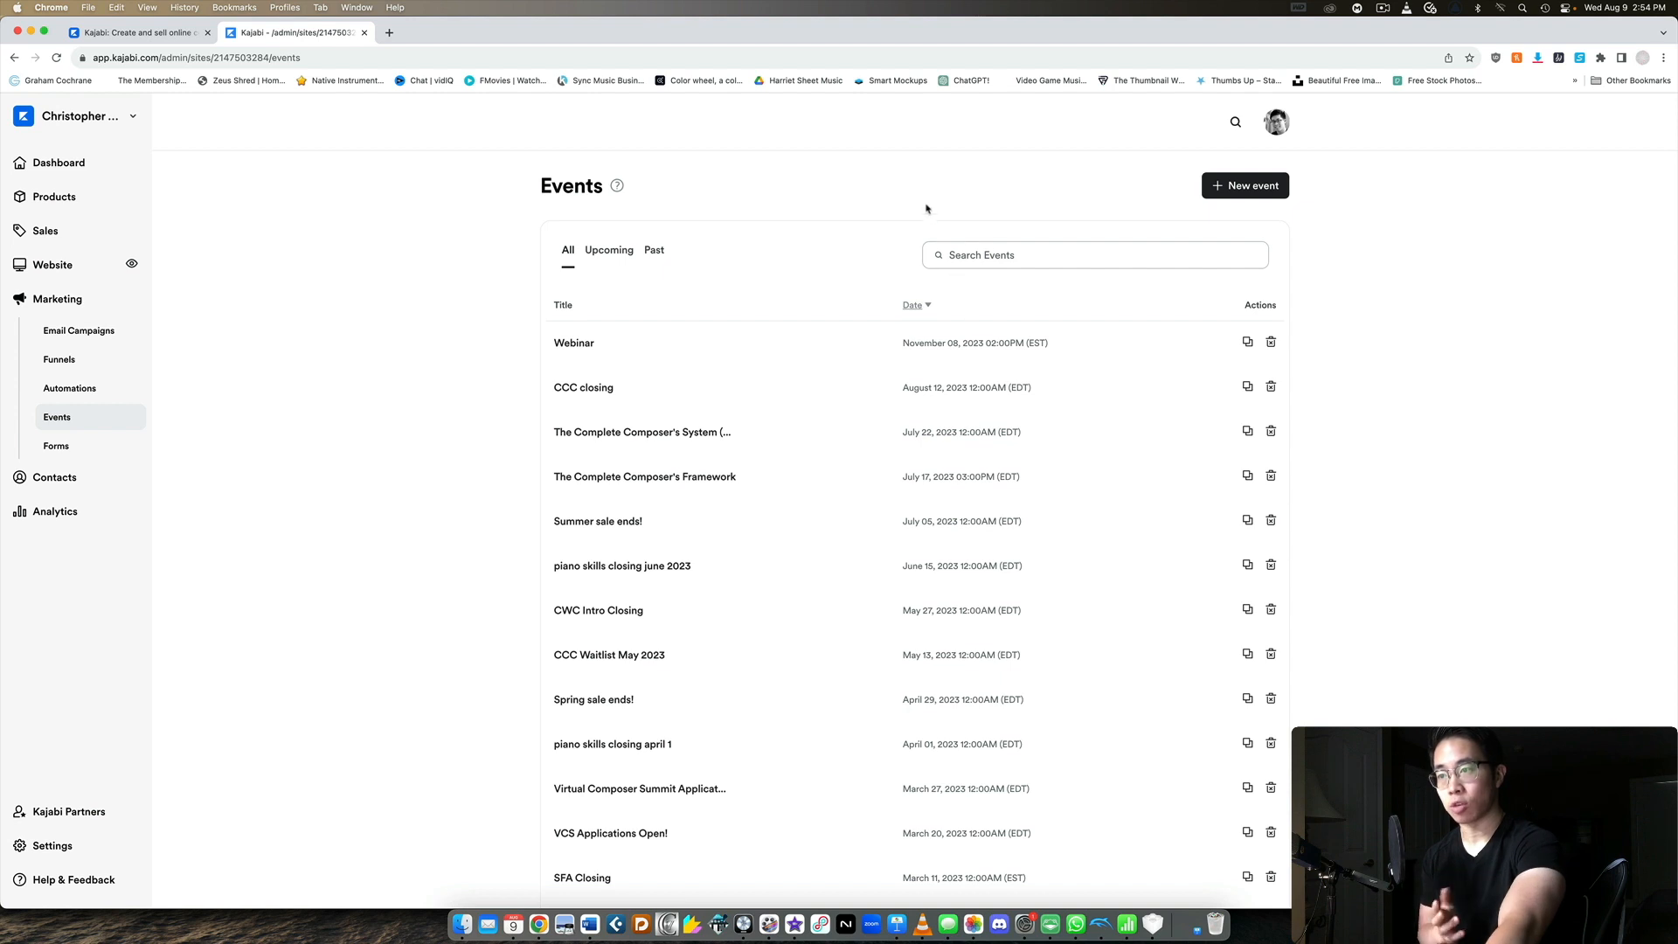
{"action": "mouse_move", "coordinate": [879, 189]}
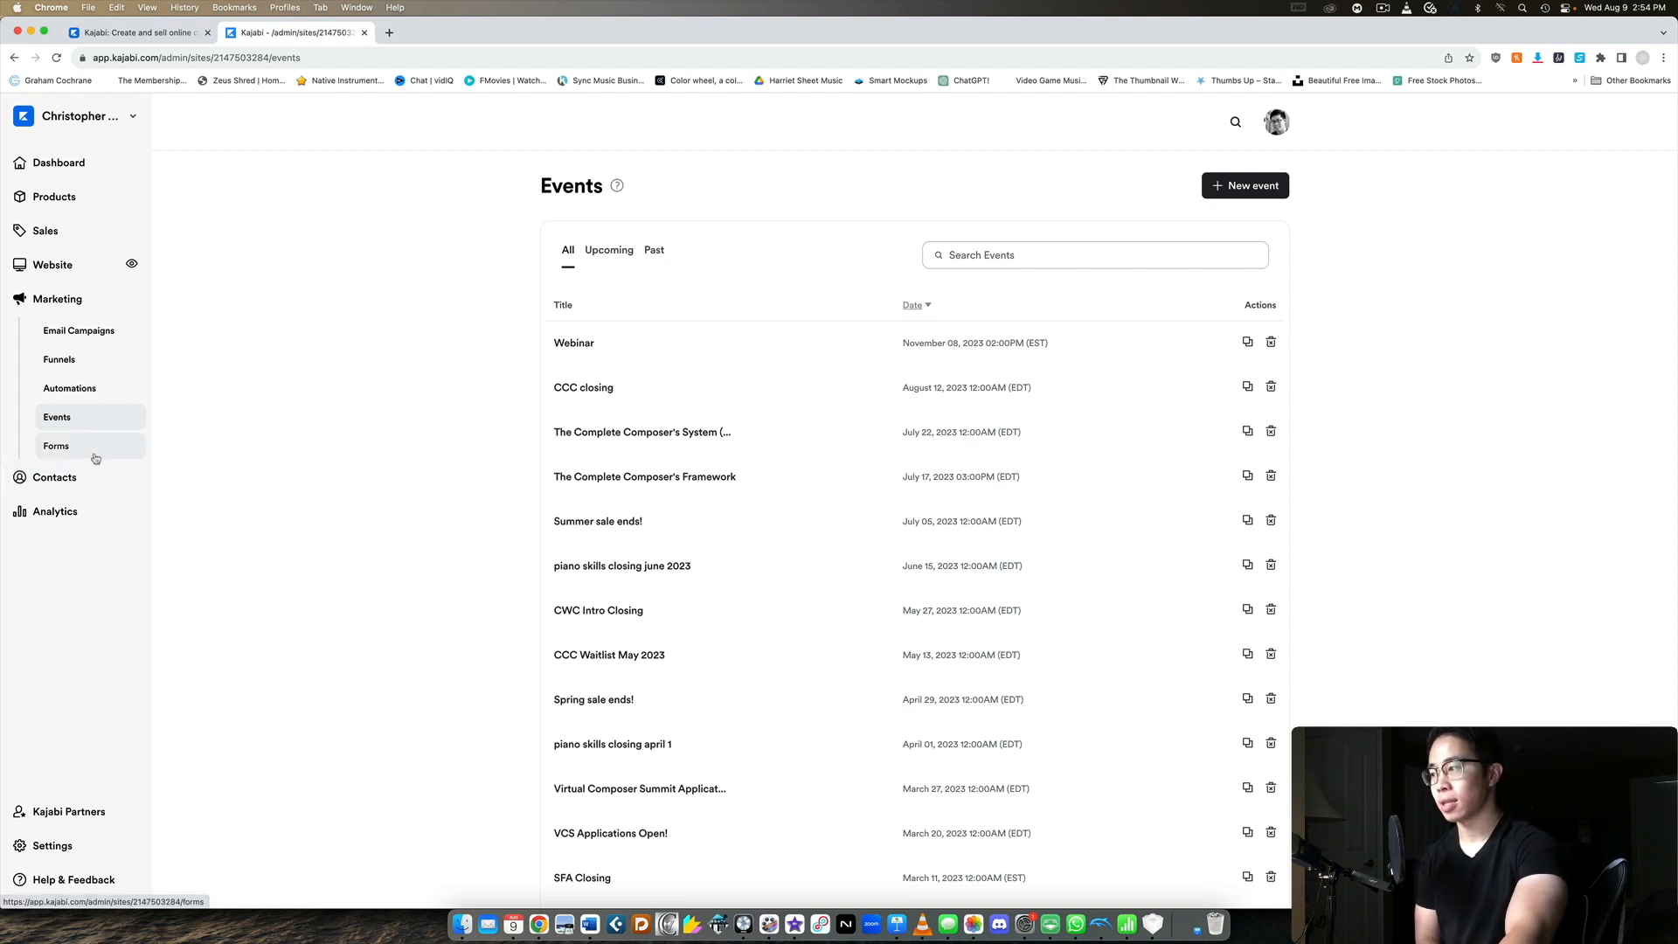
Step: From the Forms list, bring up 'The Complete Composer's Framework - Workshop' form
{"action": "left_click", "coordinate": [56, 446]}
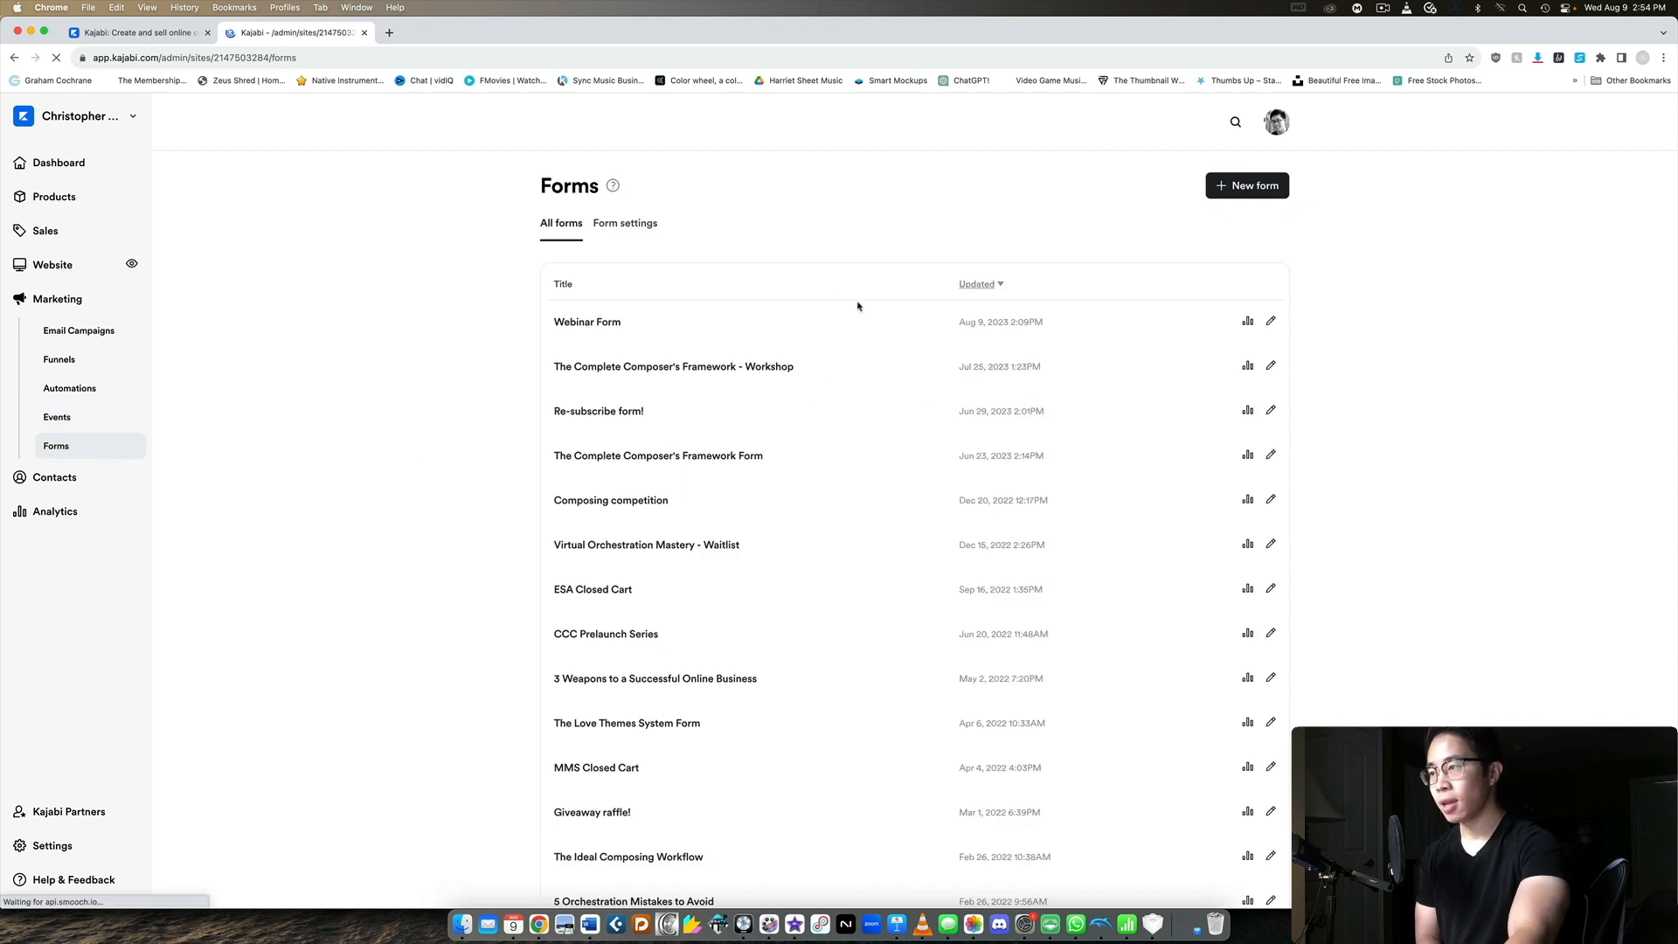
{"action": "mouse_move", "coordinate": [752, 326]}
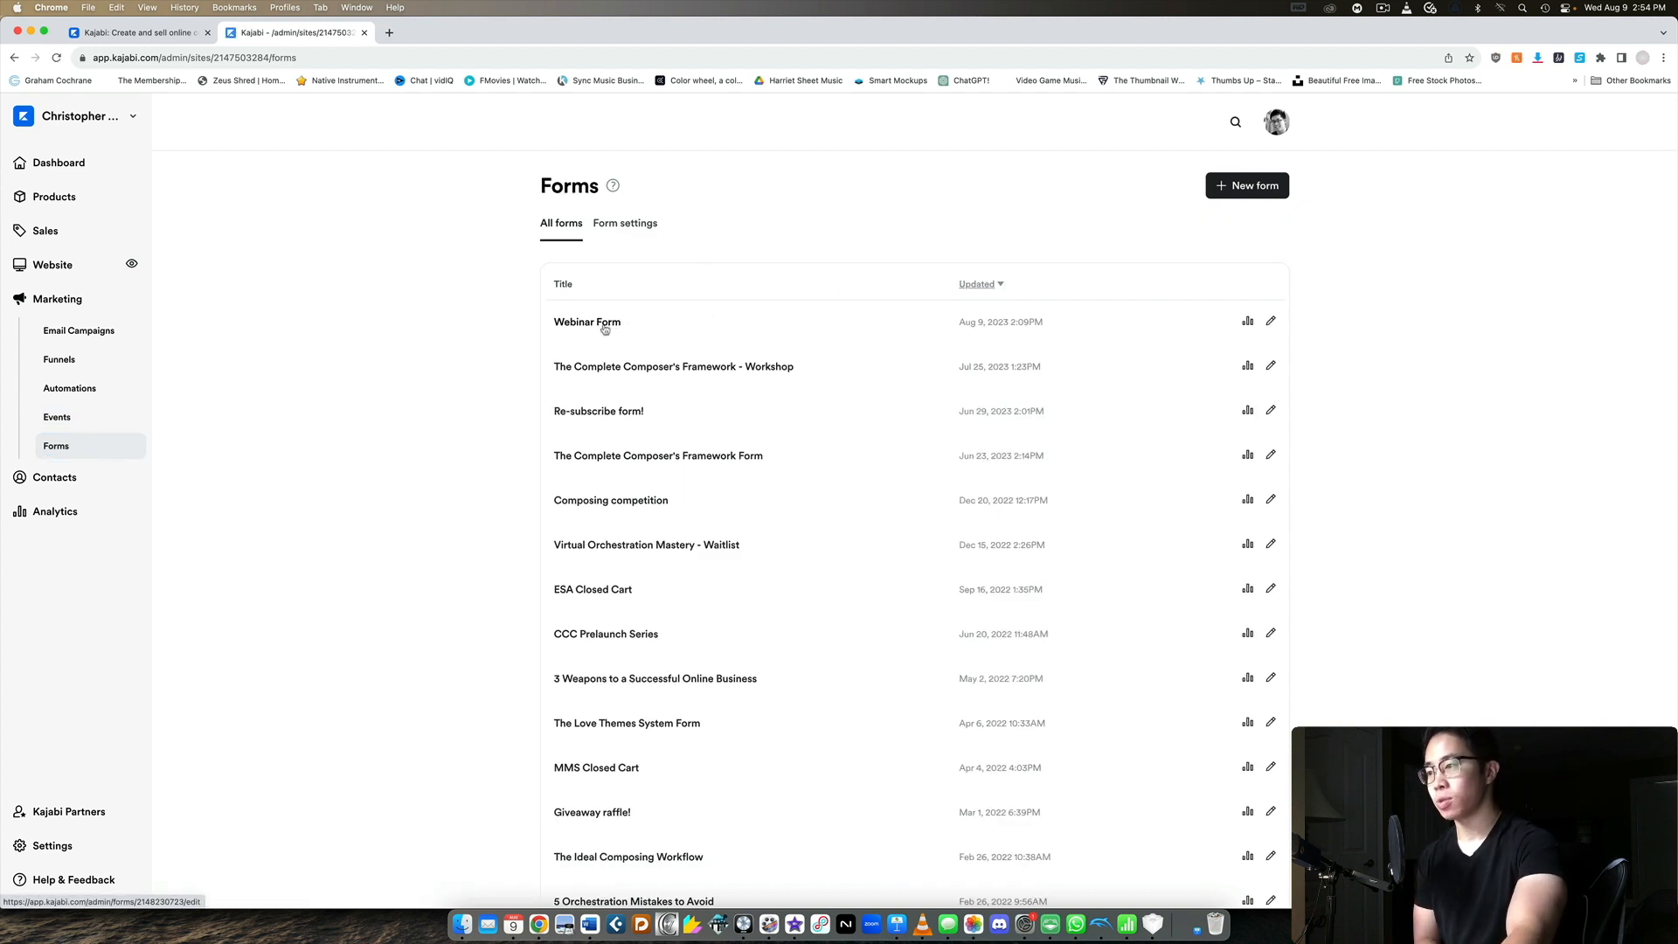
{"action": "left_click", "coordinate": [673, 366]}
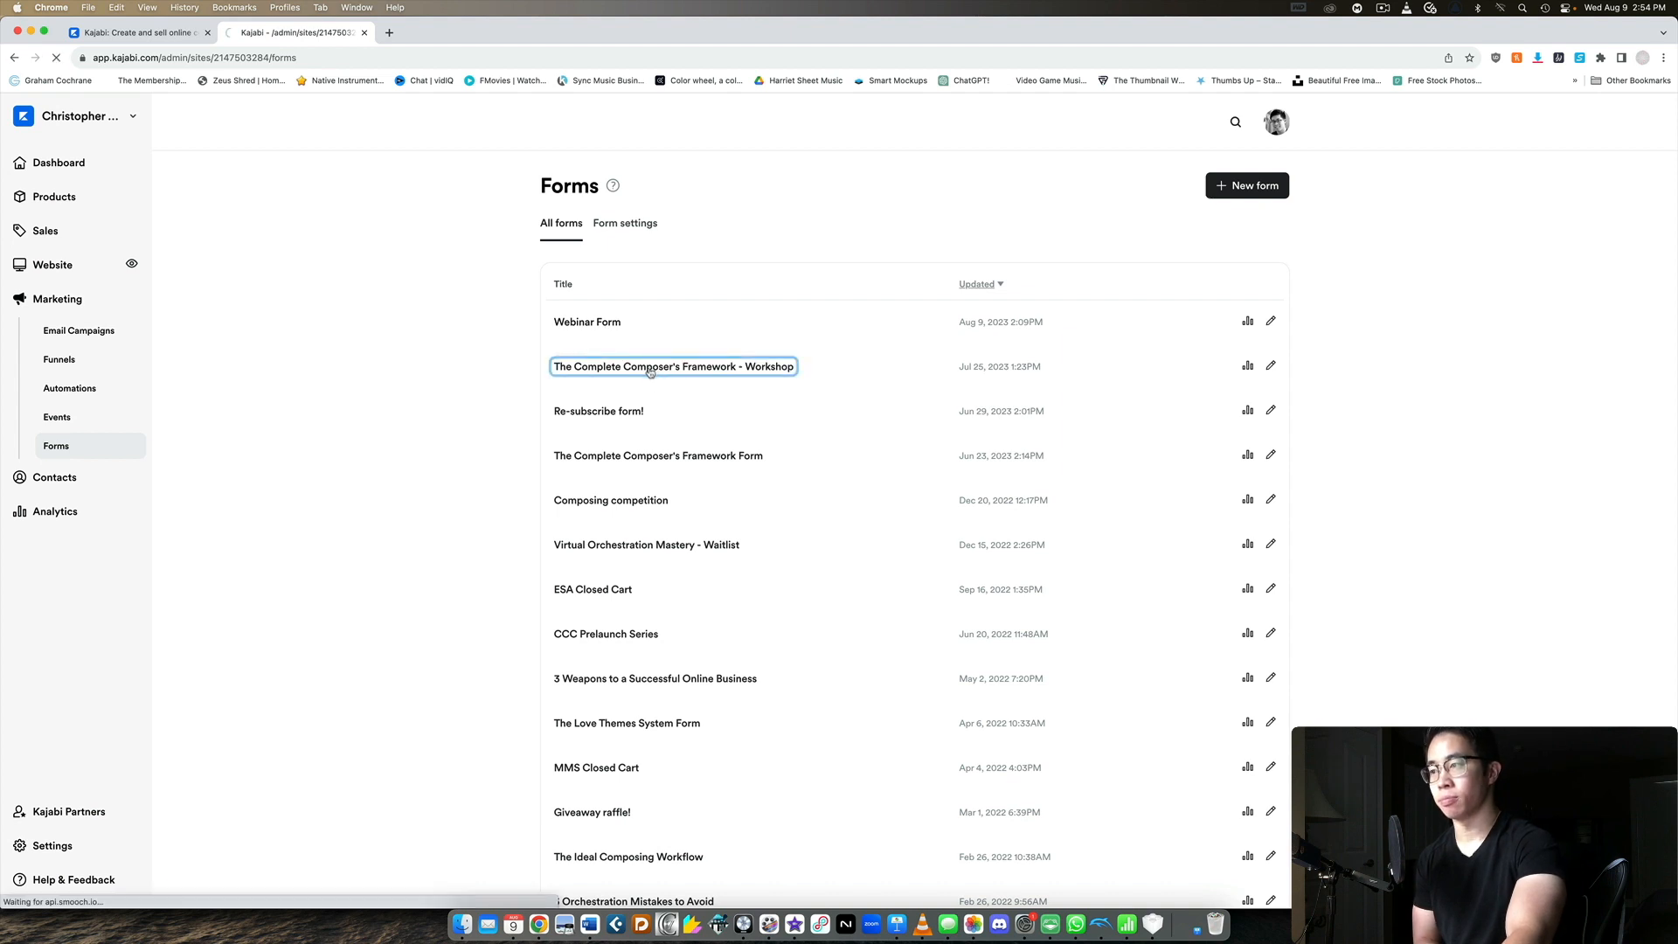
{"action": "left_click", "coordinate": [672, 365]}
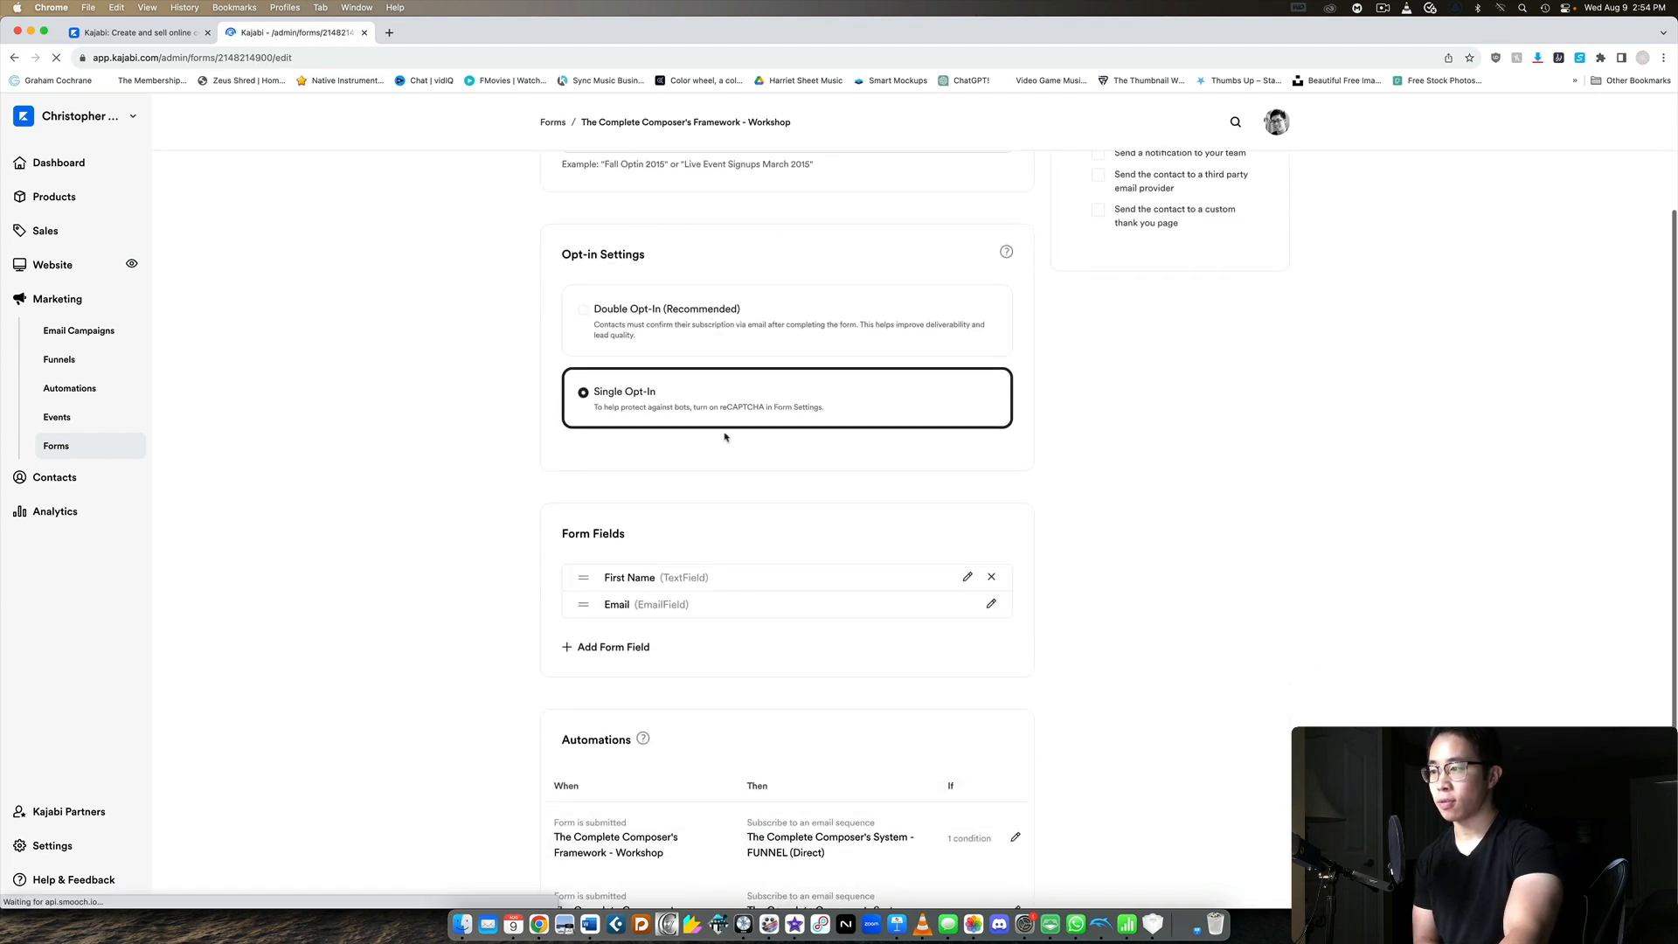
Step: Review the form's single opt-in setting, name and email fields, and four automations
{"action": "scroll", "scroll_direction": "down", "scroll_amount": 3}
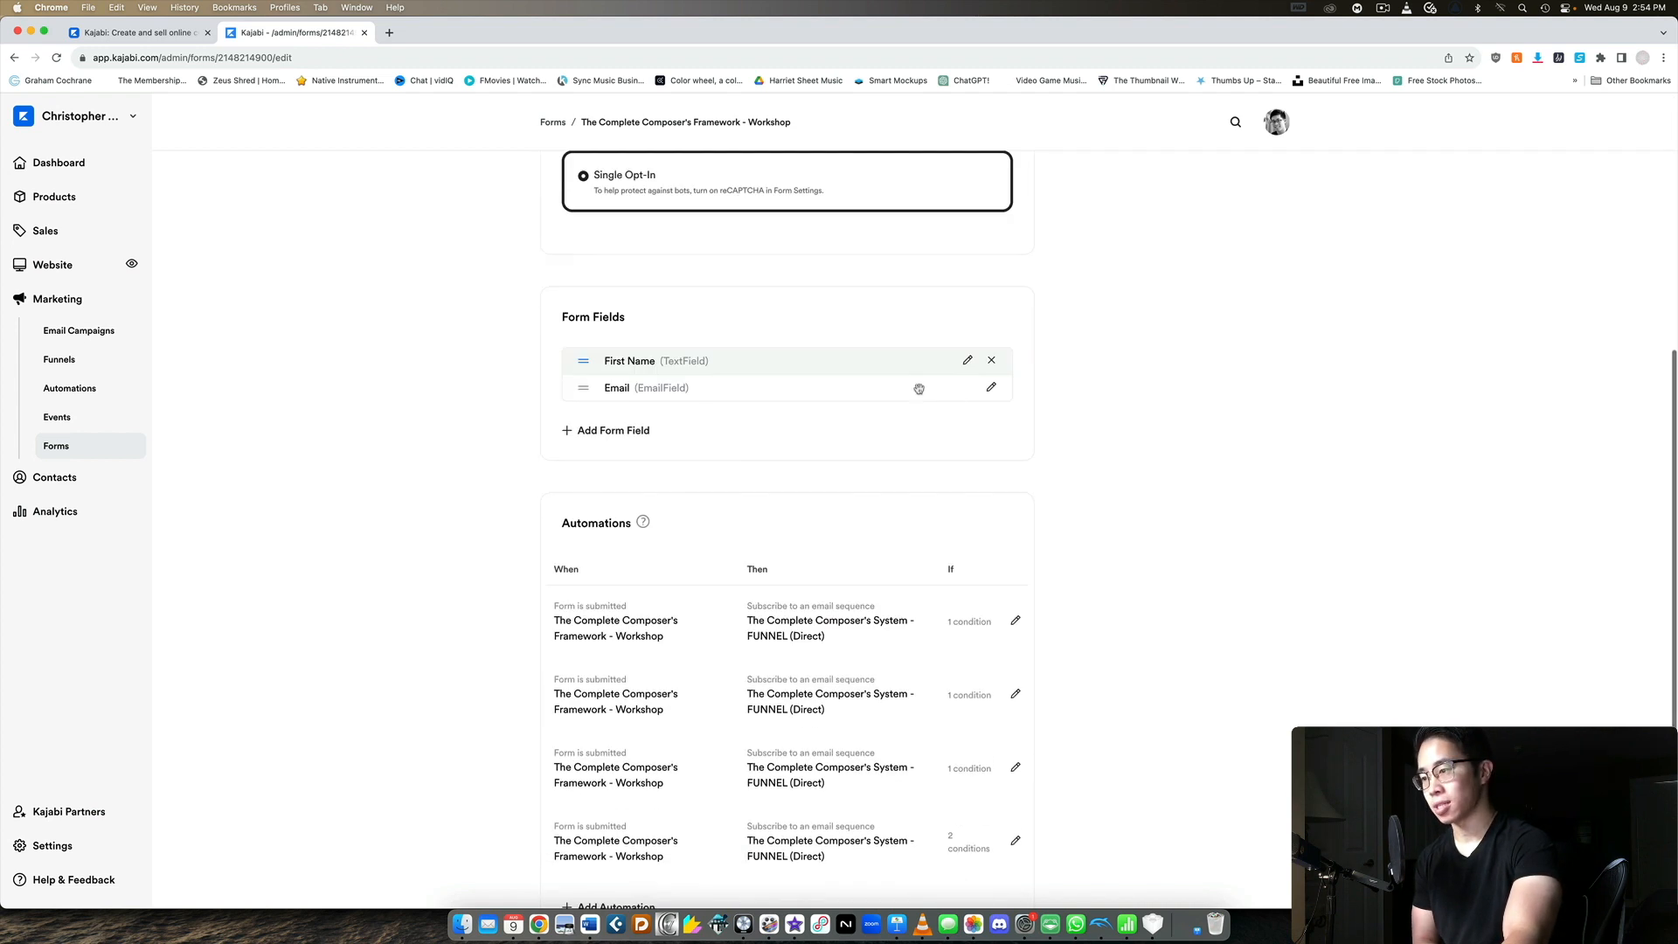
{"action": "scroll", "scroll_direction": "down", "scroll_amount": 3}
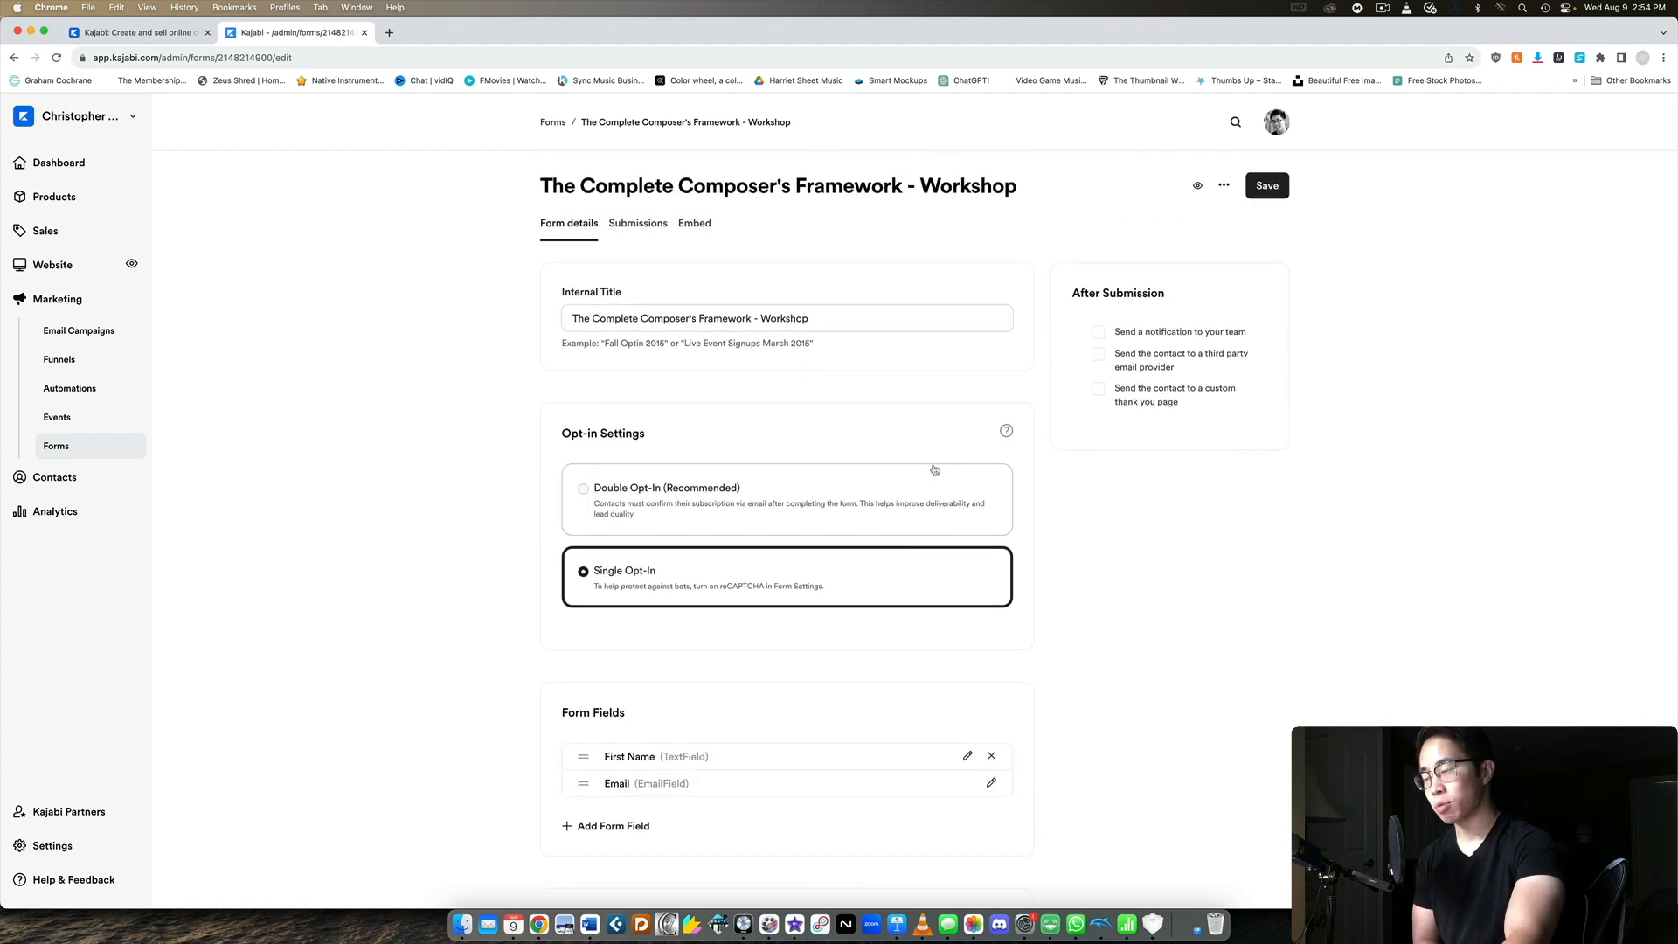
{"action": "scroll", "scroll_direction": "down", "scroll_amount": 3}
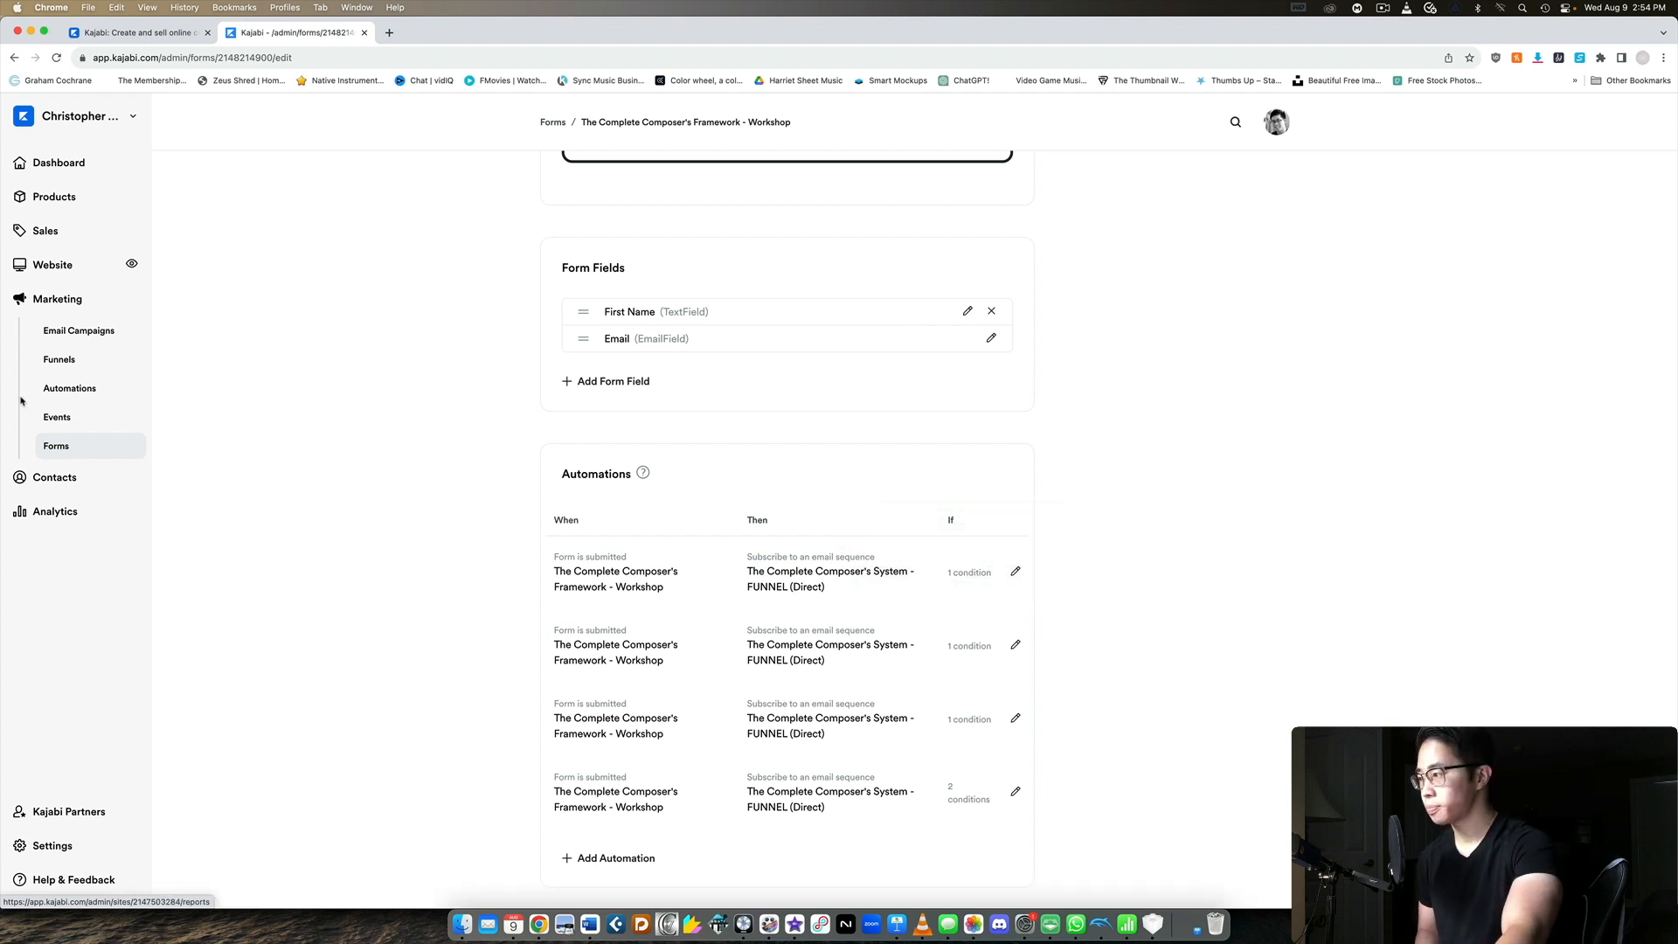
{"action": "left_click", "coordinate": [54, 477]}
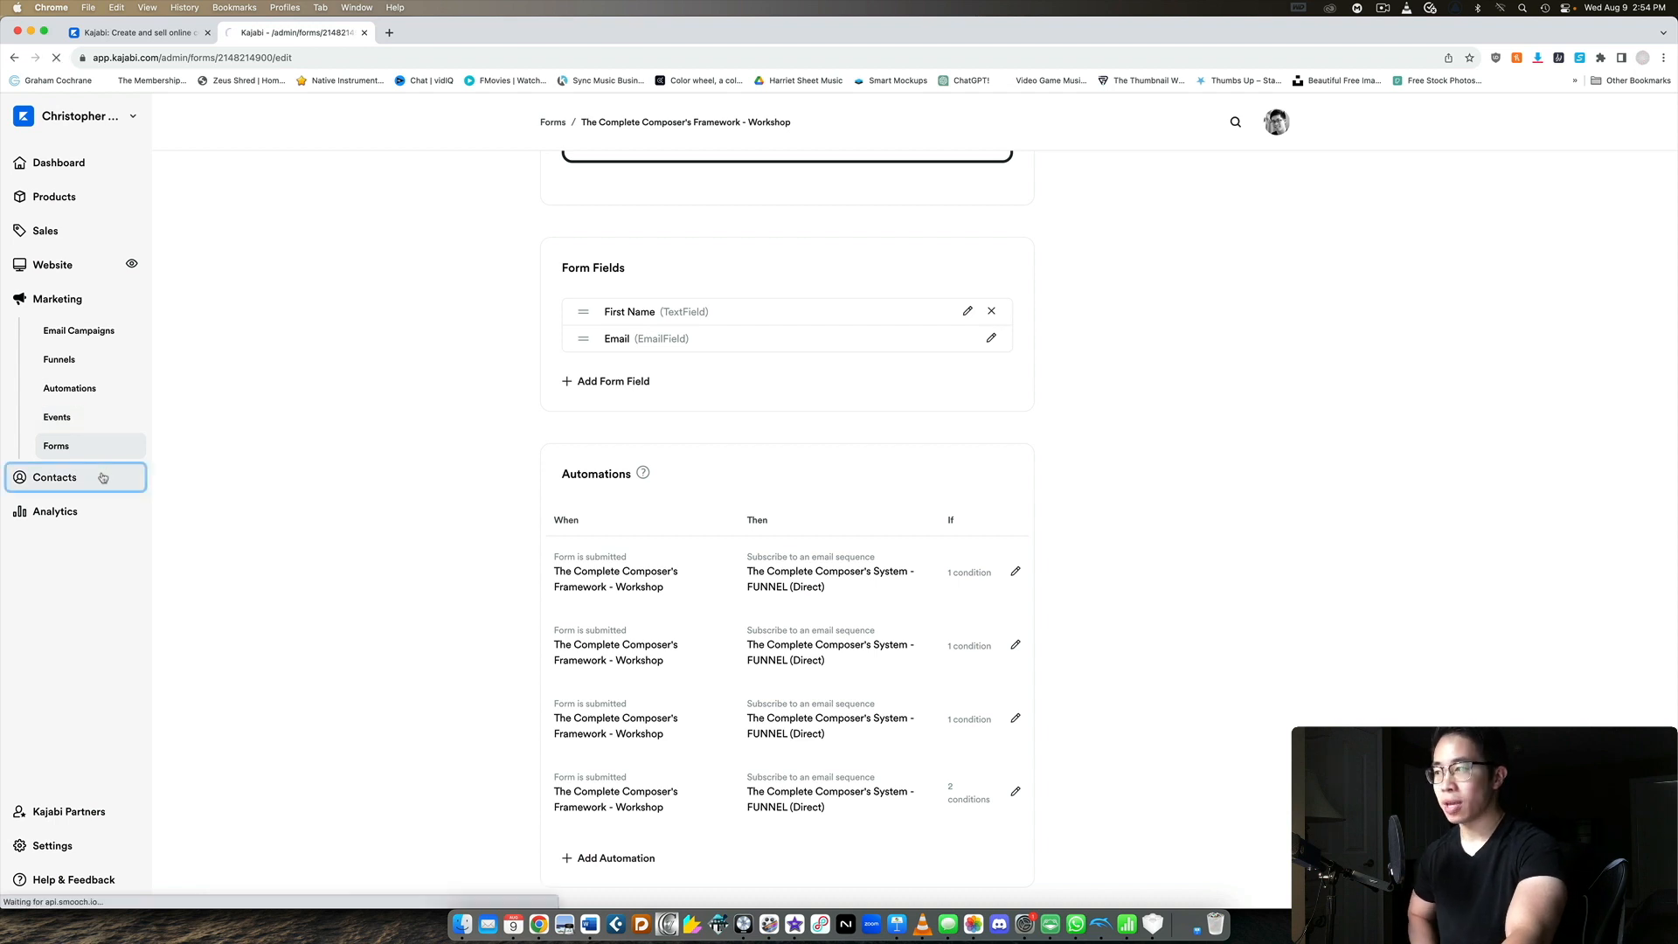
Step: Show All Contacts, listing 19,310 subscribed contacts with added dates
{"action": "left_click", "coordinate": [55, 477]}
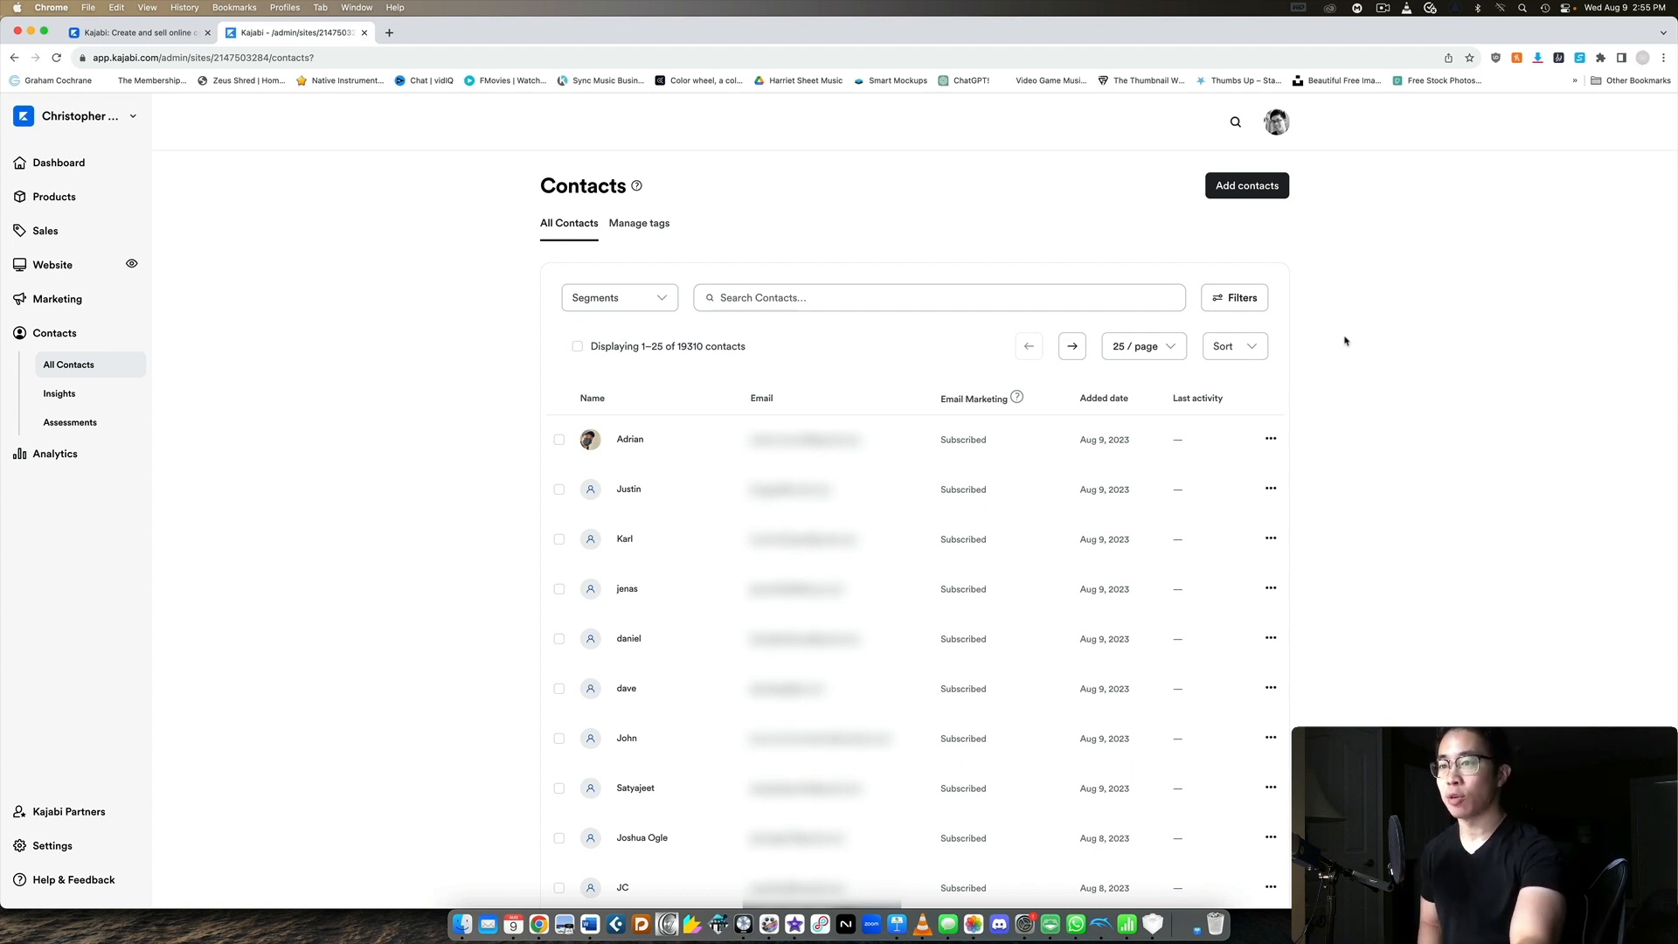
{"action": "mouse_move", "coordinate": [442, 283]}
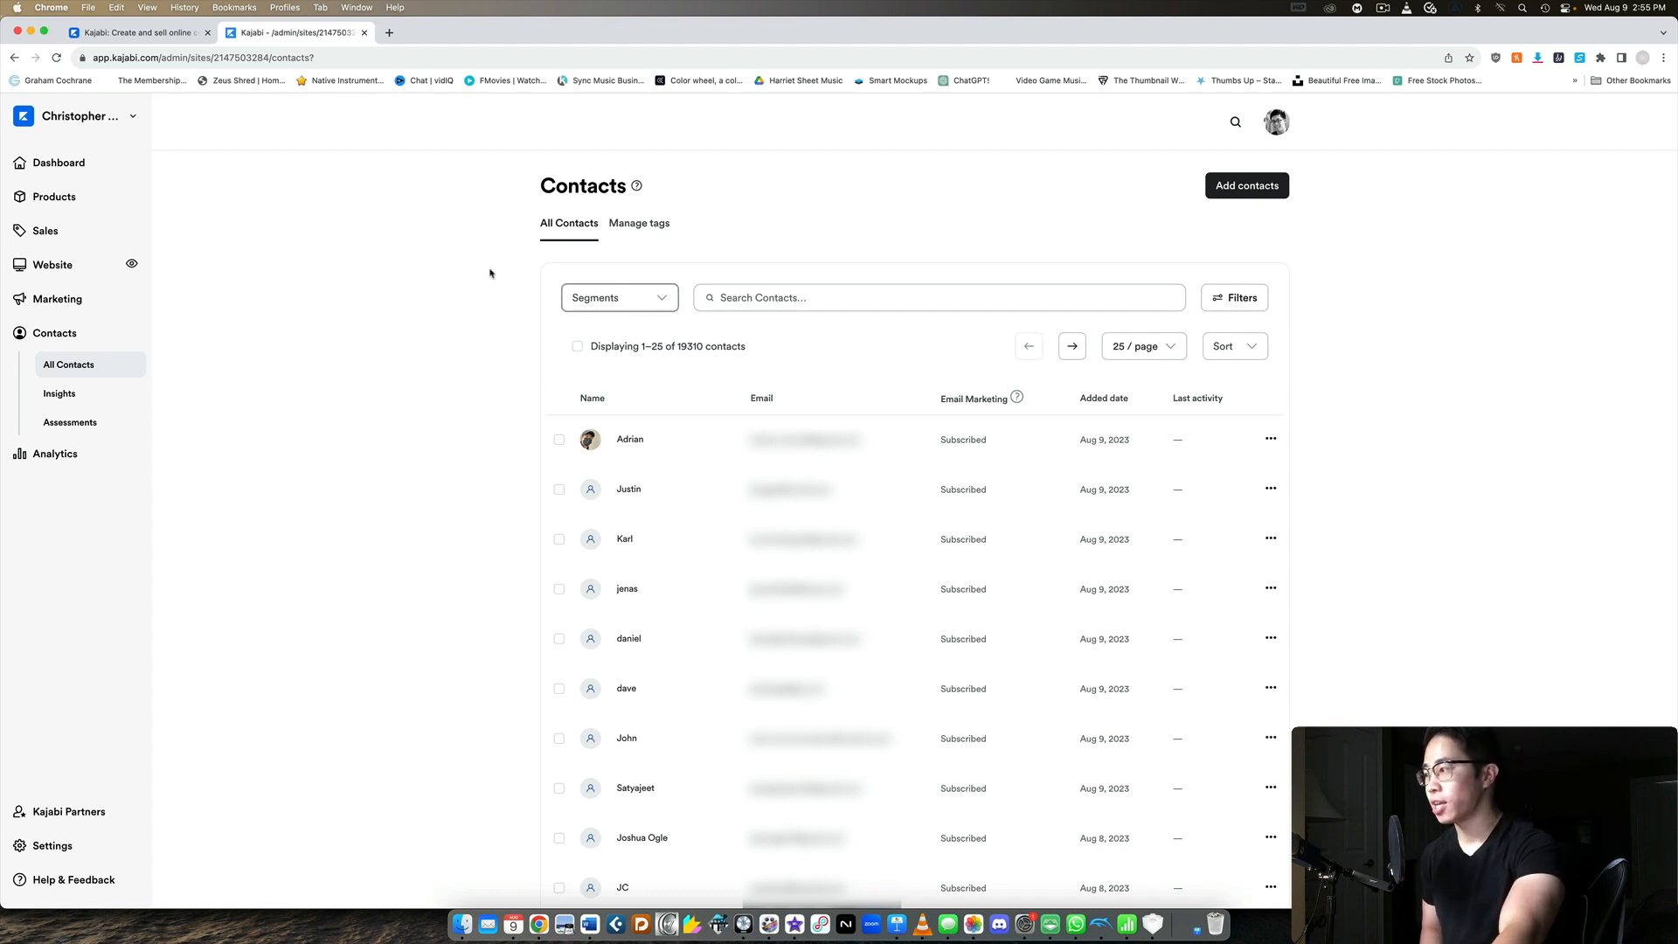
{"action": "left_click", "coordinate": [70, 421]}
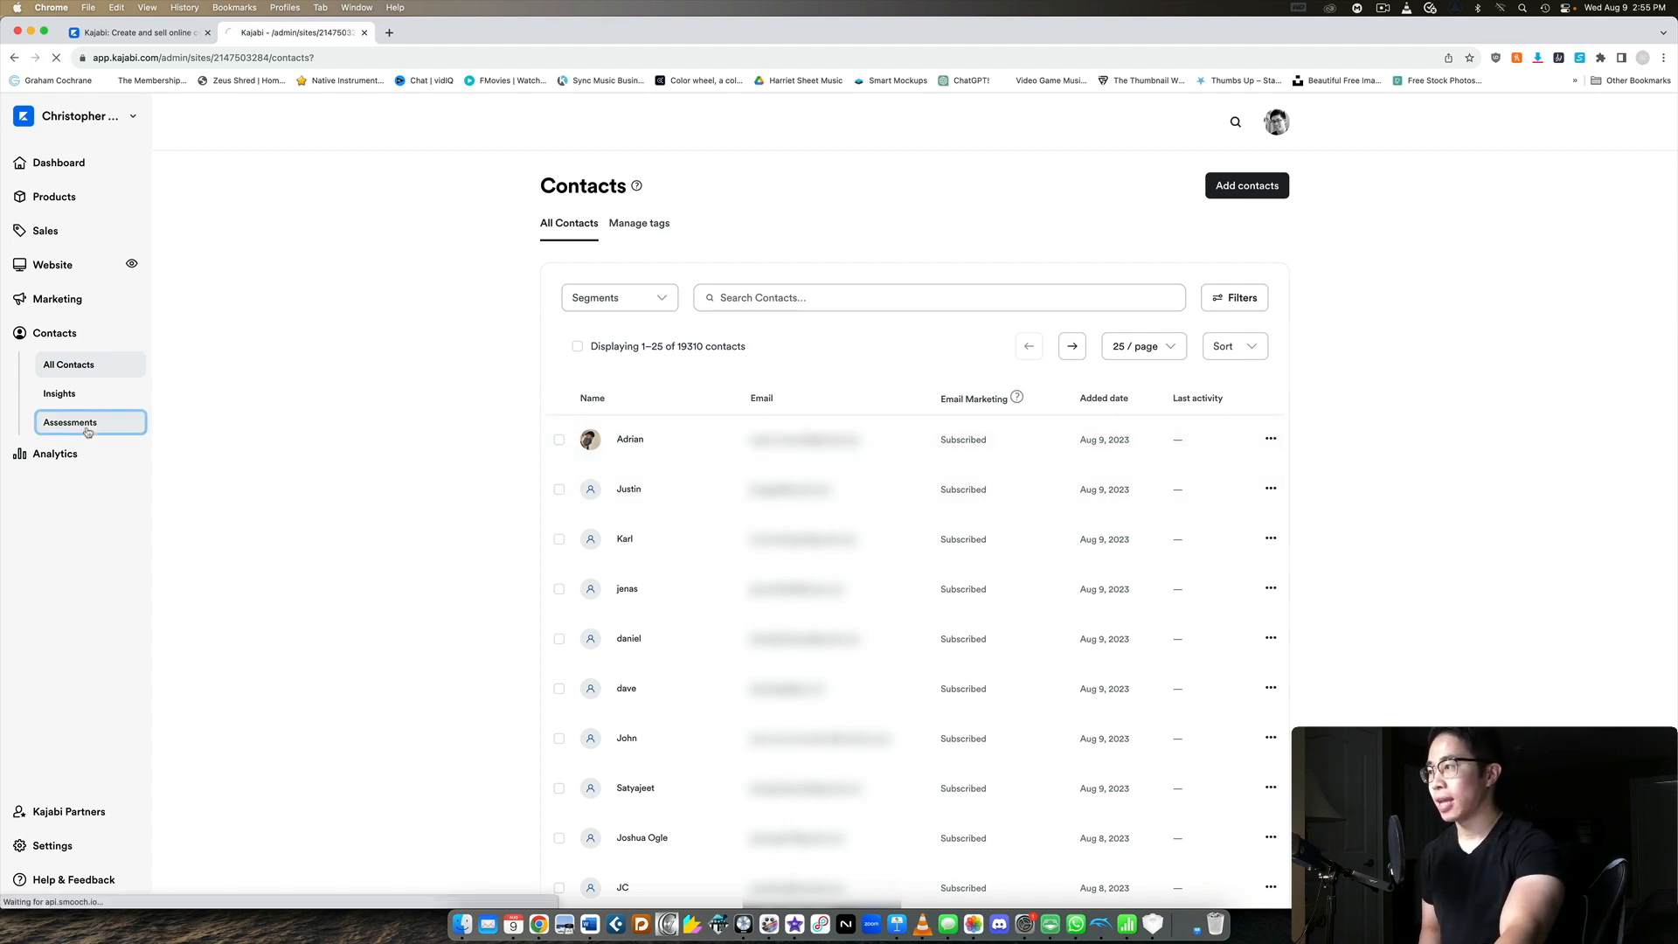
Step: From Assessments, bring up the 'Looking to the Future.' assessment details
{"action": "left_click", "coordinate": [70, 422]}
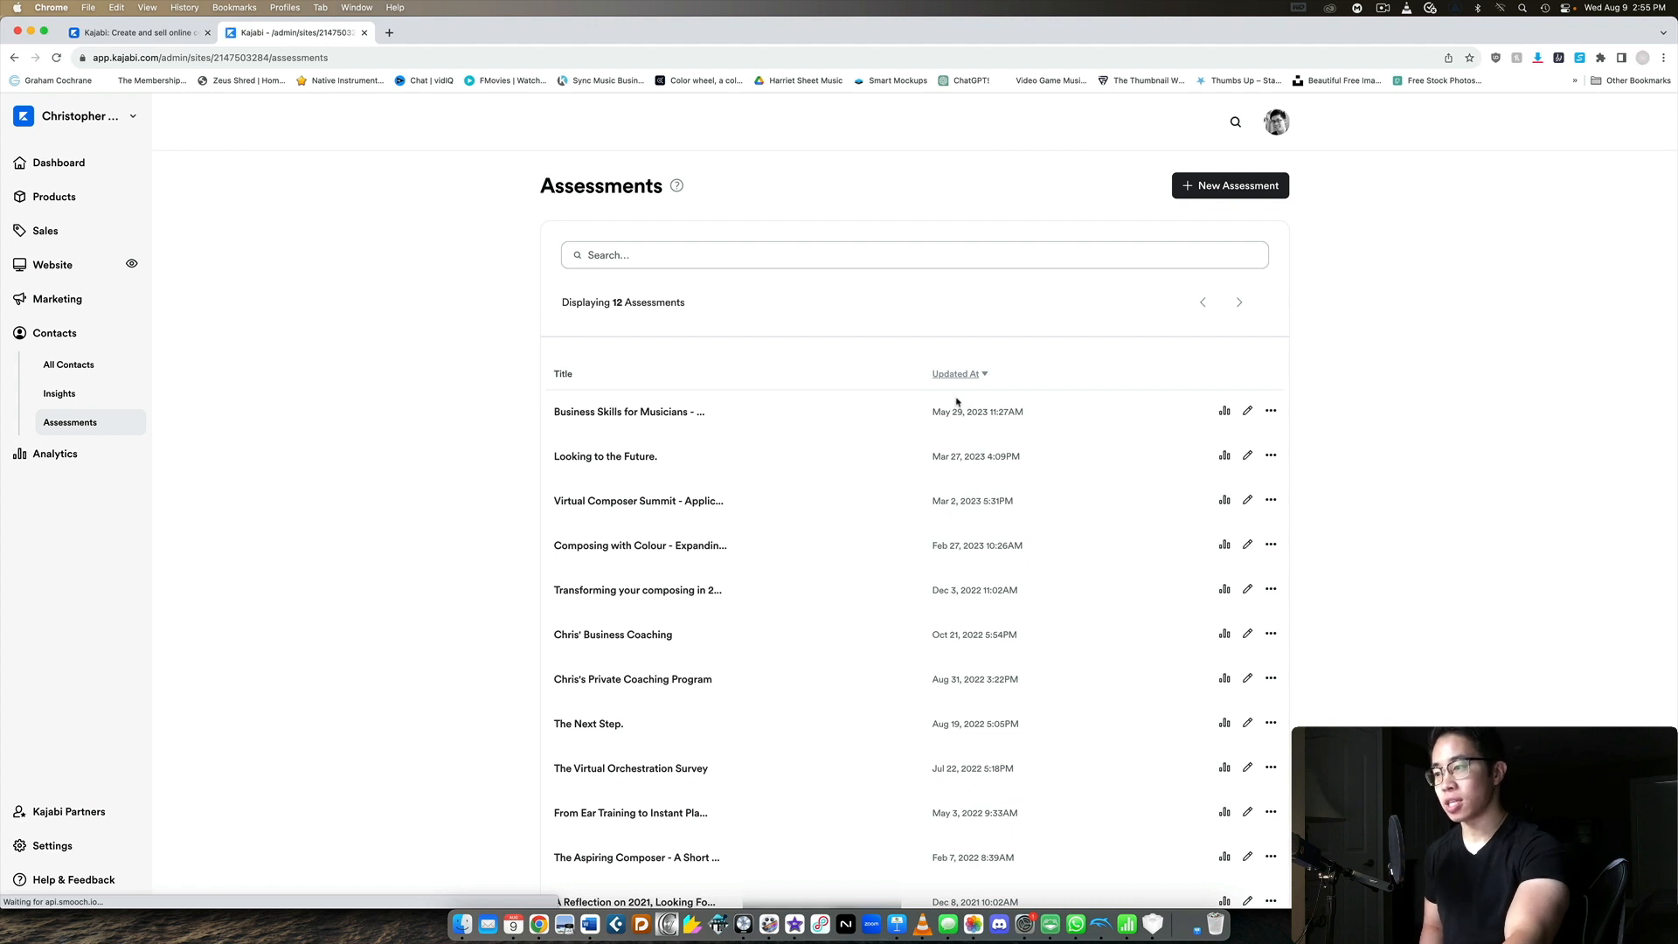
{"action": "mouse_move", "coordinate": [1198, 211]}
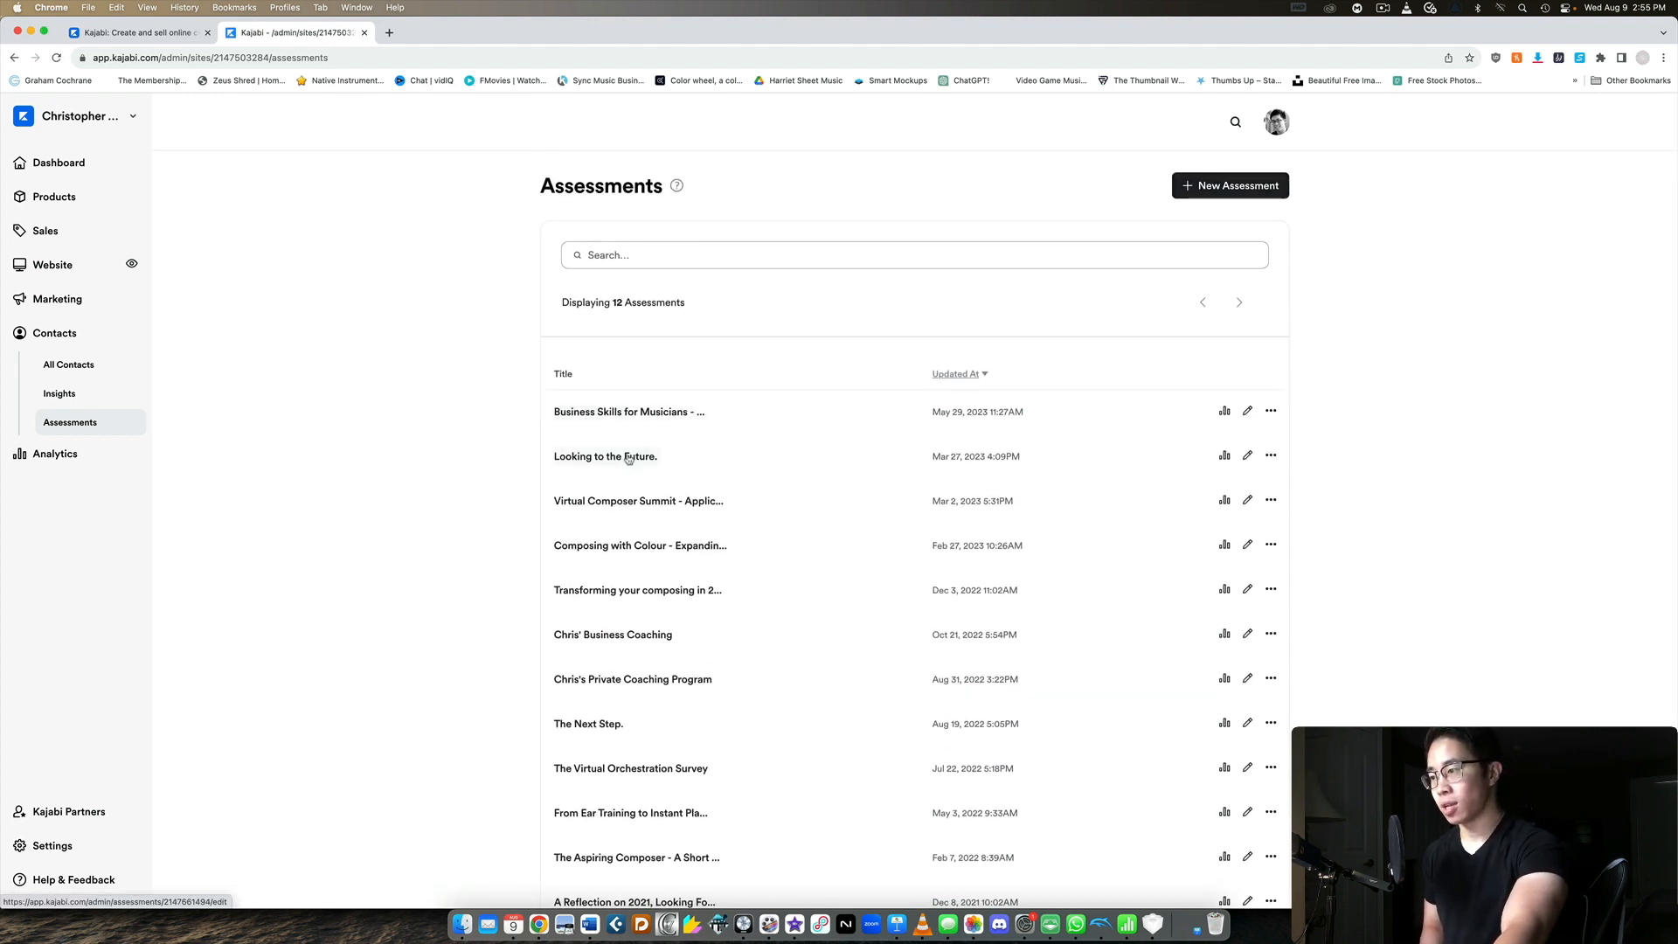
{"action": "left_click", "coordinate": [605, 456]}
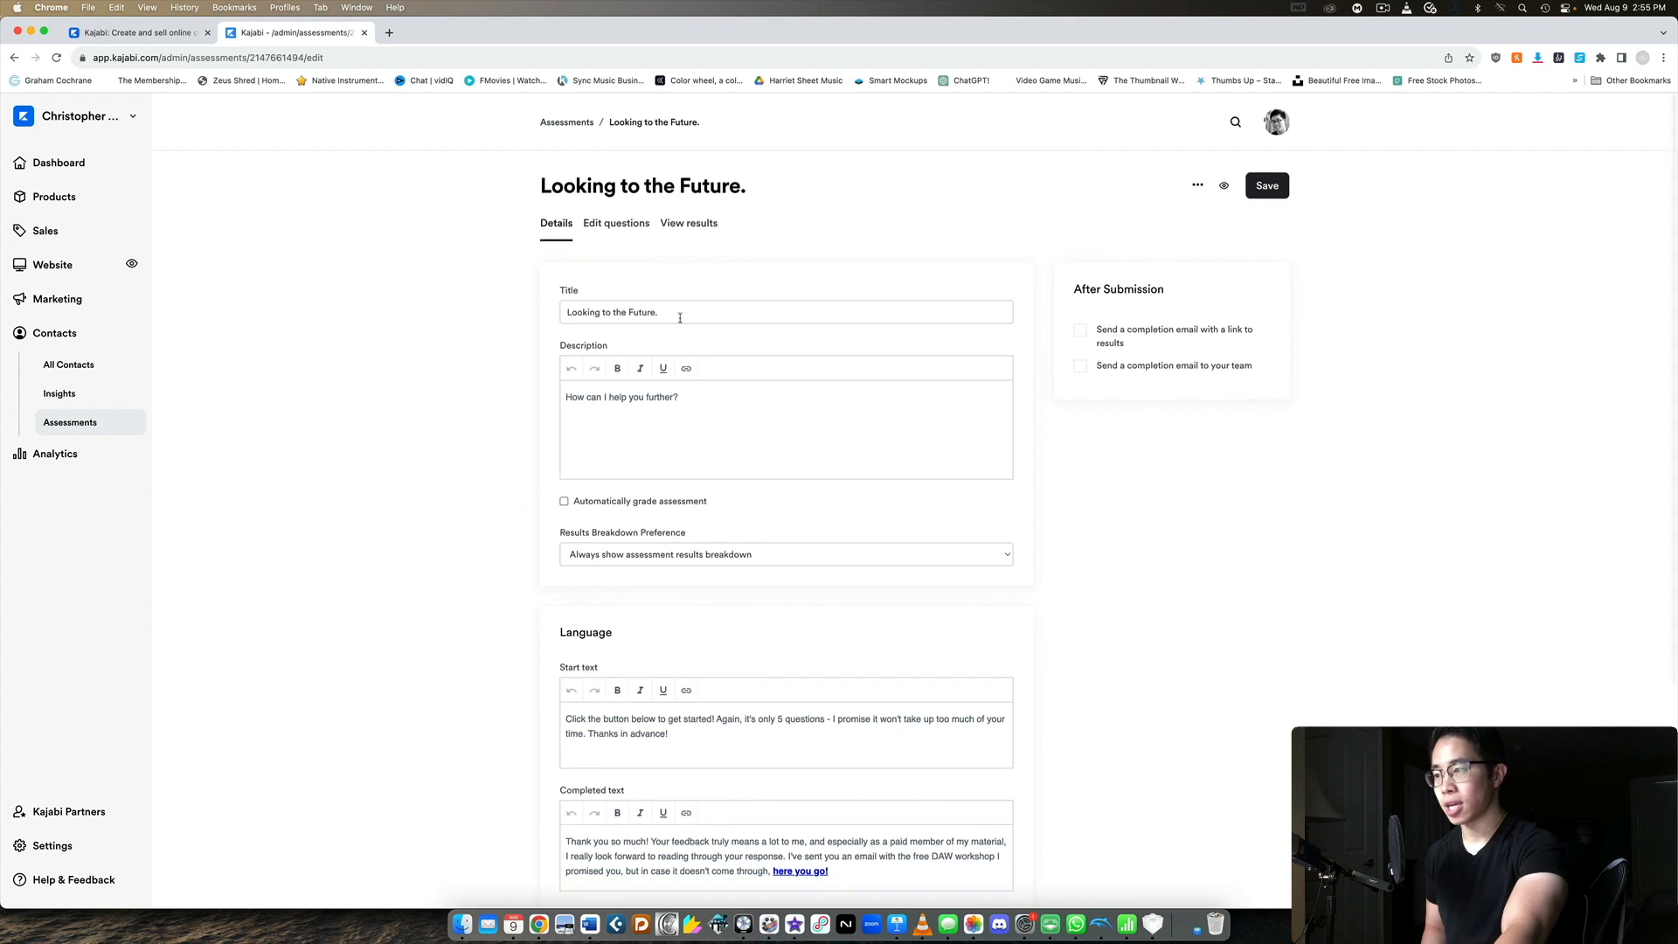
{"action": "scroll", "scroll_direction": "down", "scroll_amount": 3}
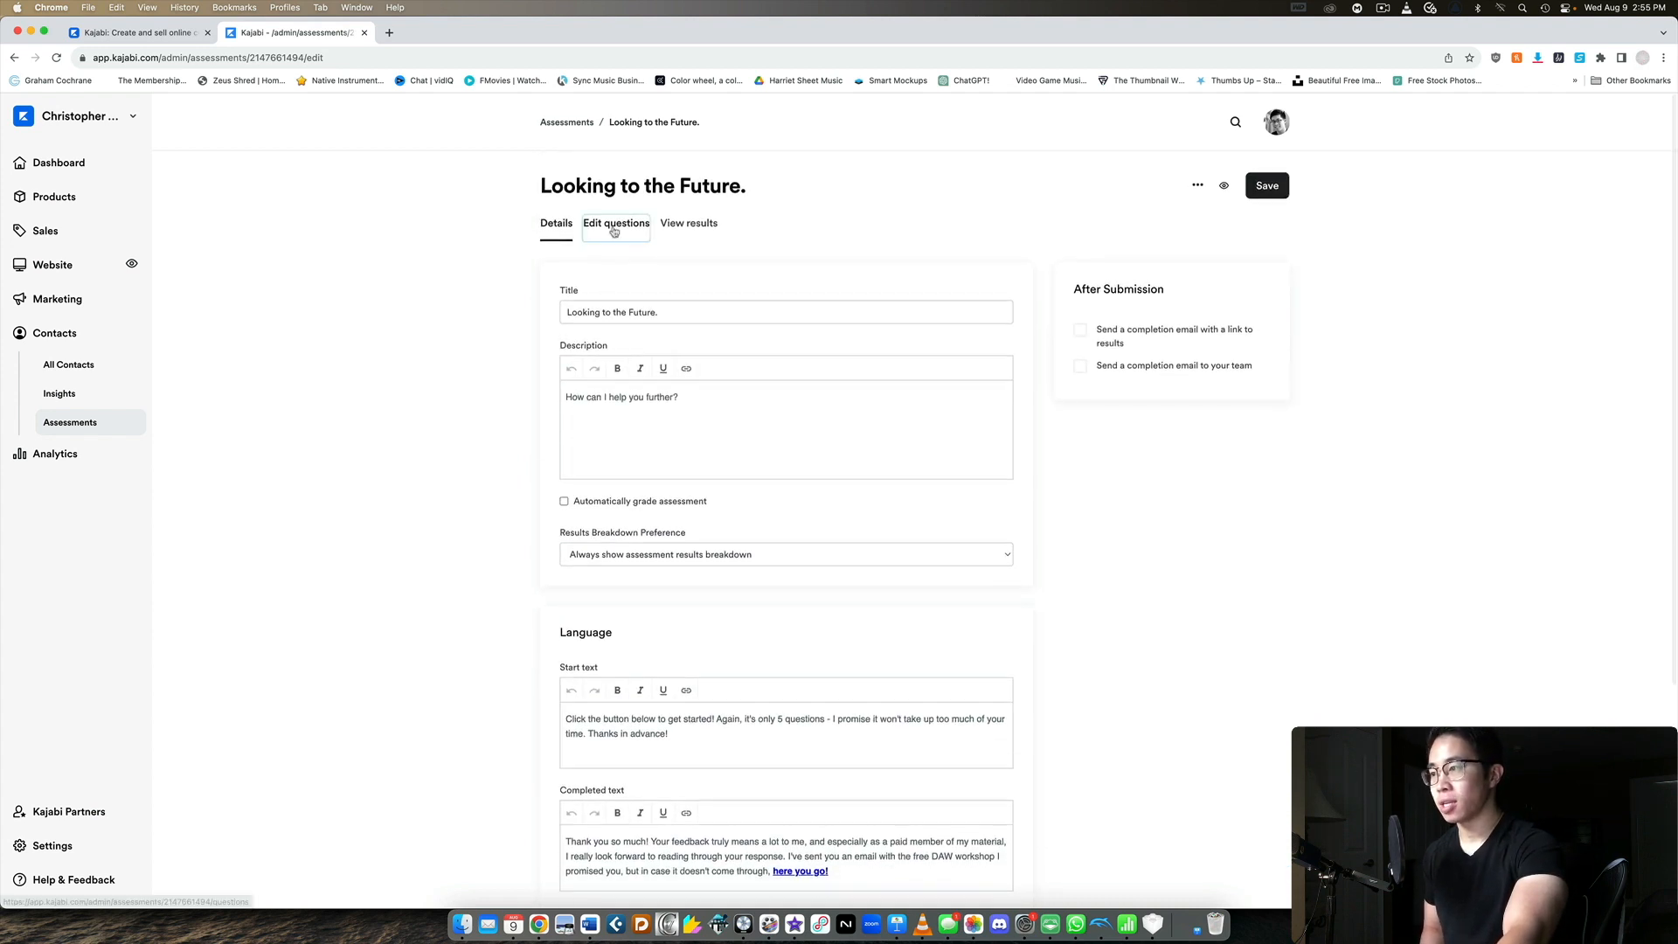
Step: Review its five questions and the available question types, then return to details
{"action": "left_click", "coordinate": [616, 222]}
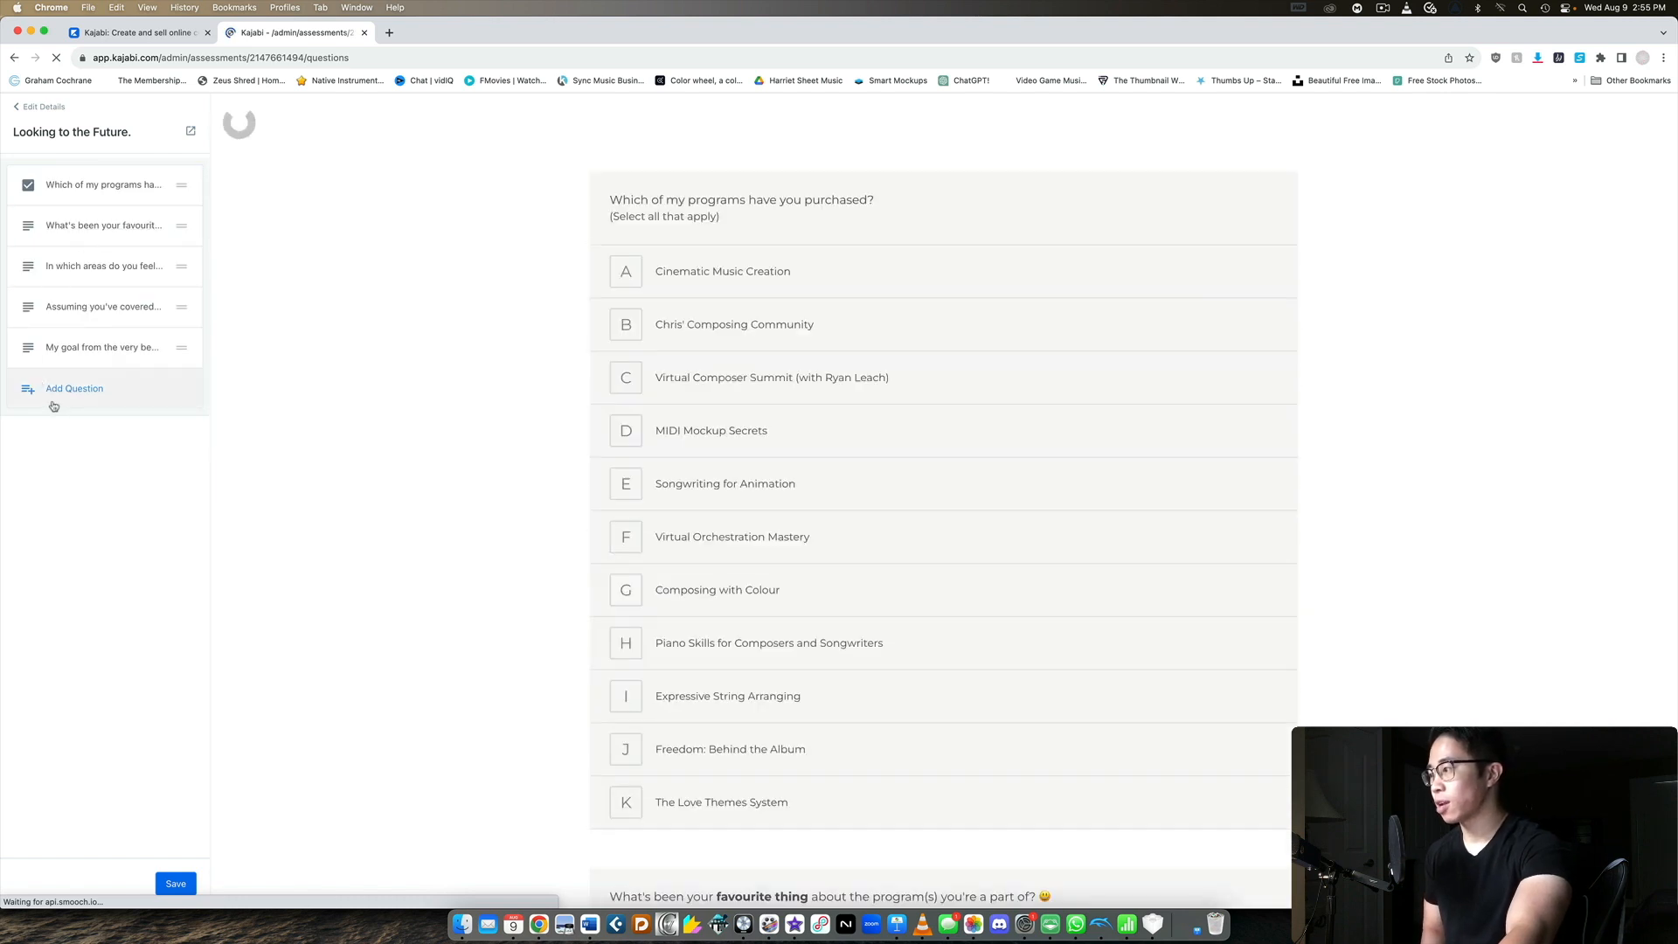
{"action": "left_click", "coordinate": [75, 389]}
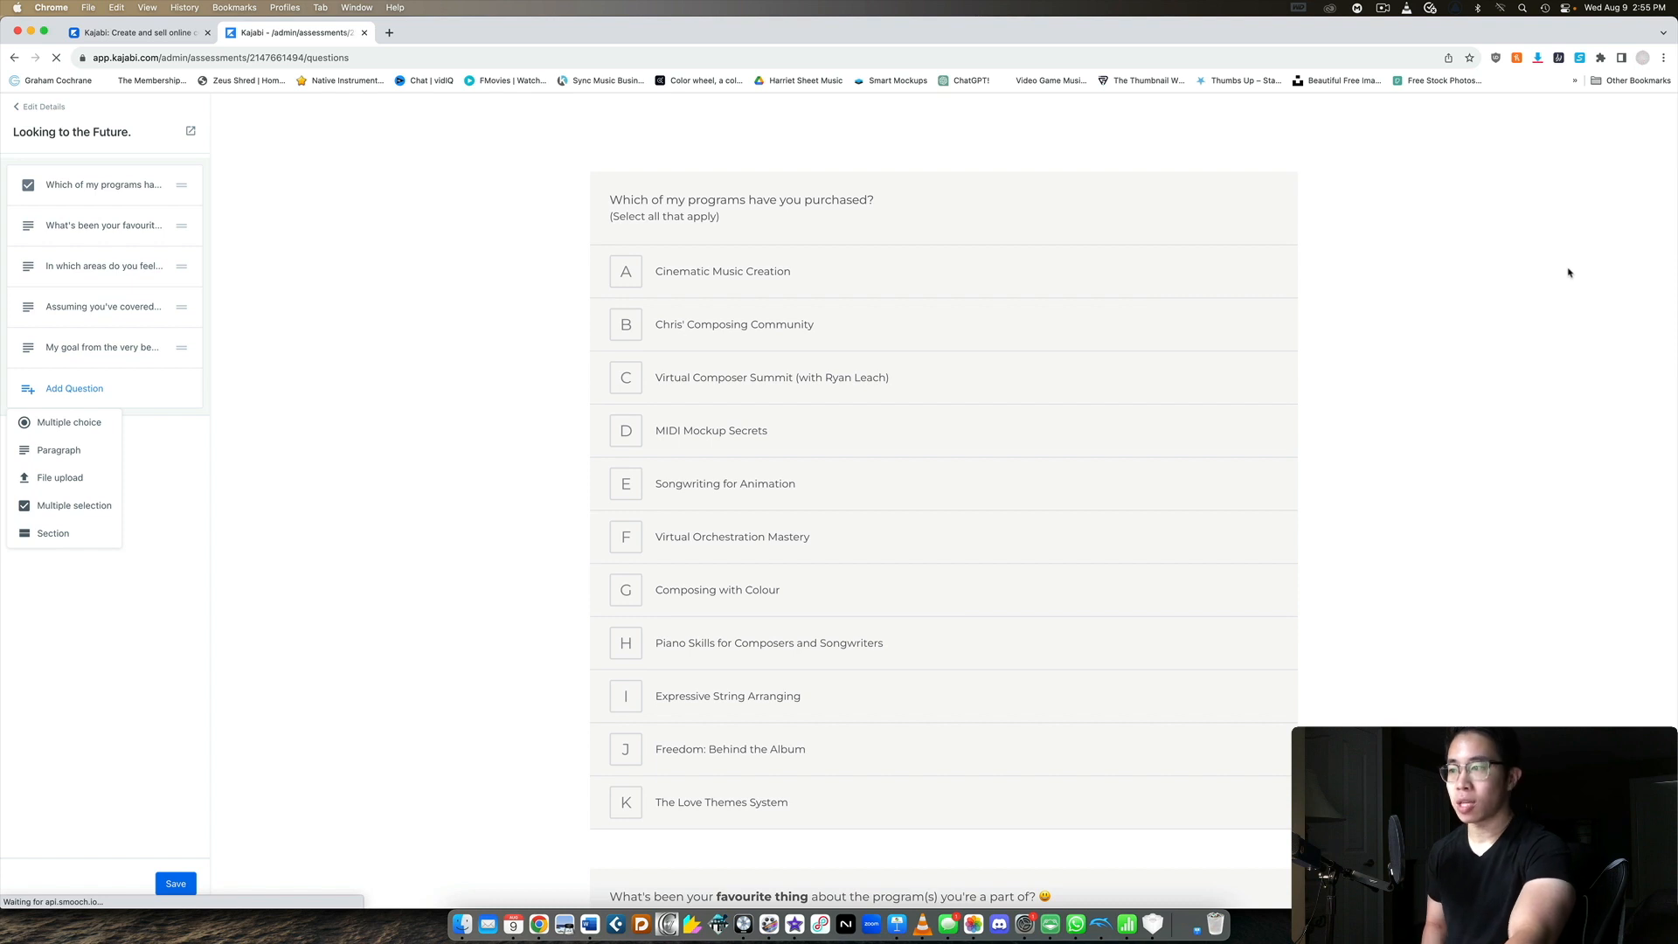
{"action": "scroll", "scroll_direction": "down", "scroll_amount": 3}
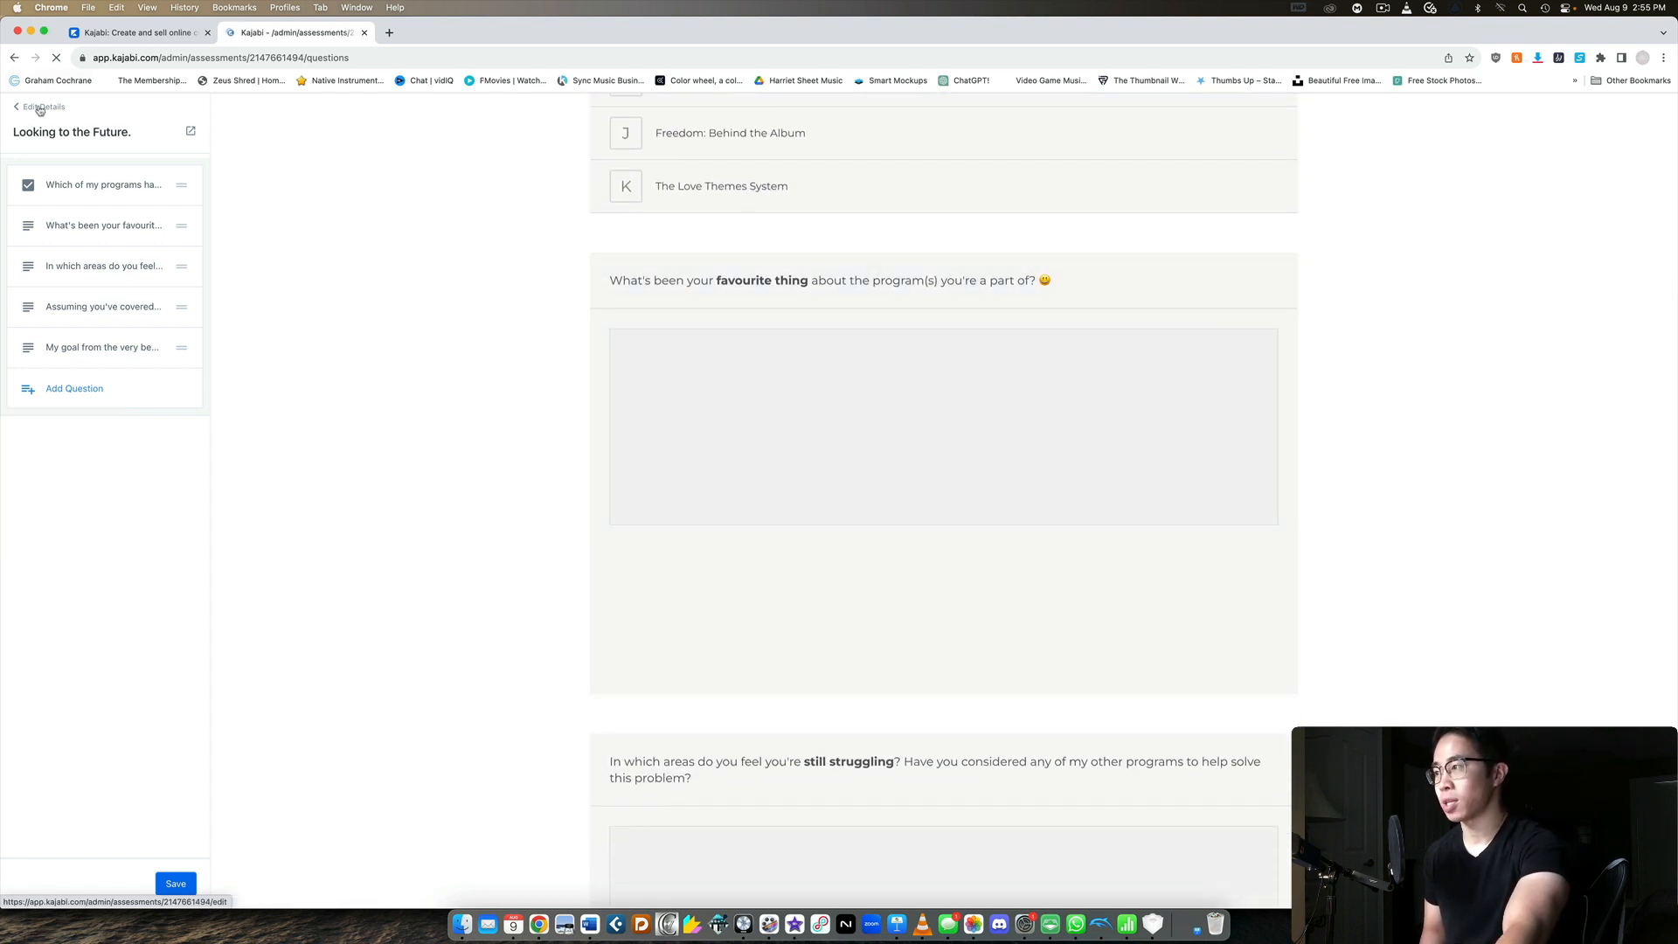
{"action": "left_click", "coordinate": [43, 107]}
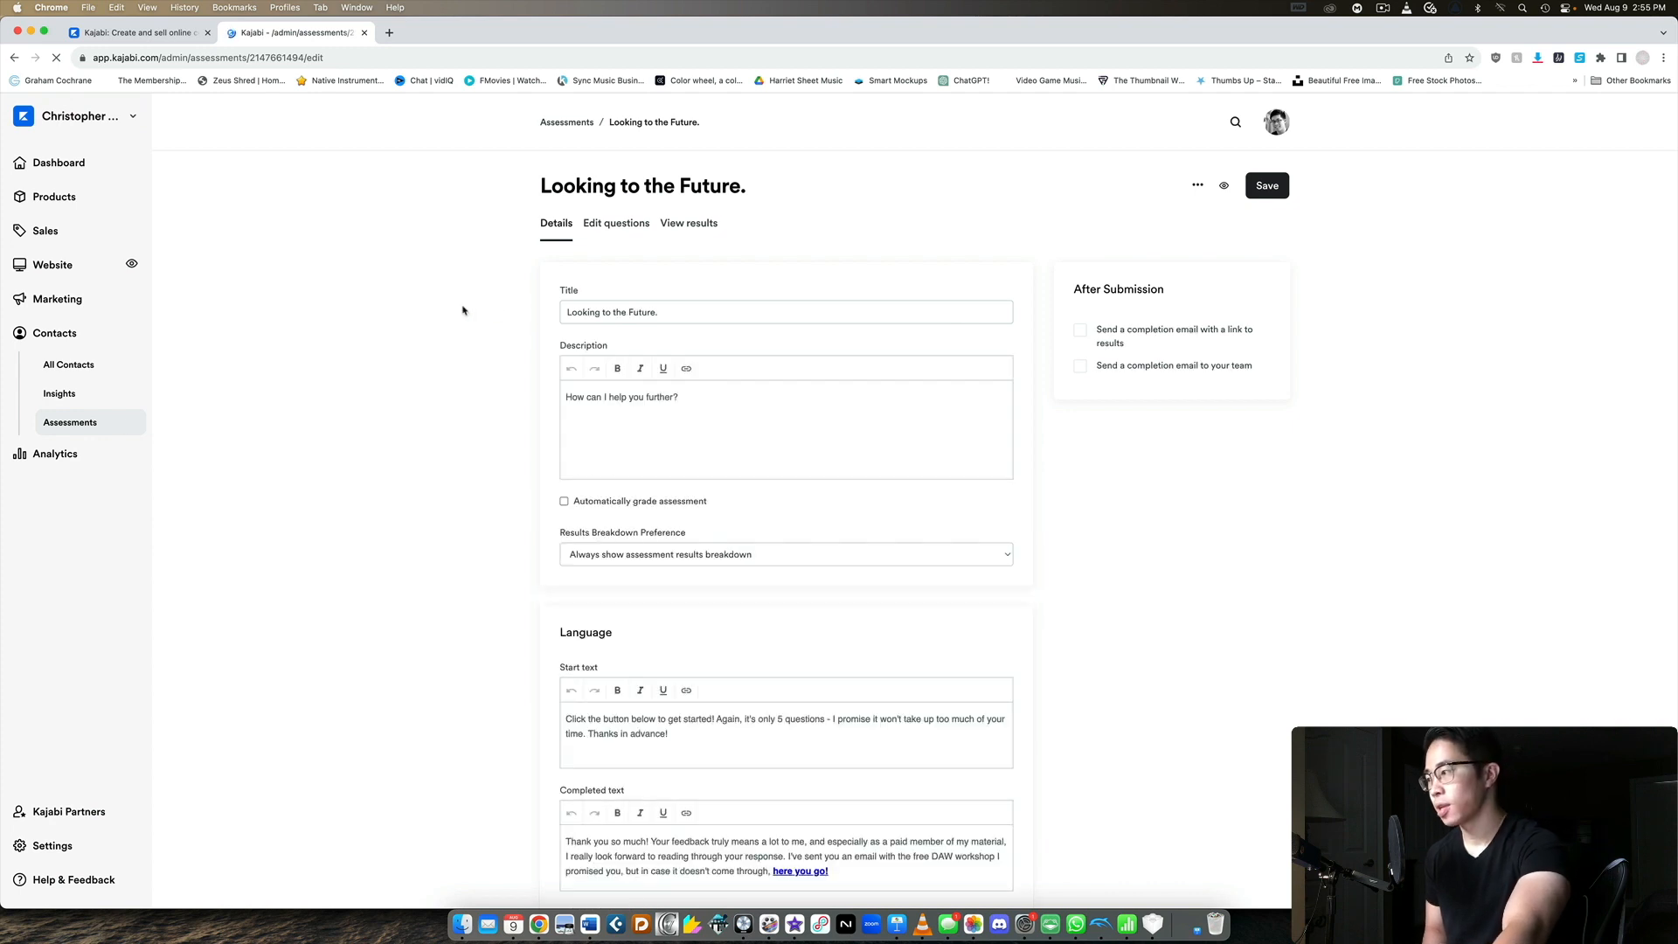
Step: Show the Analytics overview with 97 purchases in the last 30 days and recent transactions
{"action": "left_click", "coordinate": [54, 367]}
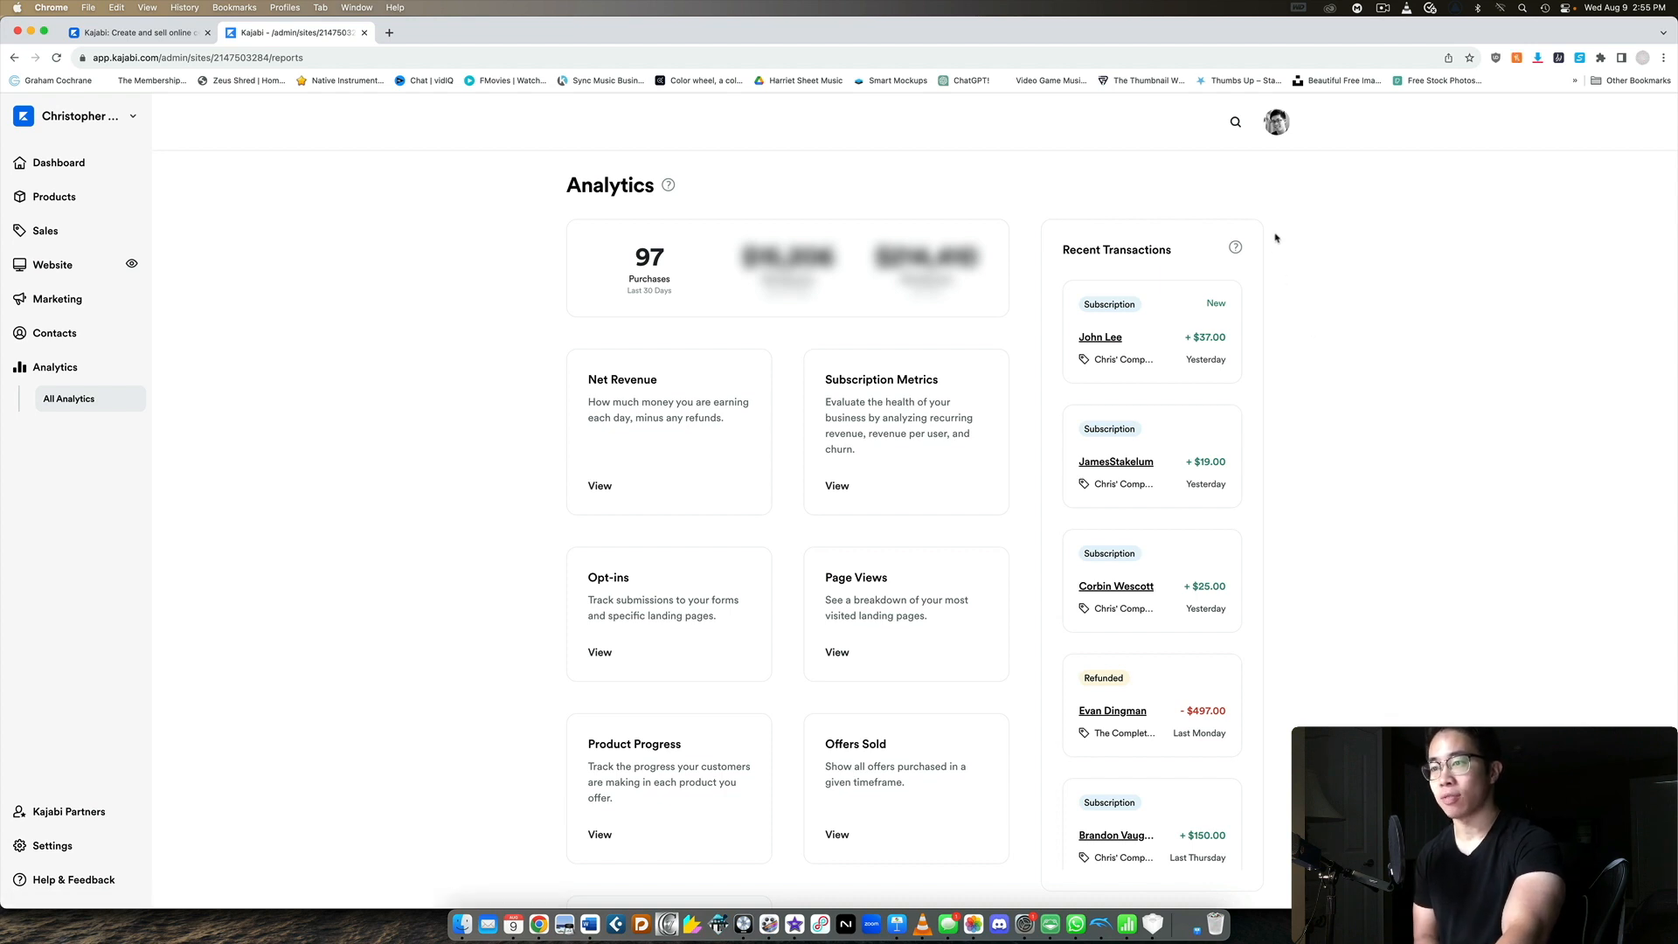
{"action": "mouse_move", "coordinate": [576, 318]}
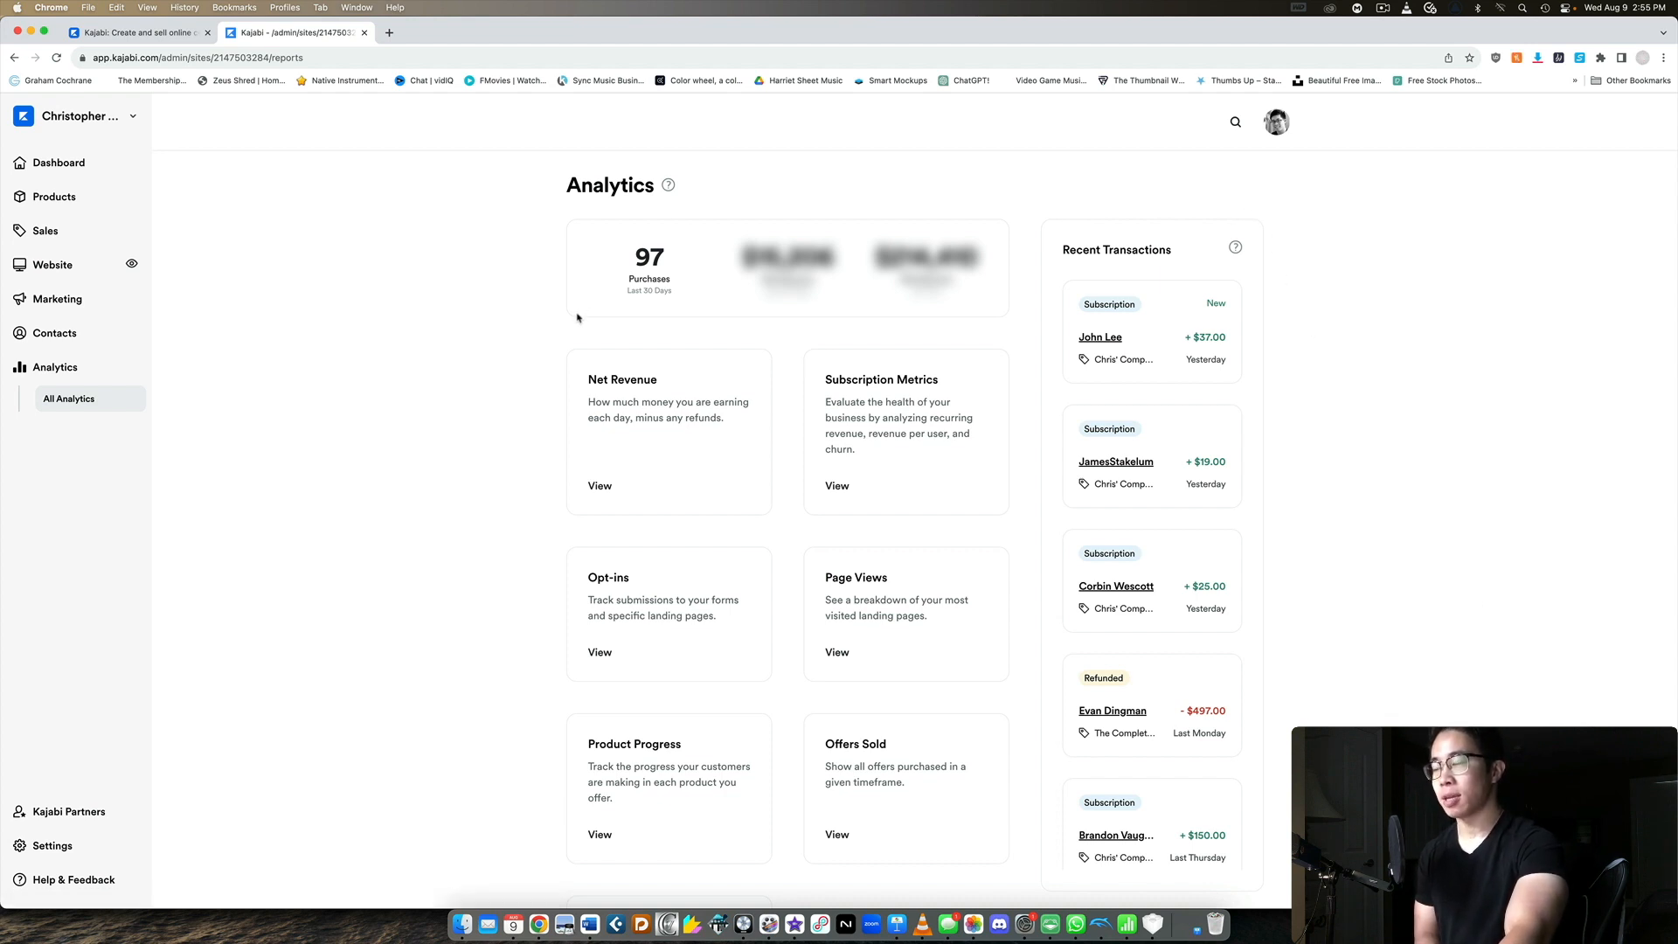
{"action": "mouse_move", "coordinate": [810, 303]}
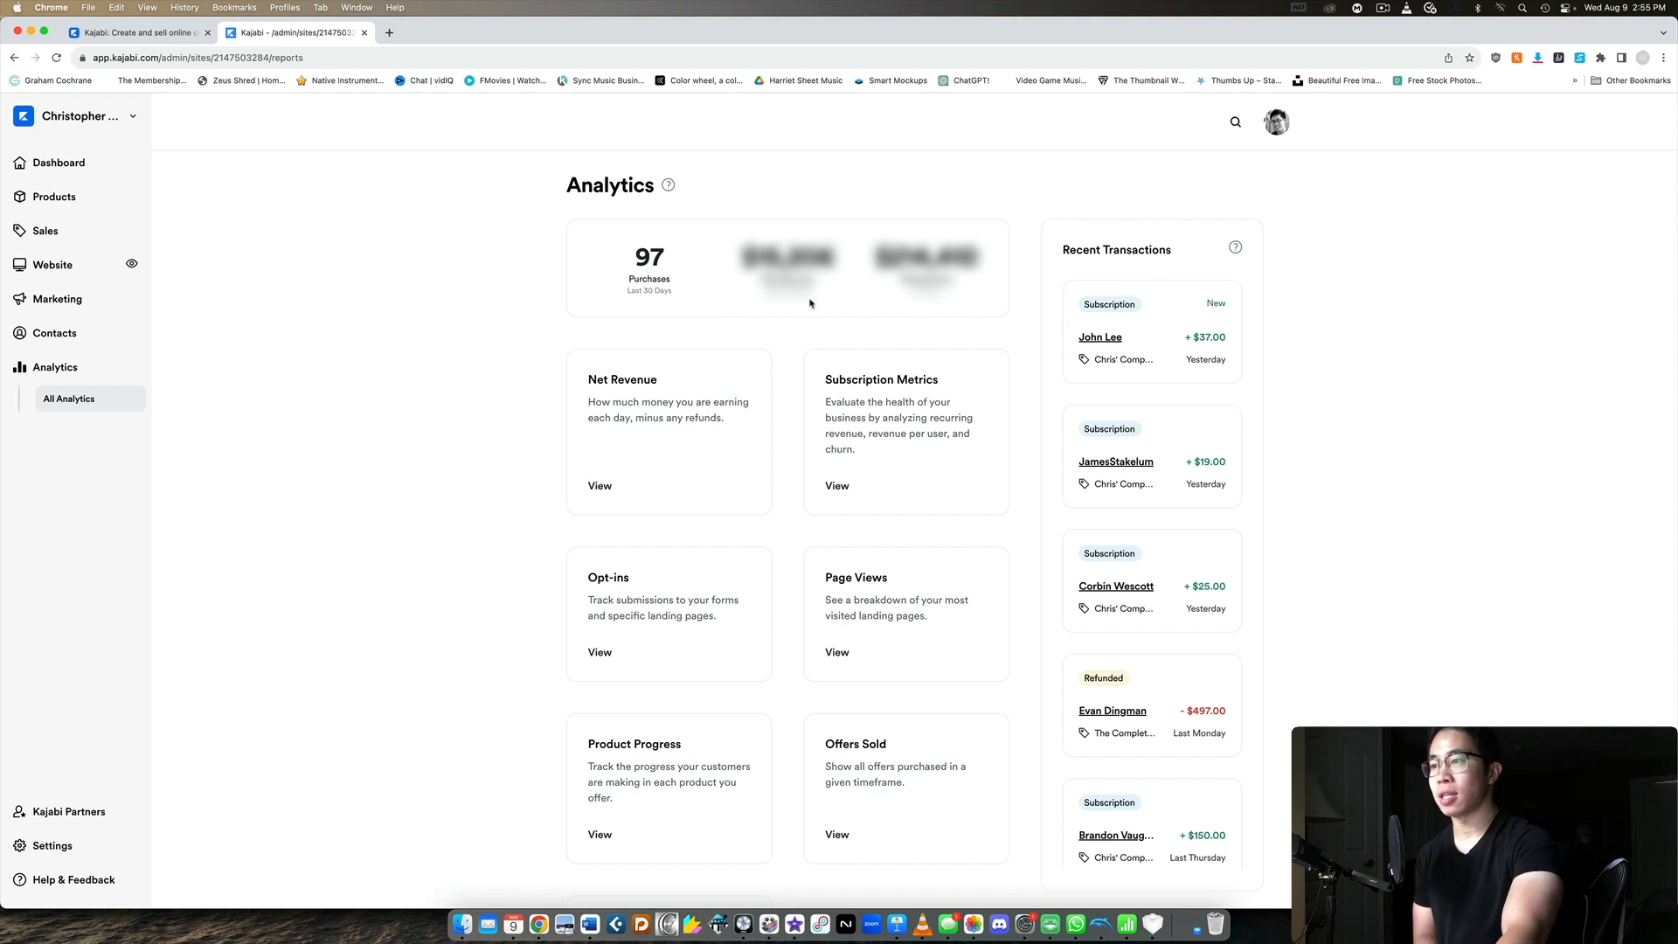
{"action": "mouse_move", "coordinate": [941, 285]}
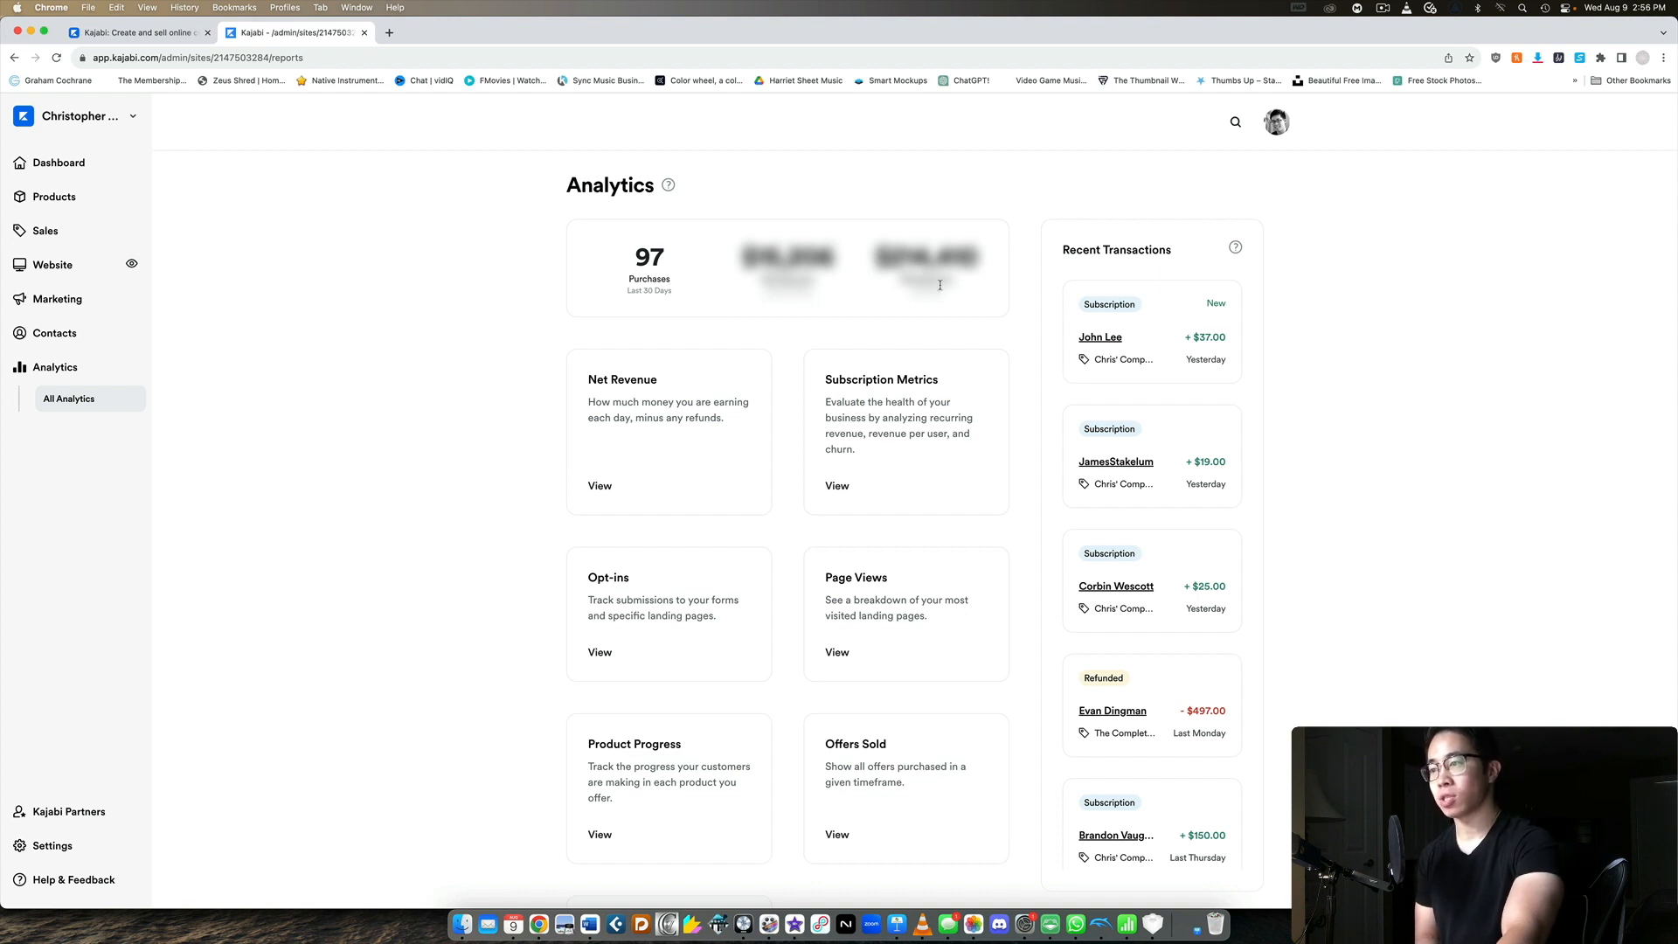
{"action": "mouse_move", "coordinate": [967, 321]}
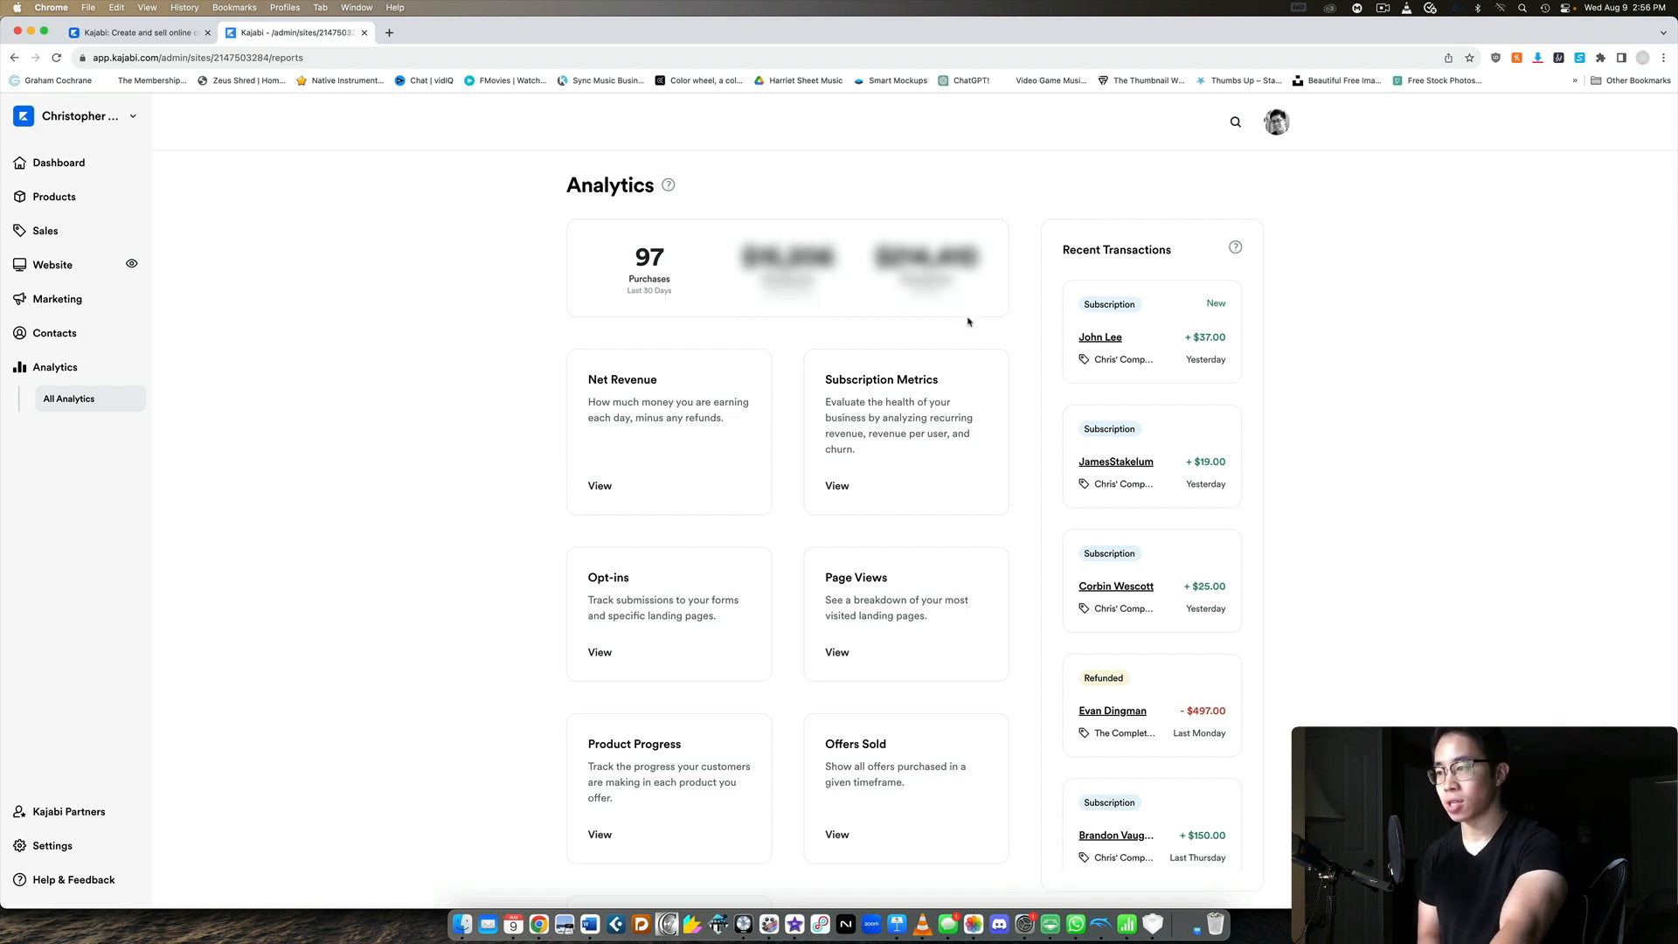
{"action": "mouse_move", "coordinate": [1030, 518]}
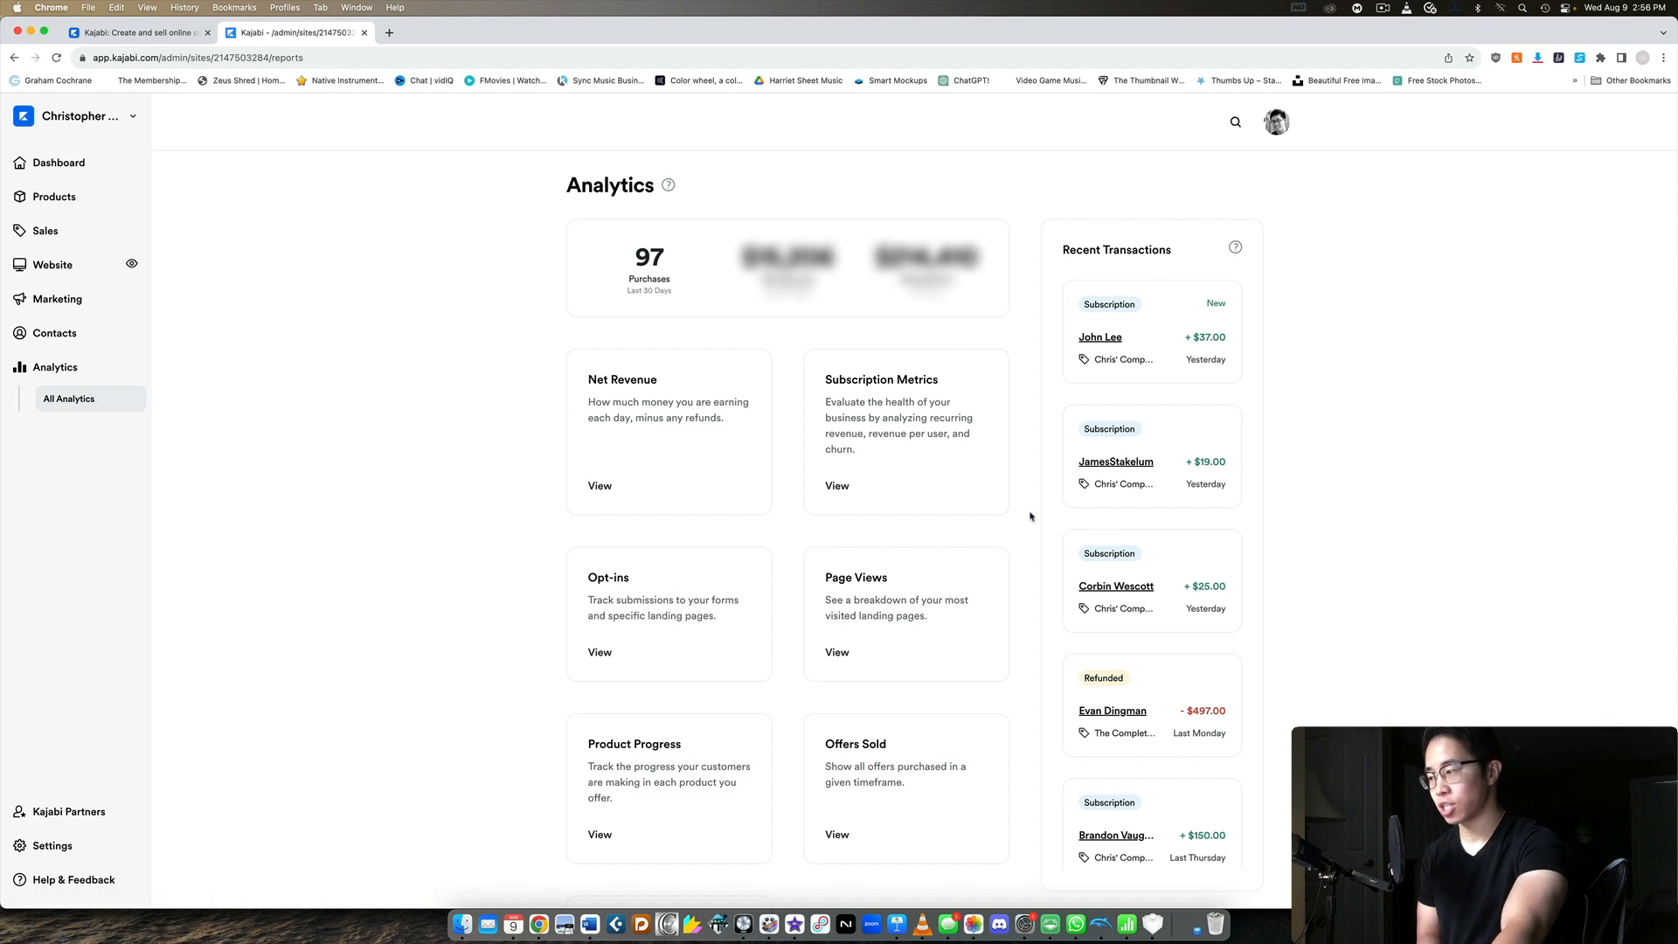